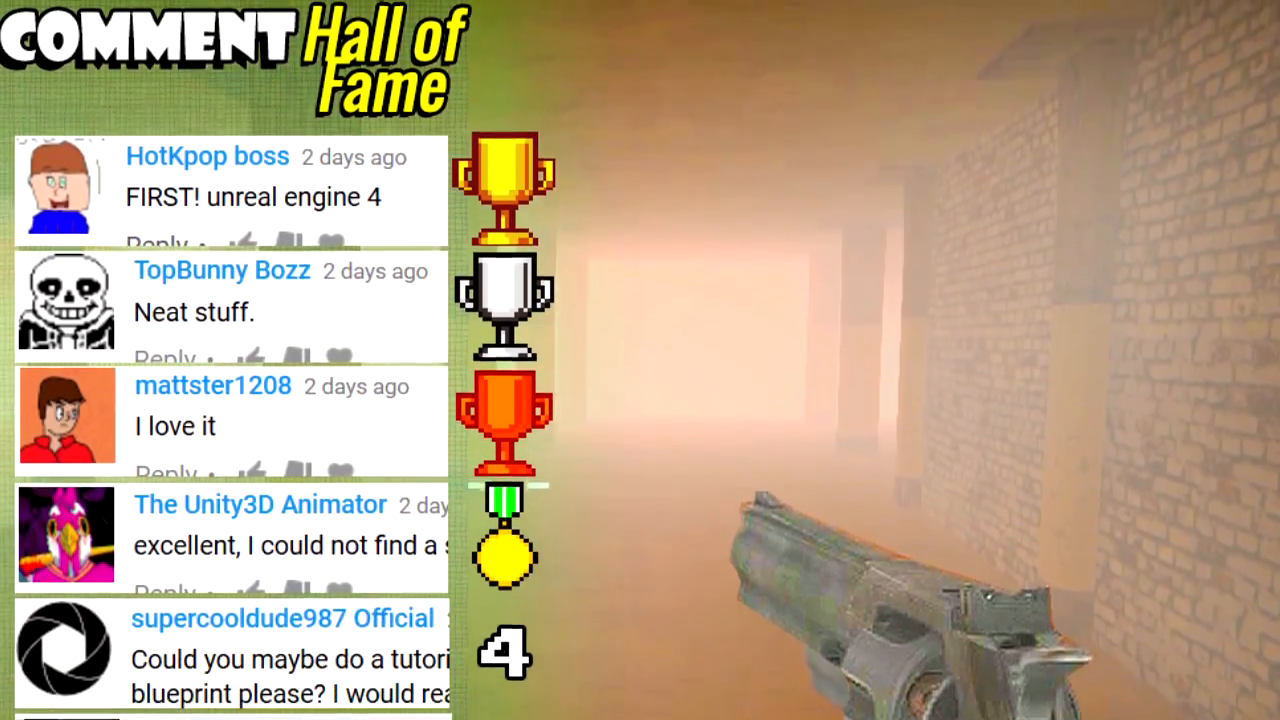
# - Launch GDevelop from its desktop shortcut with the Platformer project
pyautogui.scroll(-3)
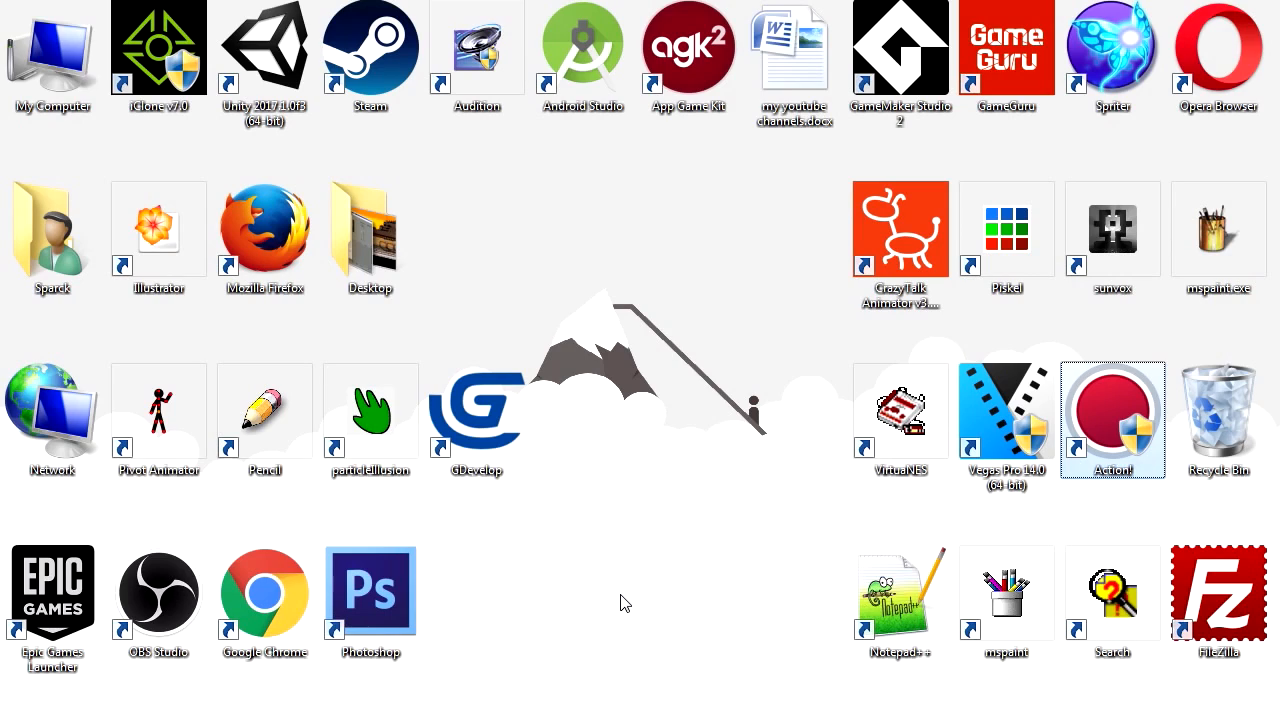
pyautogui.click(476, 410)
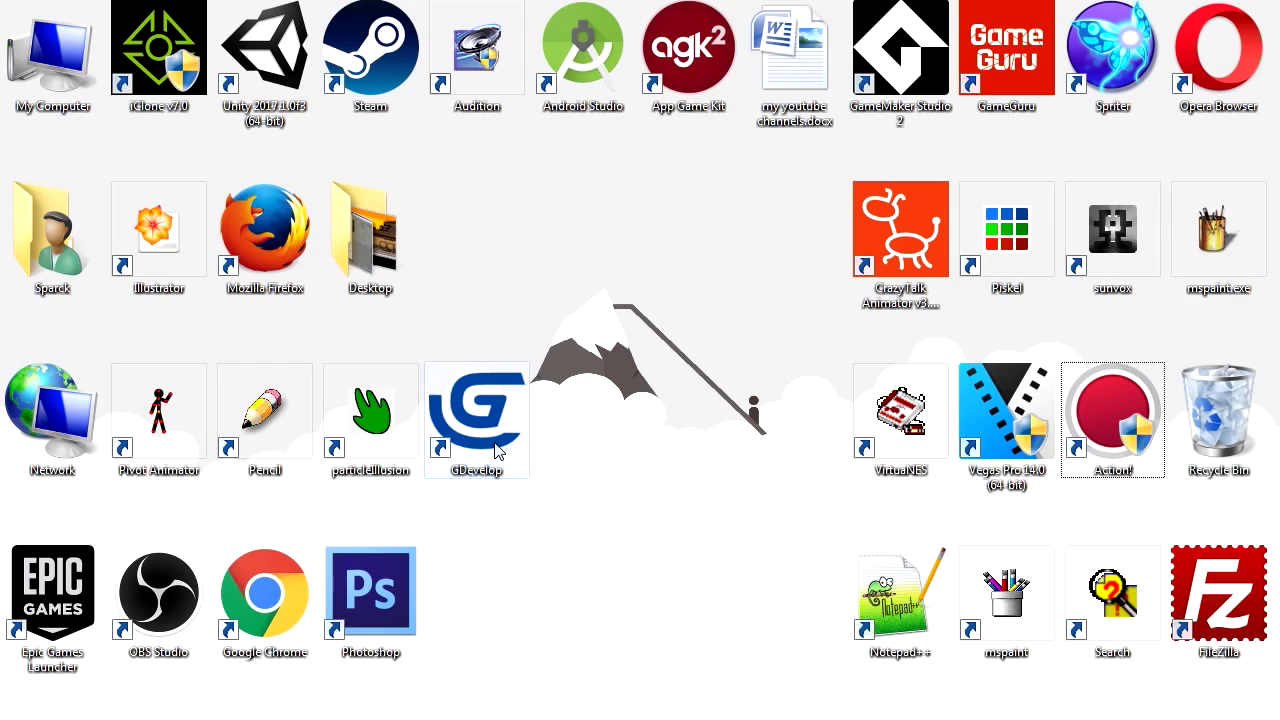
pyautogui.moveTo(610, 496)
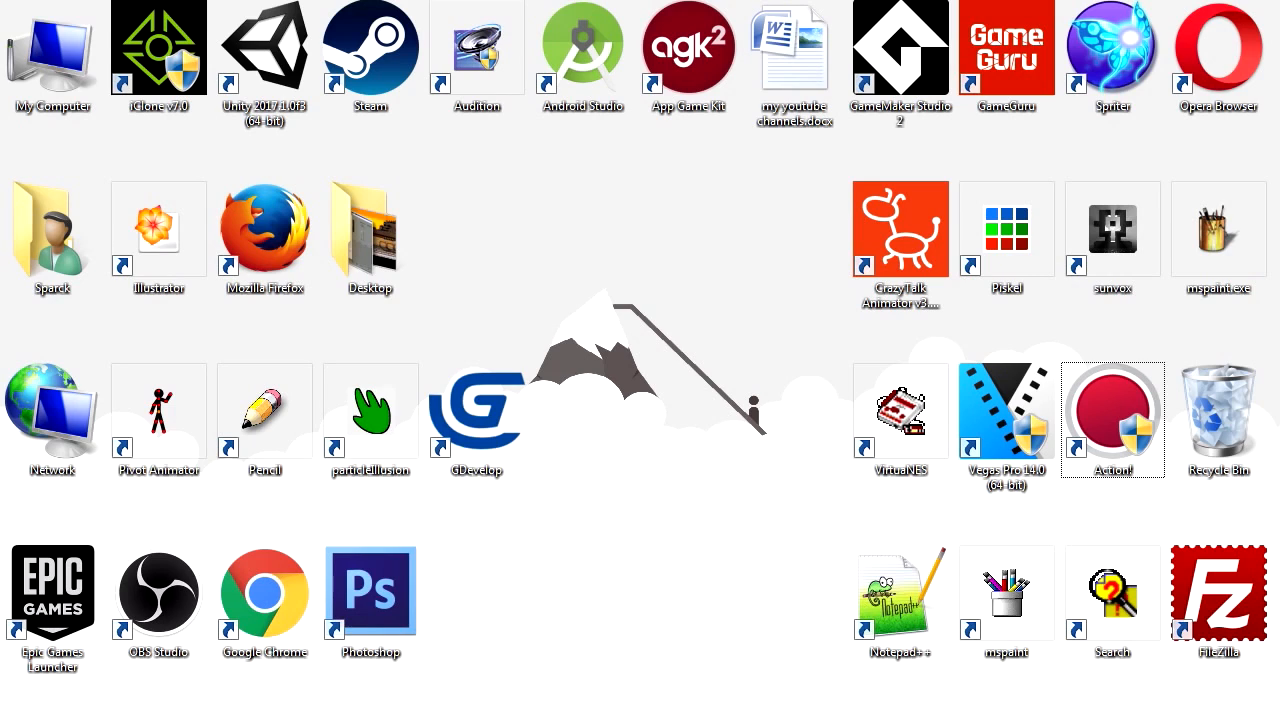
pyautogui.doubleClick(476, 412)
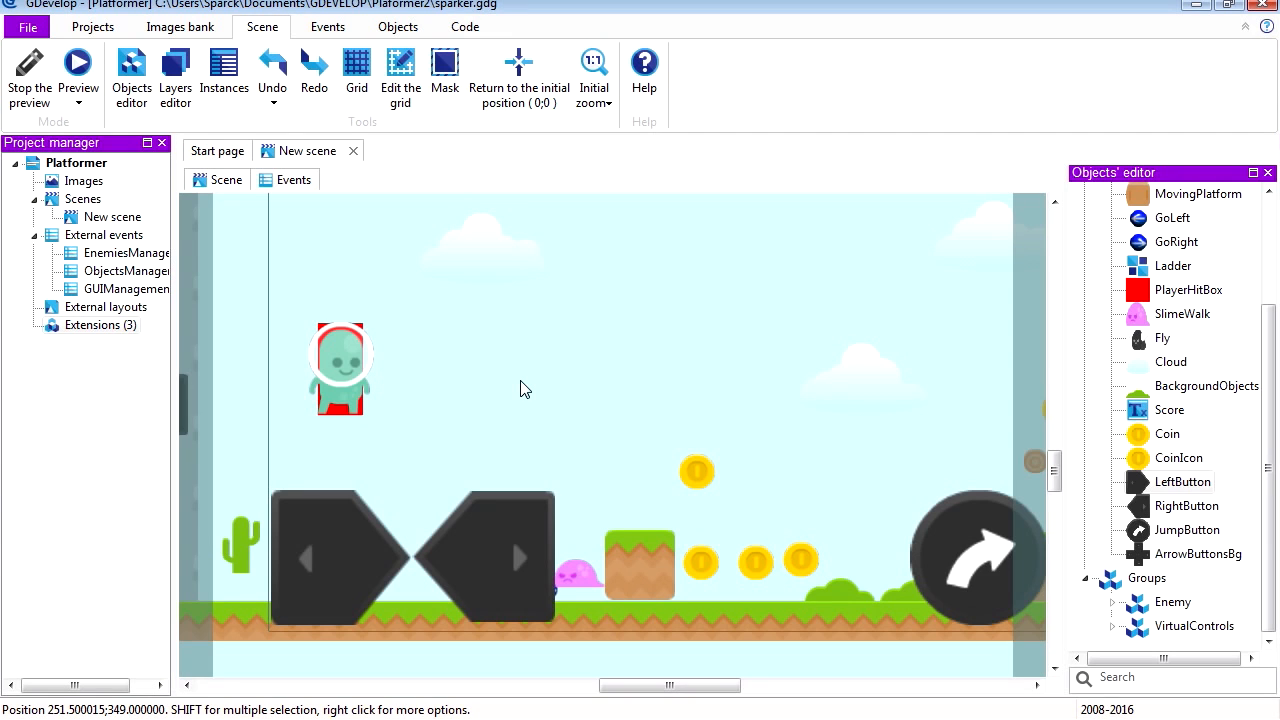
pyautogui.moveTo(516, 400)
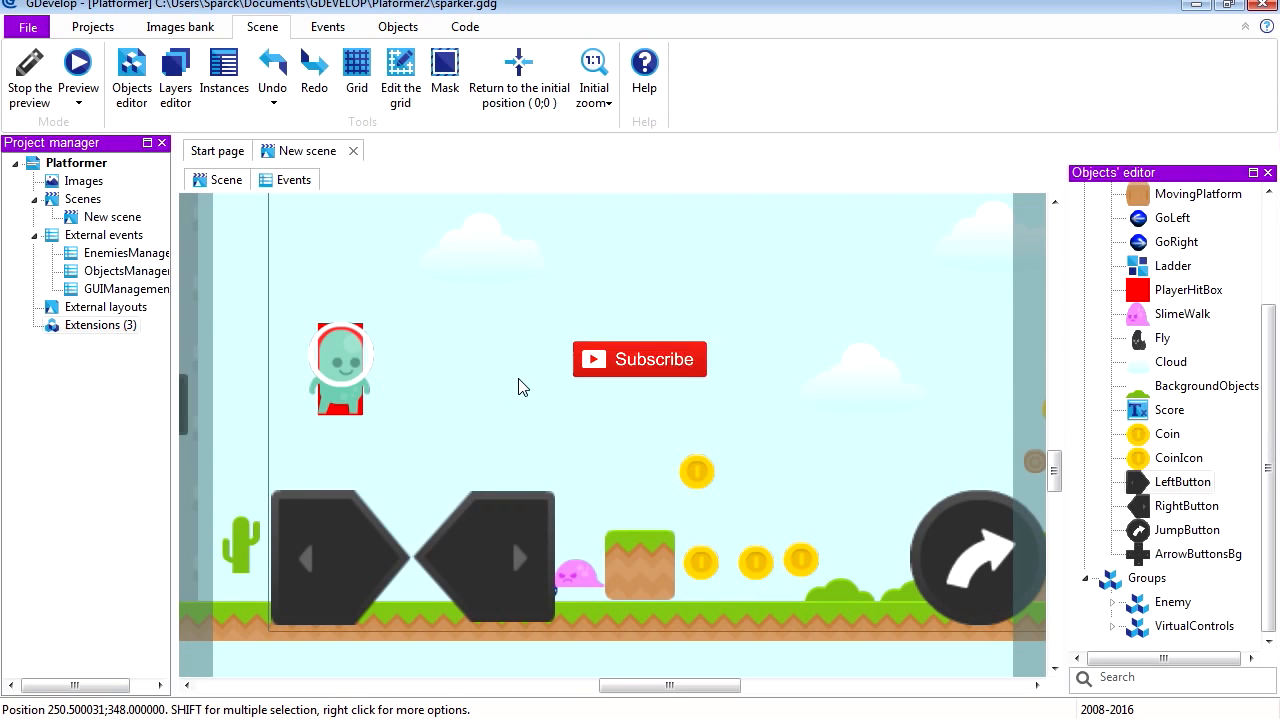
# - Run the game as a browser preview and play the level
pyautogui.click(78, 76)
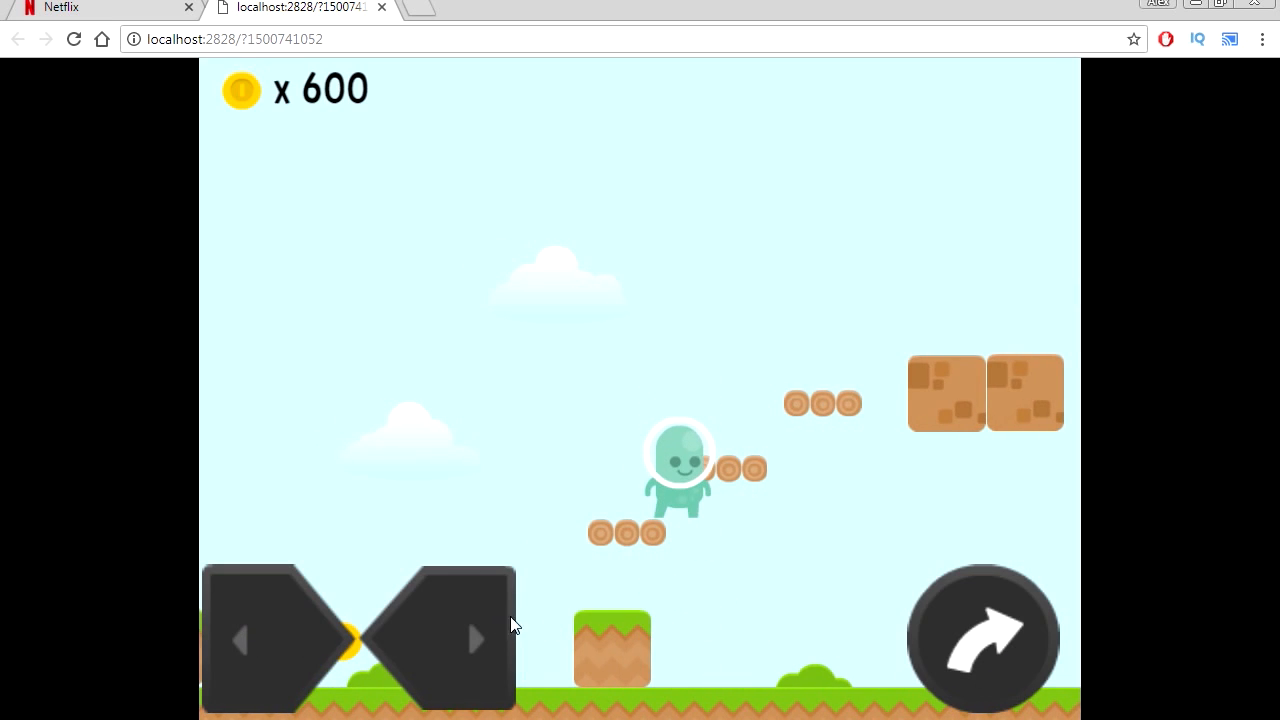
pyautogui.click(476, 640)
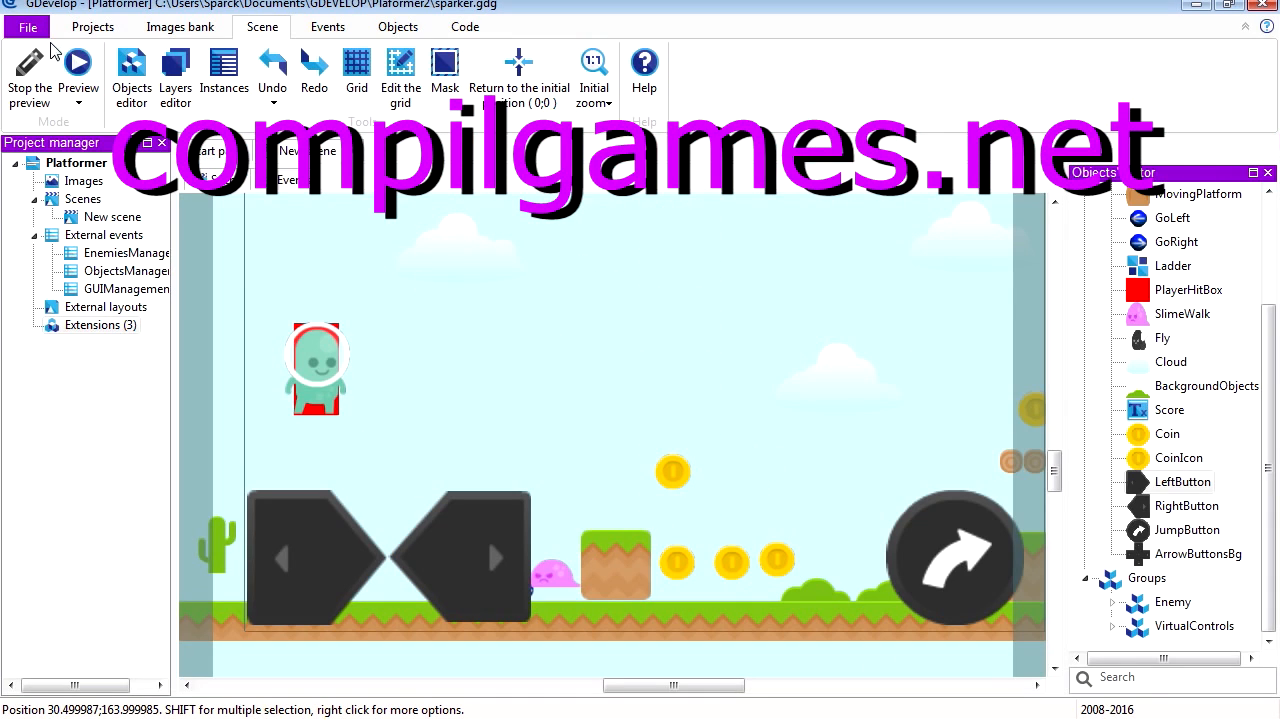
# - Export the game for iOS/Android with Cordova (Intel XDK), overwriting the Platformer export folder
pyautogui.click(28, 28)
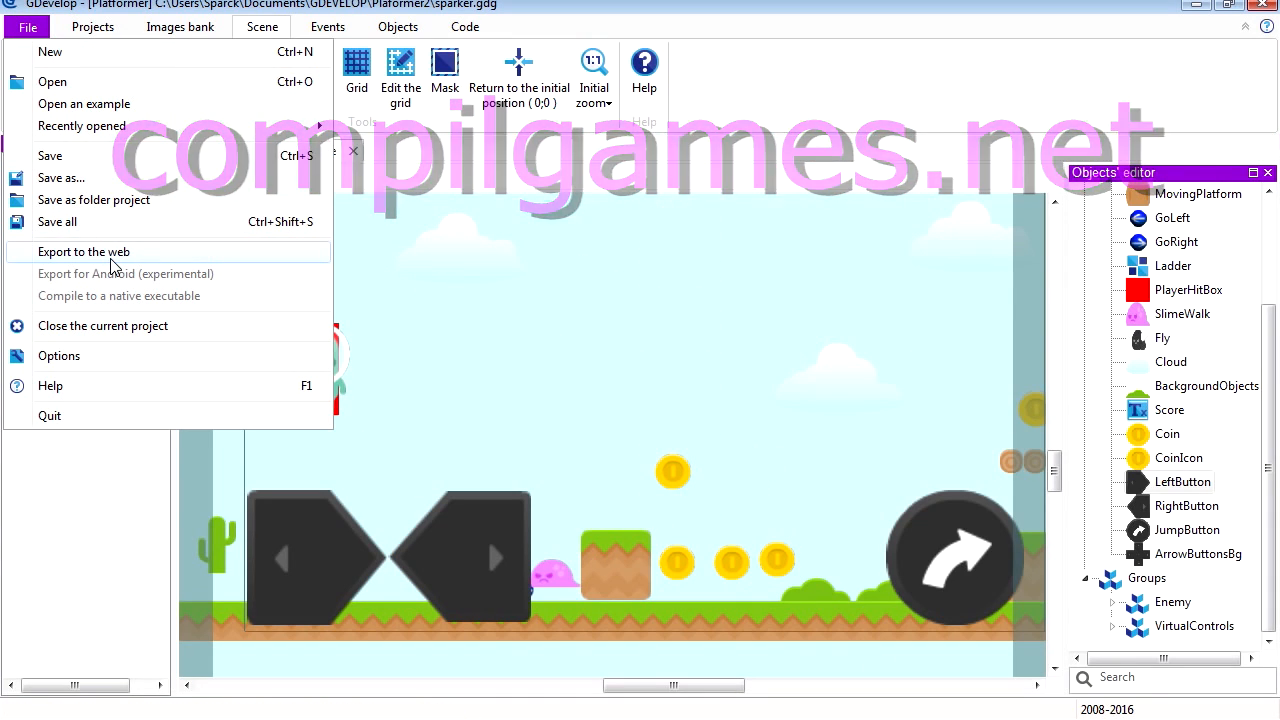
pyautogui.click(84, 252)
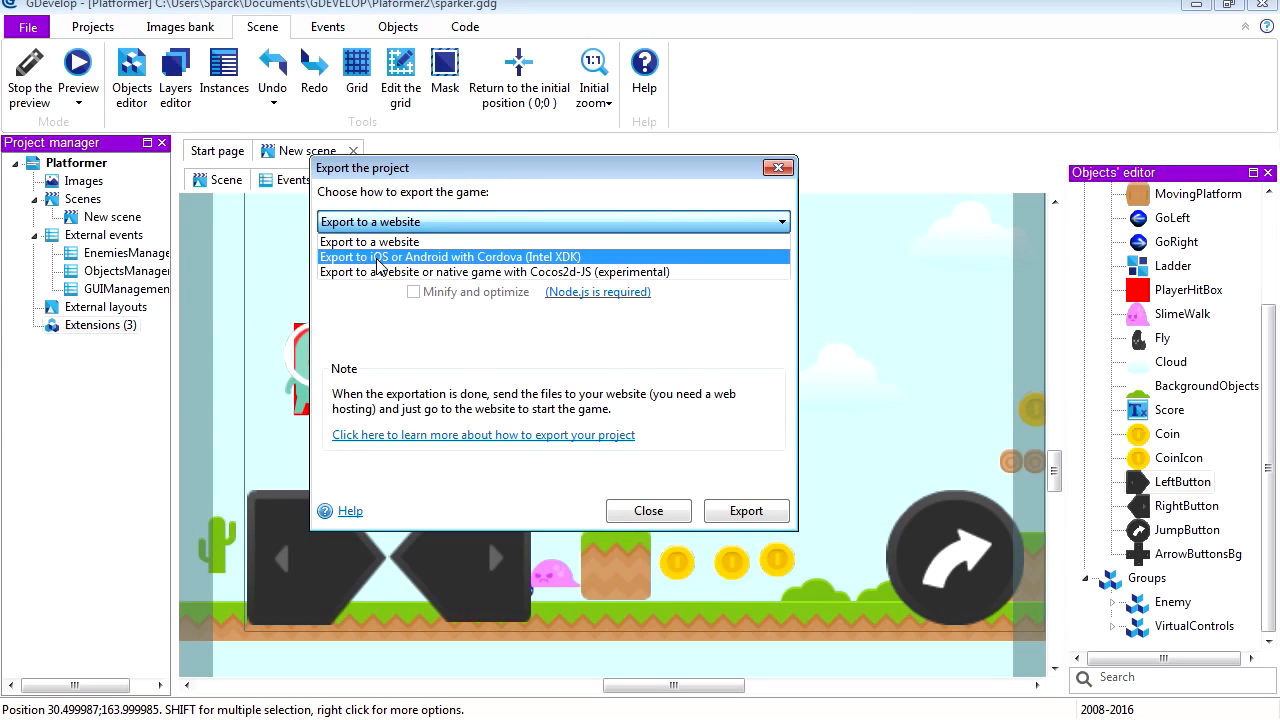
pyautogui.click(744, 510)
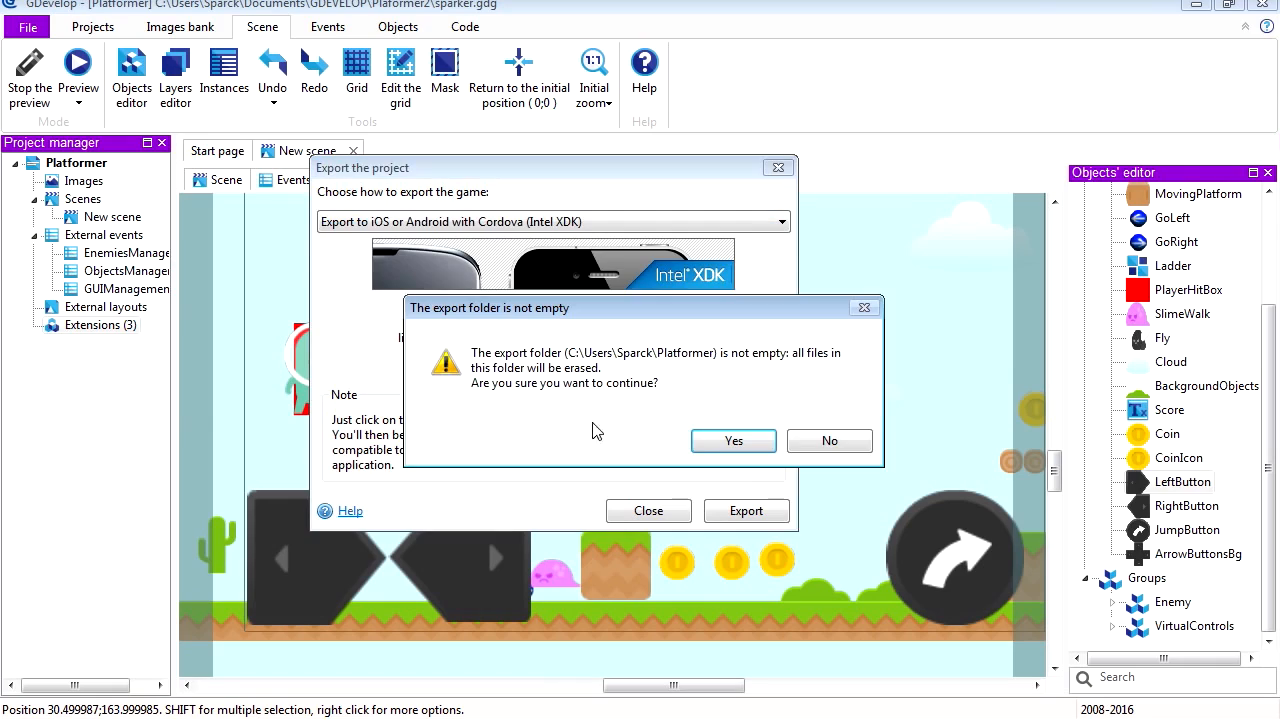
pyautogui.moveTo(732, 442)
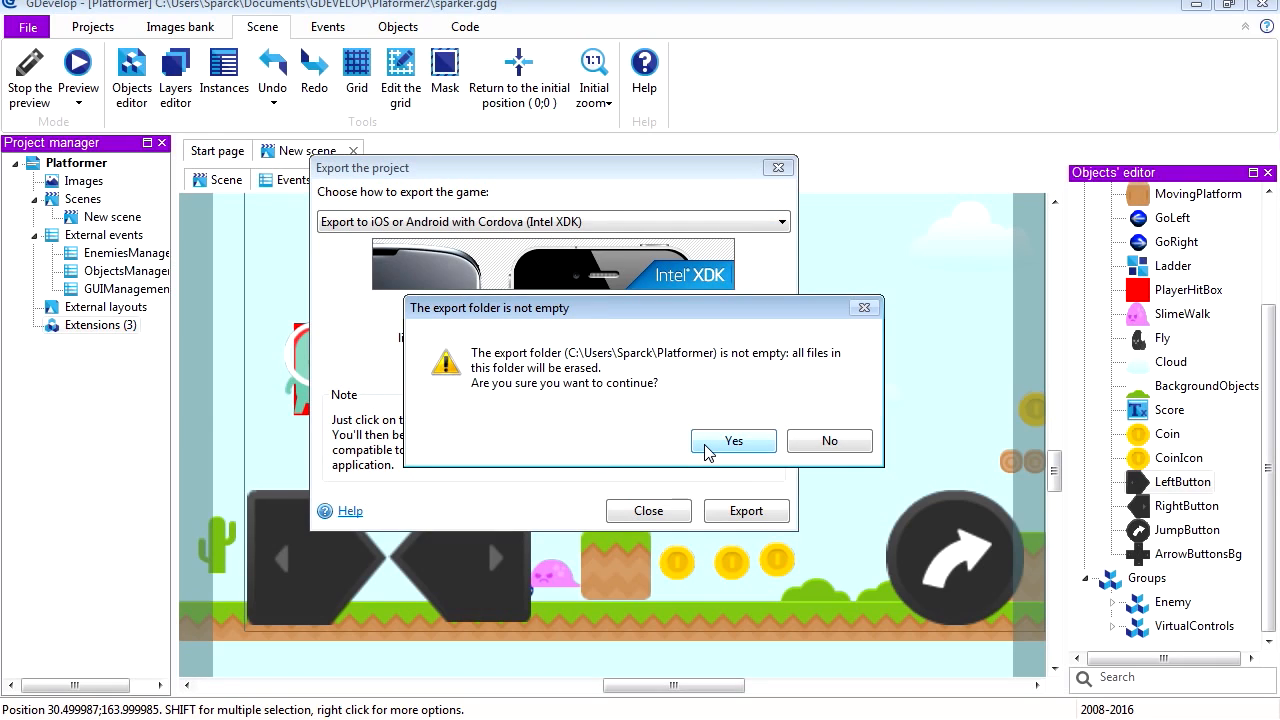
pyautogui.moveTo(712, 452)
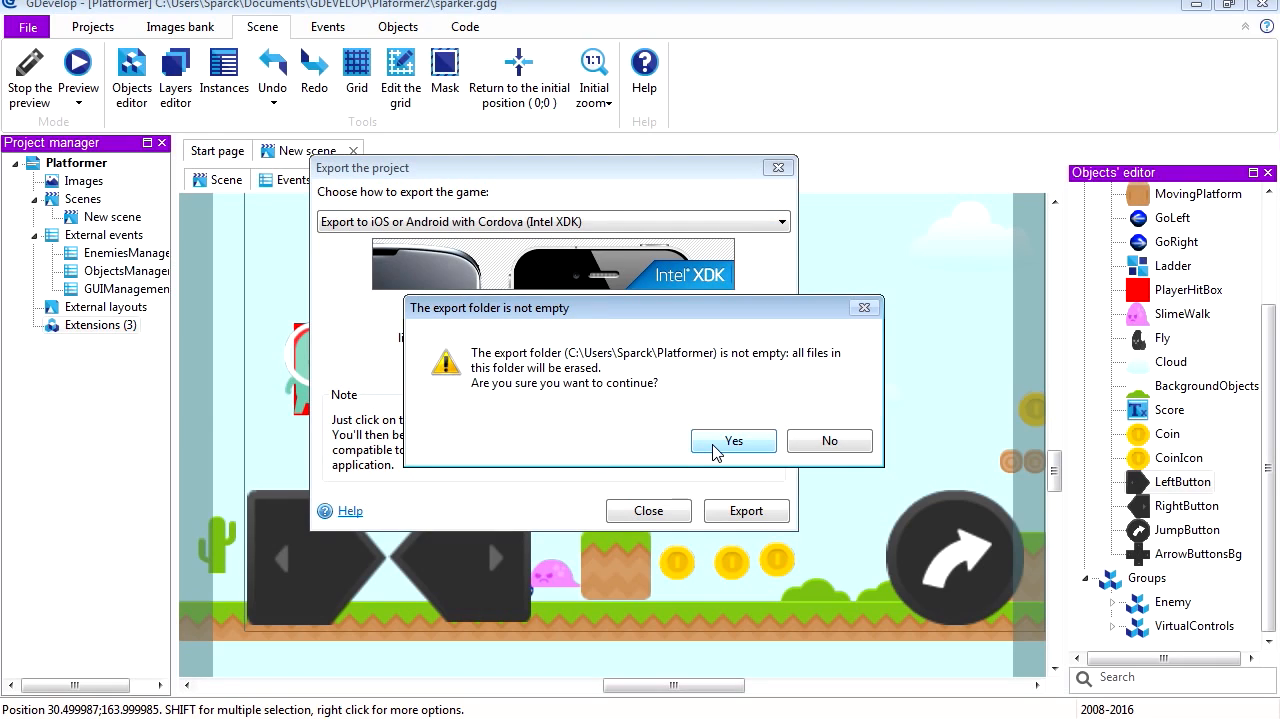
pyautogui.click(732, 442)
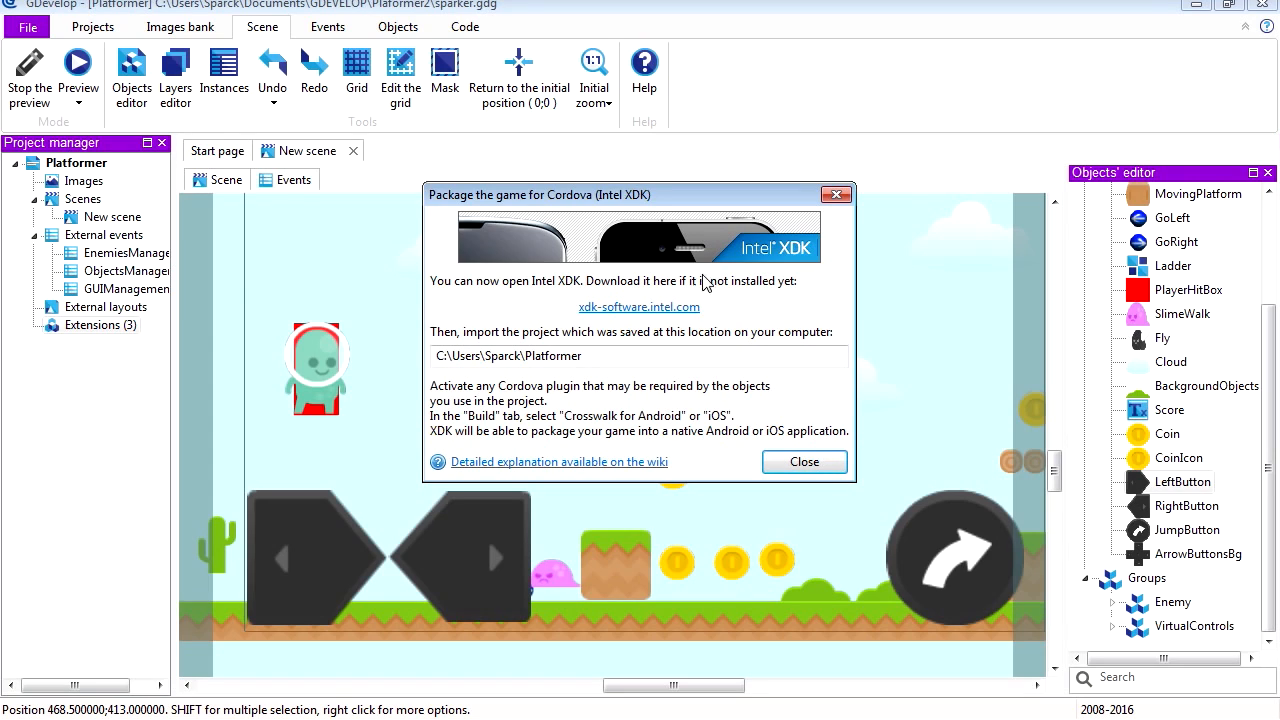
pyautogui.moveTo(644, 210)
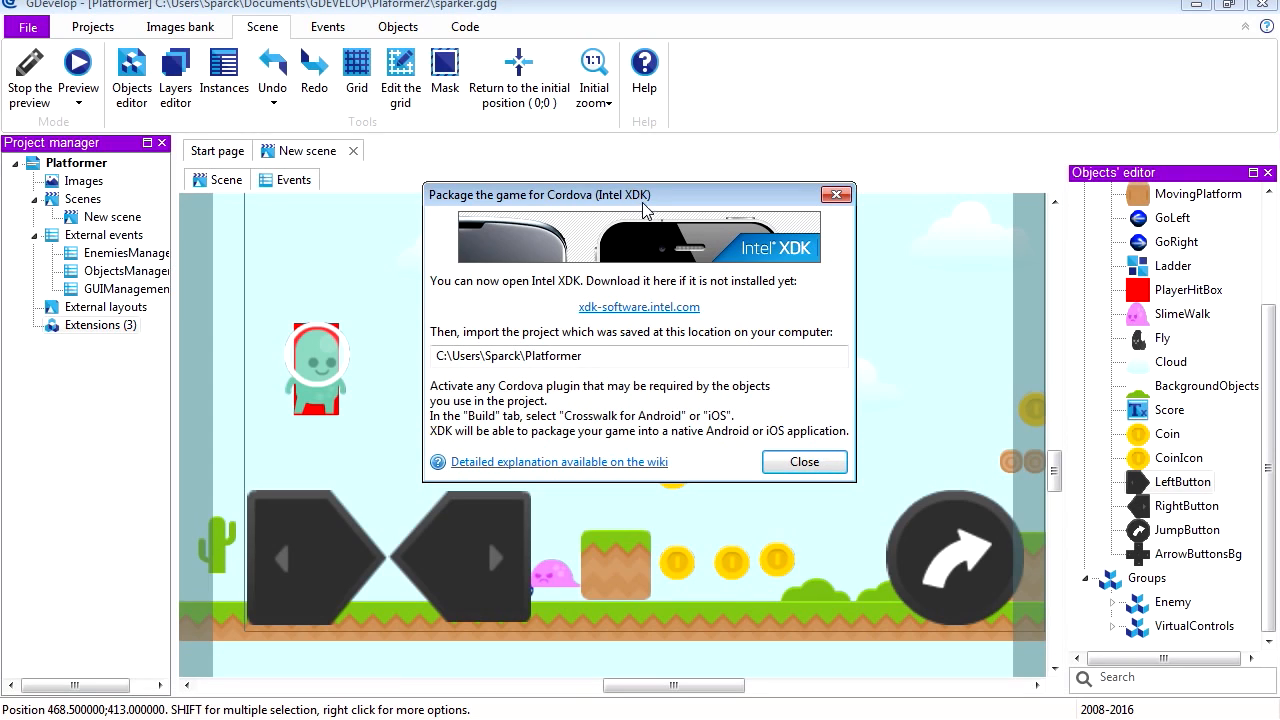
# - Download Intel XDK for Windows and run its installer
pyautogui.click(638, 308)
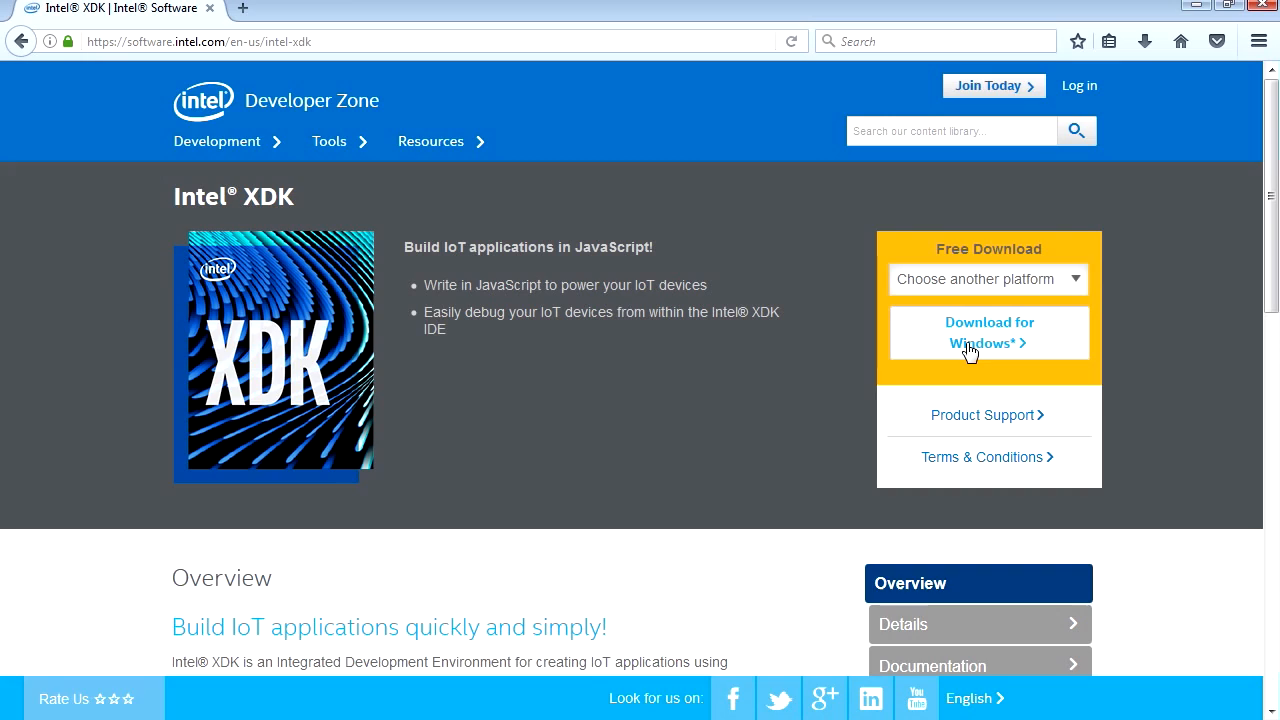
pyautogui.moveTo(1080, 280)
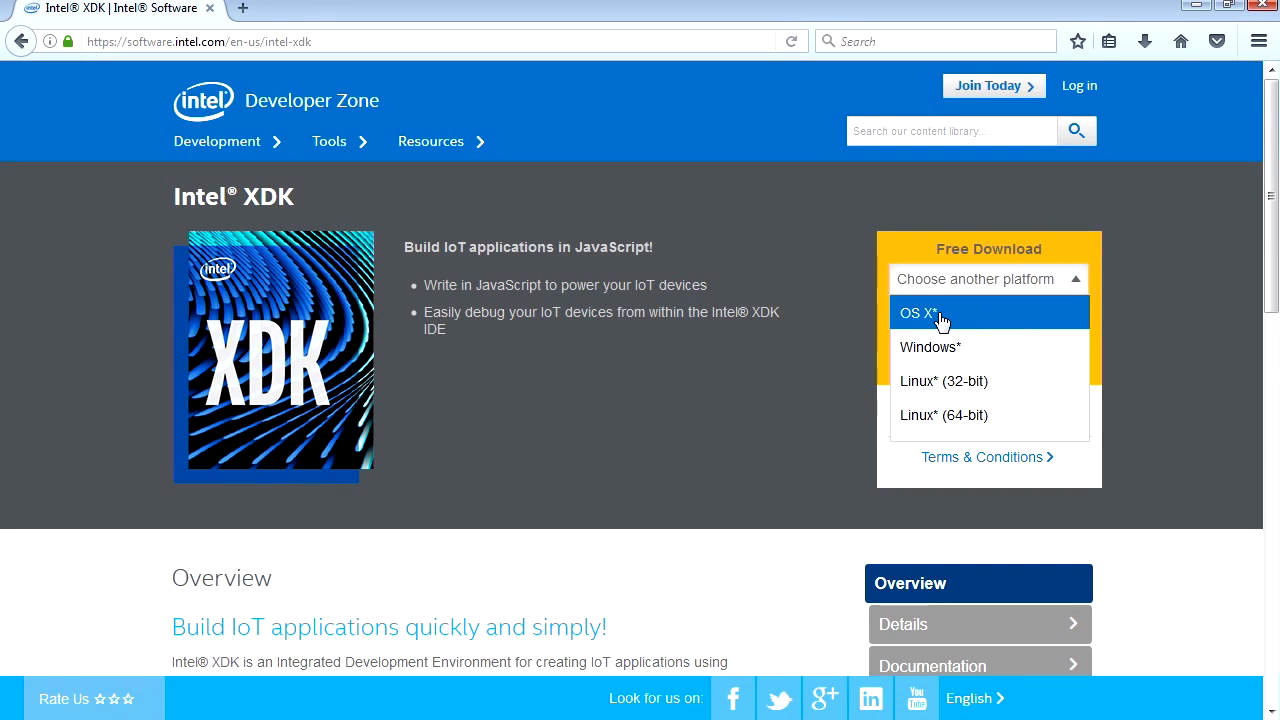
pyautogui.click(930, 348)
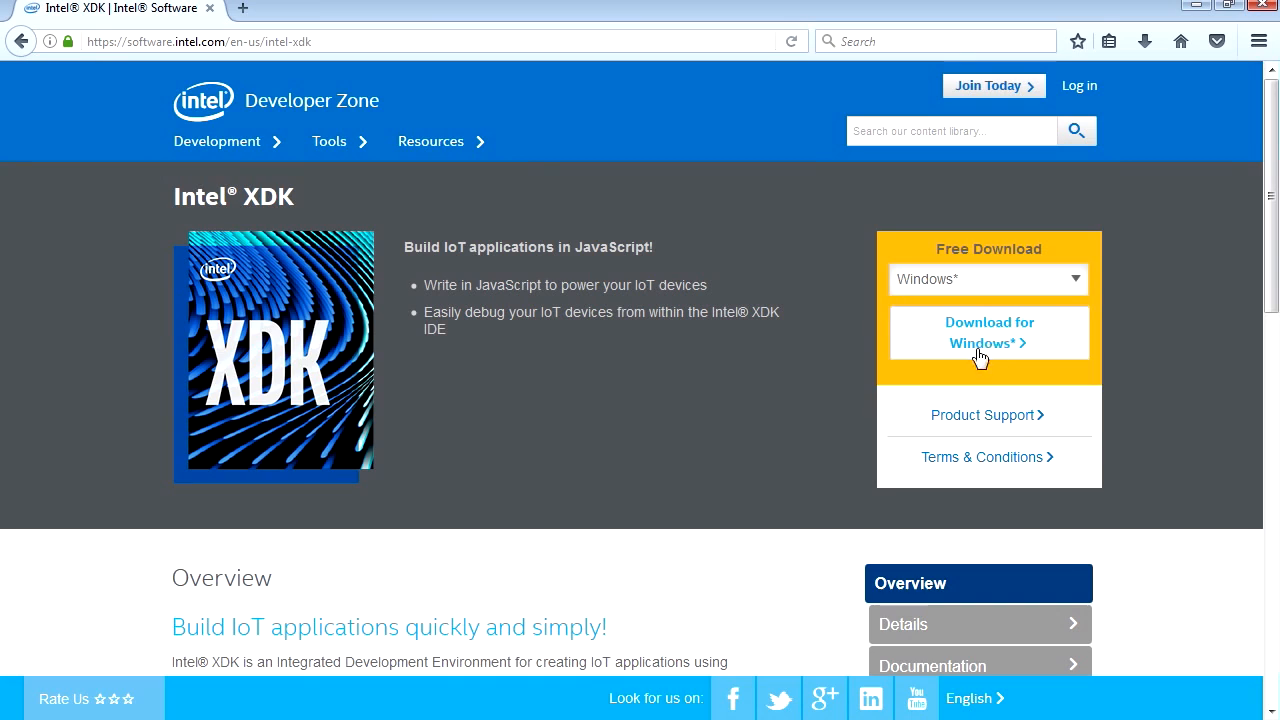
pyautogui.click(988, 332)
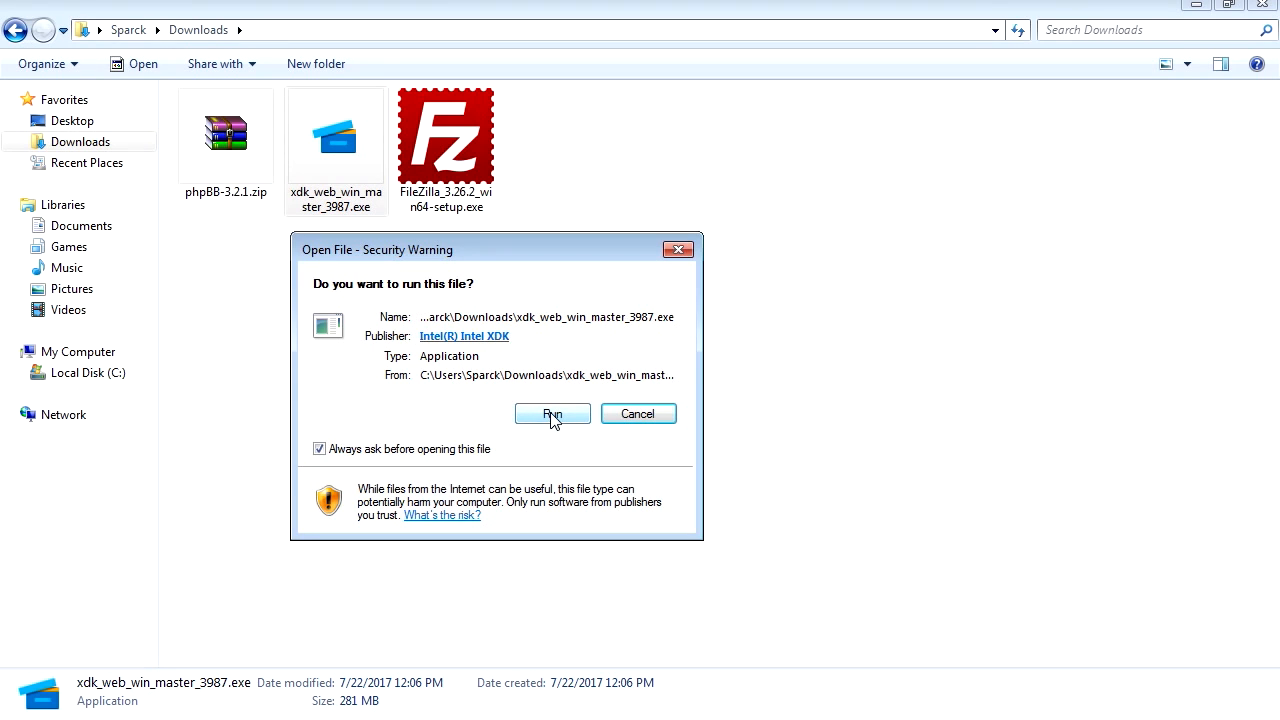
pyautogui.click(552, 414)
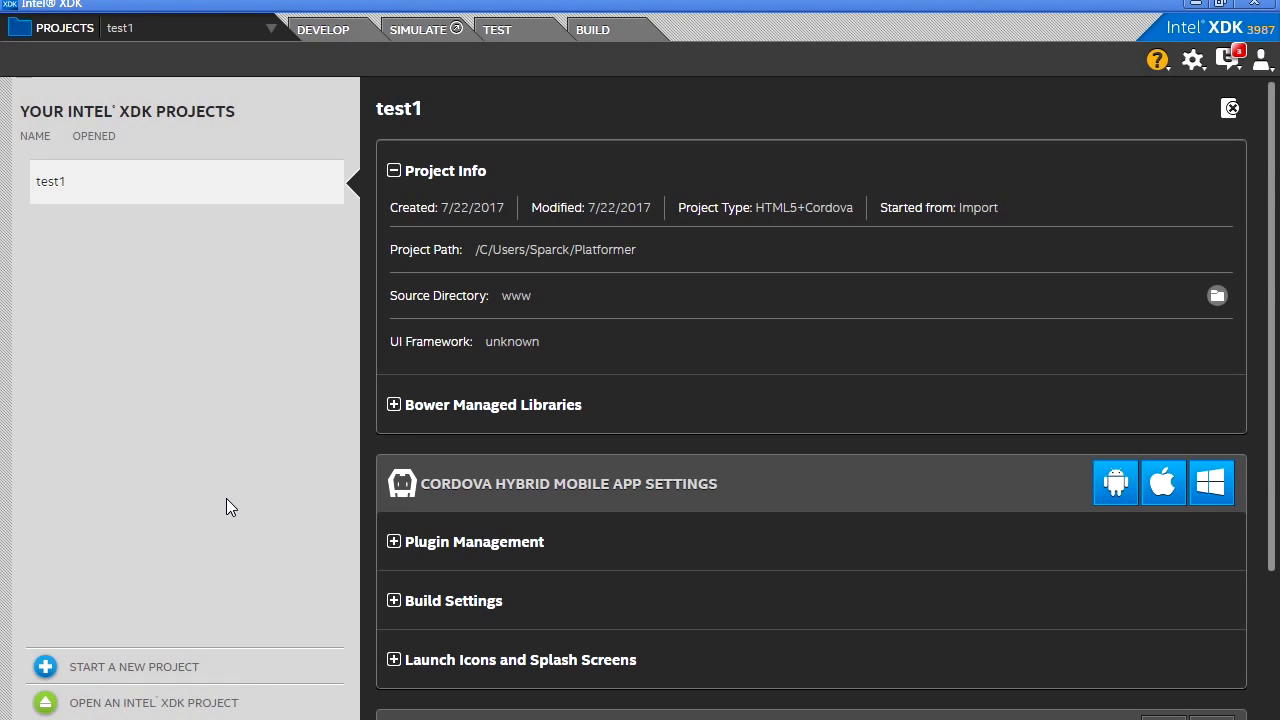
# - Import the Platformer folder as a new HTML5 + Cordova project named sparck
pyautogui.click(132, 666)
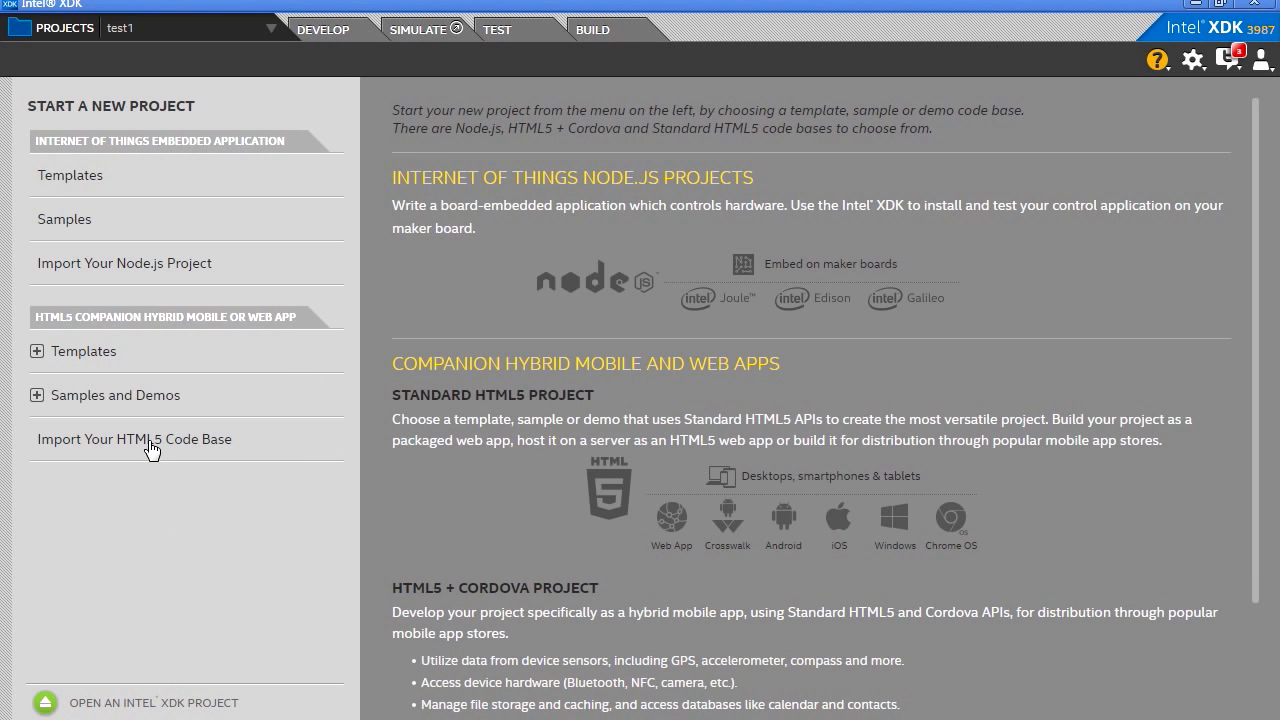
pyautogui.click(134, 440)
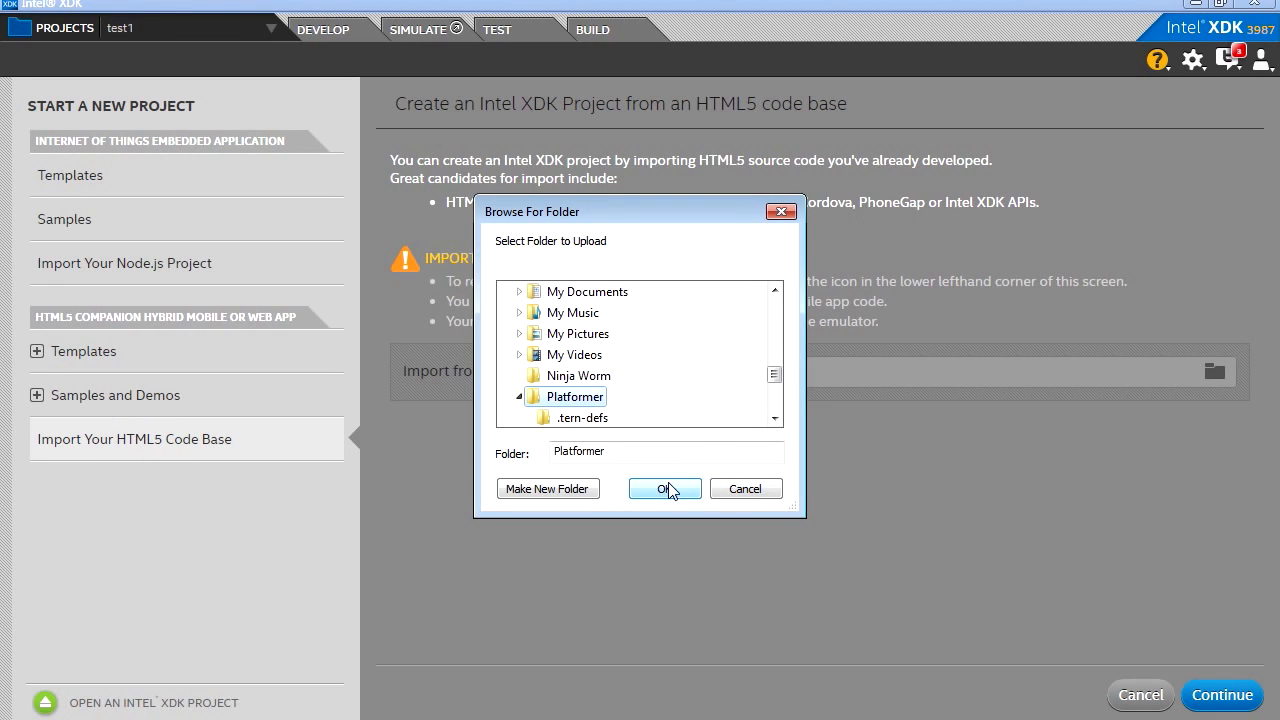
pyautogui.click(664, 488)
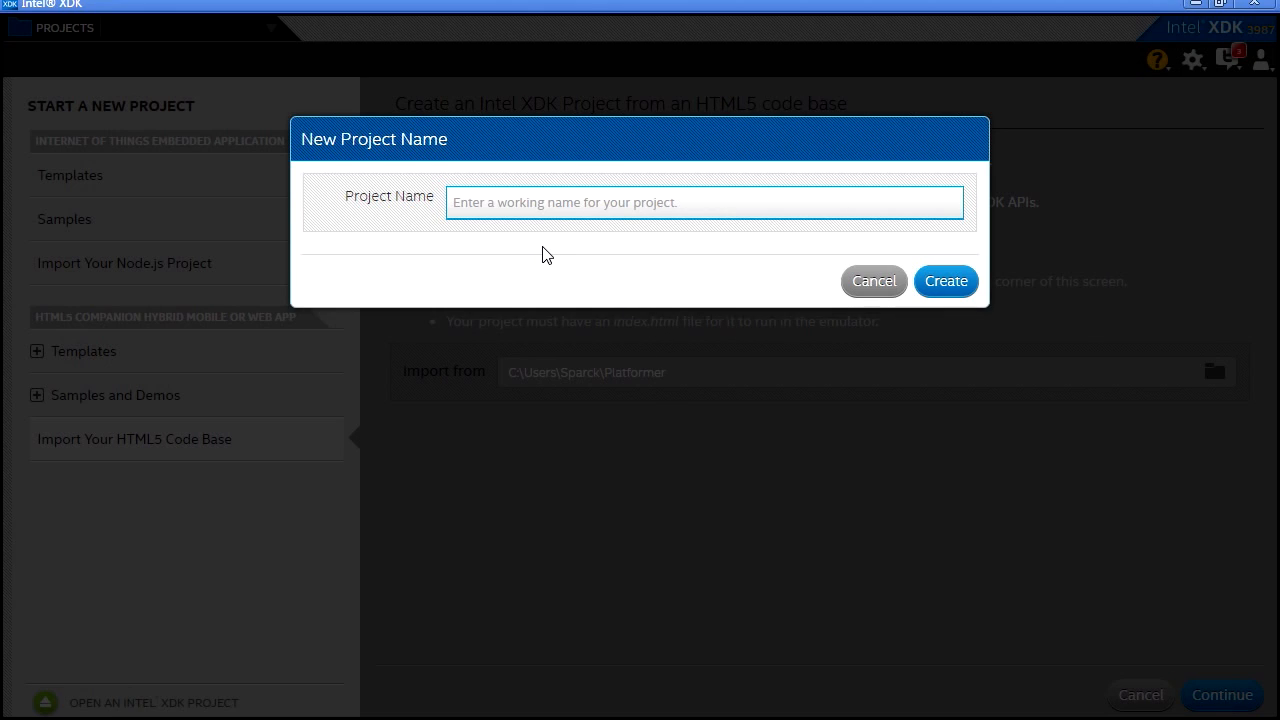
pyautogui.write('sparck')
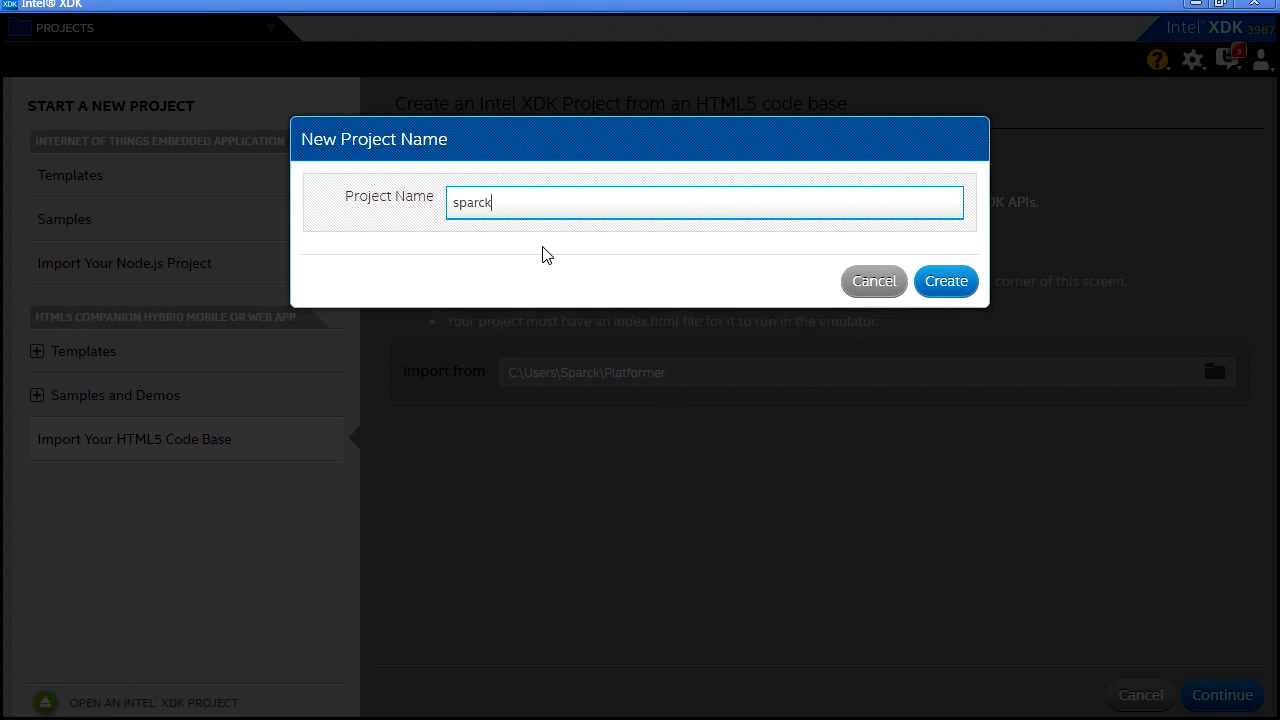
pyautogui.click(944, 280)
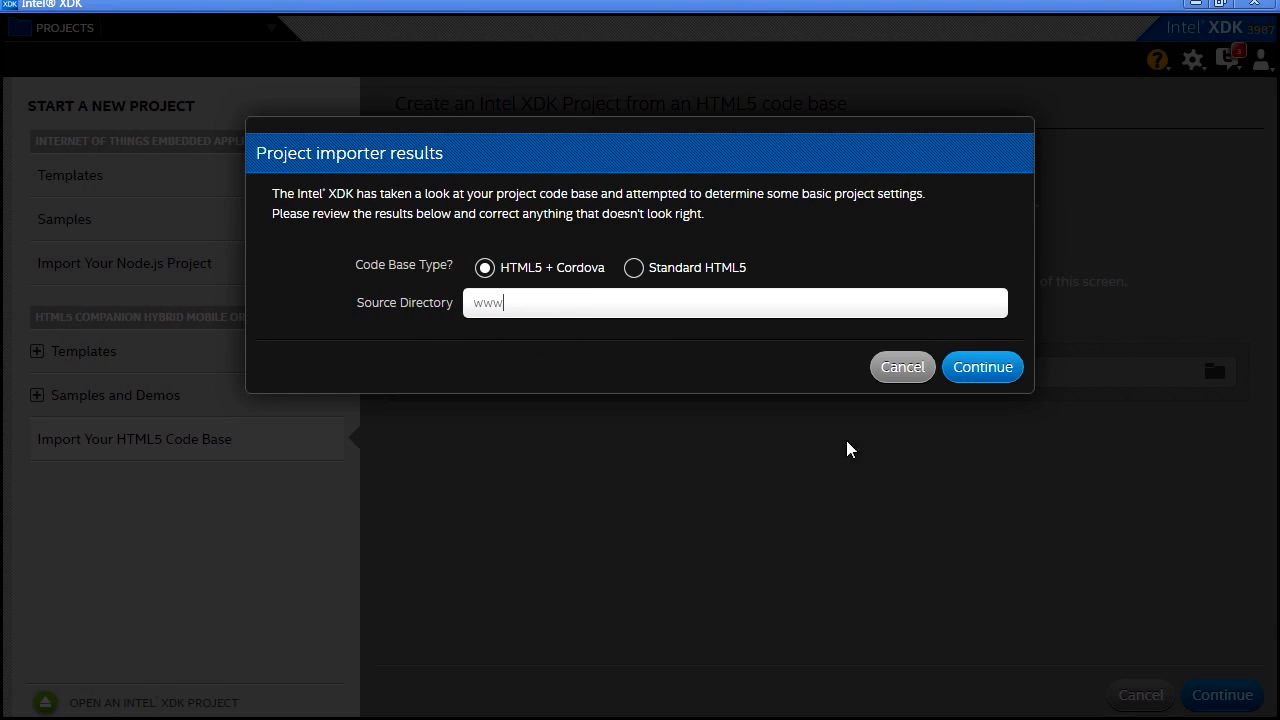
pyautogui.click(982, 366)
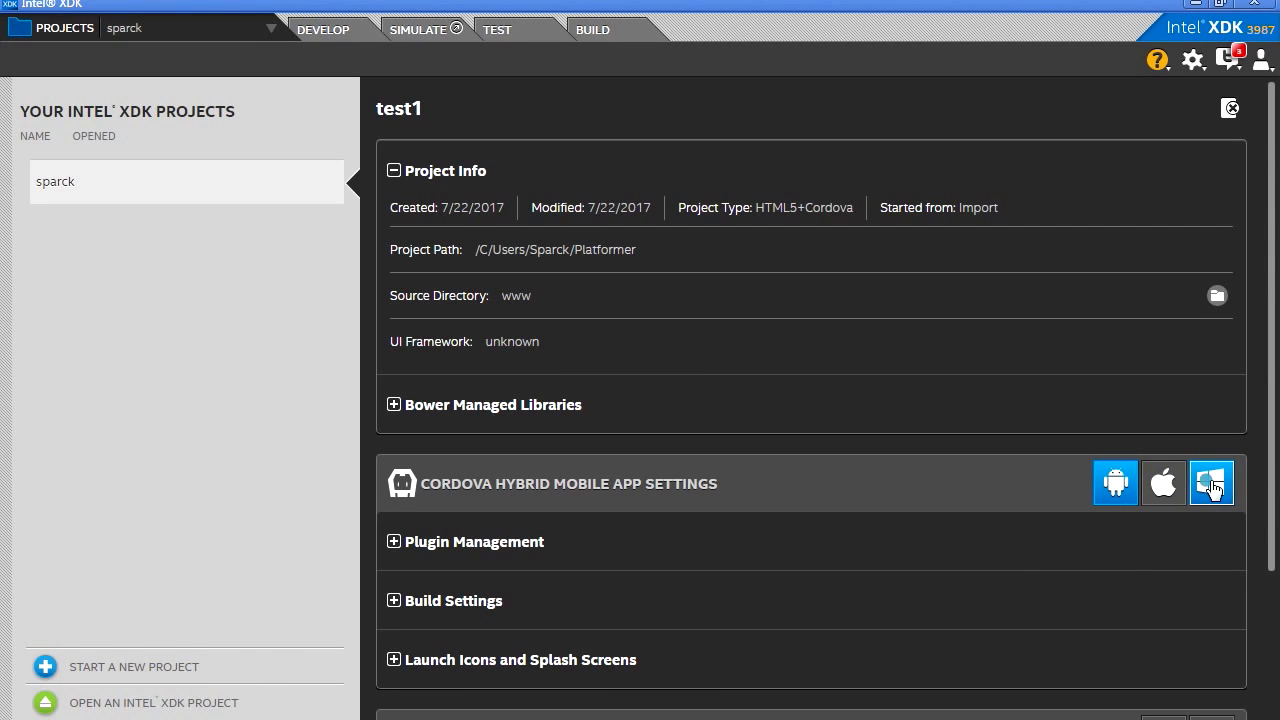
# - Set the Android App ID to com.sparcksoft.lejump1 in Build Settings, then move to the code editor
pyautogui.scroll(-3)
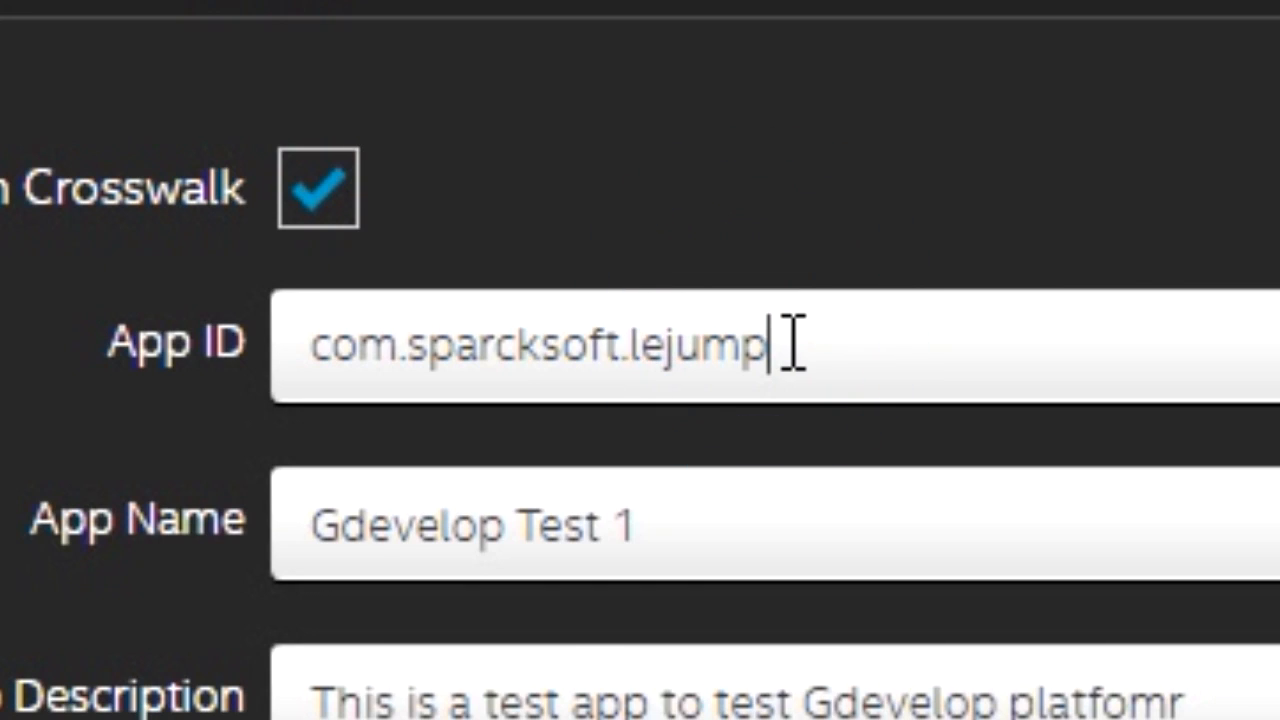
pyautogui.write('1')
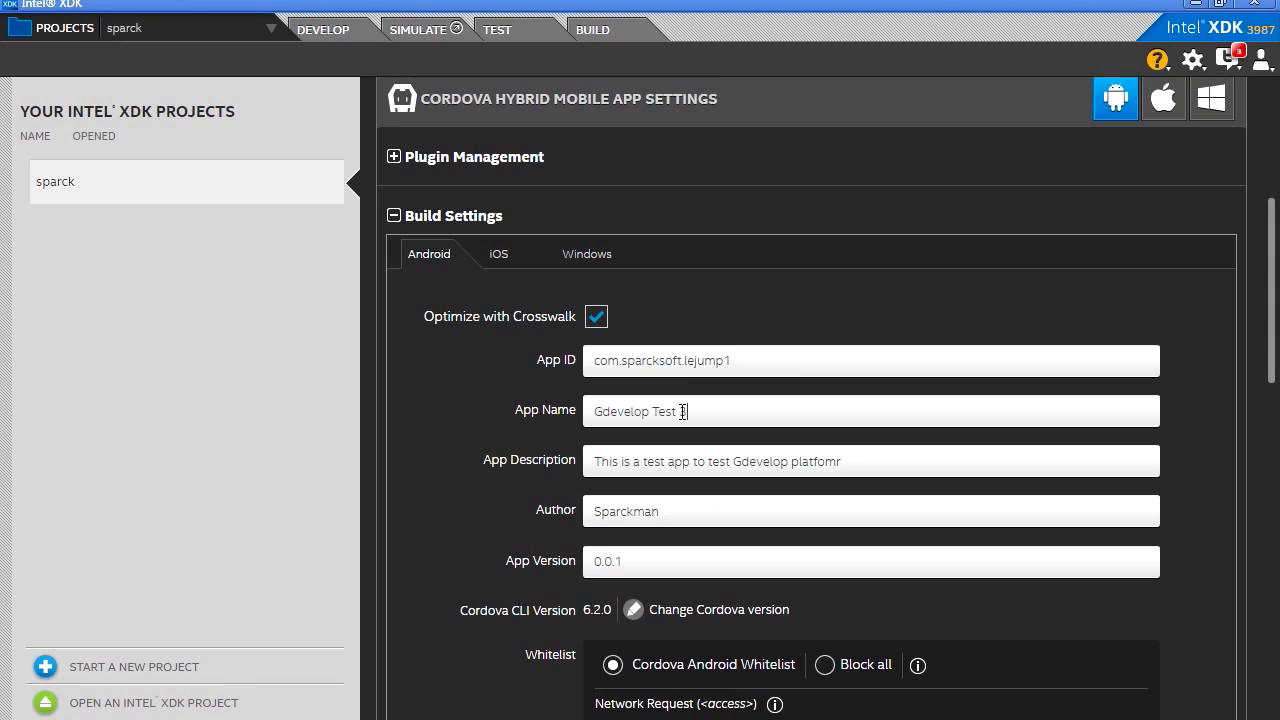
pyautogui.scroll(-3)
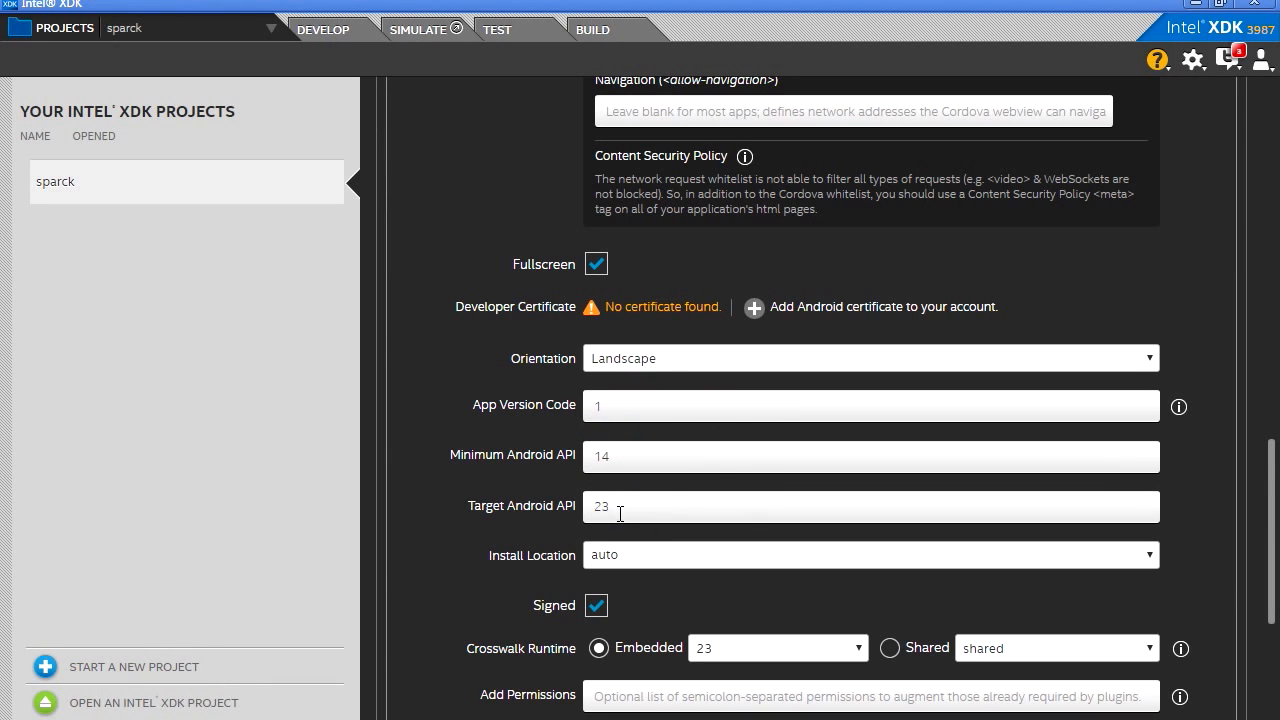
pyautogui.moveTo(500, 608)
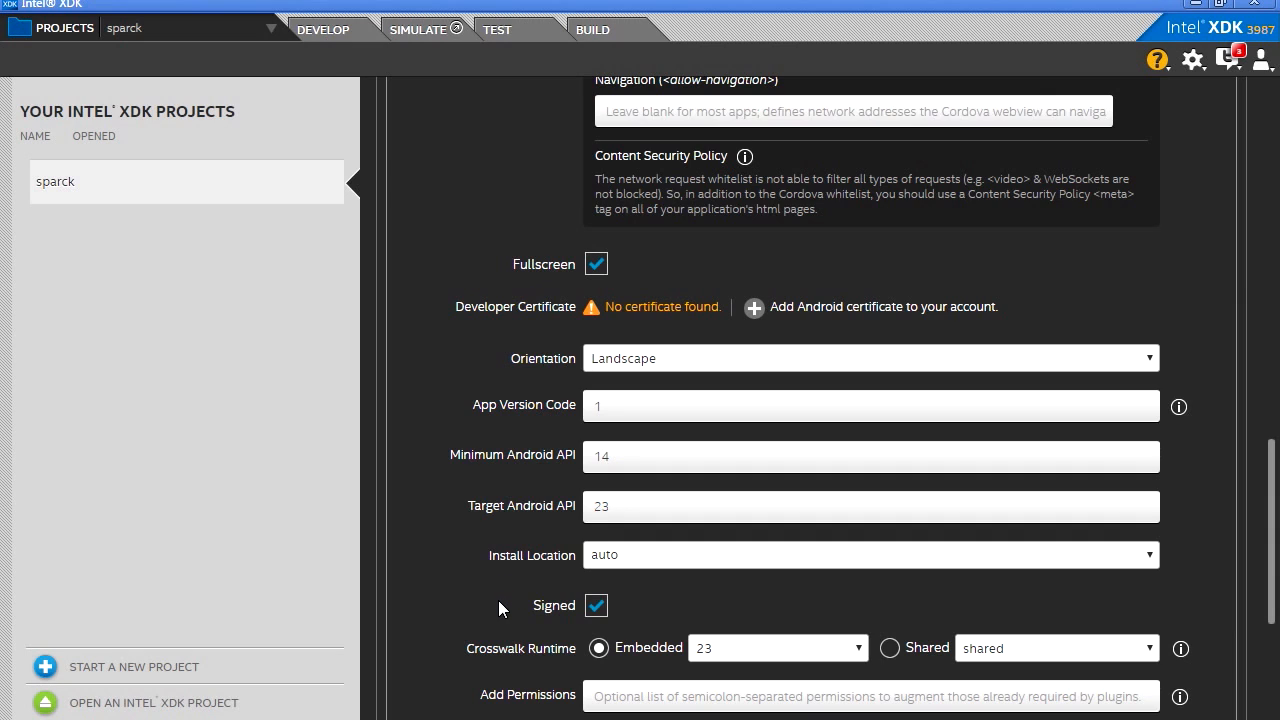
pyautogui.click(322, 30)
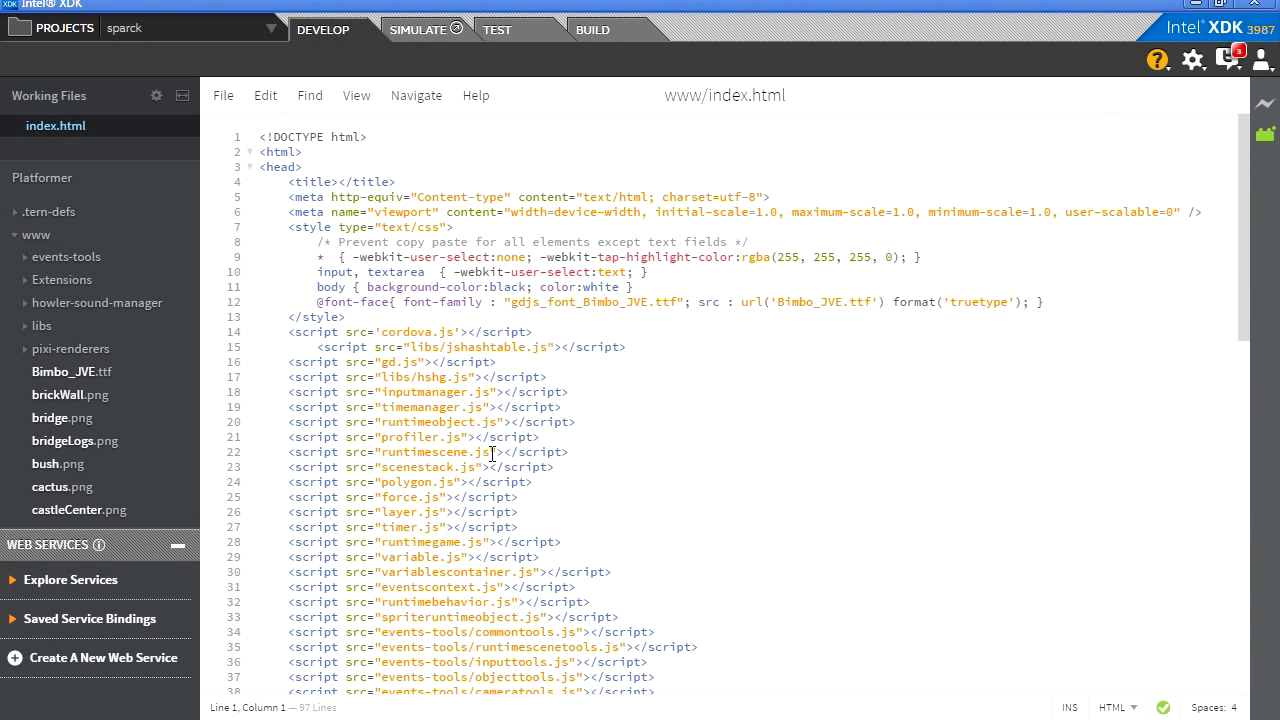
pyautogui.moveTo(424, 32)
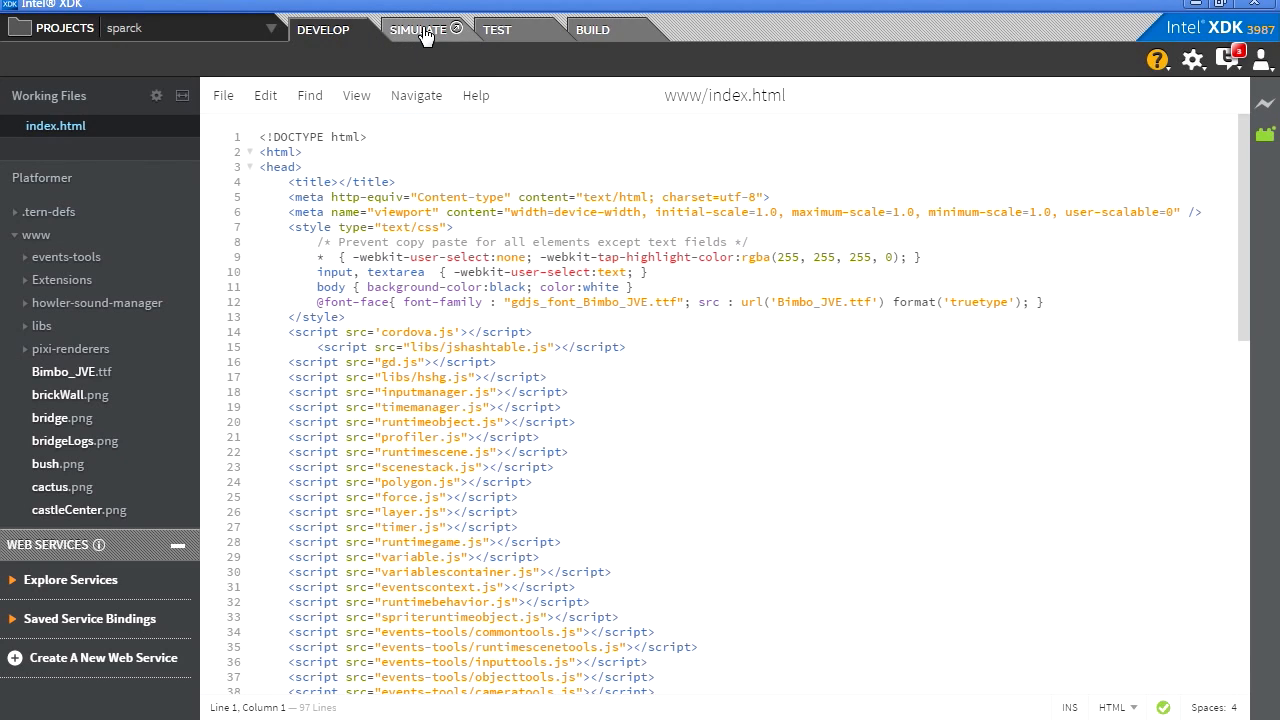
# - Run sparck in the Samsung Galaxy Tab simulator, play it, and close the simulator
pyautogui.click(420, 30)
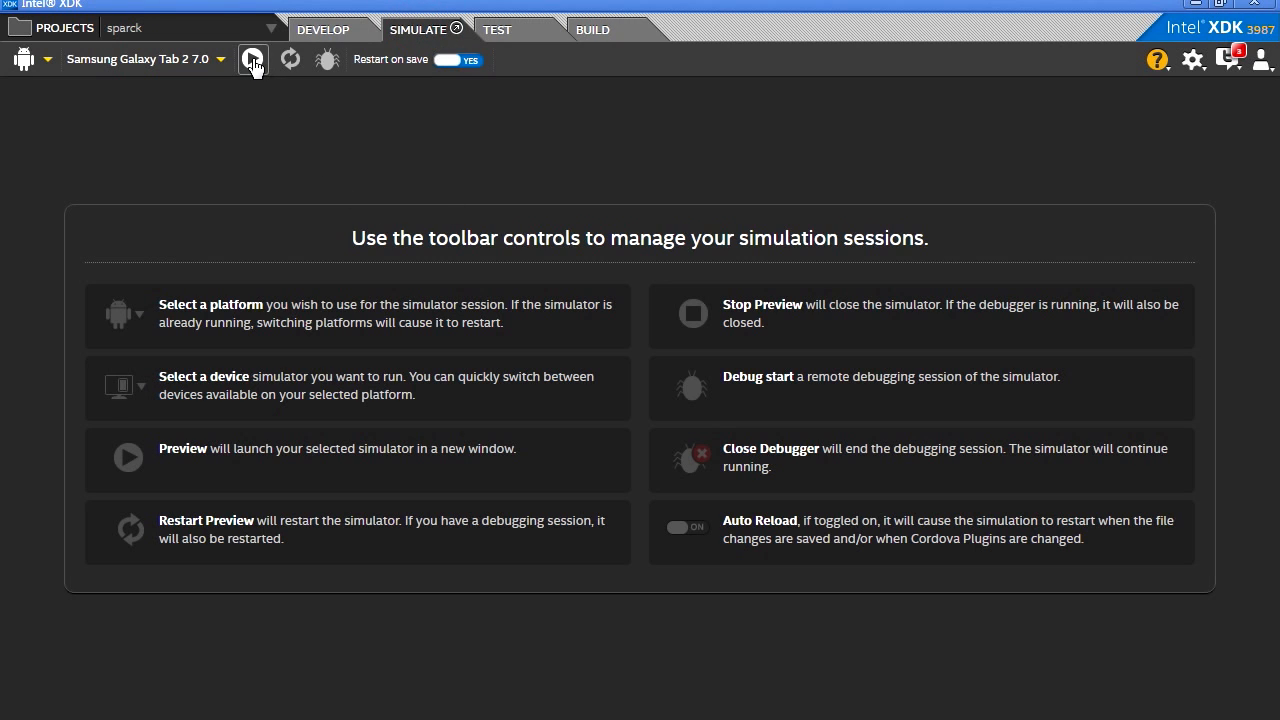
pyautogui.click(252, 60)
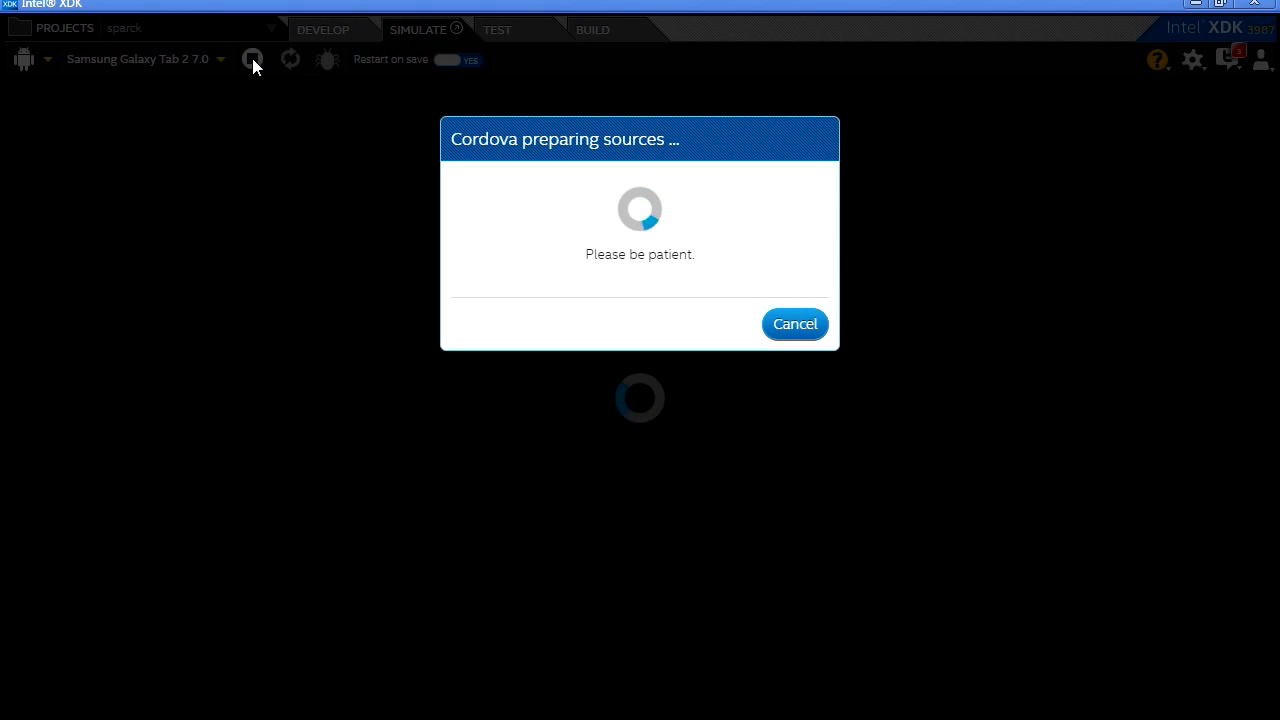
pyautogui.moveTo(648, 292)
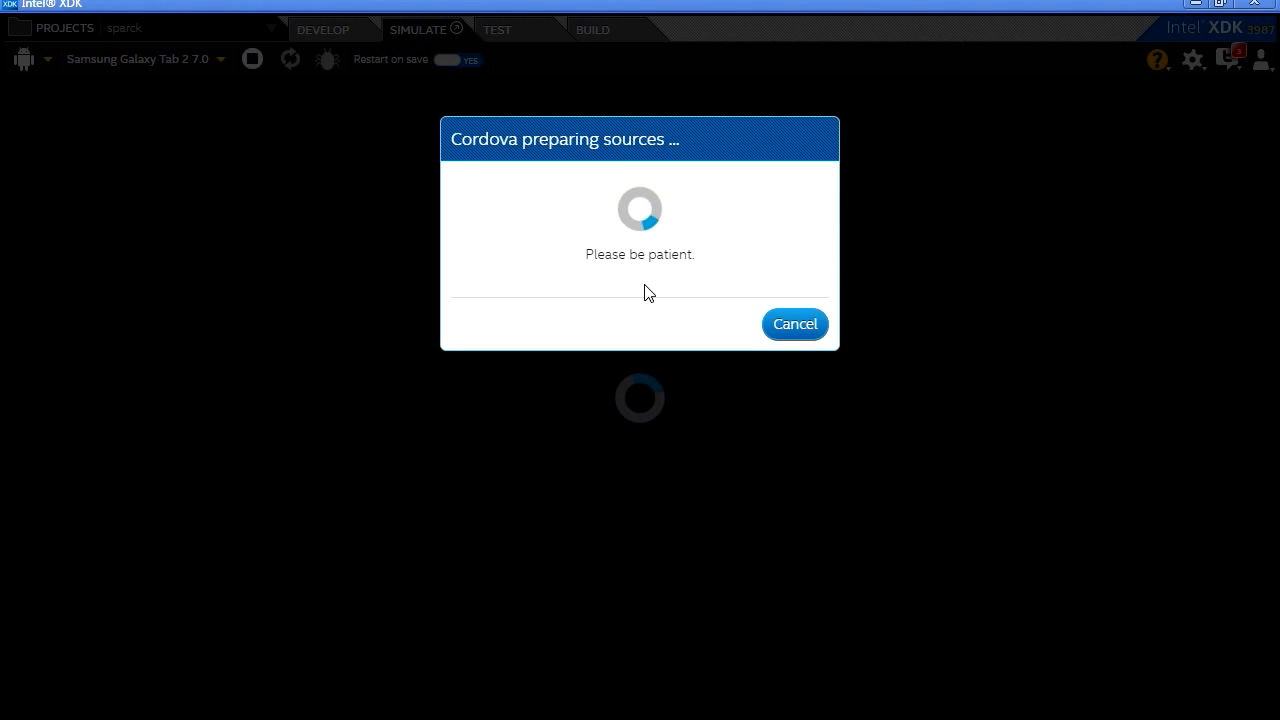
pyautogui.moveTo(640, 284)
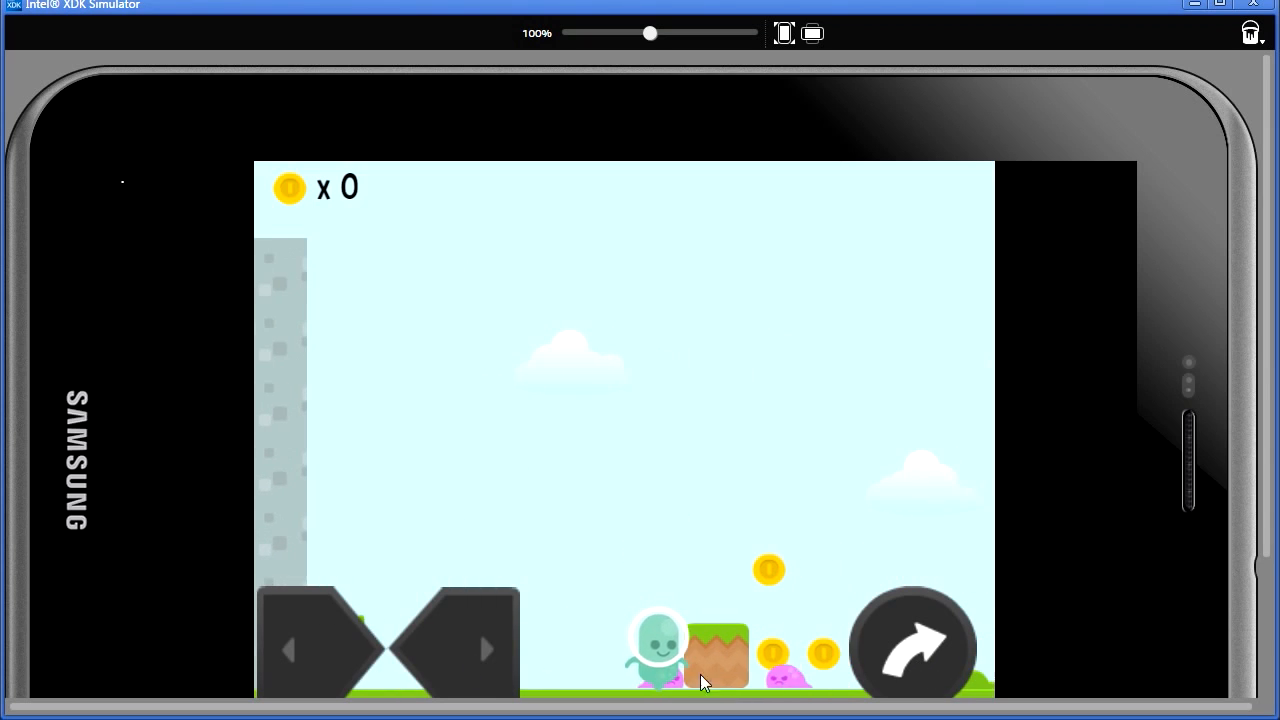
pyautogui.click(910, 644)
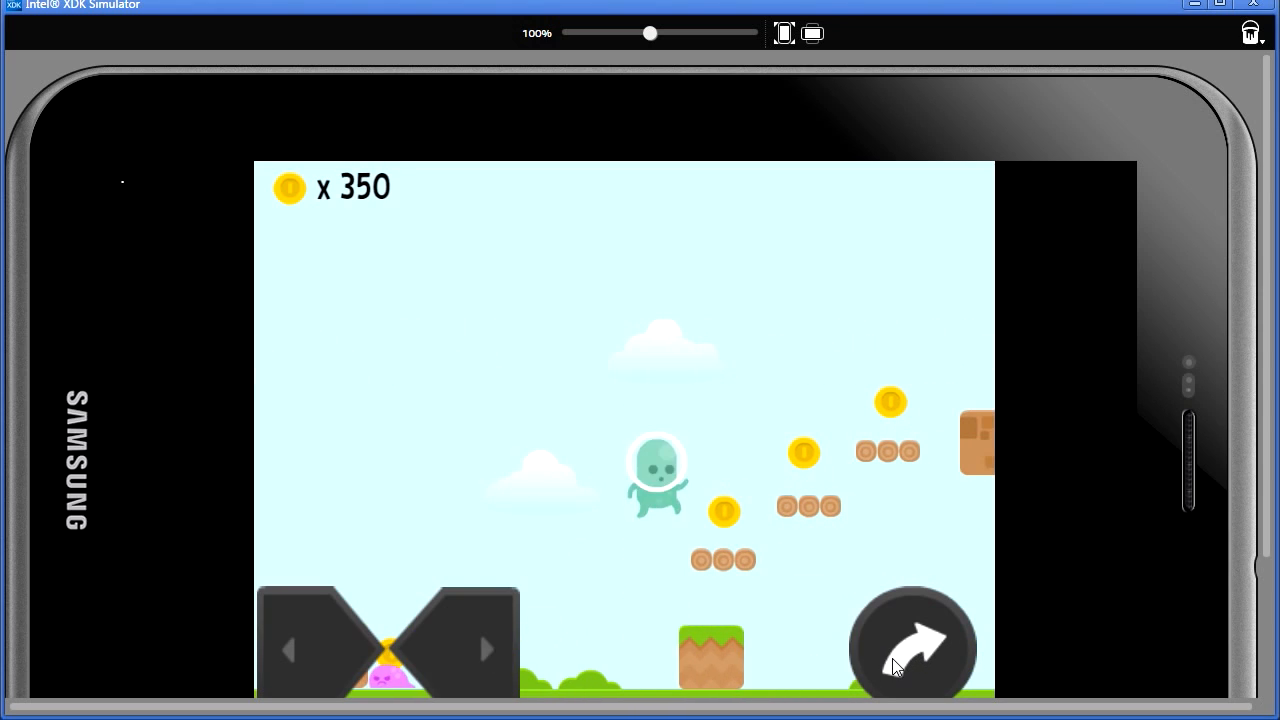
pyautogui.click(912, 644)
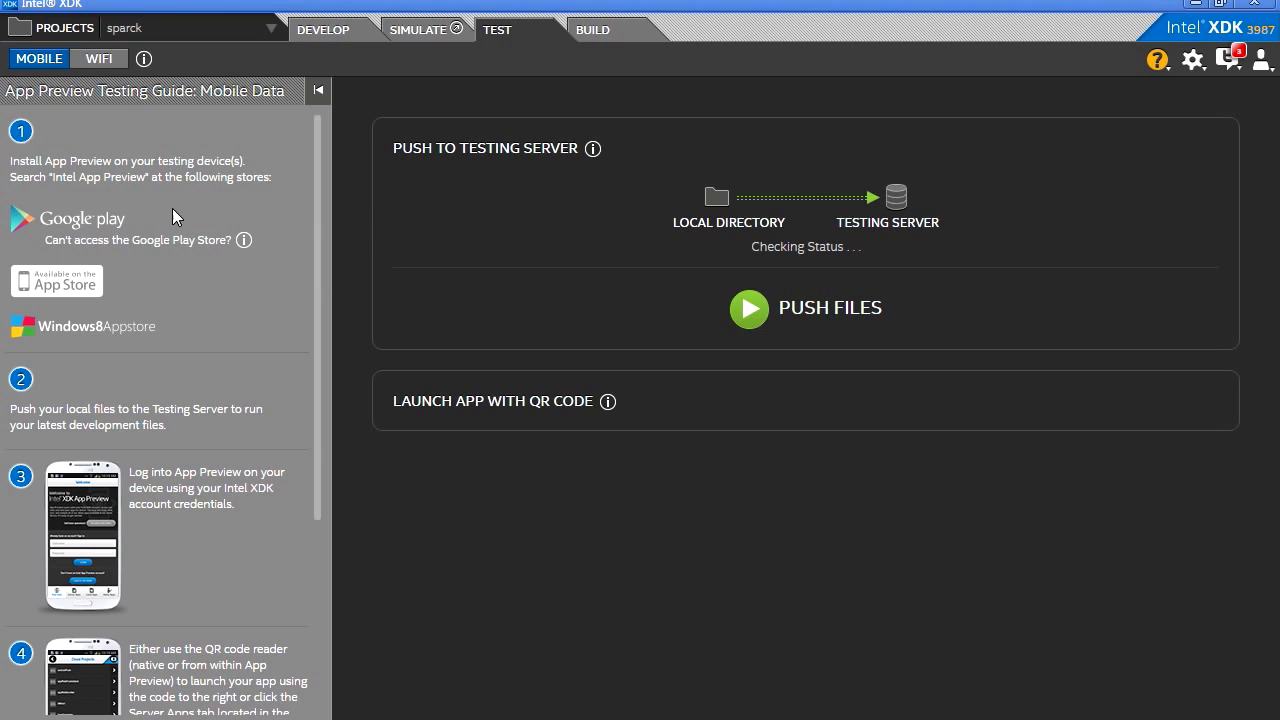
pyautogui.moveTo(70, 340)
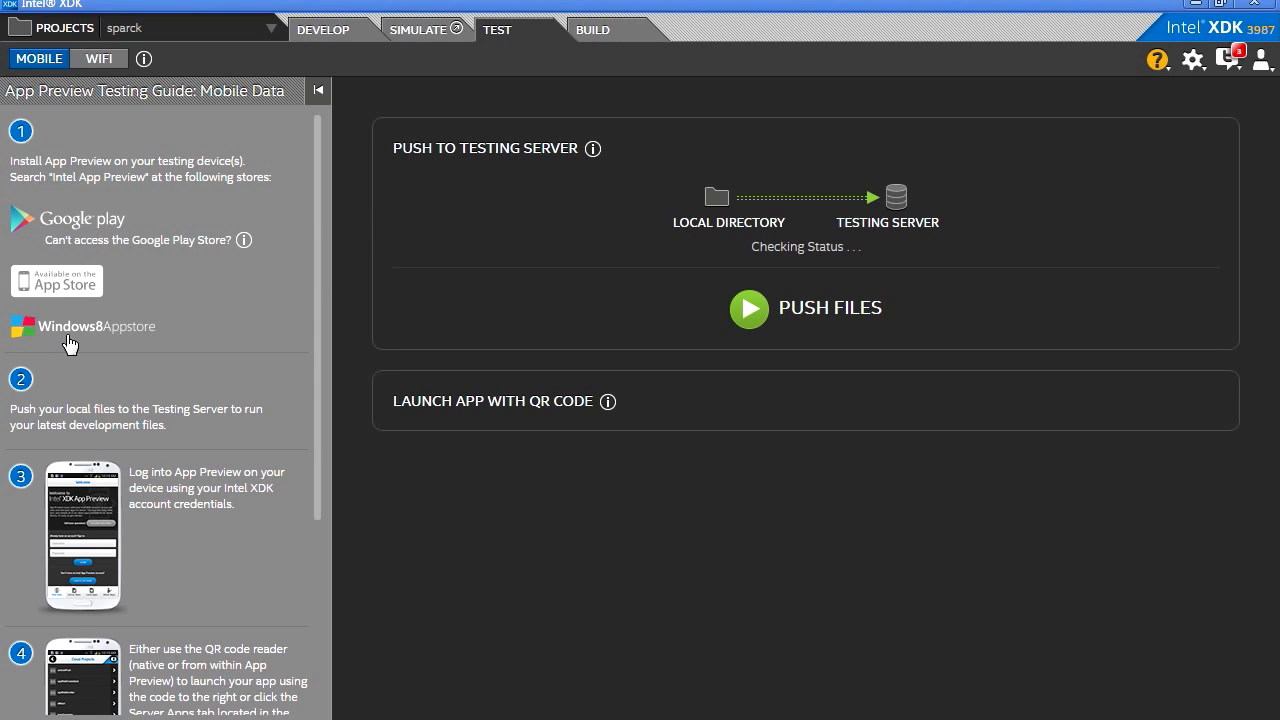
pyautogui.moveTo(260, 364)
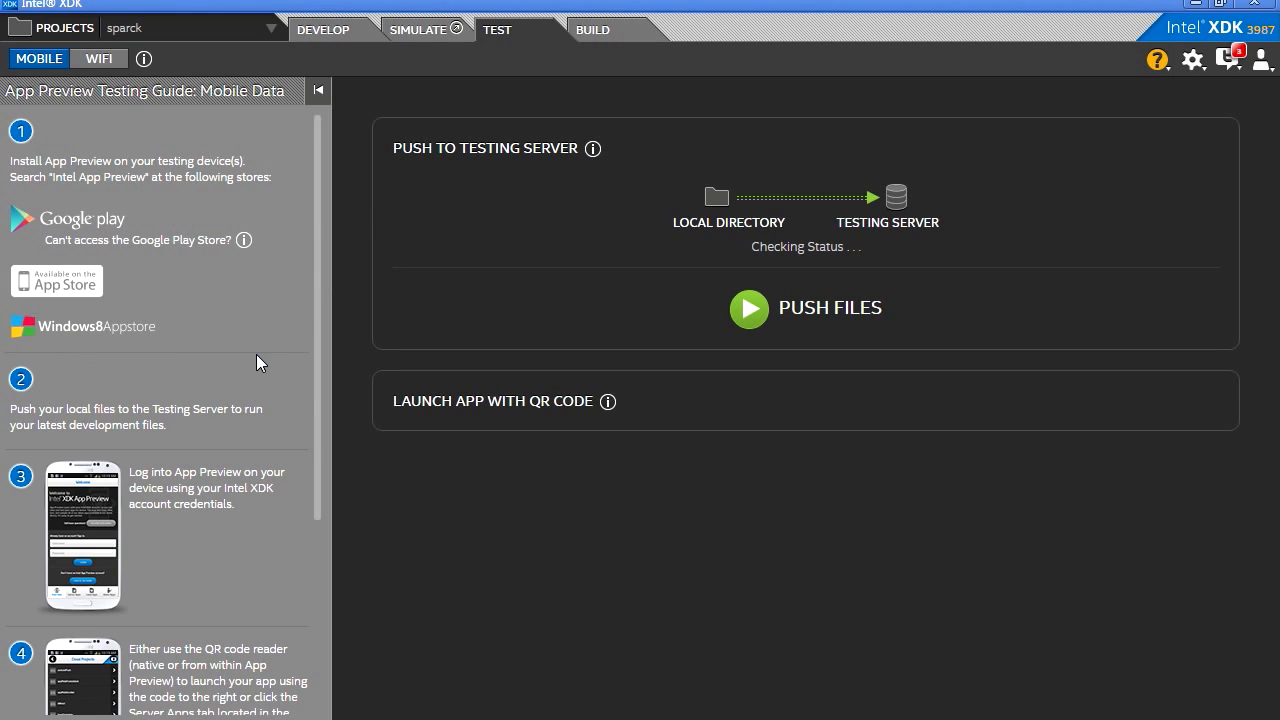
# - Create the Android Cordova build package of sparck and save the zip in Downloads
pyautogui.click(592, 30)
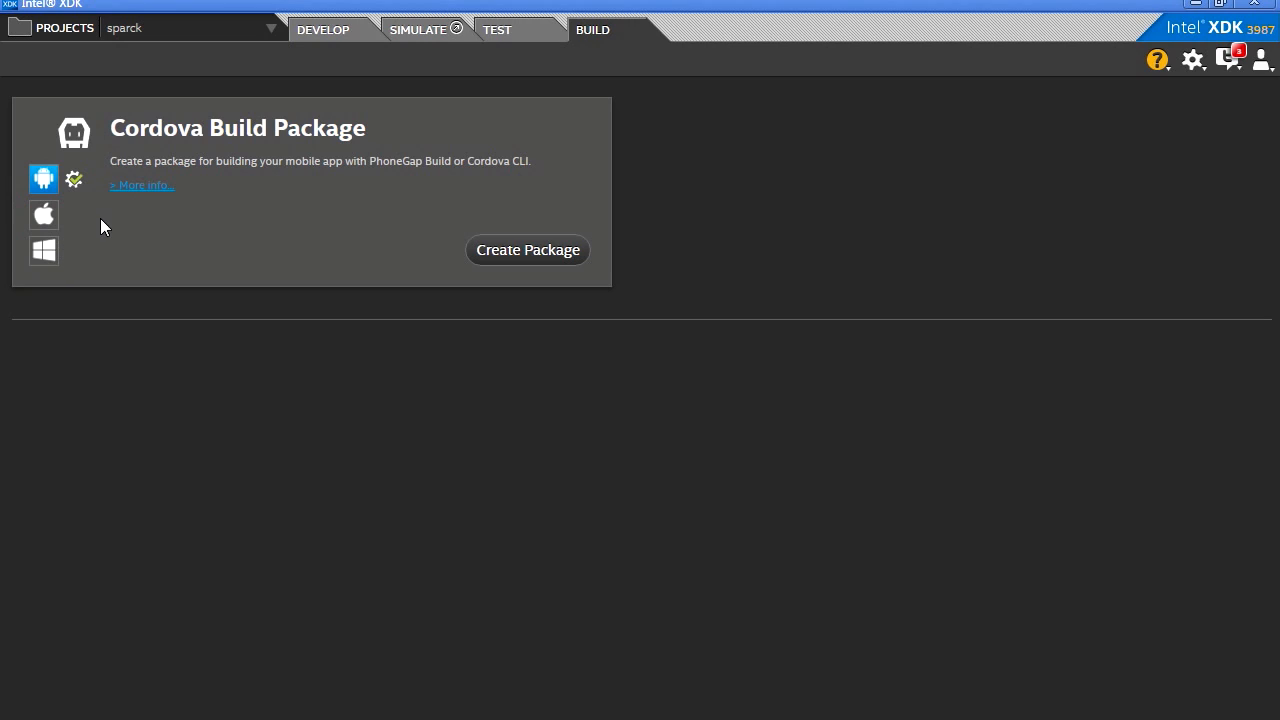
pyautogui.moveTo(528, 250)
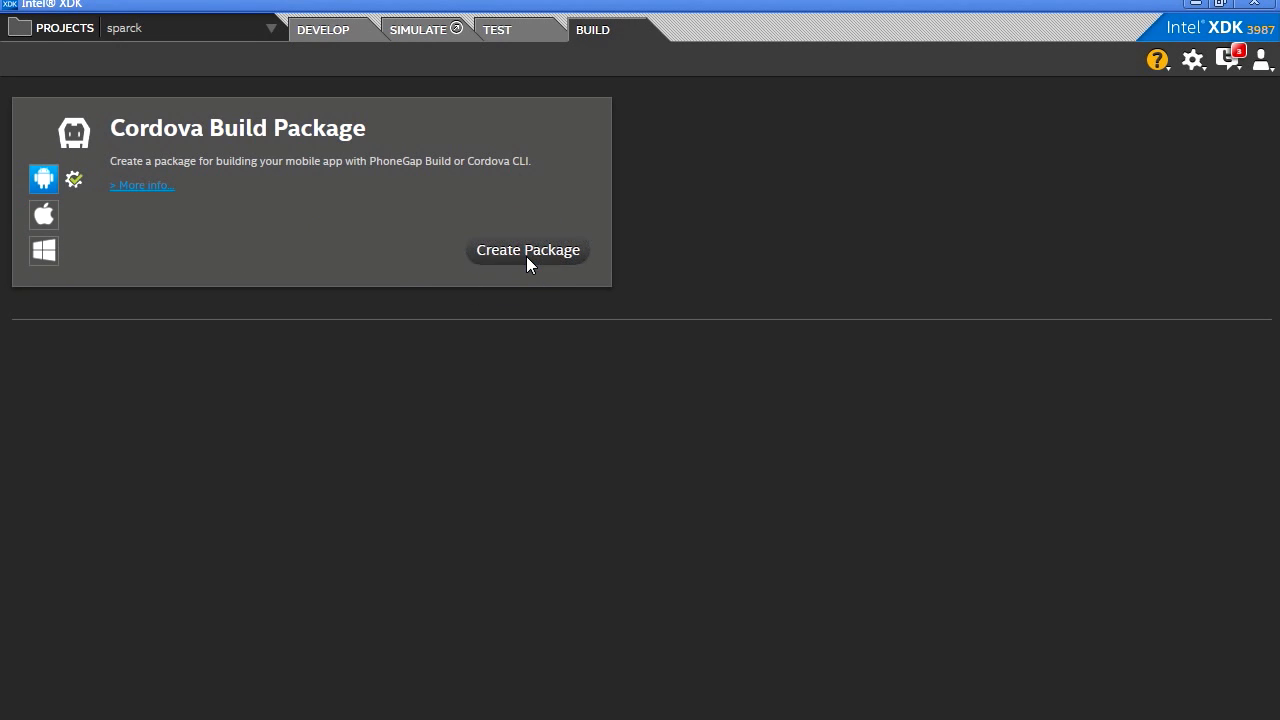
pyautogui.click(528, 248)
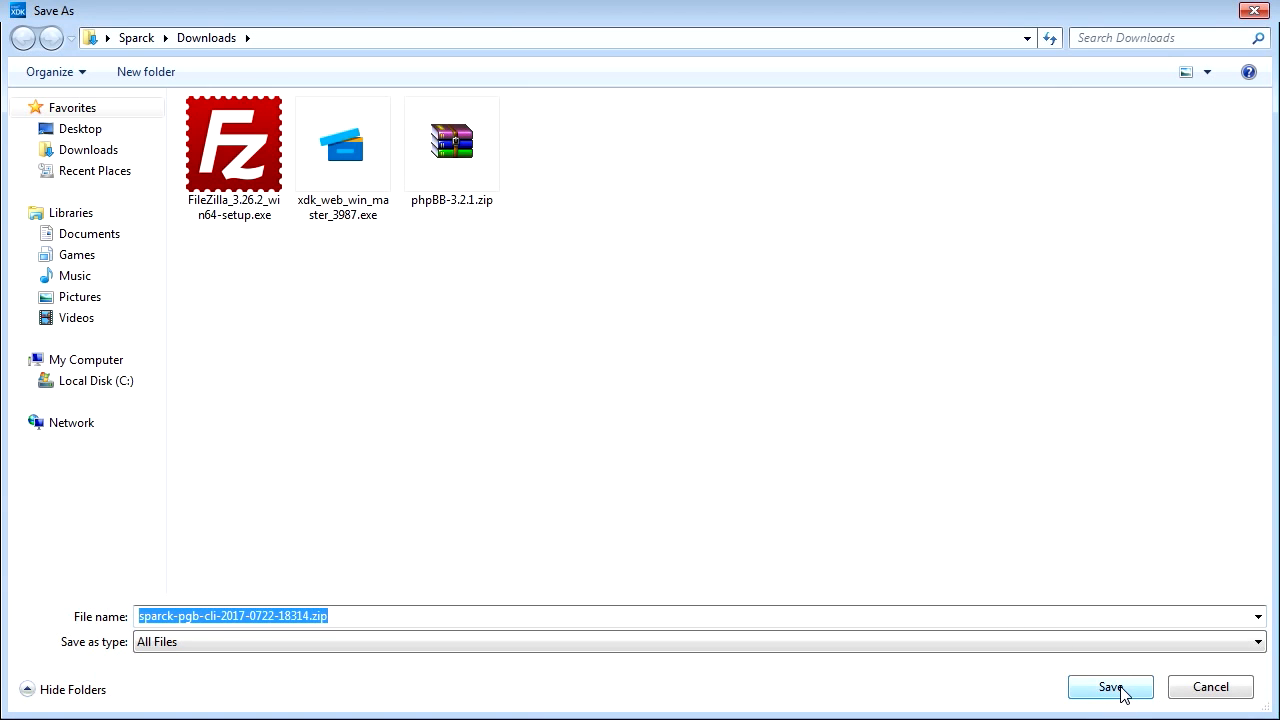
pyautogui.click(1110, 688)
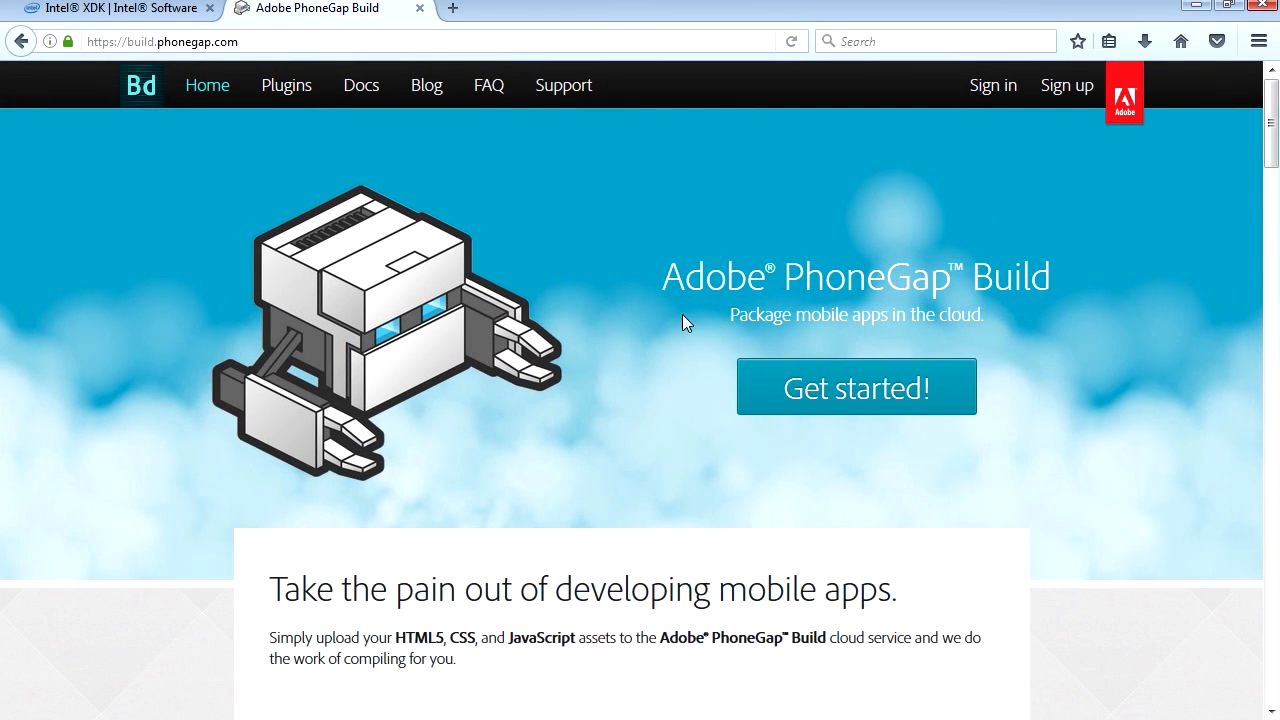
pyautogui.moveTo(640, 396)
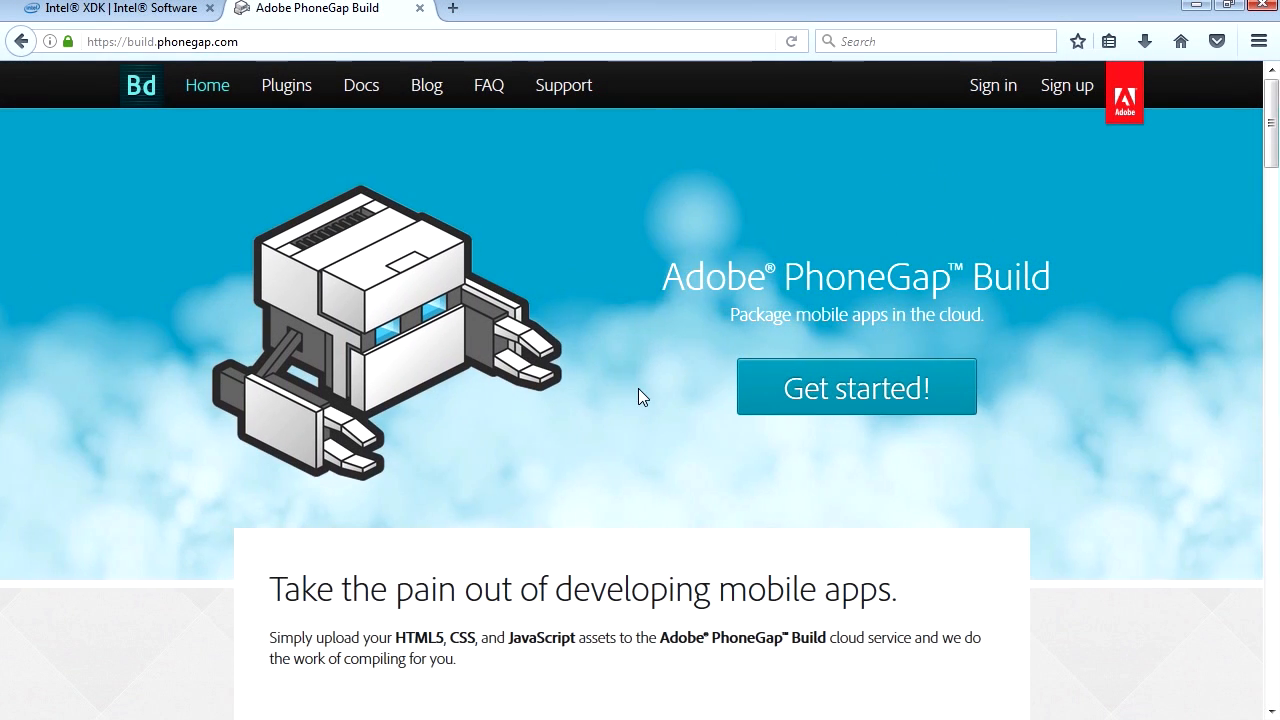
# - Sign in to PhoneGap Build and upload the sparck zip as a private app
pyautogui.click(992, 84)
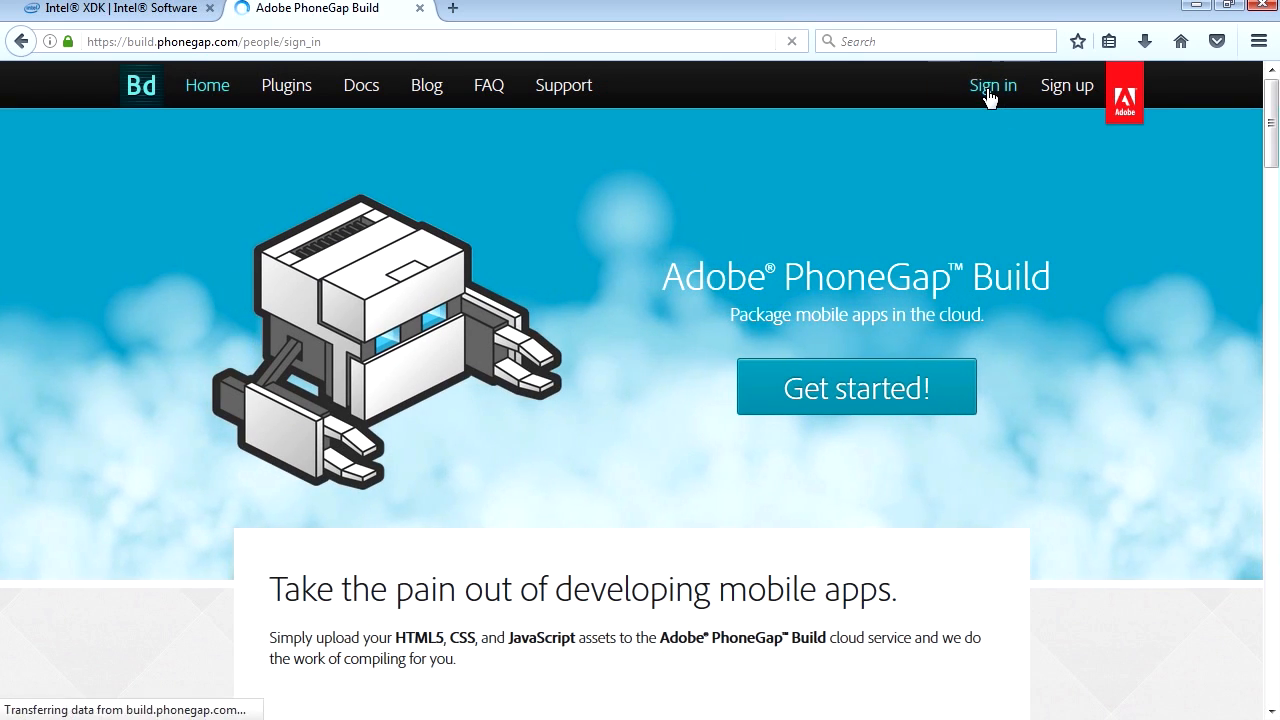
pyautogui.click(992, 84)
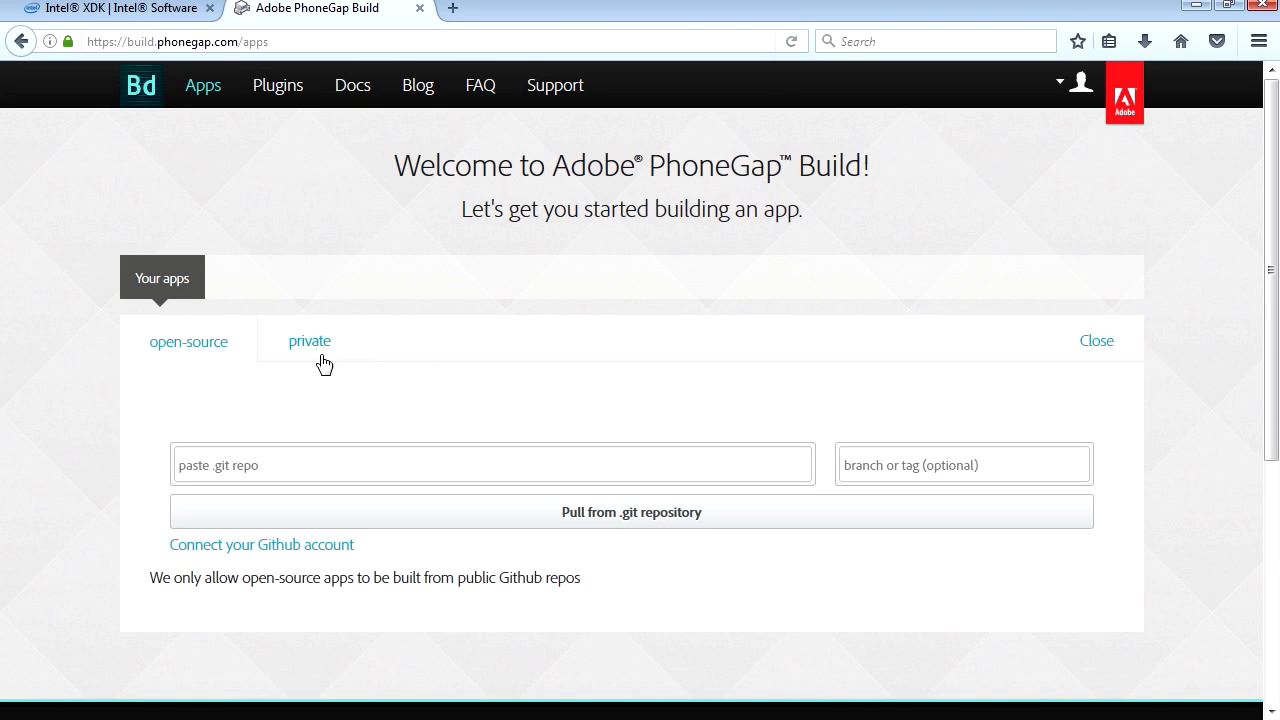
pyautogui.click(308, 340)
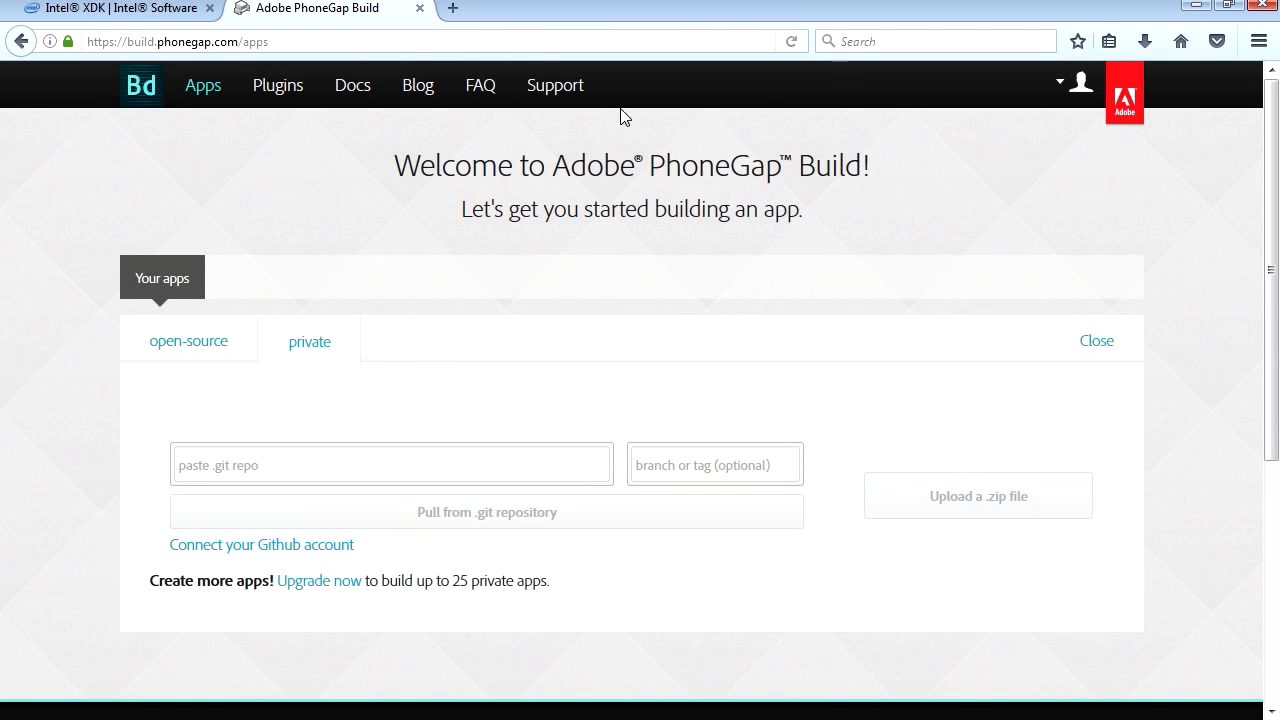
pyautogui.click(792, 40)
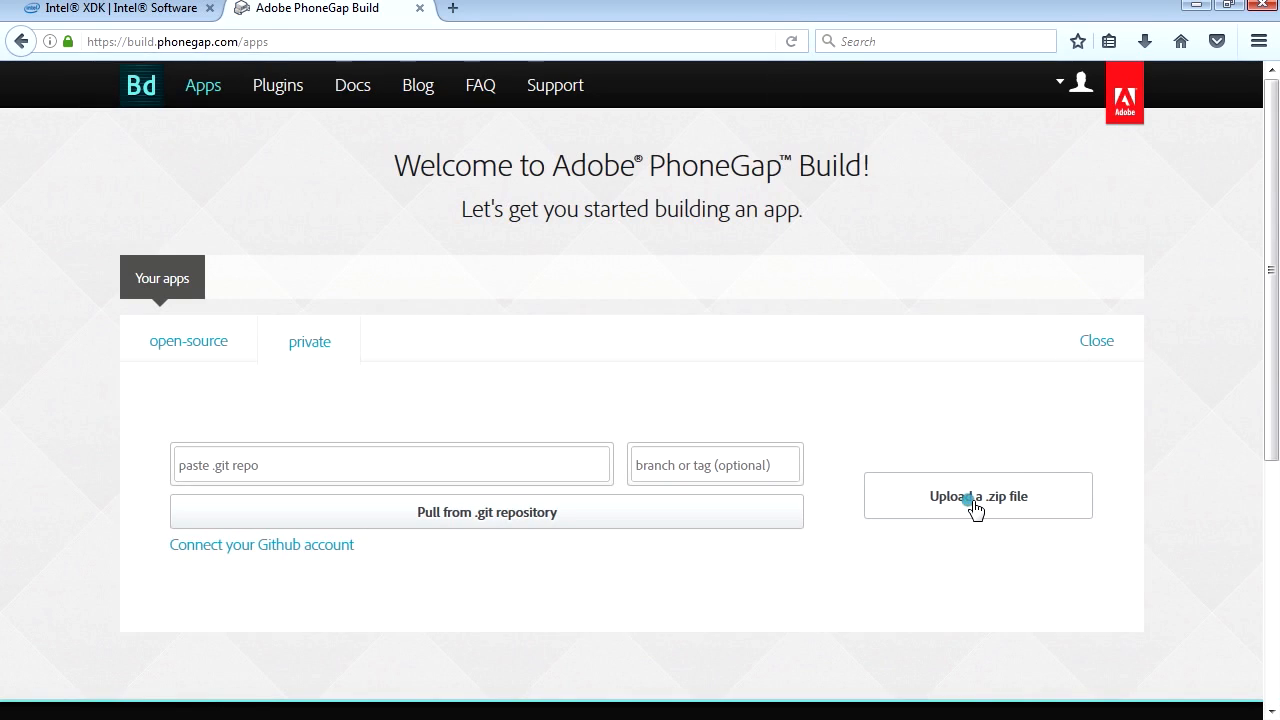
pyautogui.click(976, 496)
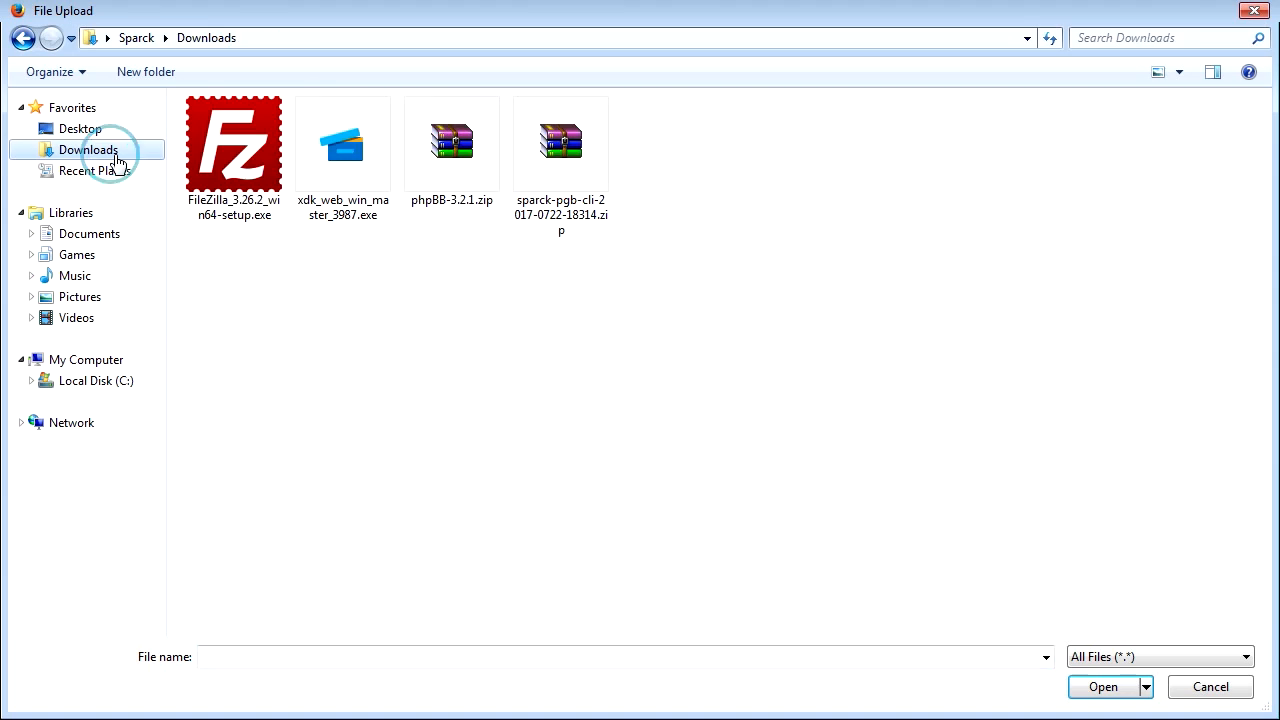
pyautogui.moveTo(628, 218)
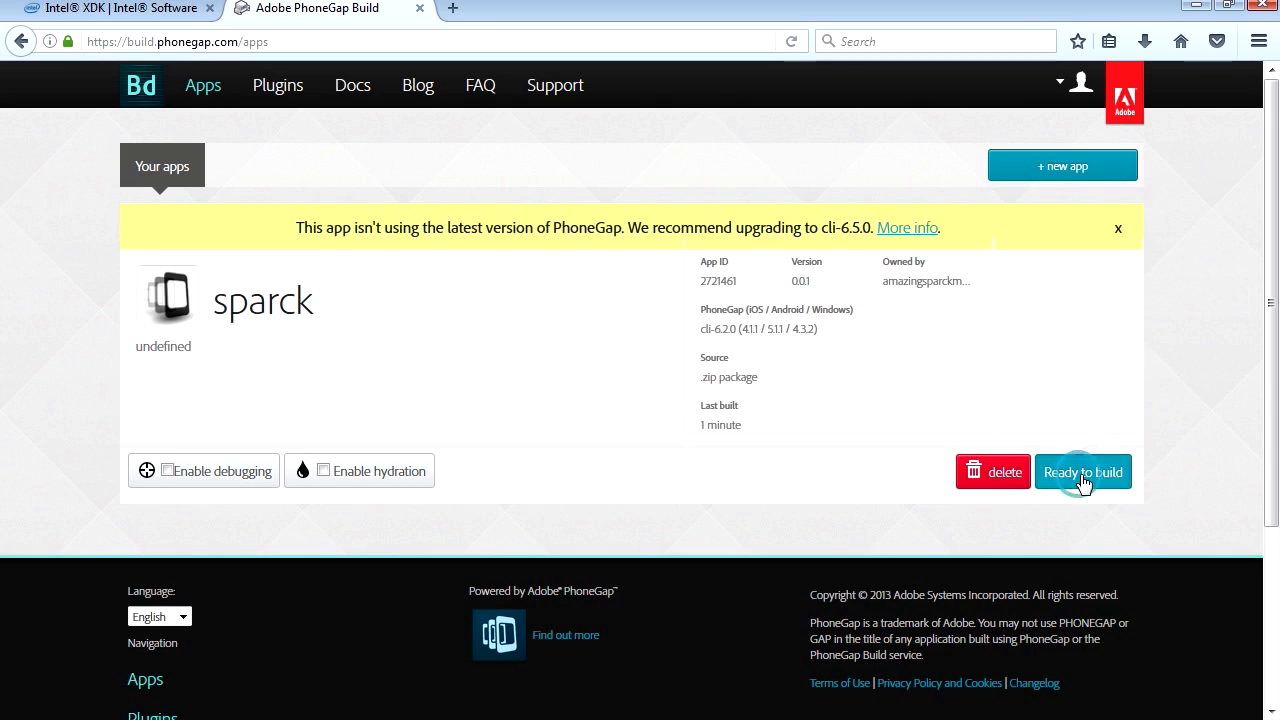
# - Build the app and save the Android sparck-debug.apk
pyautogui.click(1084, 472)
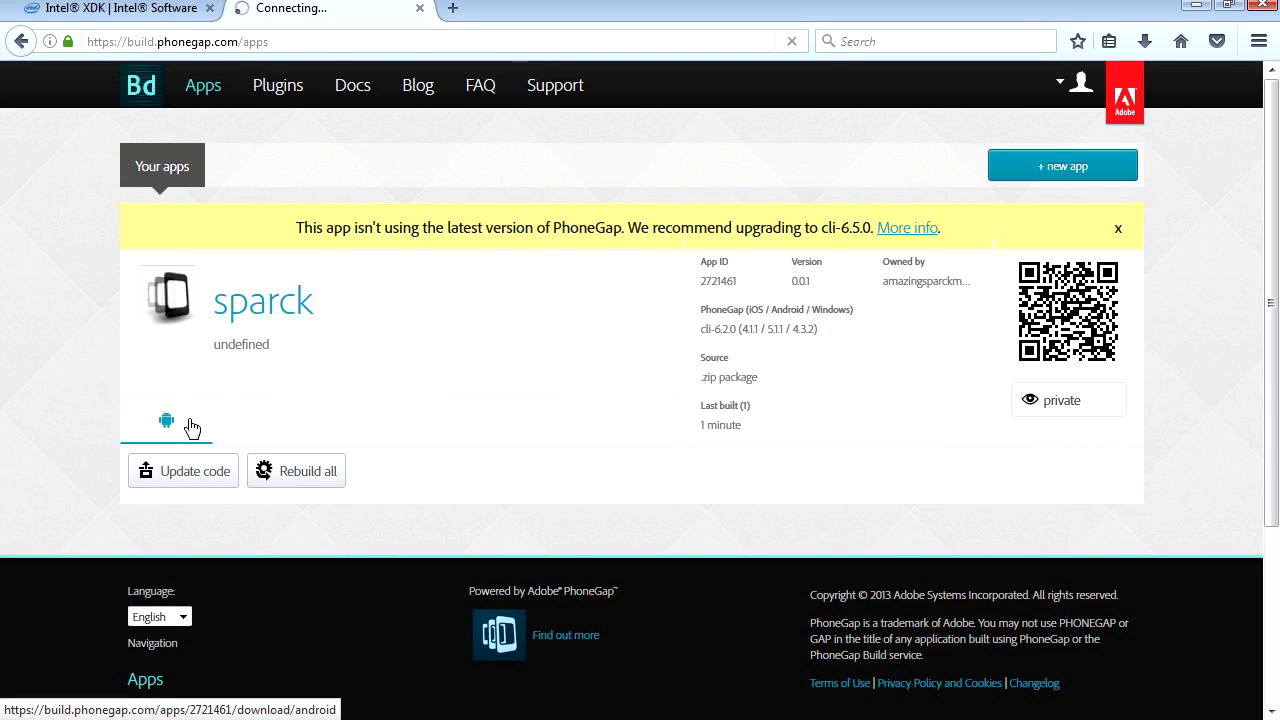
pyautogui.click(166, 420)
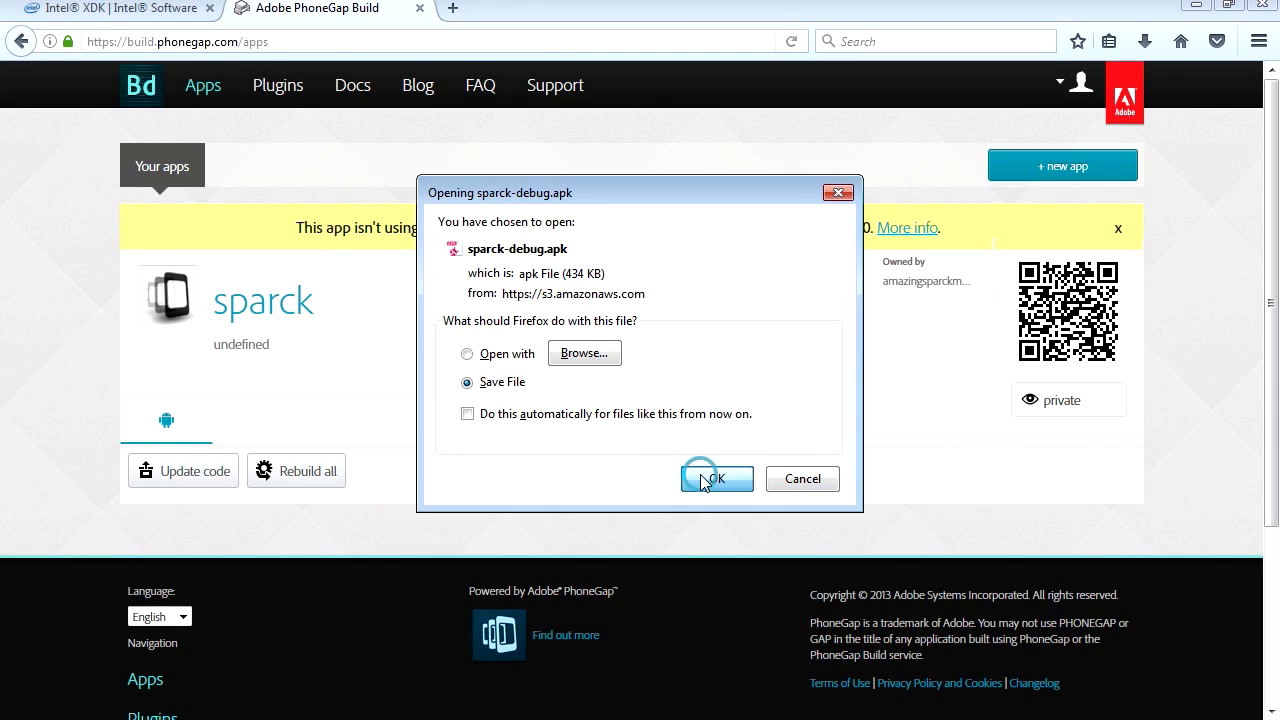
pyautogui.click(716, 478)
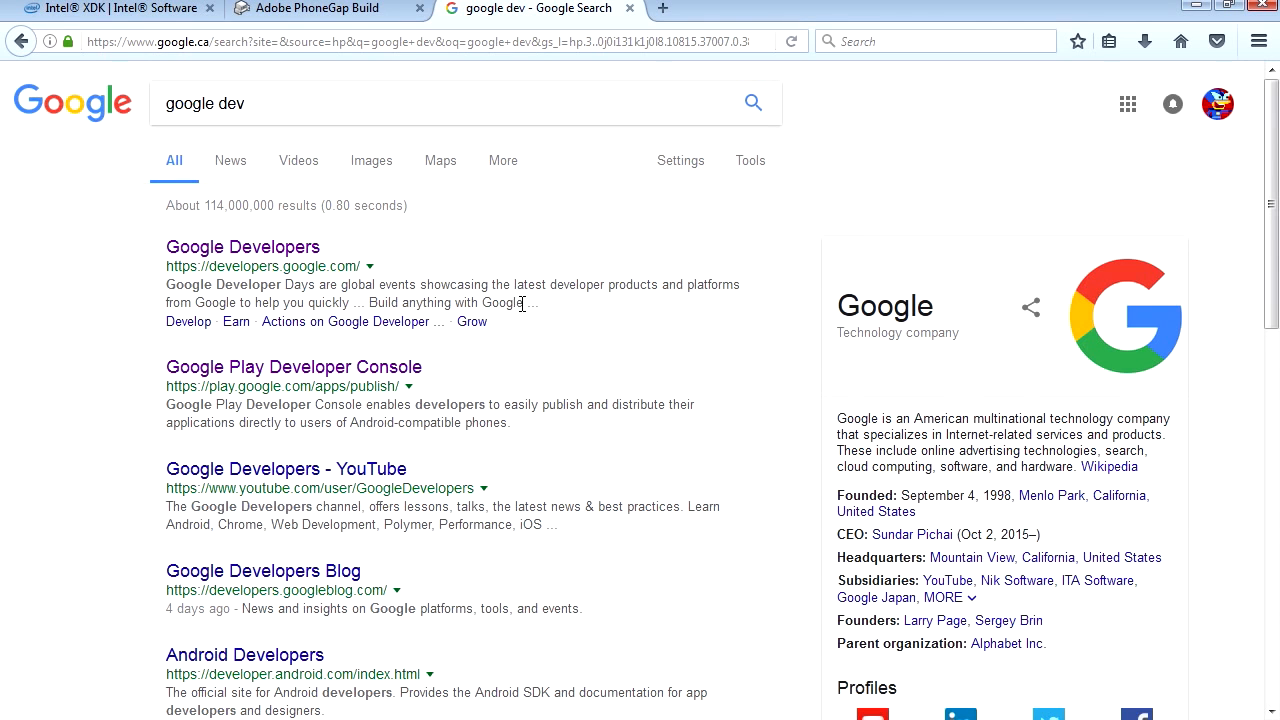
# - Create a new Google Play Console application titled sparck1
pyautogui.click(294, 368)
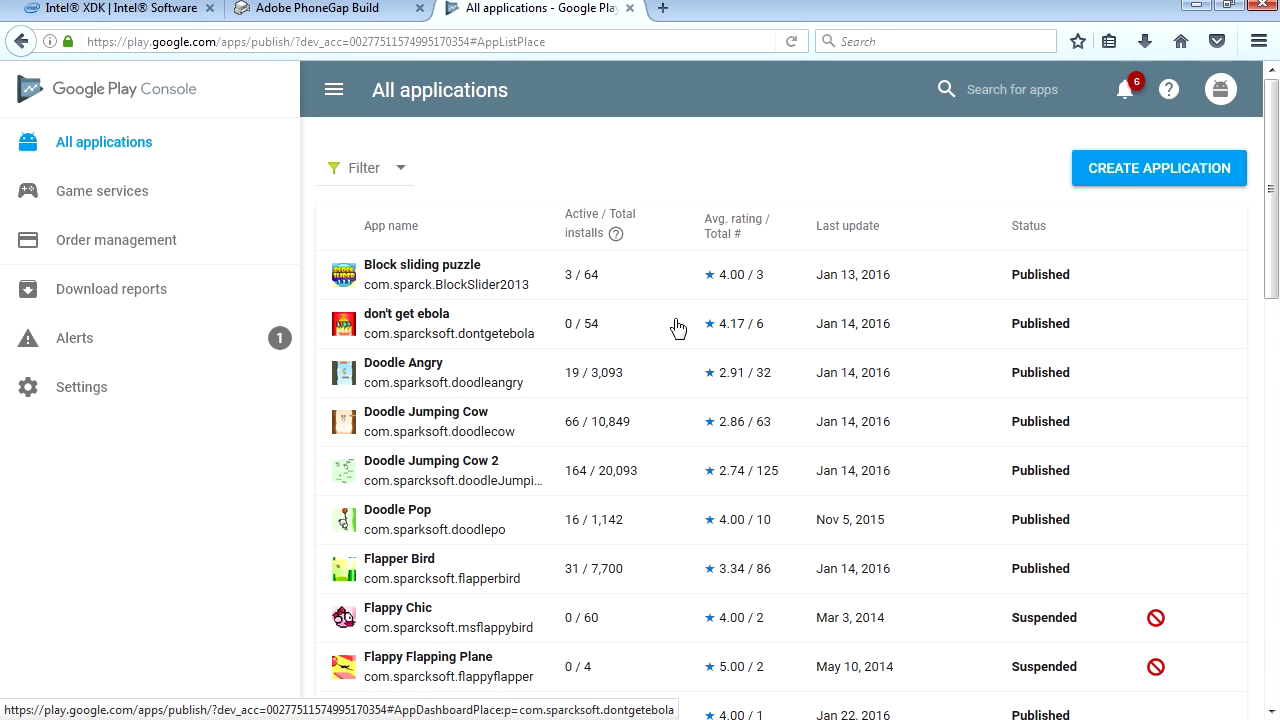
pyautogui.moveTo(636, 488)
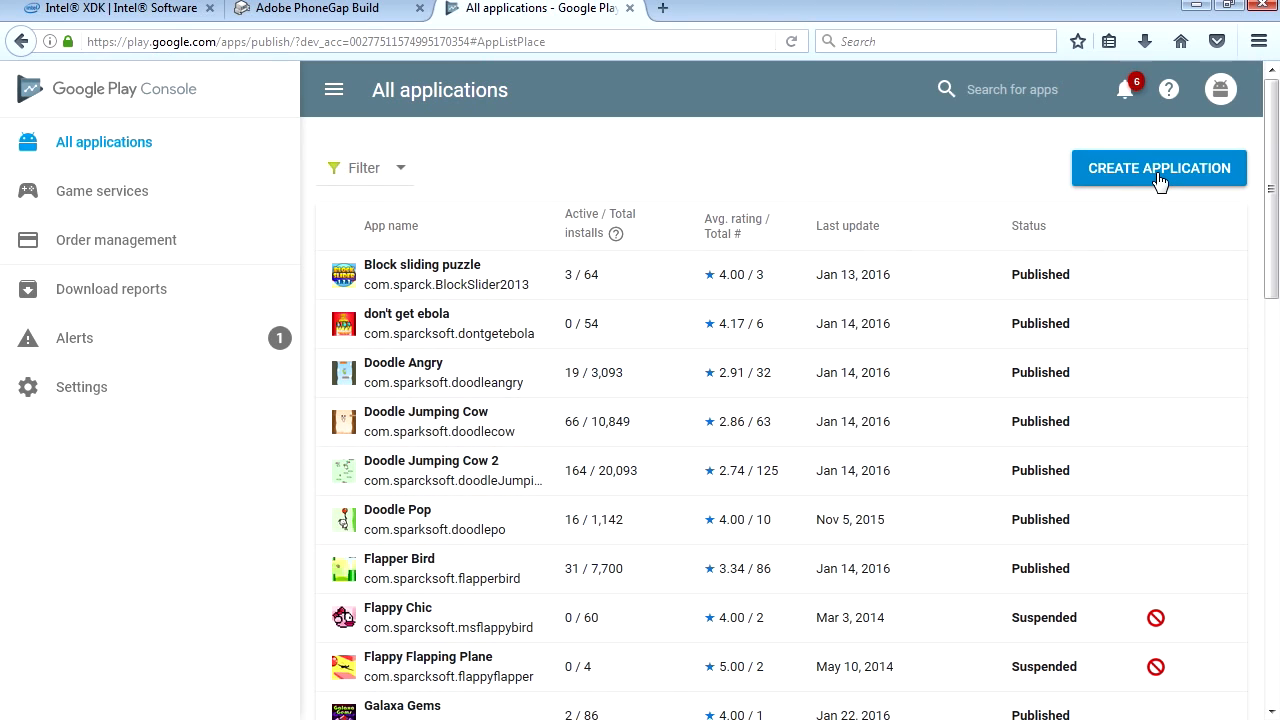
pyautogui.click(1158, 168)
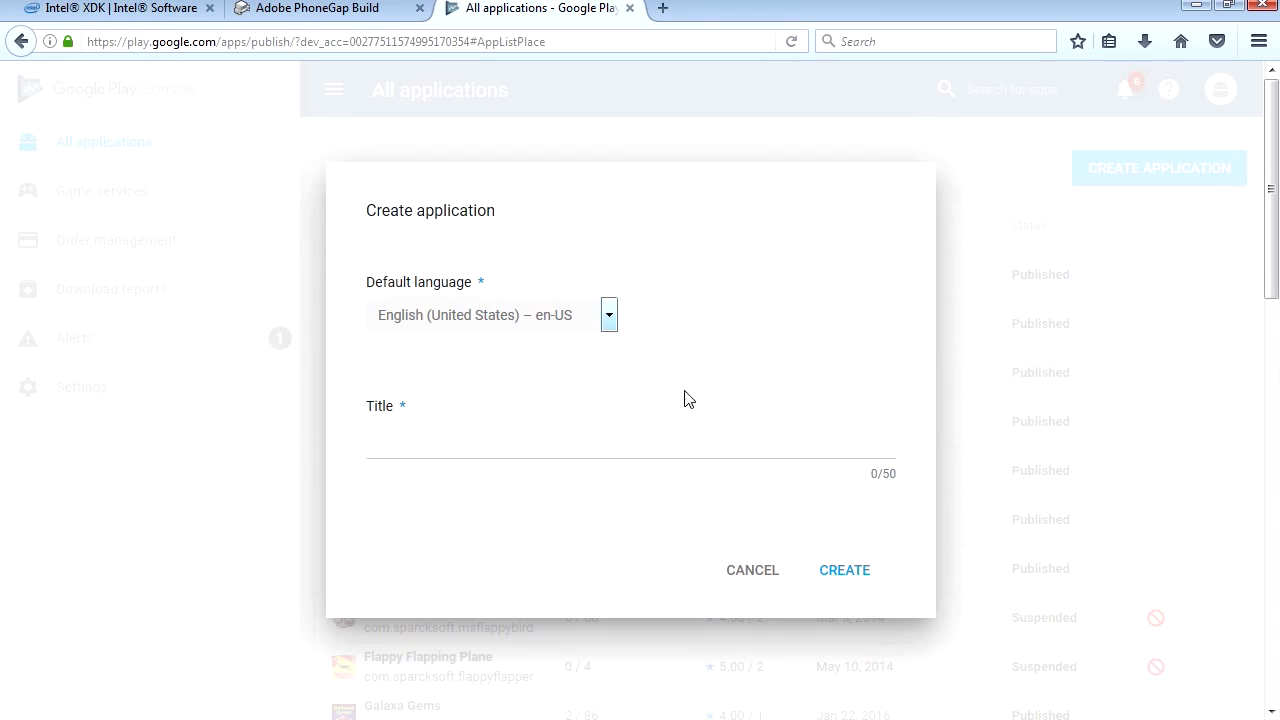
pyautogui.click(632, 440)
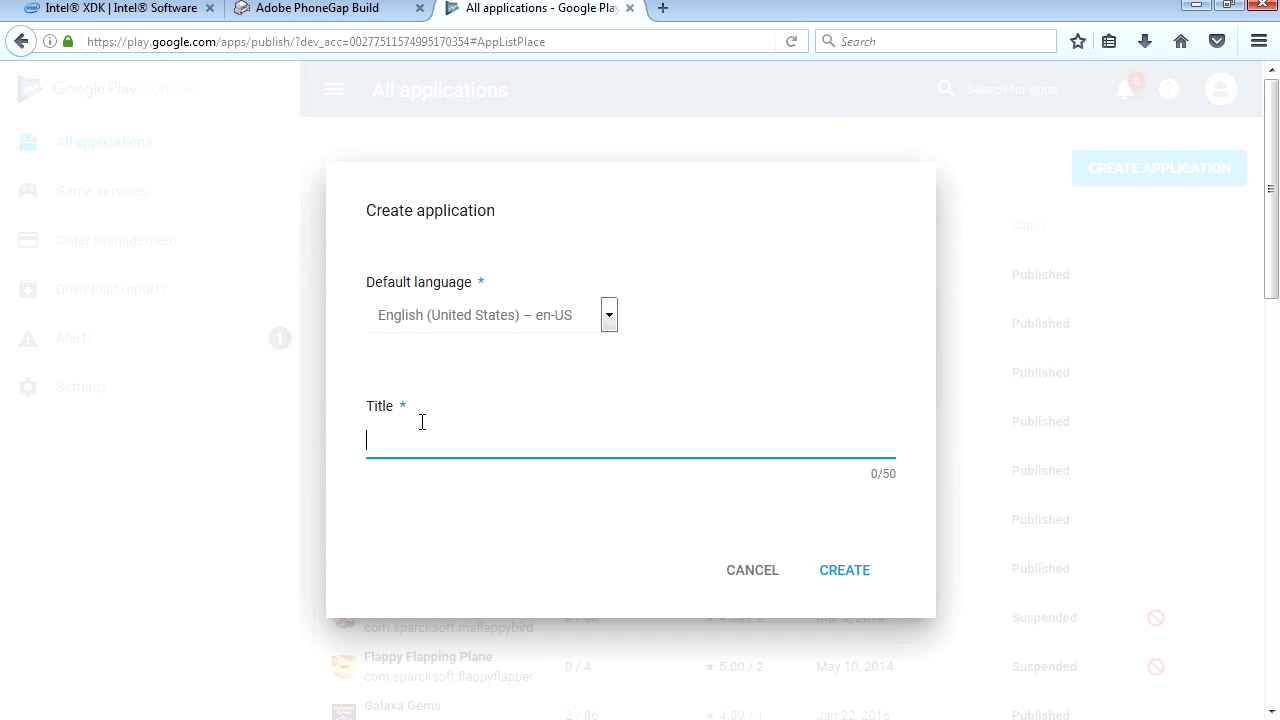
pyautogui.write('sparck1')
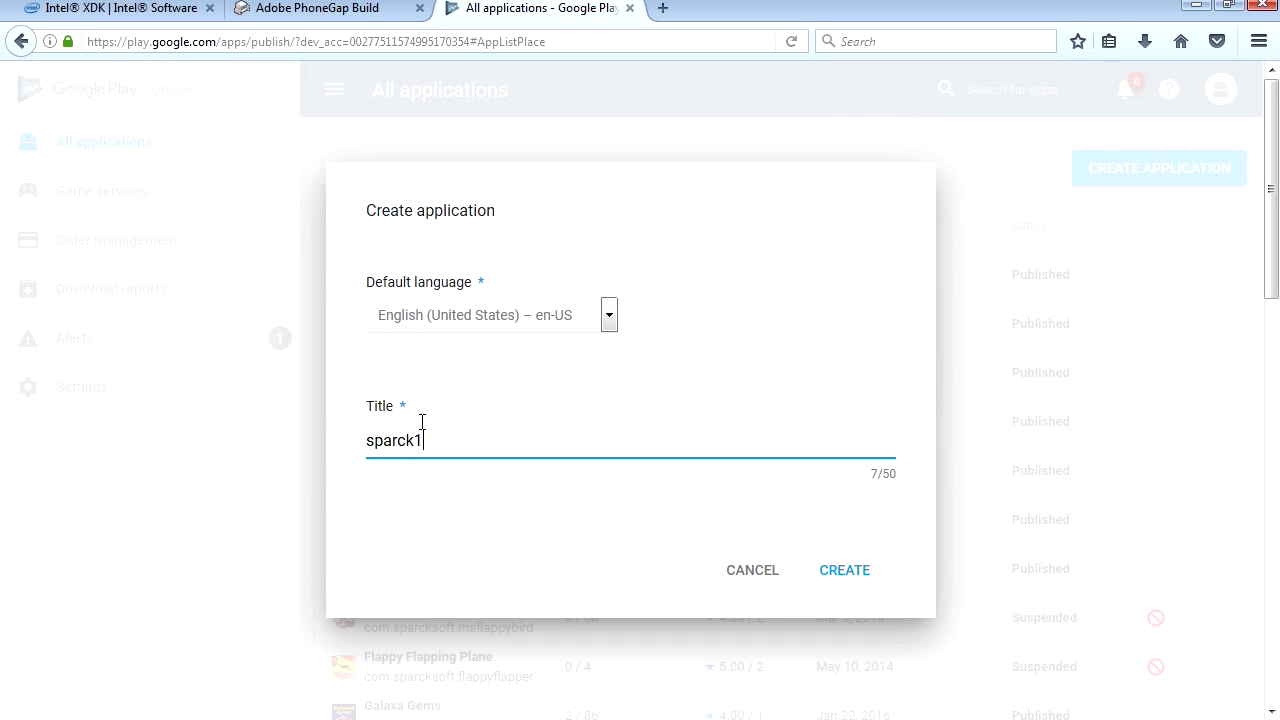
pyautogui.moveTo(844, 570)
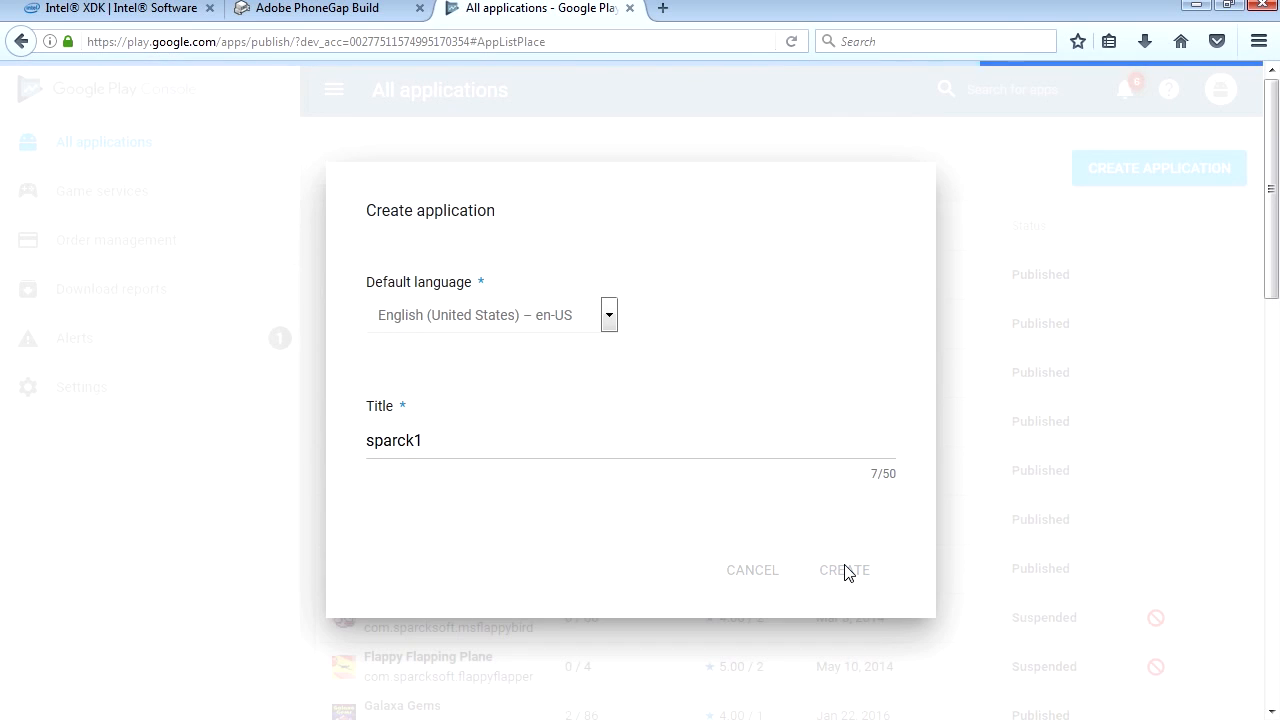
# - Enter short description 'this is a test' and begin typing the full description
pyautogui.click(844, 570)
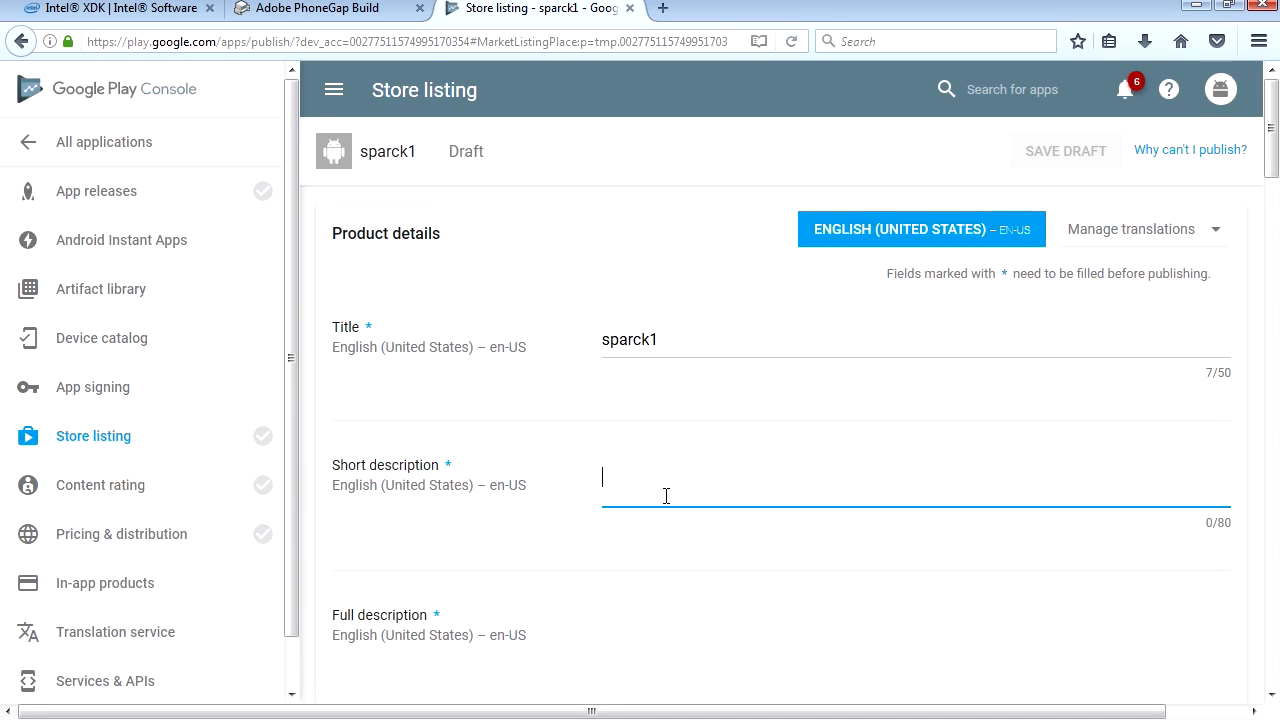
pyautogui.write('this is a')
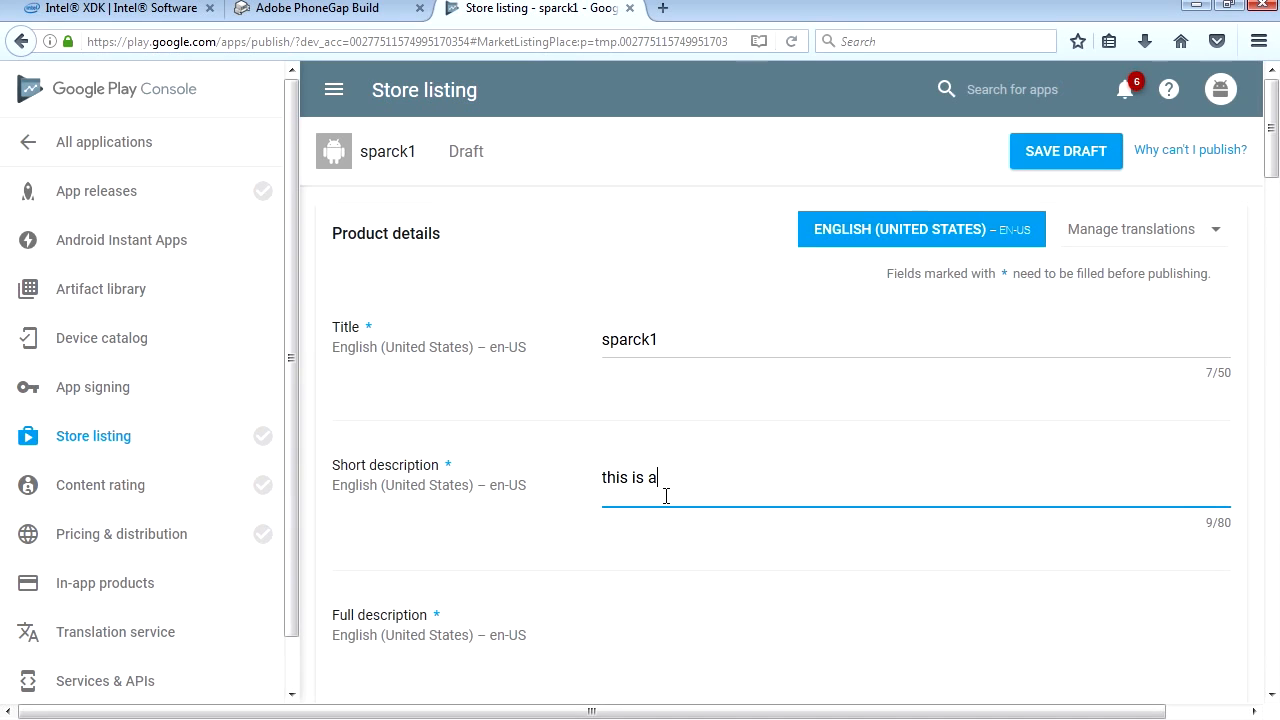
pyautogui.write('test')
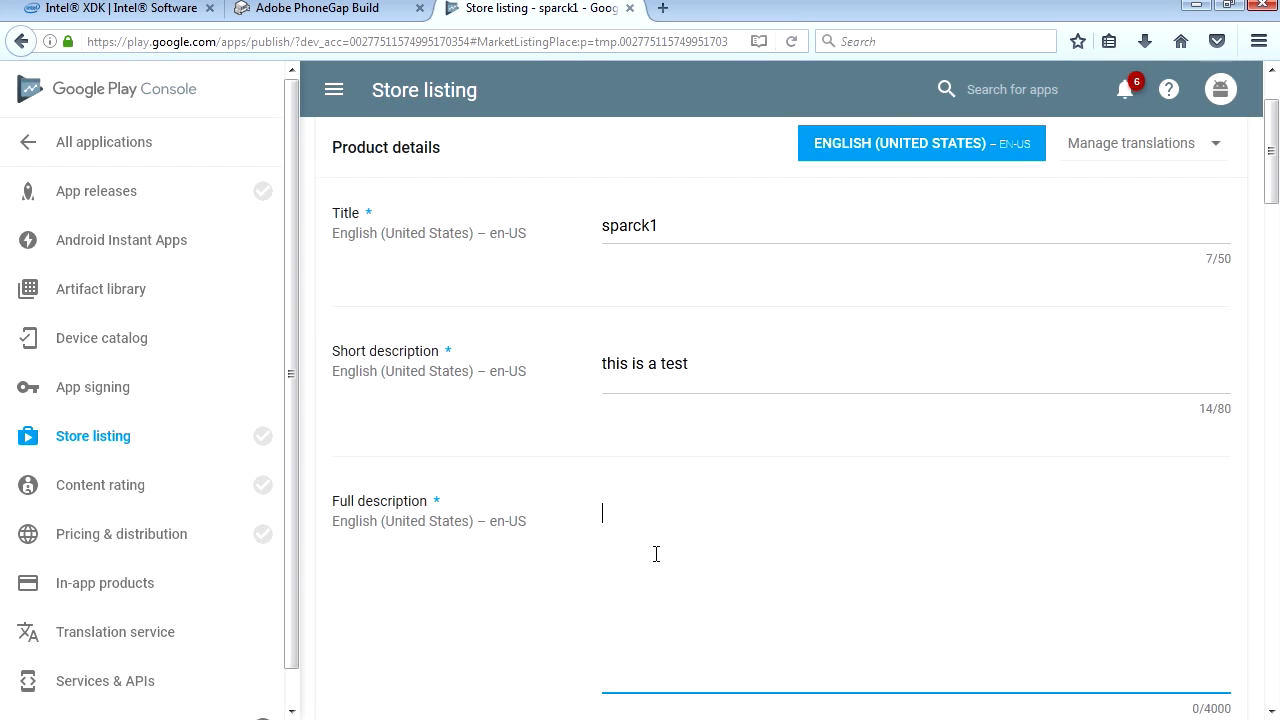
pyautogui.write('this is a gdevelop tes')
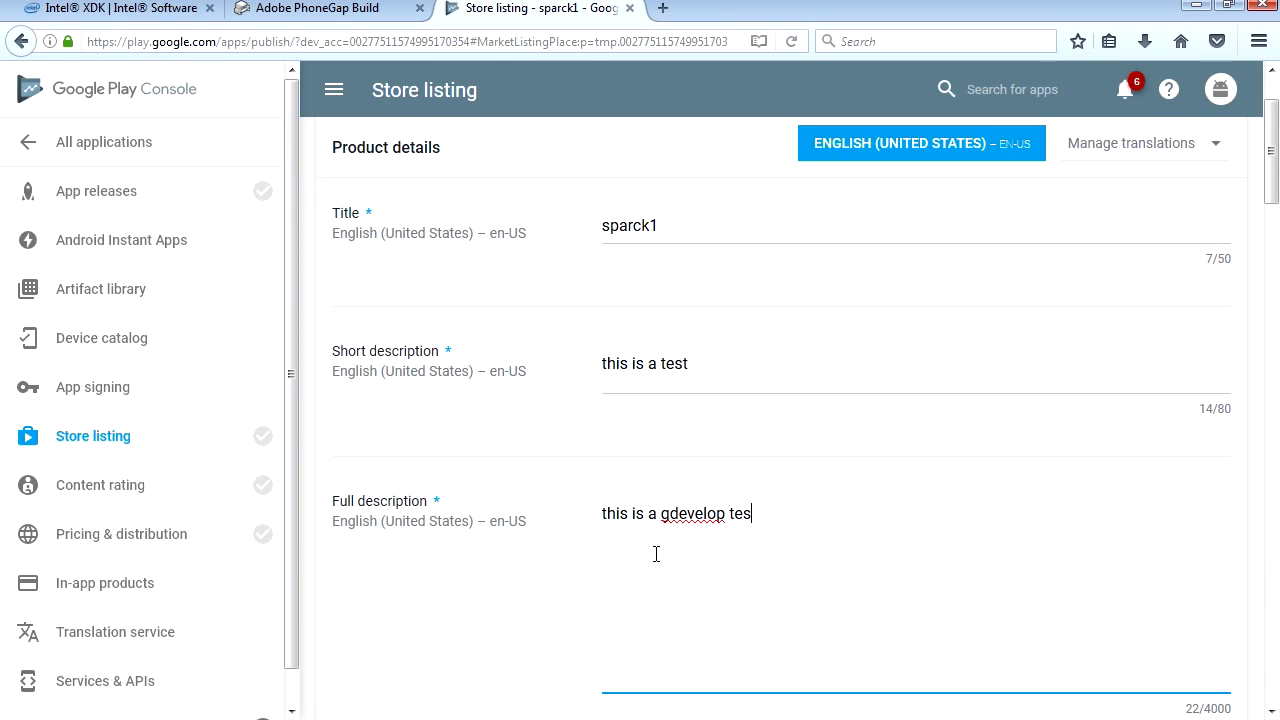
# - Upload the phone screenshot PNGs to the sparck1 store listing
pyautogui.scroll(-3)
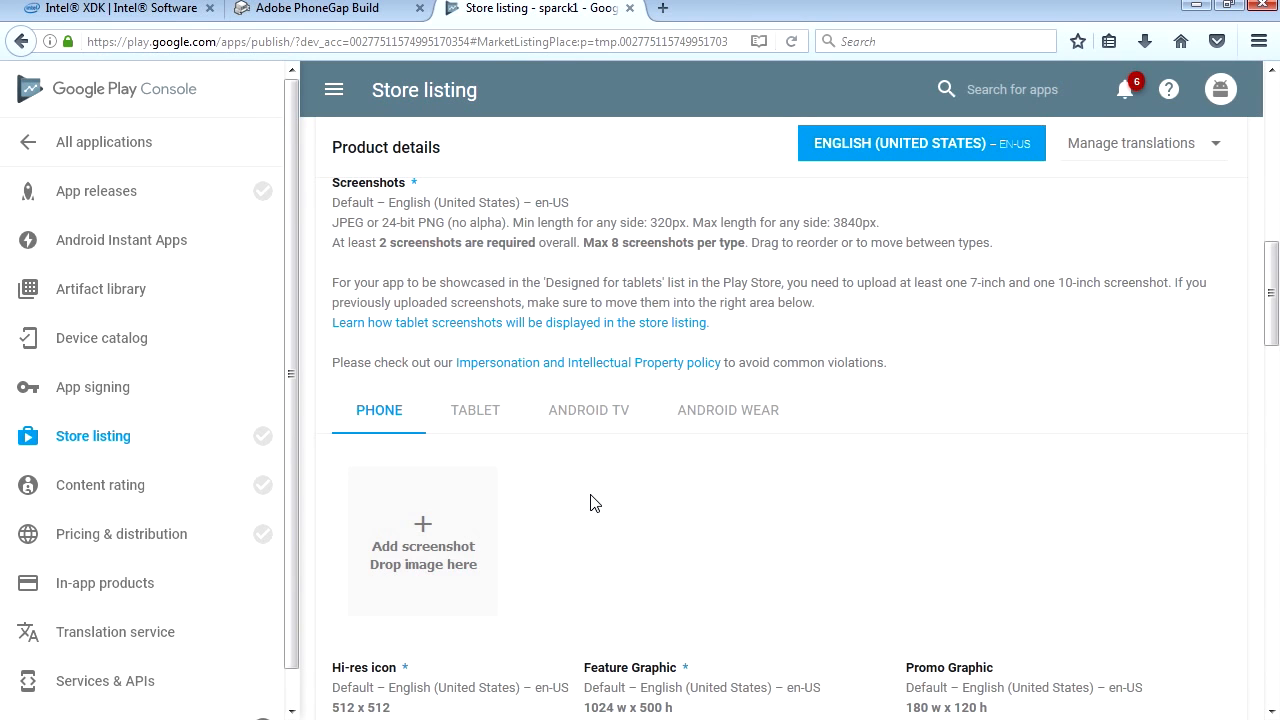
pyautogui.click(422, 540)
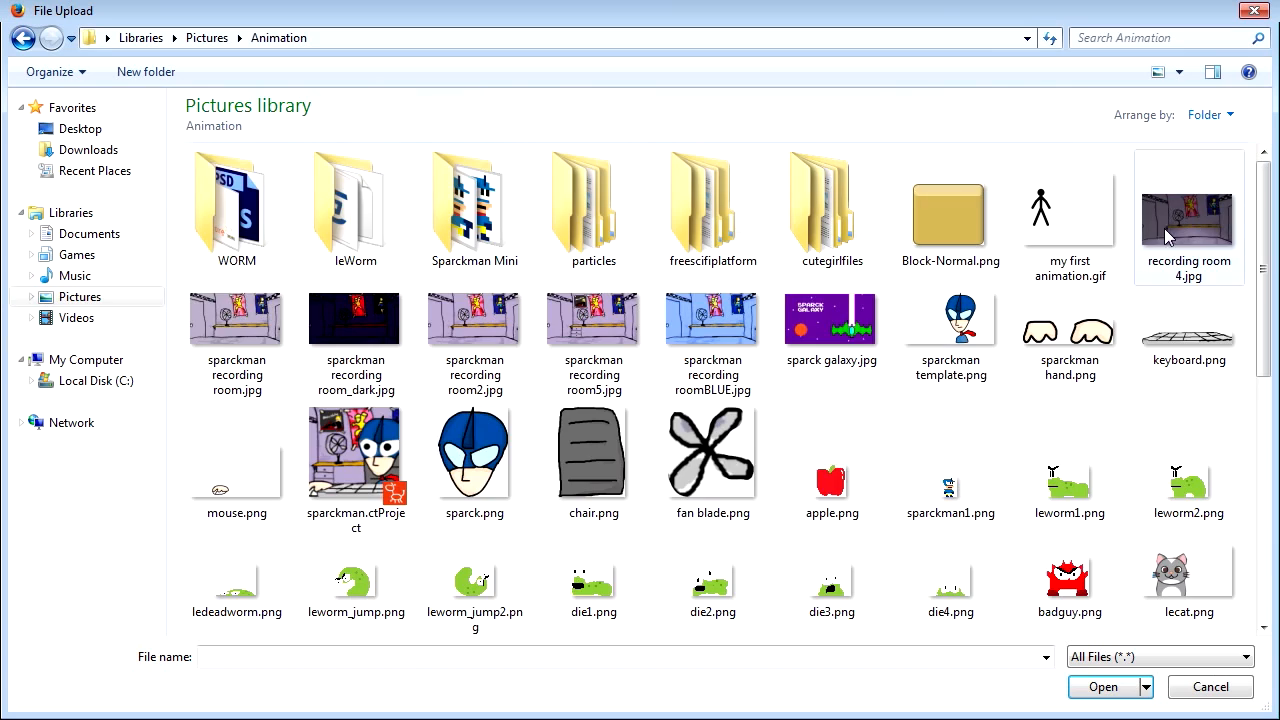
pyautogui.scroll(-3)
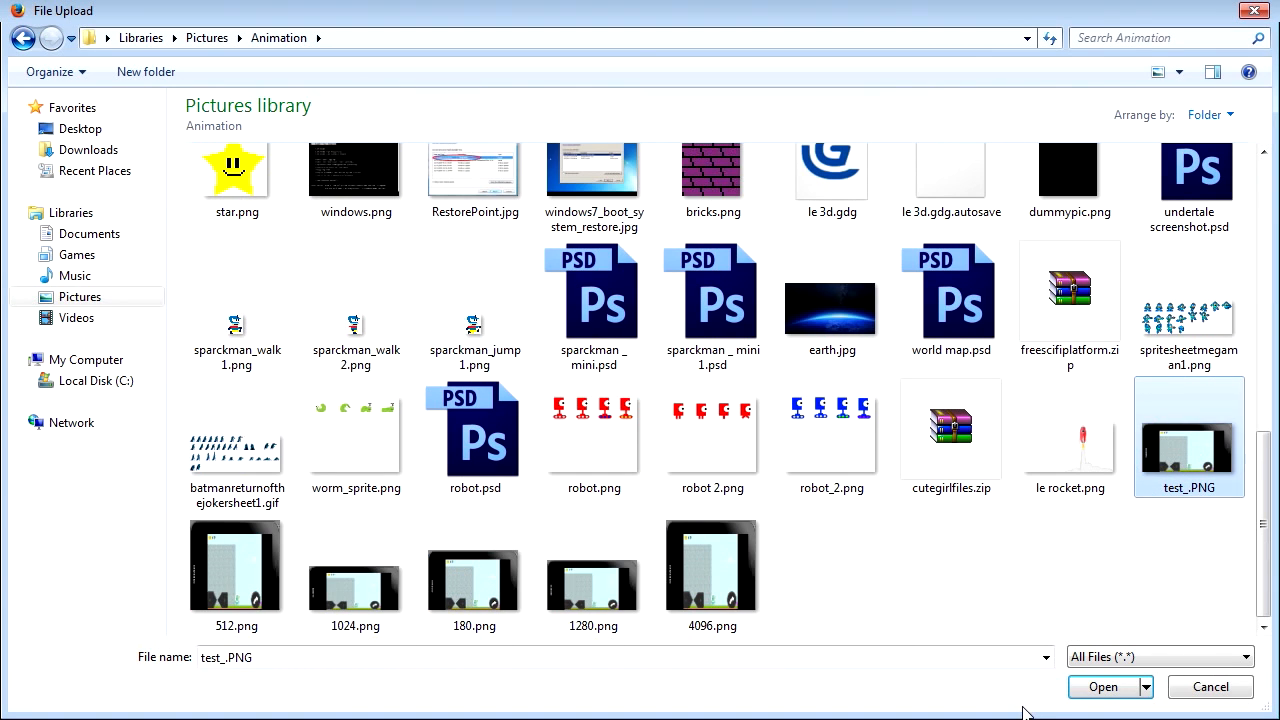
pyautogui.click(1102, 686)
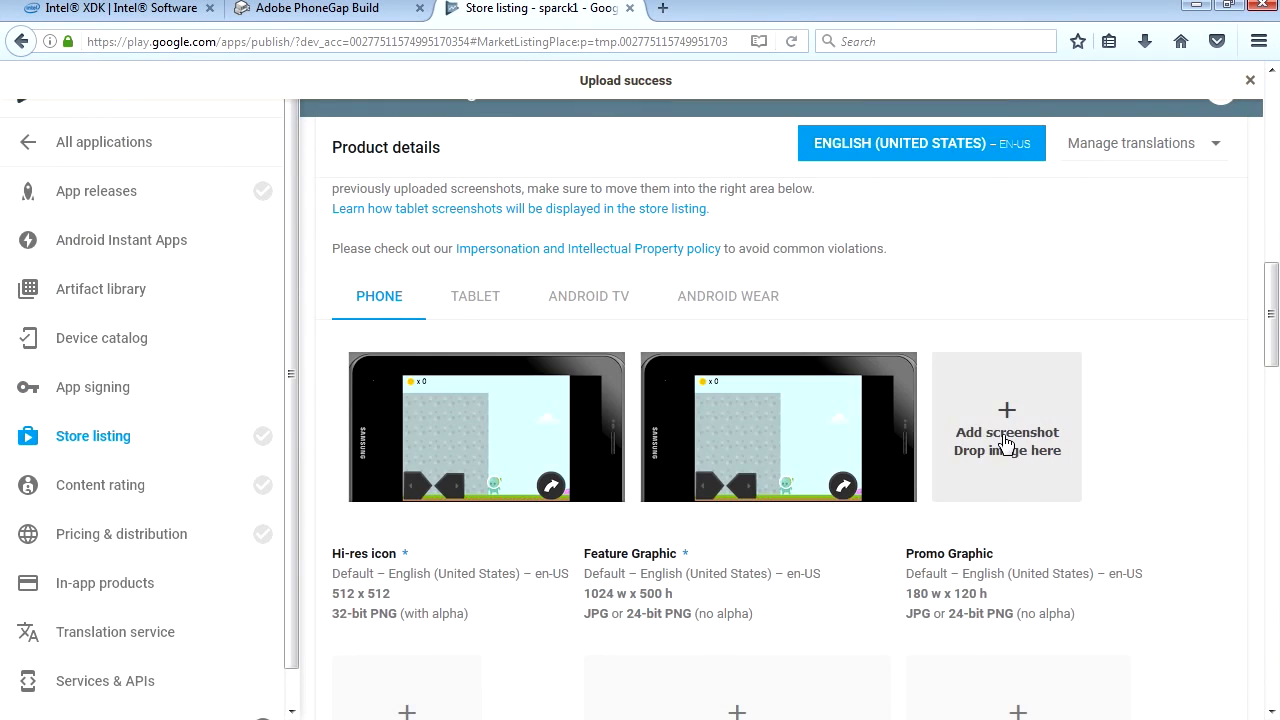
# - Upload the 180.png promo graphic and the TV banner image to the listing
pyautogui.click(1006, 424)
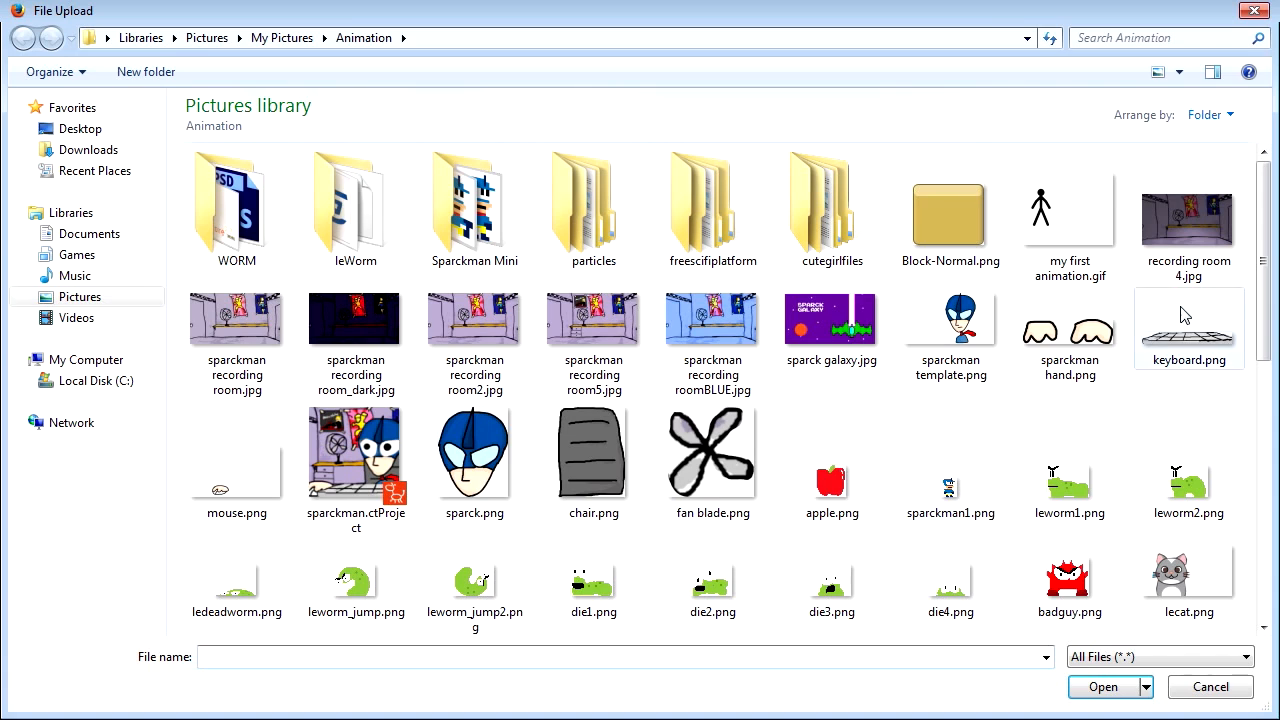
pyautogui.scroll(-3)
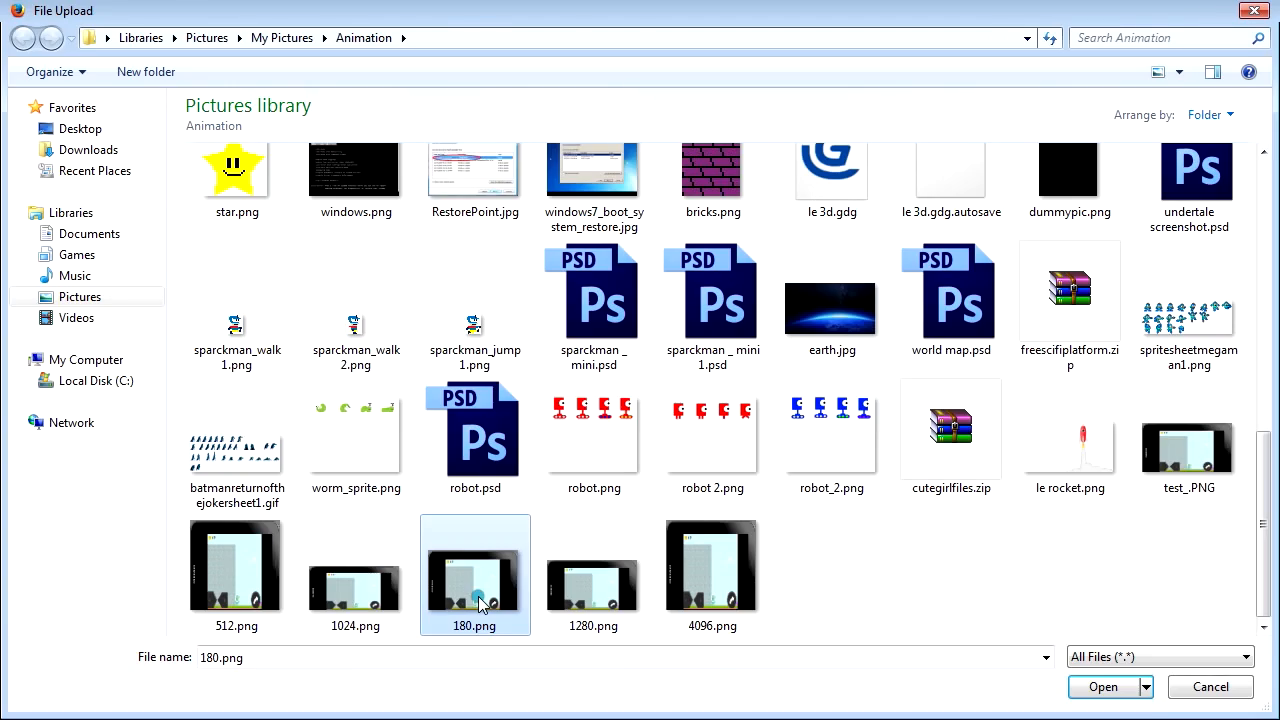
pyautogui.click(1102, 686)
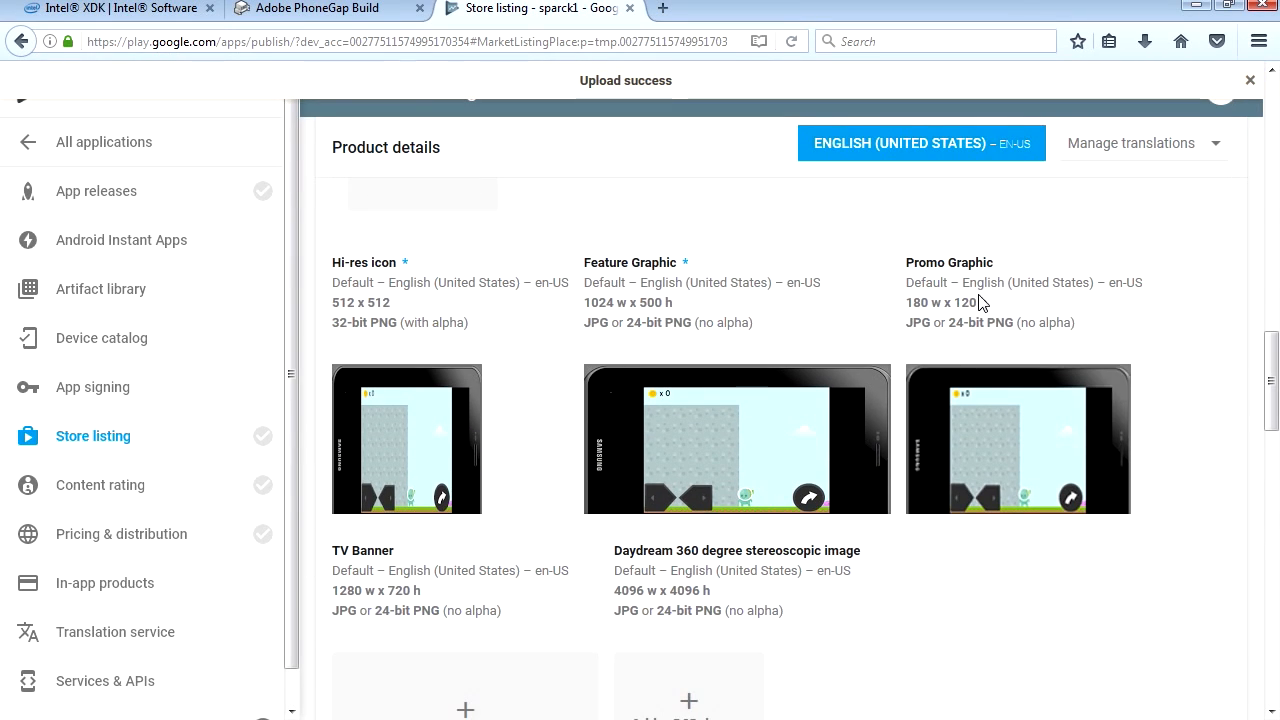
pyautogui.scroll(-3)
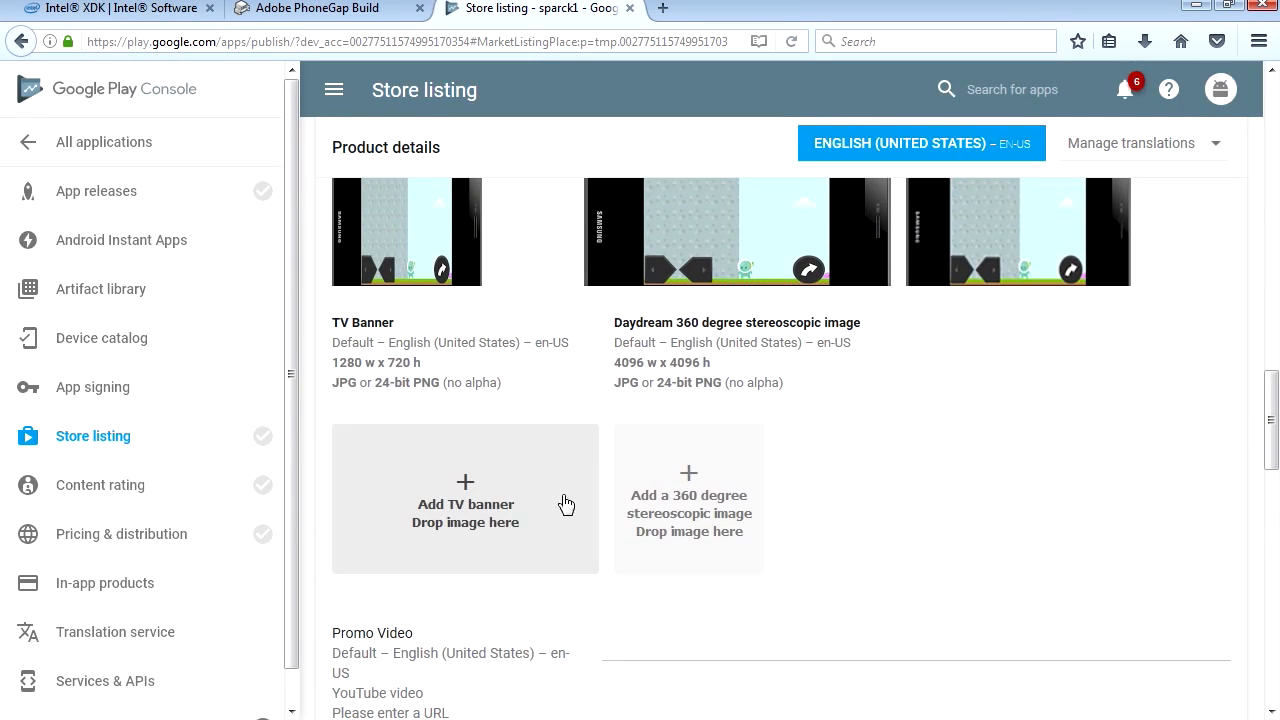
pyautogui.moveTo(476, 504)
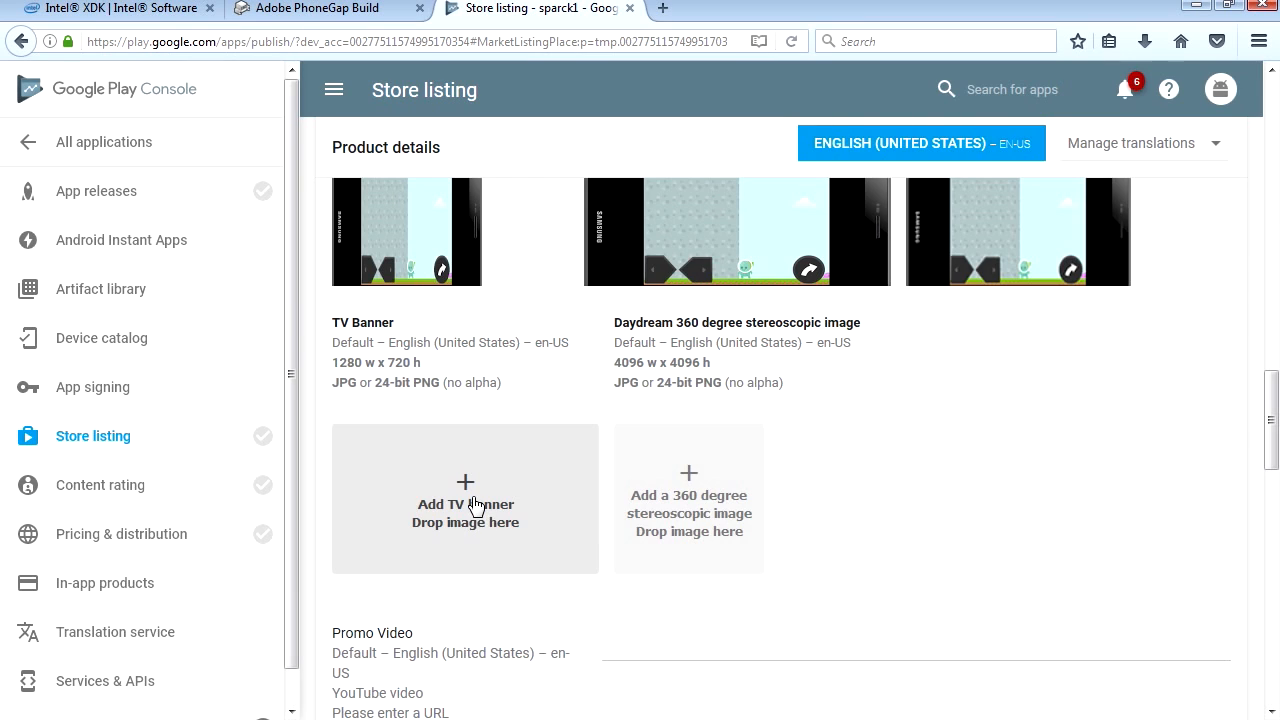
pyautogui.click(464, 498)
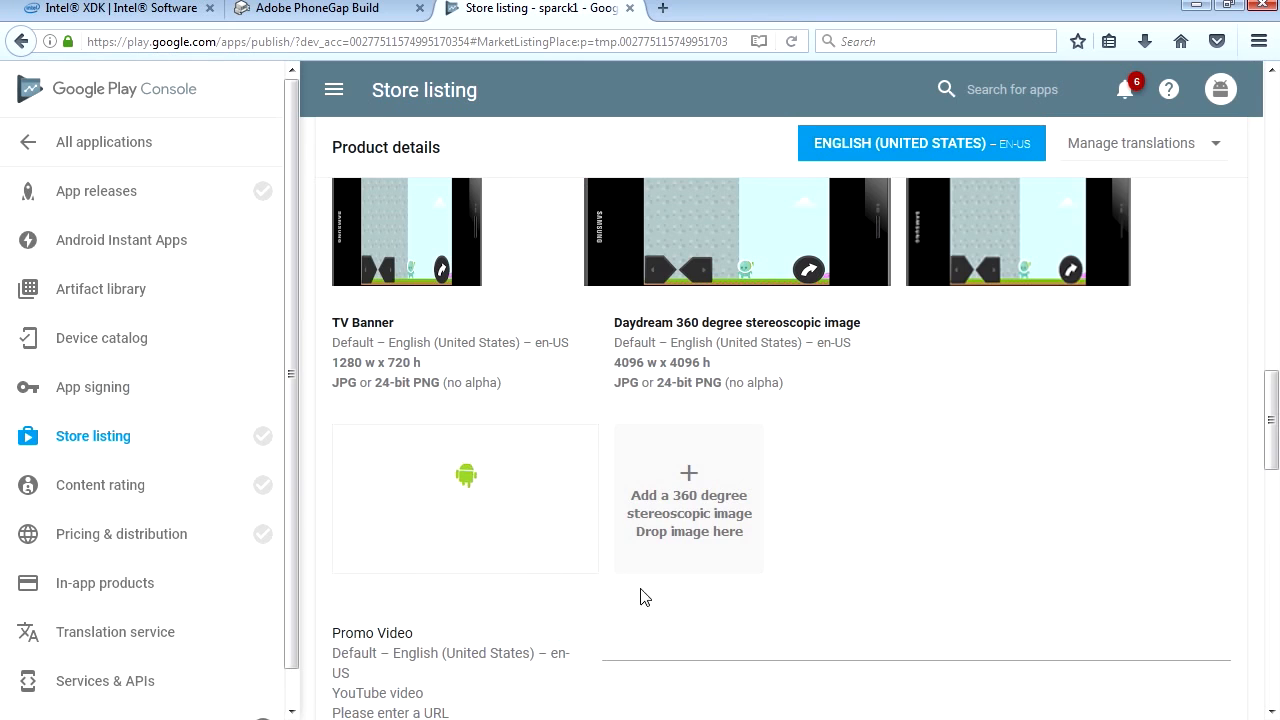
pyautogui.click(464, 498)
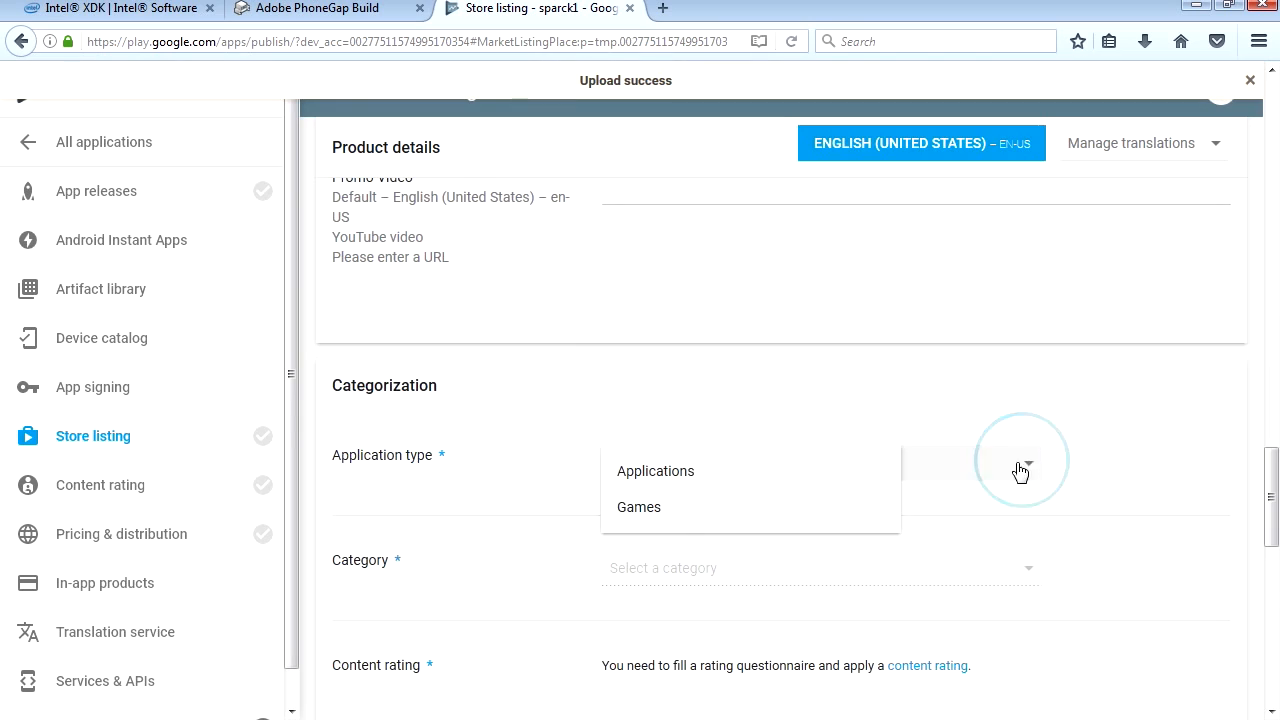
# - Categorize sparck1 as Games / Arcade and tick 'Not submitting a privacy policy URL'
pyautogui.click(638, 508)
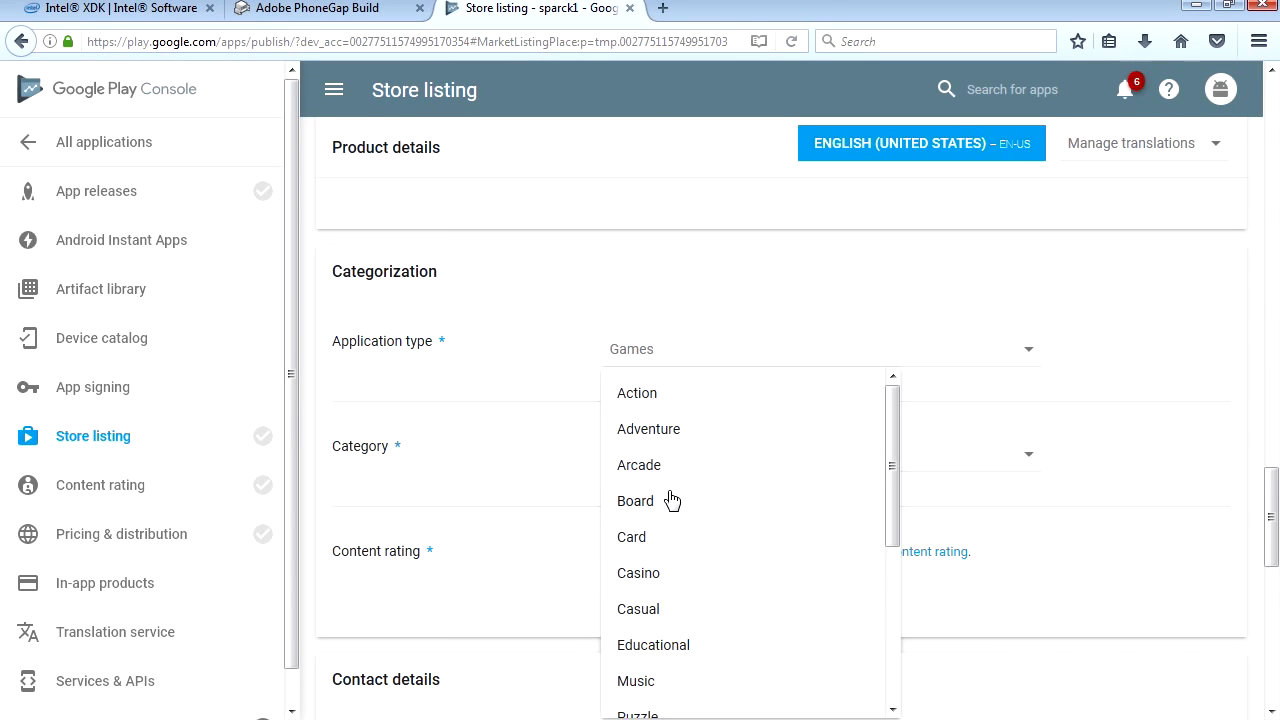
pyautogui.click(638, 464)
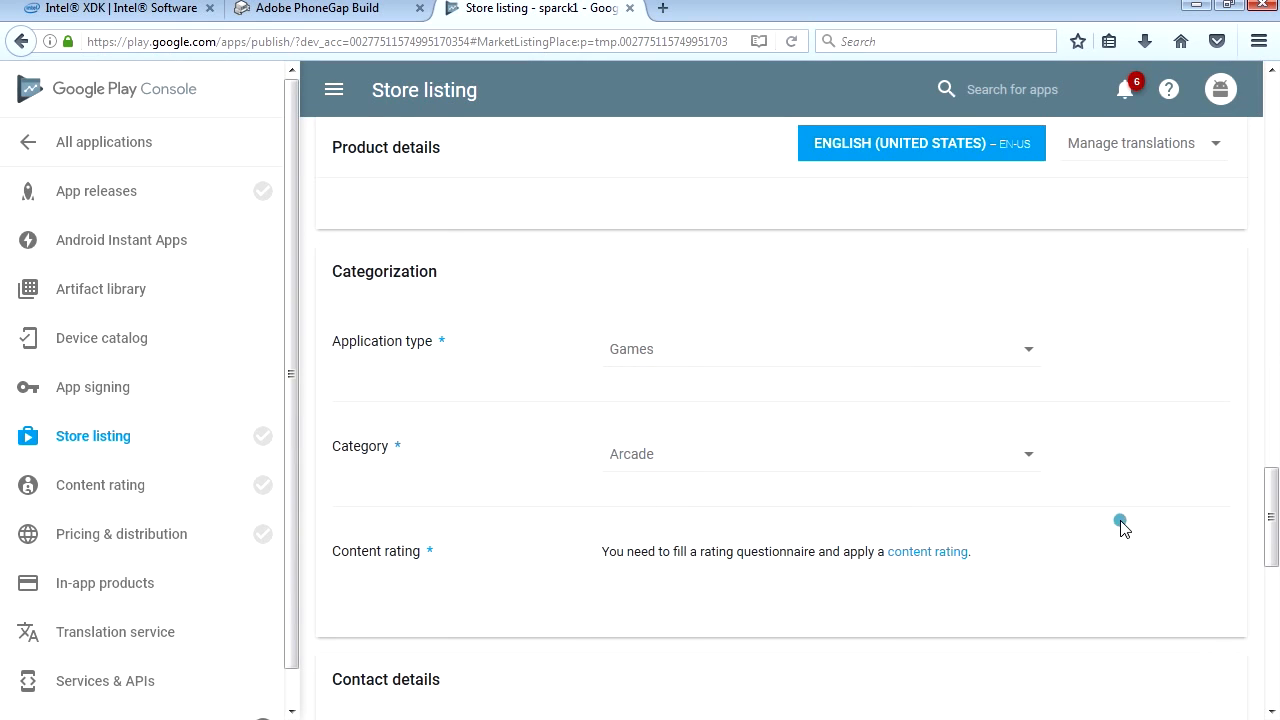
pyautogui.scroll(-3)
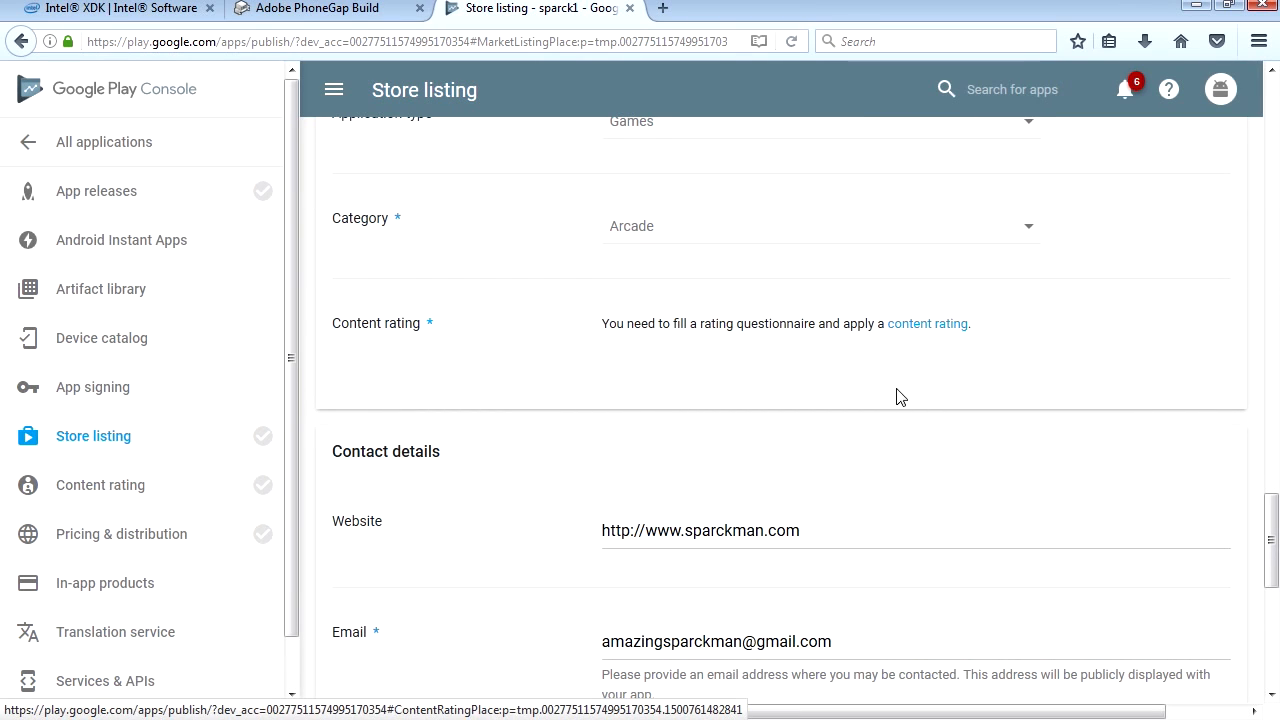
pyautogui.scroll(-3)
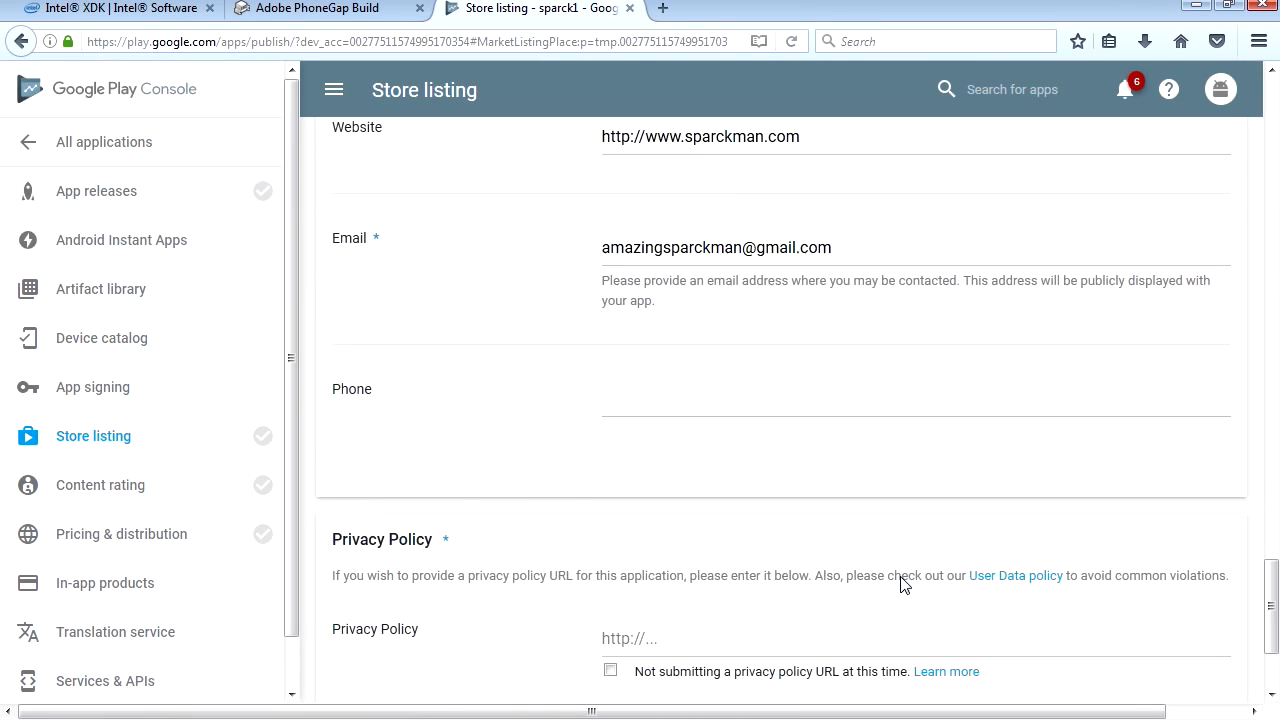
pyautogui.scroll(-3)
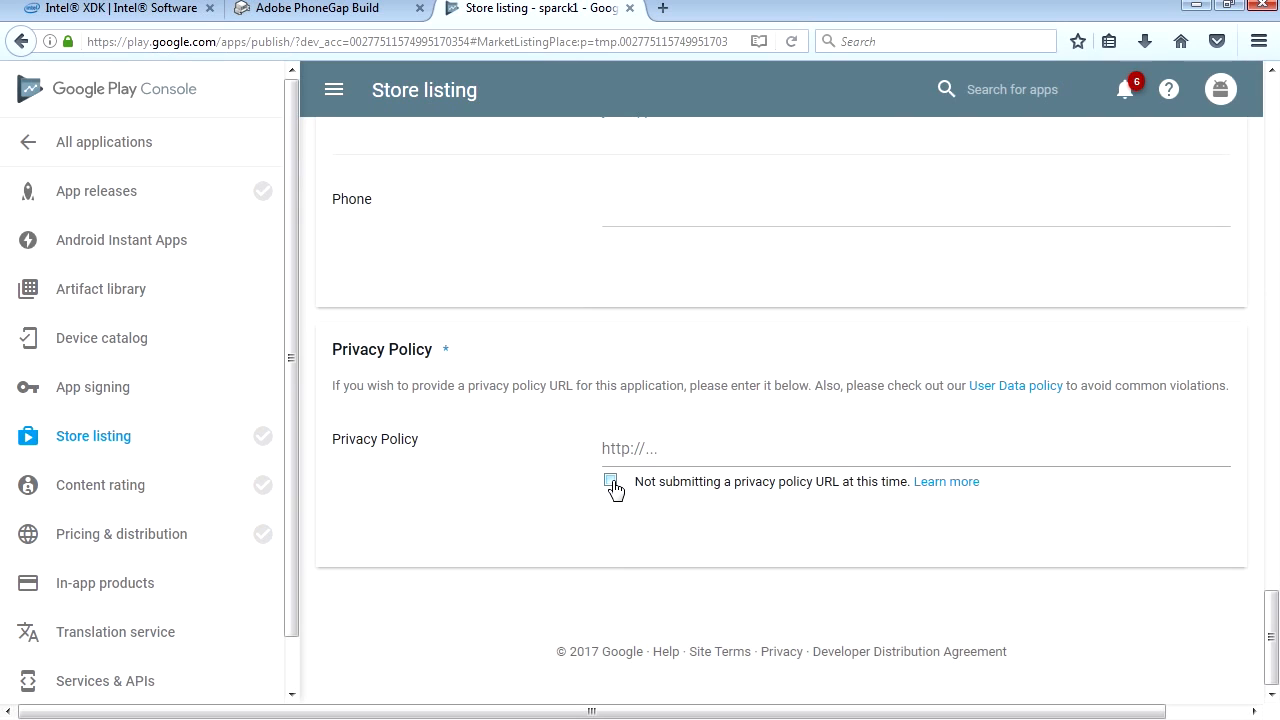
pyautogui.click(100, 486)
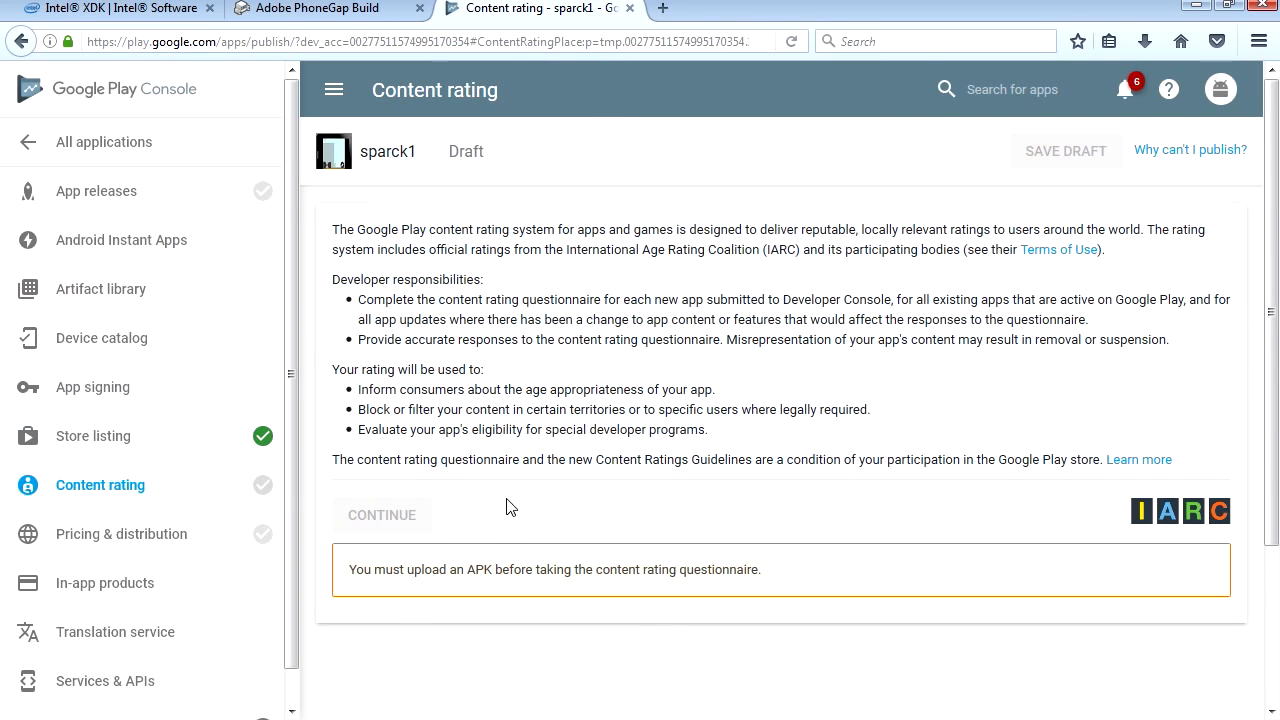
pyautogui.moveTo(158, 160)
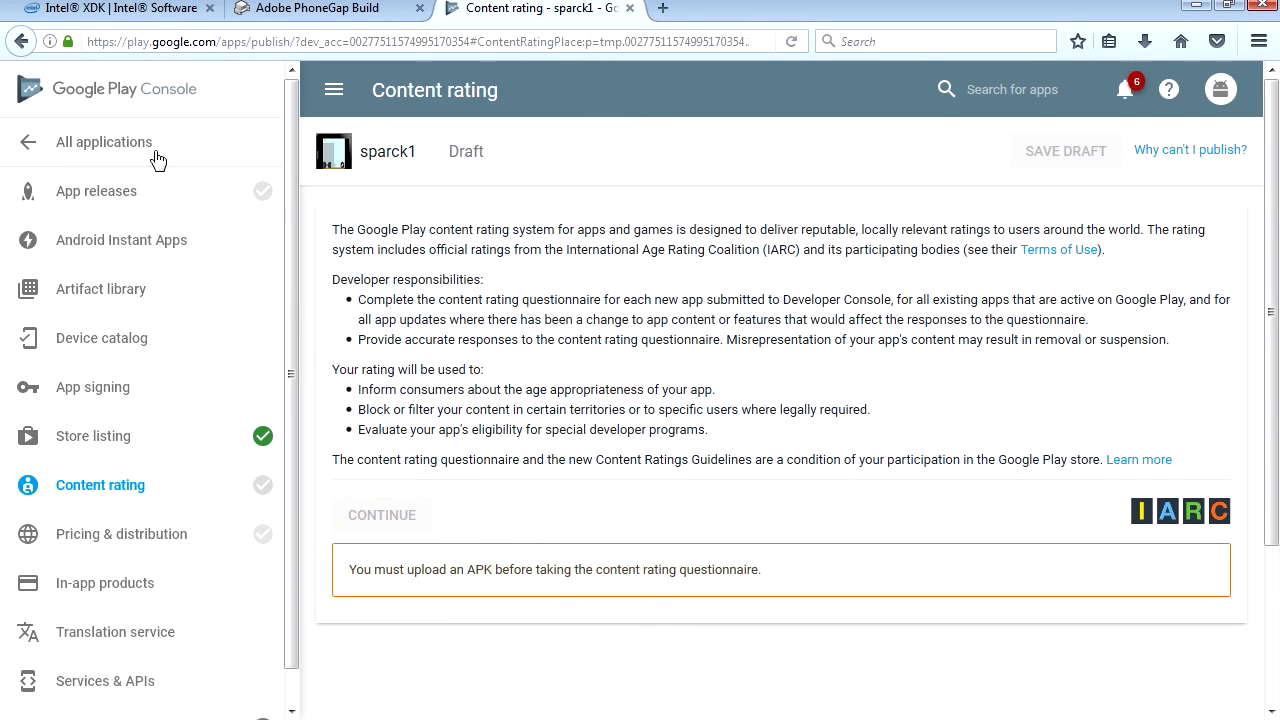
# - Create a release on the Production track and enroll sparck1 in Google Play App Signing
pyautogui.click(96, 192)
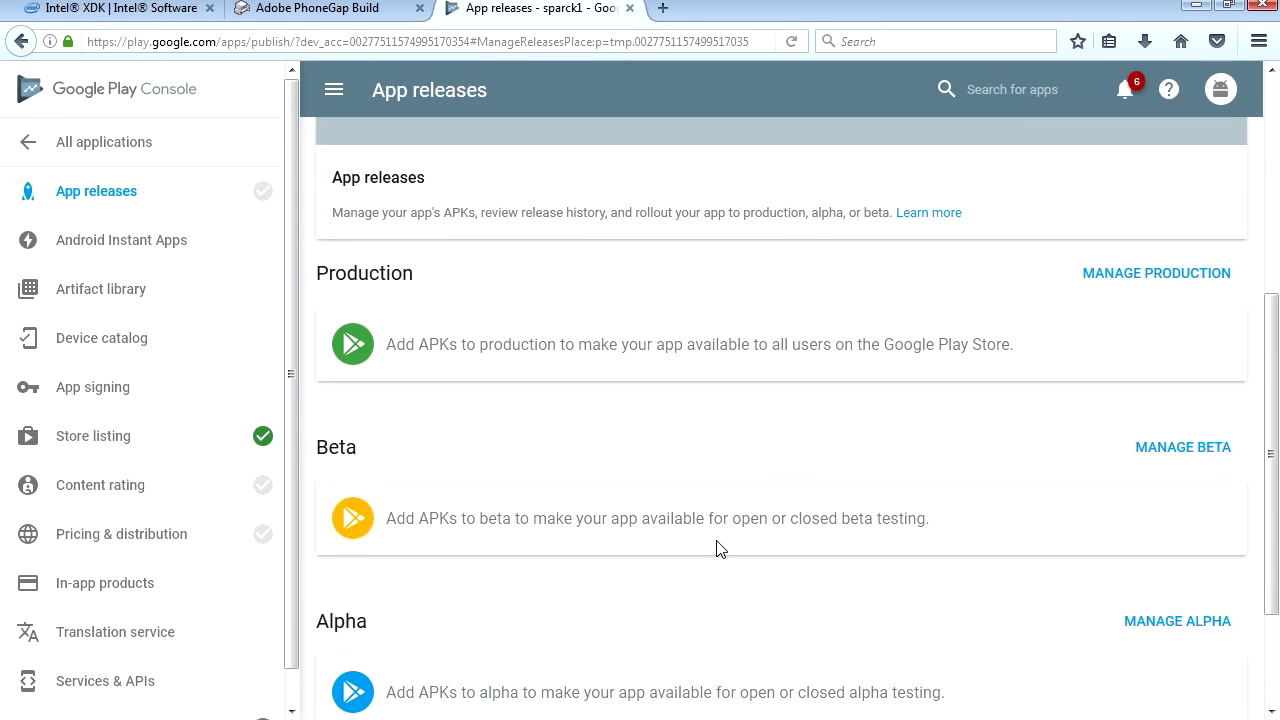
pyautogui.click(1156, 272)
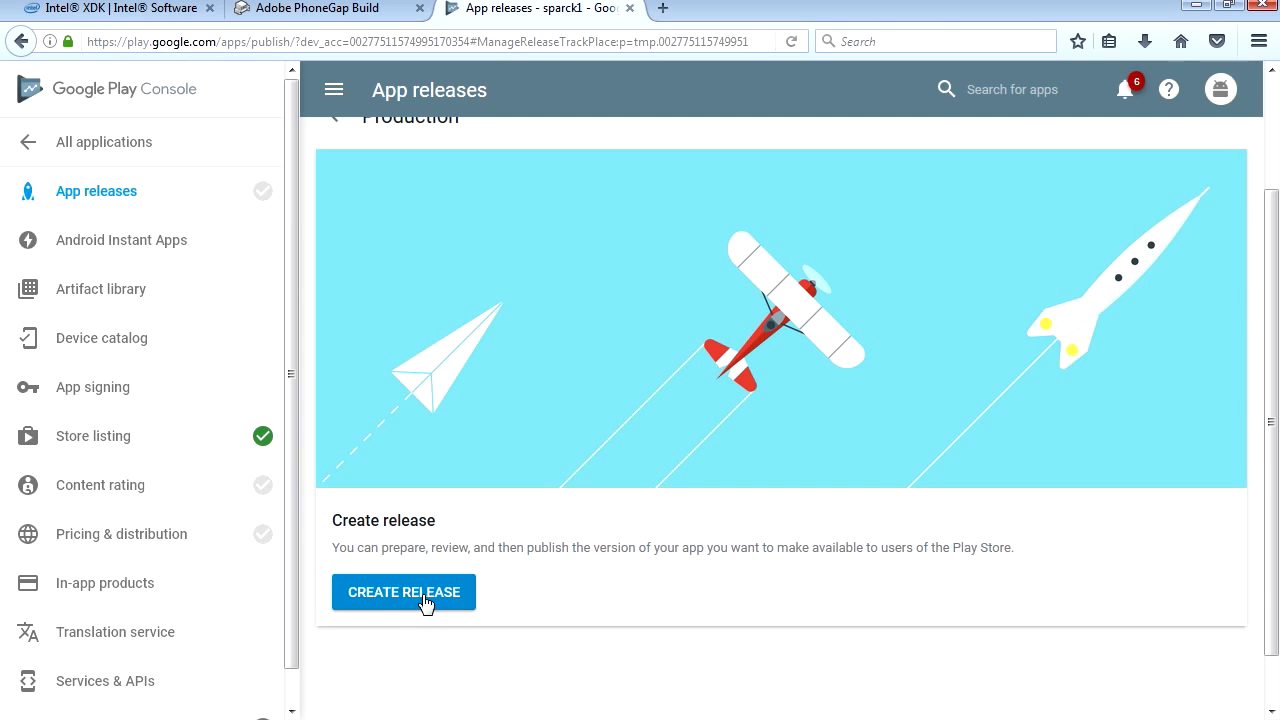
pyautogui.click(404, 592)
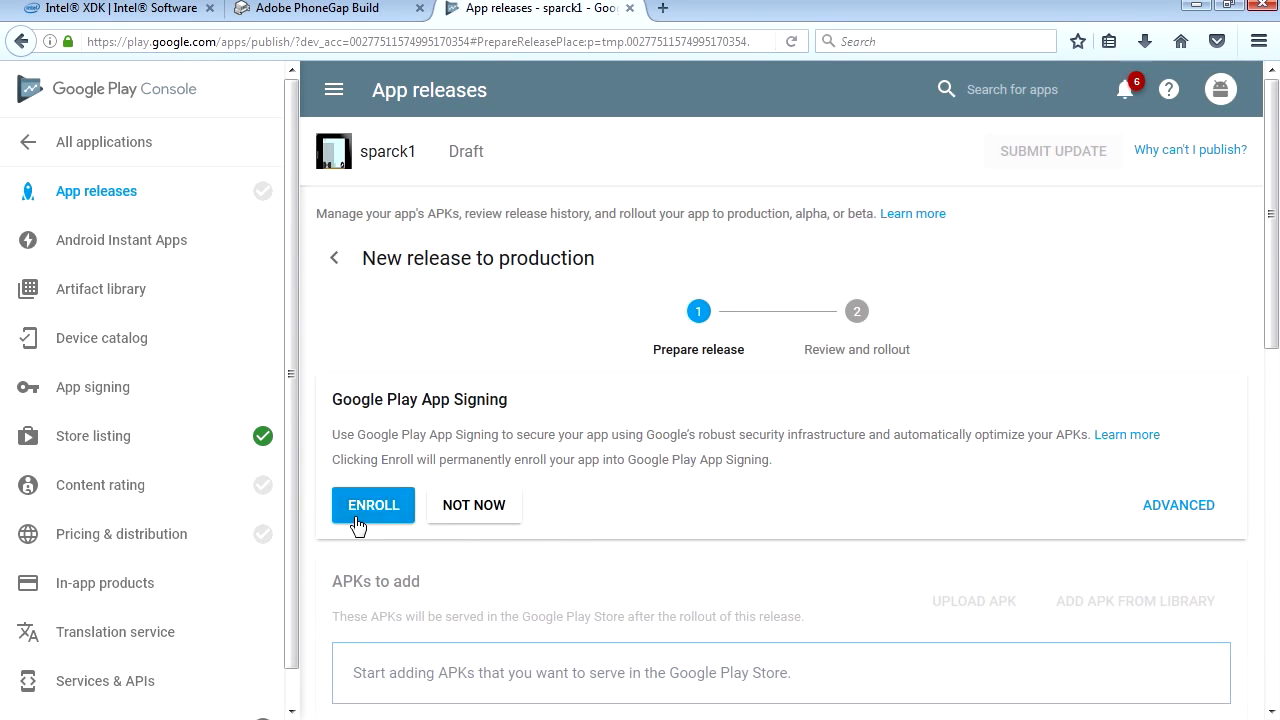
pyautogui.click(372, 504)
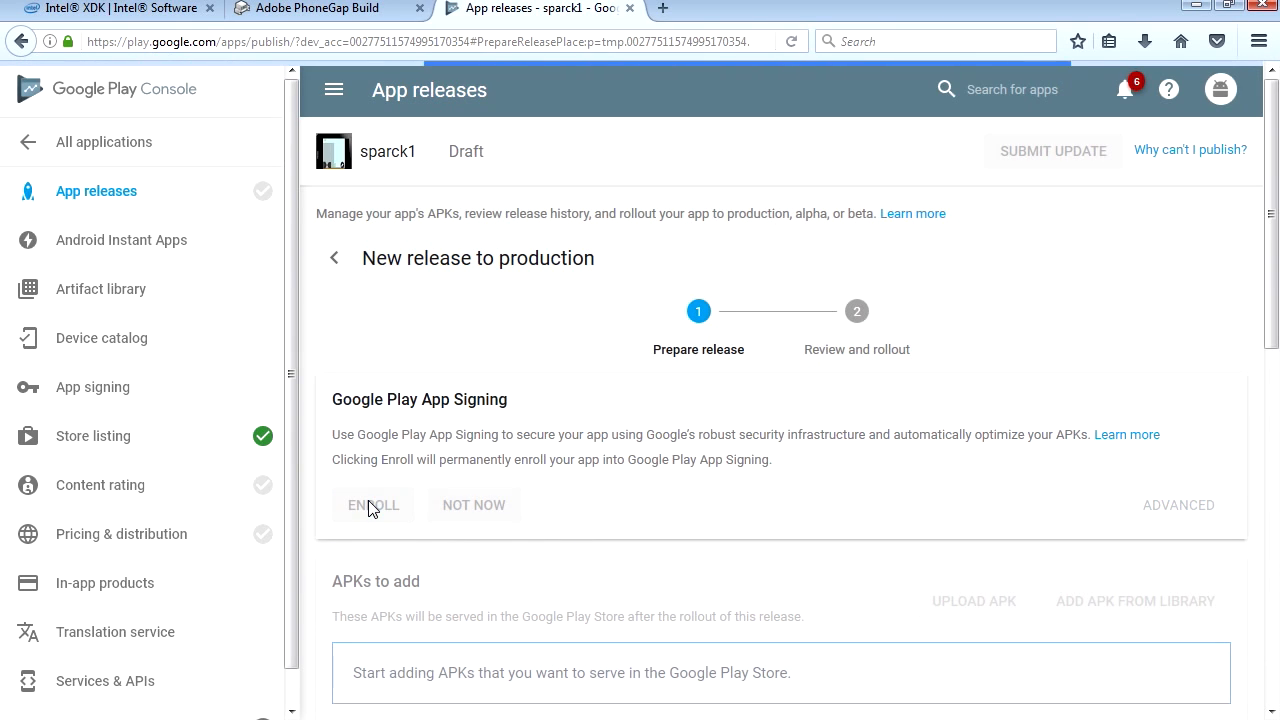
pyautogui.click(372, 504)
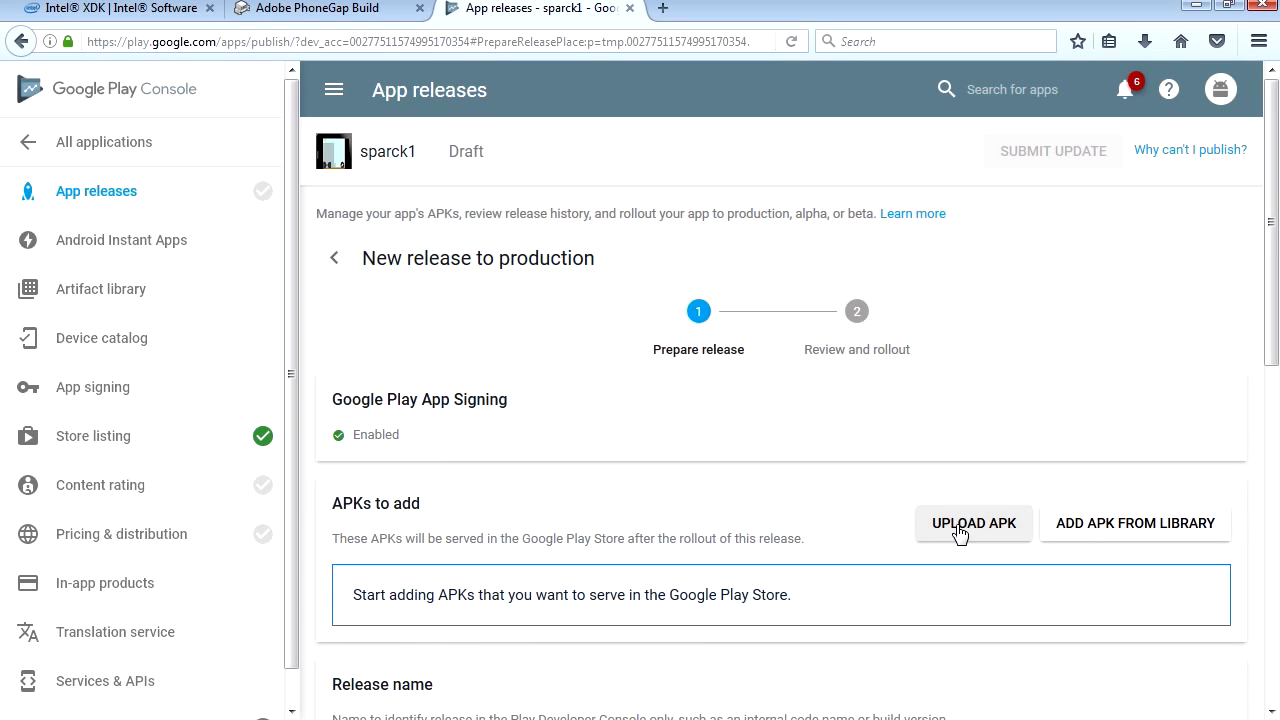
# - Upload sparck-debug.apk to the release; it fails as a debuggable, debug-signed APK
pyautogui.click(972, 524)
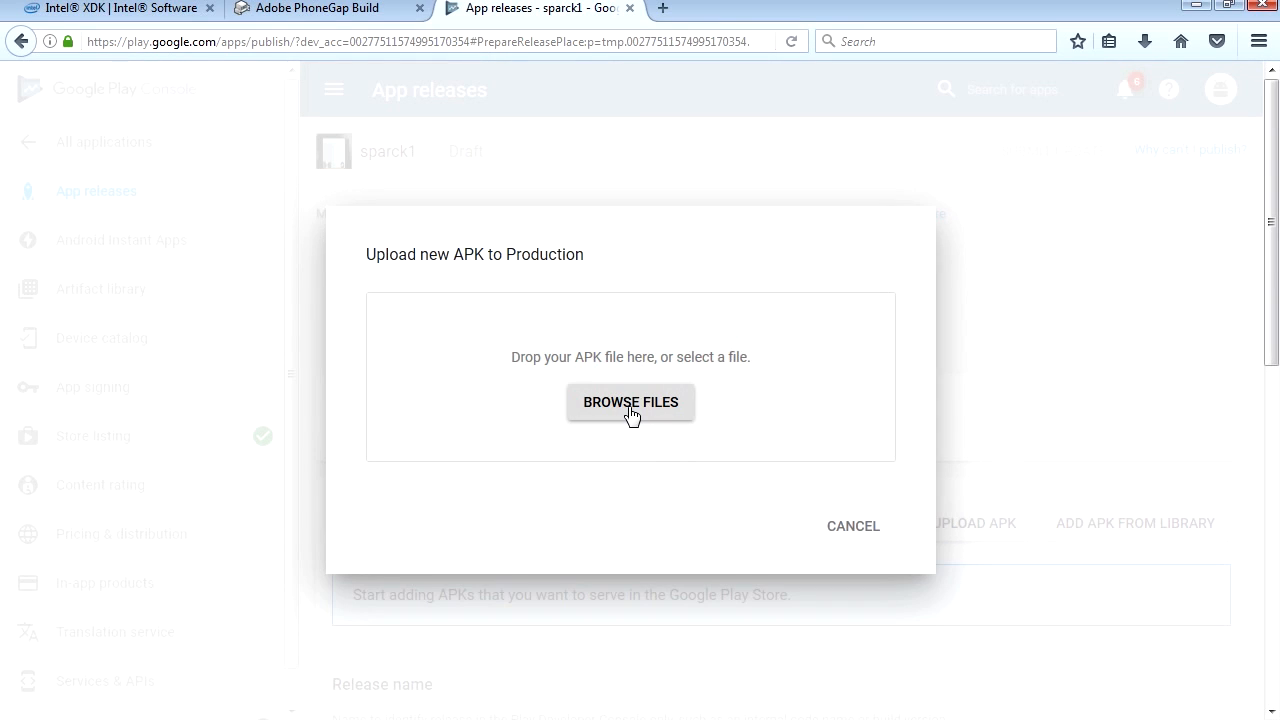
pyautogui.click(630, 402)
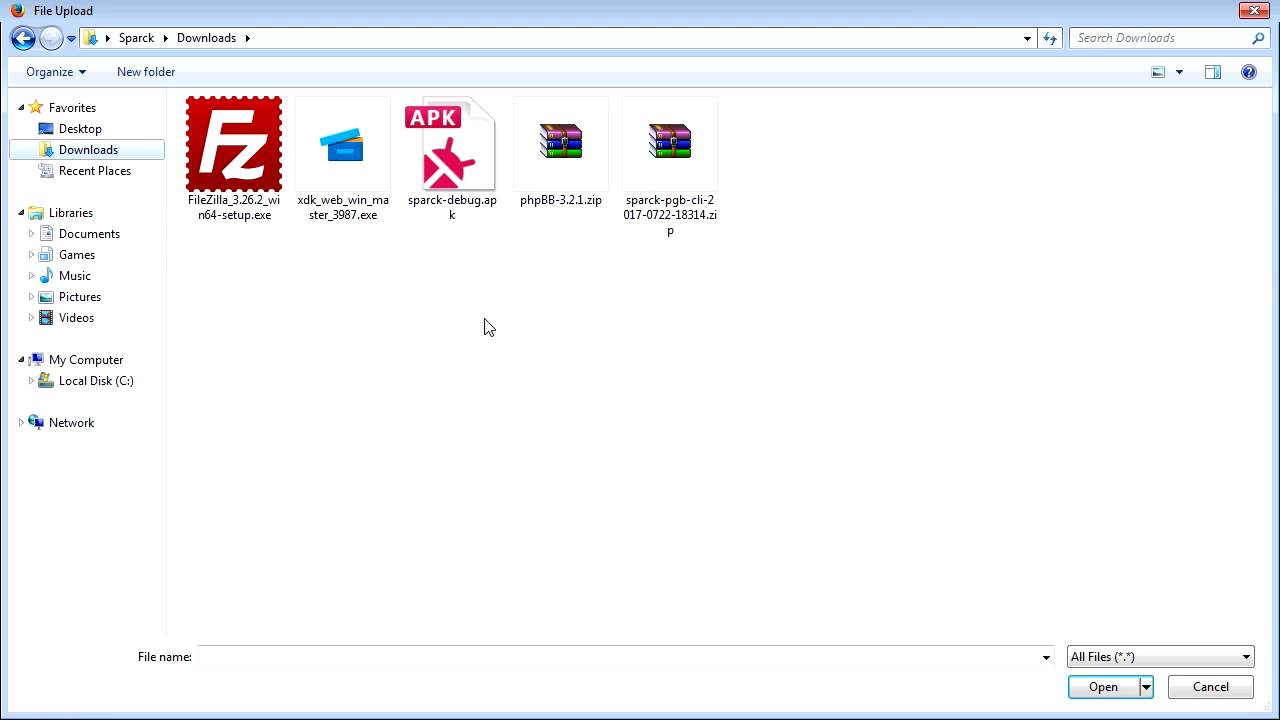
pyautogui.click(452, 144)
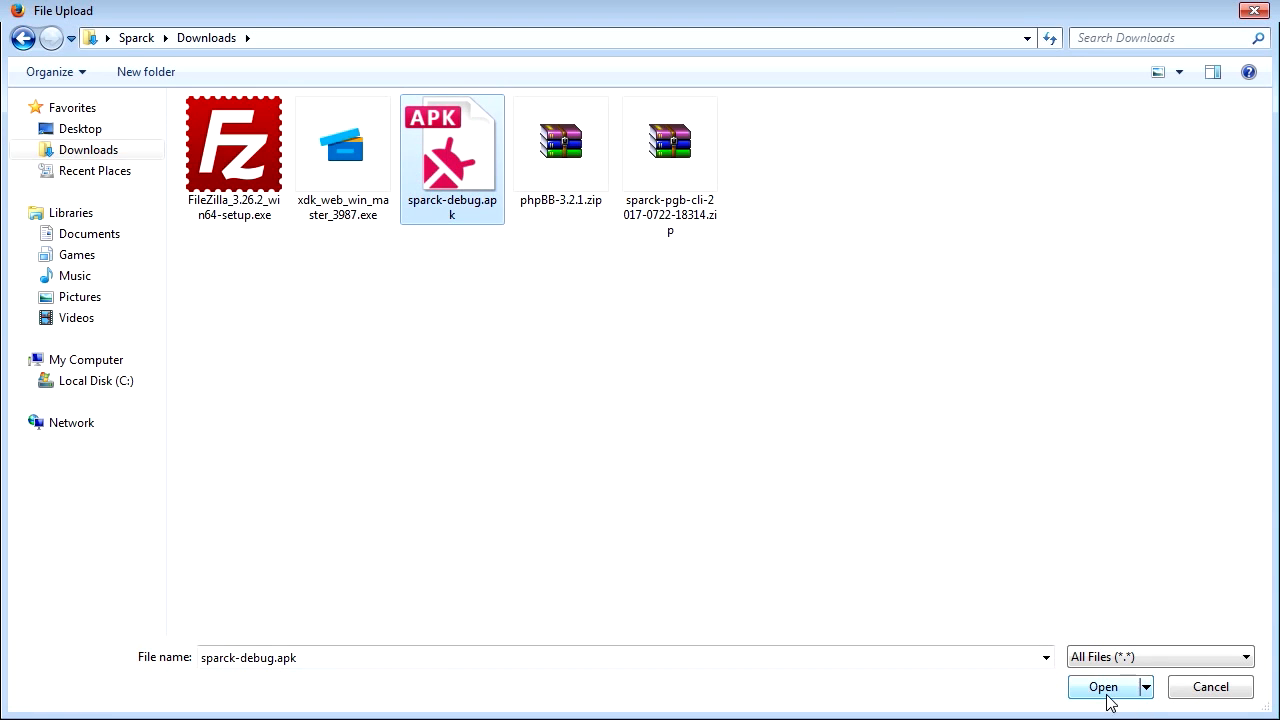
pyautogui.click(1104, 686)
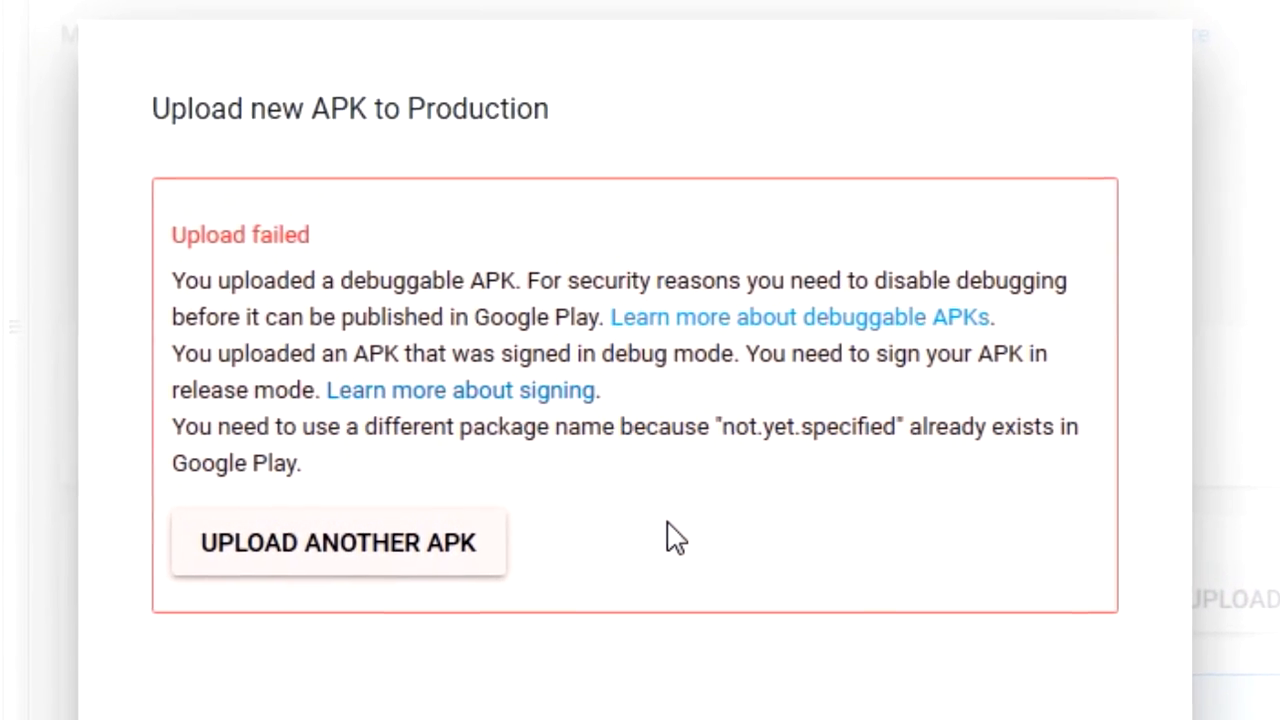
pyautogui.scroll(3)
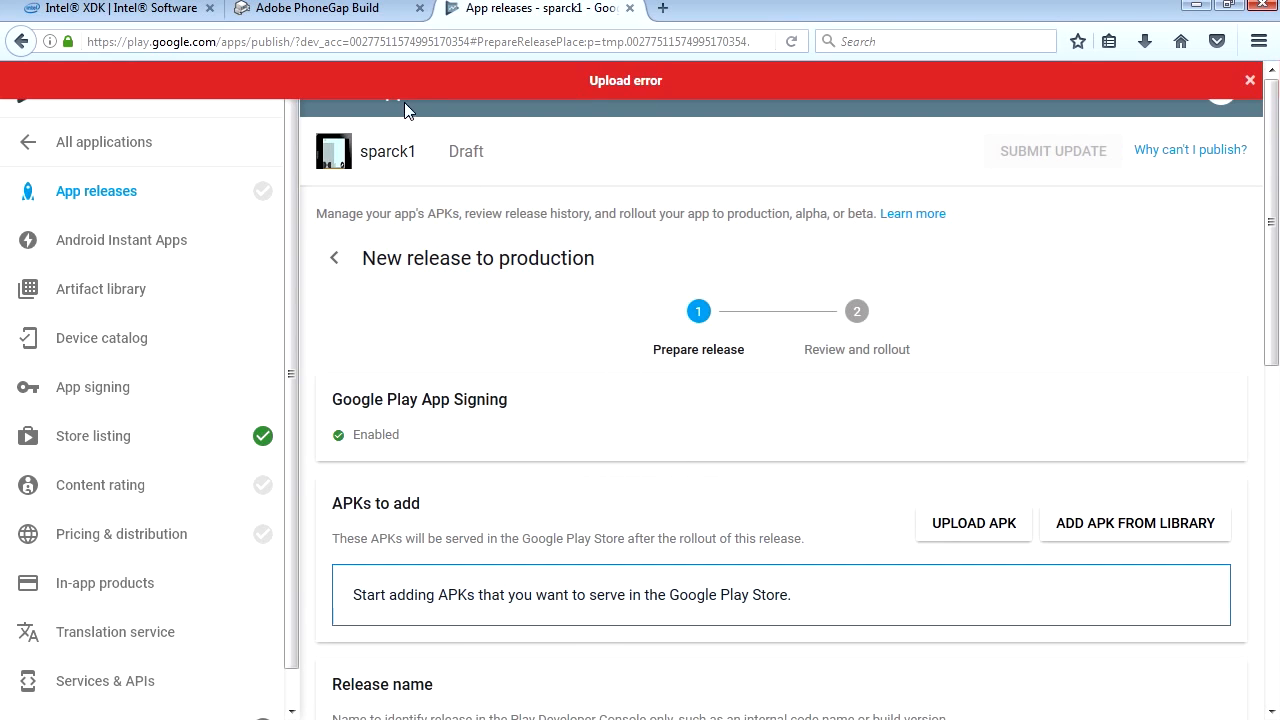
pyautogui.moveTo(590, 478)
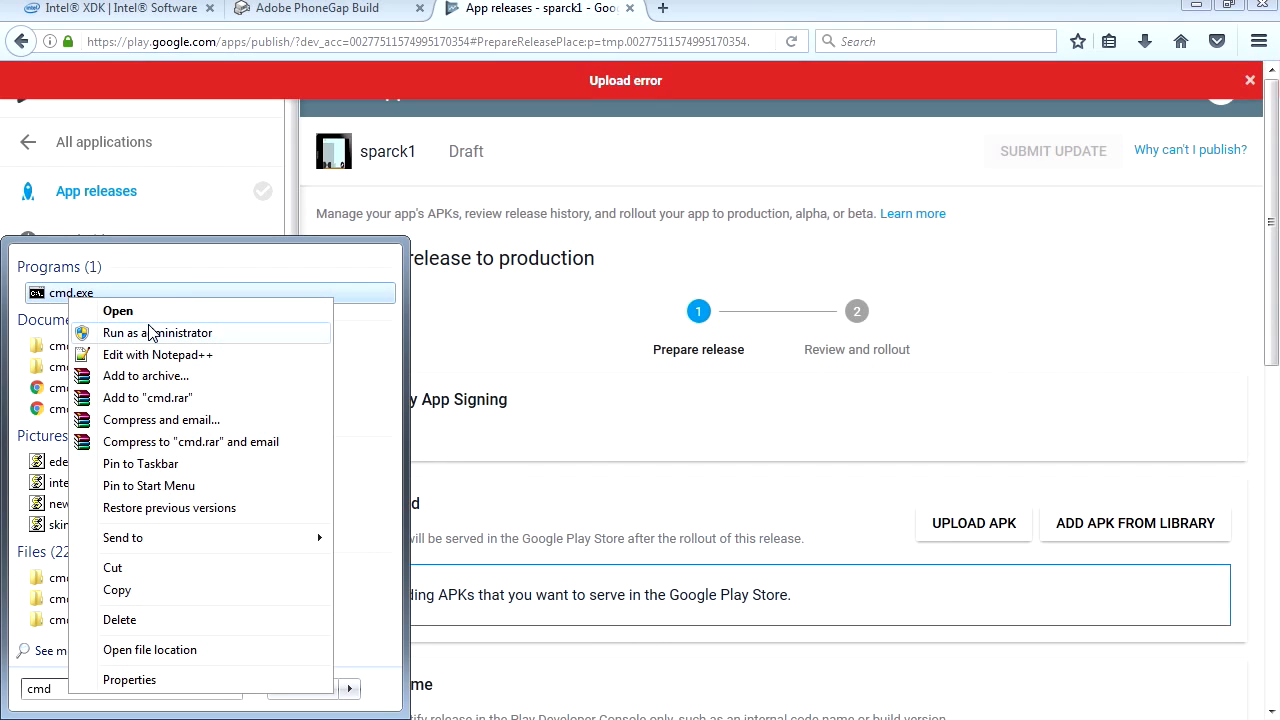
# - Launch an administrator Command Prompt and cd up to C:\Windows
pyautogui.click(156, 332)
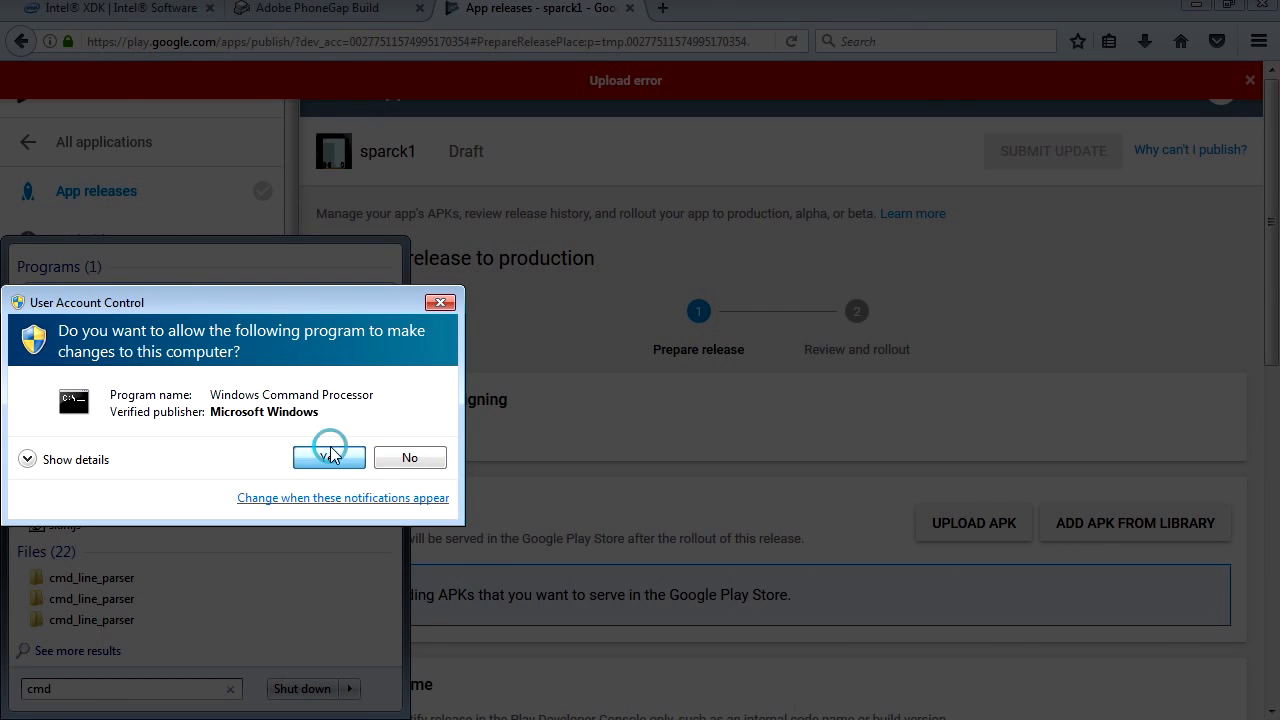
pyautogui.click(330, 456)
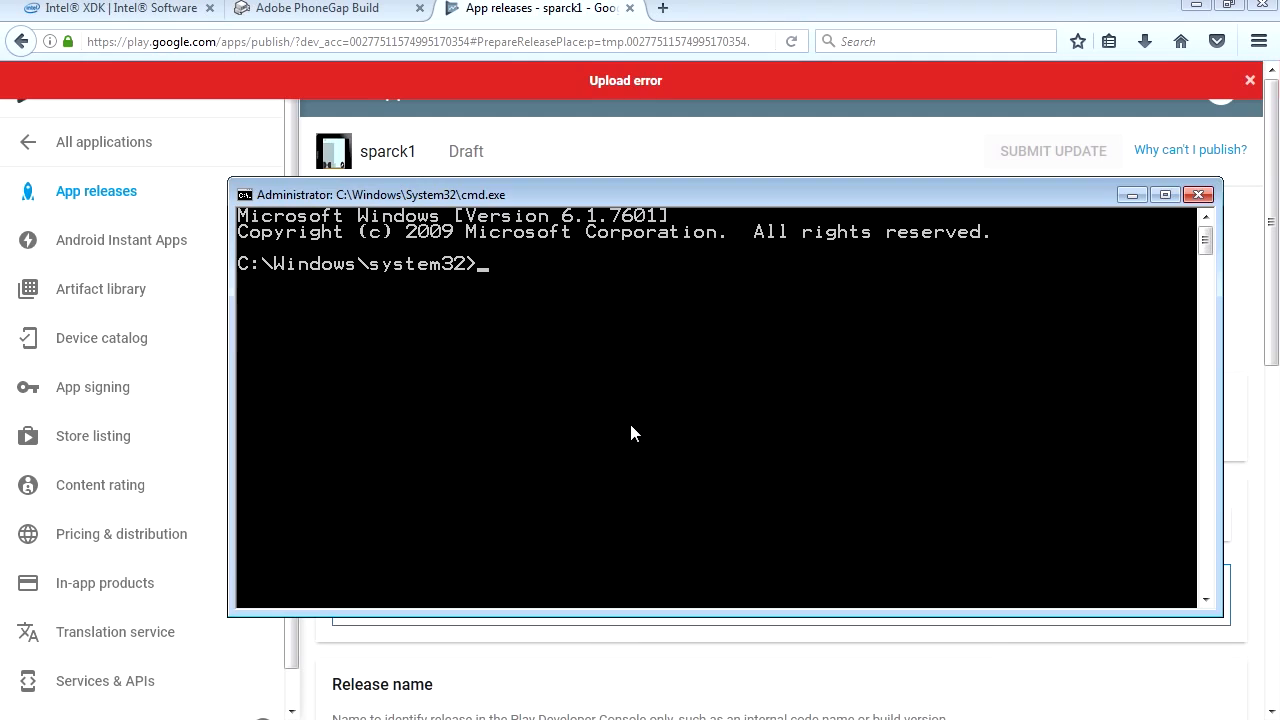
pyautogui.write('cd')
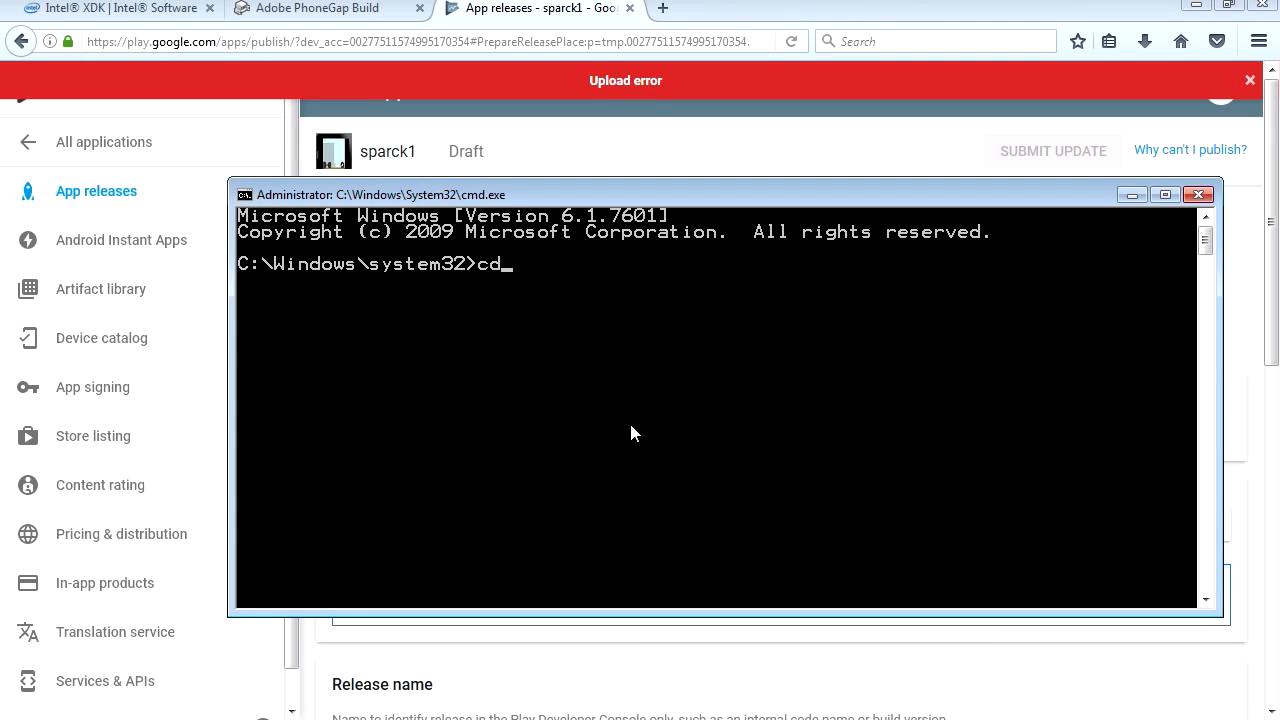
pyautogui.press('Return')
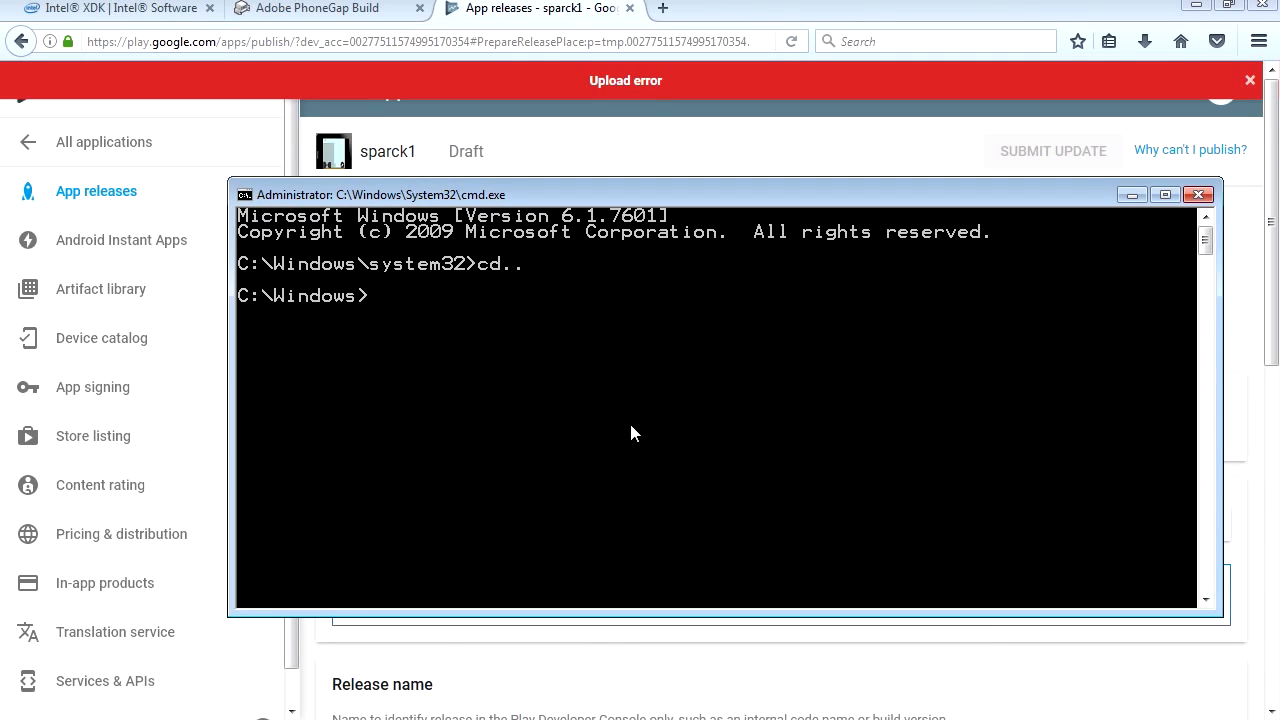
# - Rename the keystore in the Notepad++ keytool command to sparck2.keystore and return to the browser
pyautogui.write('cd')
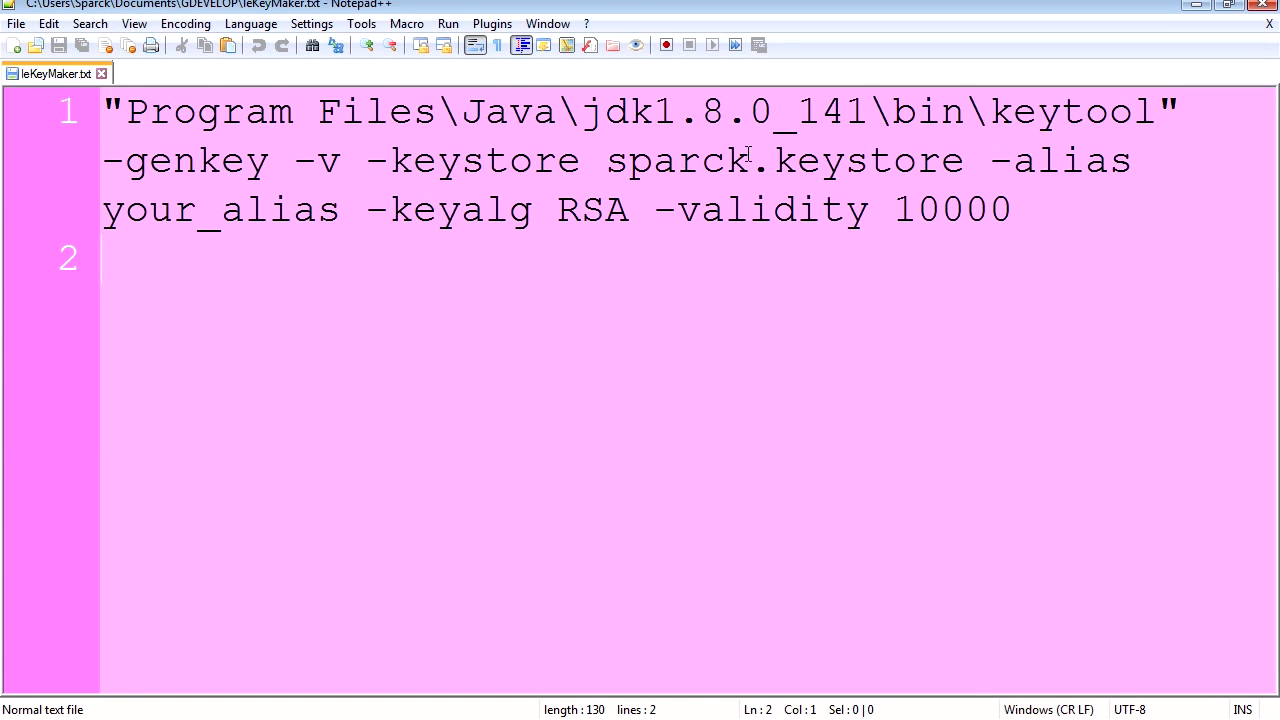
pyautogui.write('2')
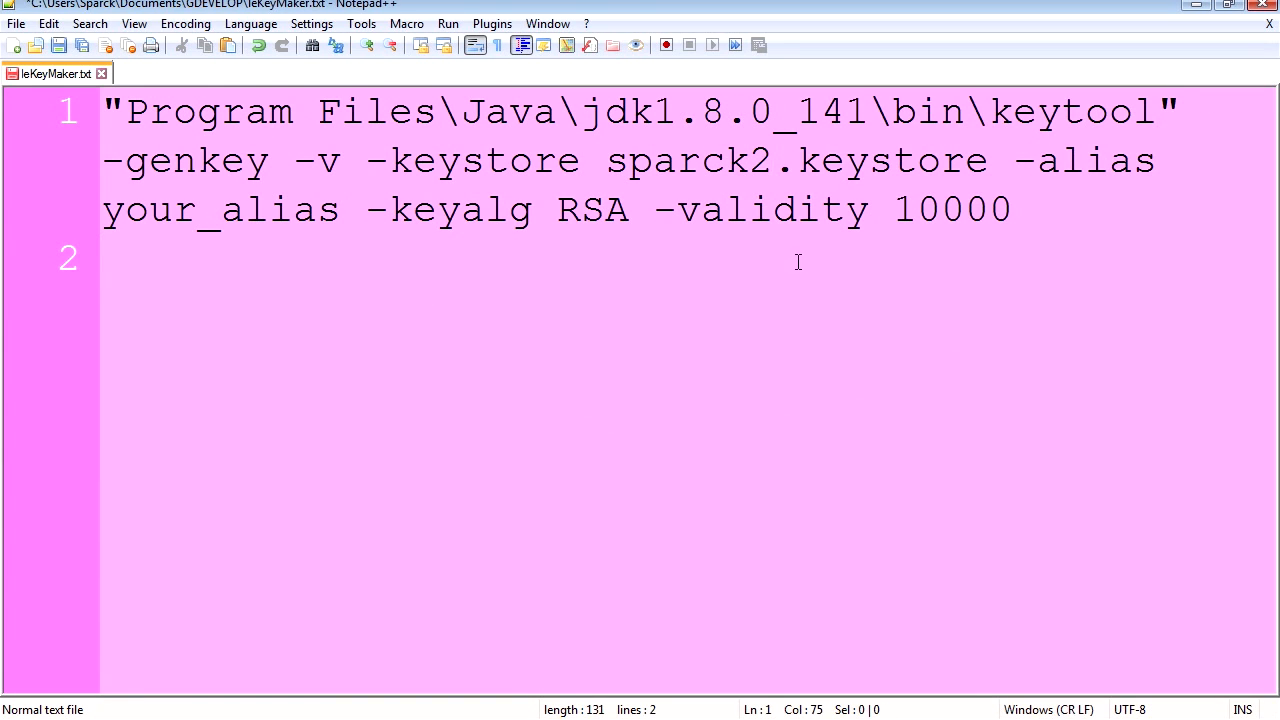
pyautogui.click(870, 110)
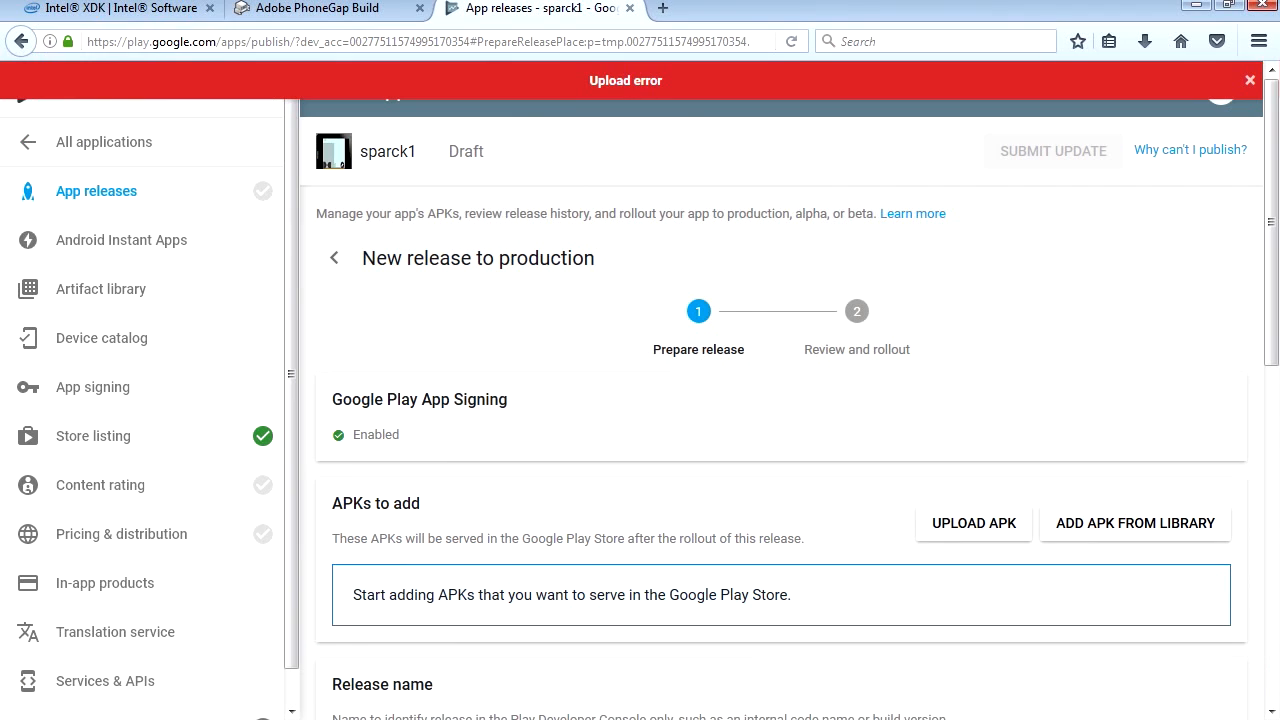
# - Find the Java SE Development Kit 8u141 downloads page and accept the Oracle license agreement
pyautogui.click(872, 8)
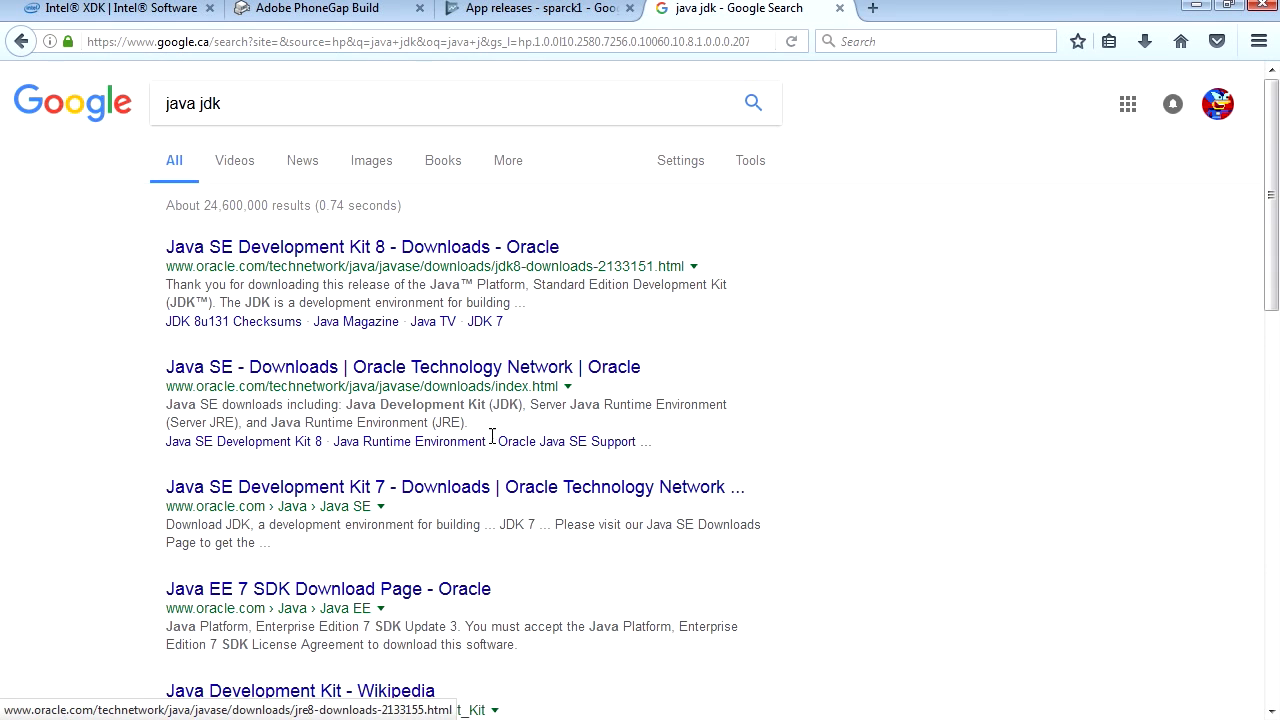
pyautogui.click(364, 246)
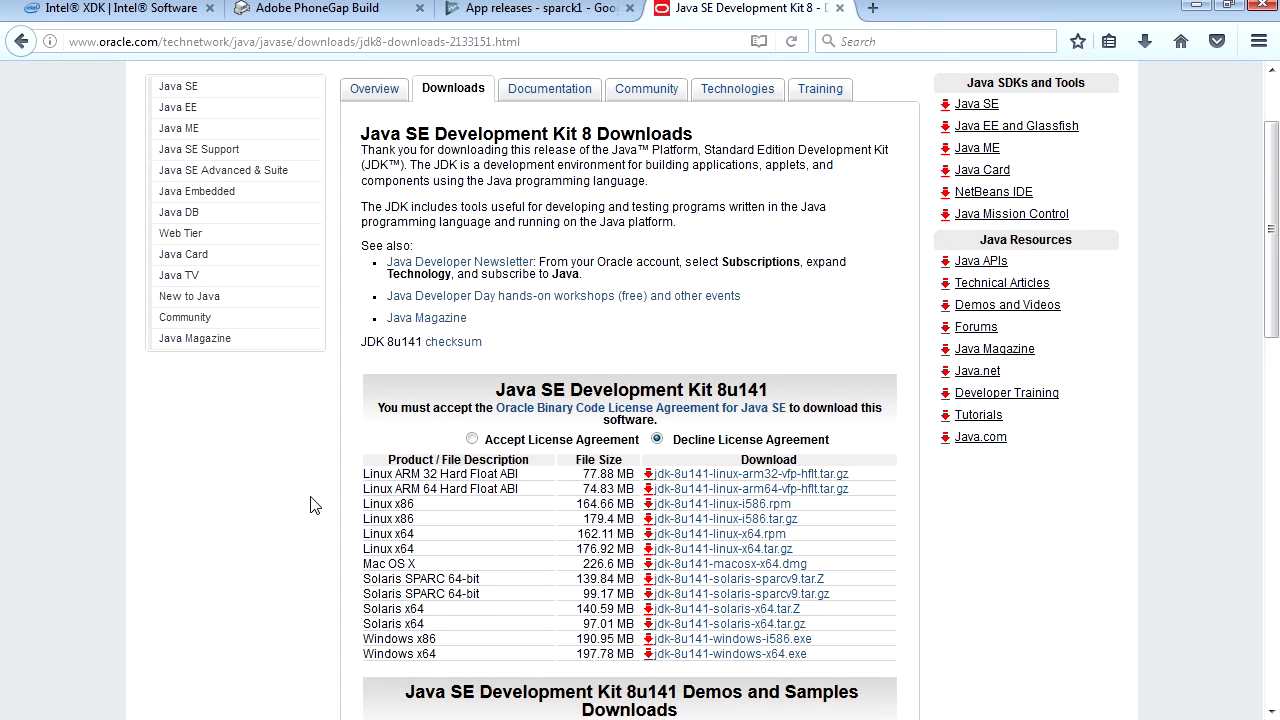
pyautogui.scroll(-3)
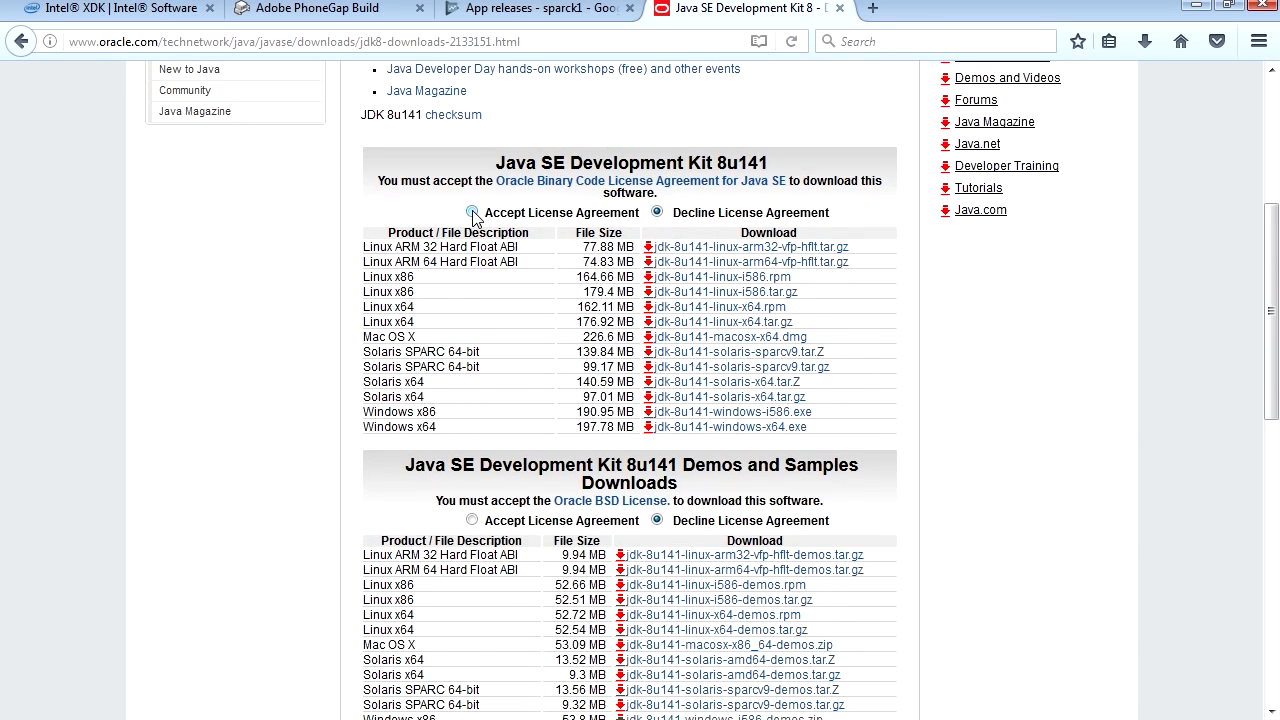
pyautogui.click(472, 212)
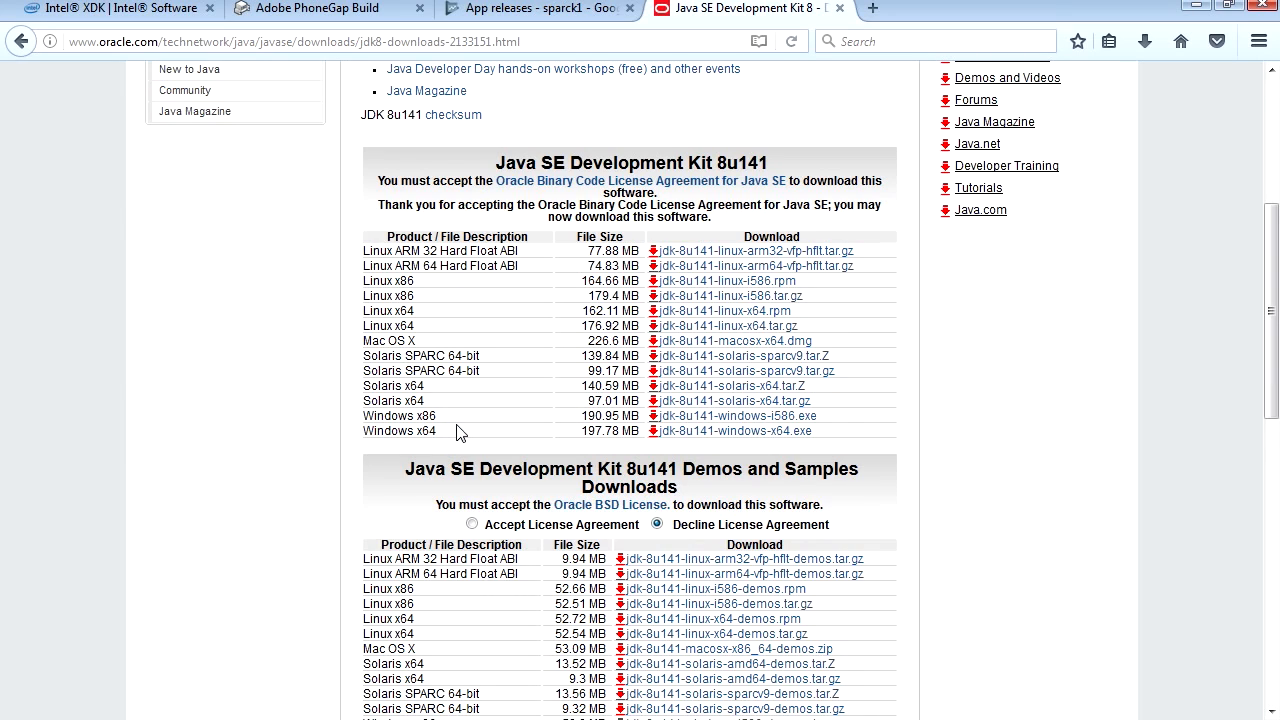
pyautogui.click(732, 432)
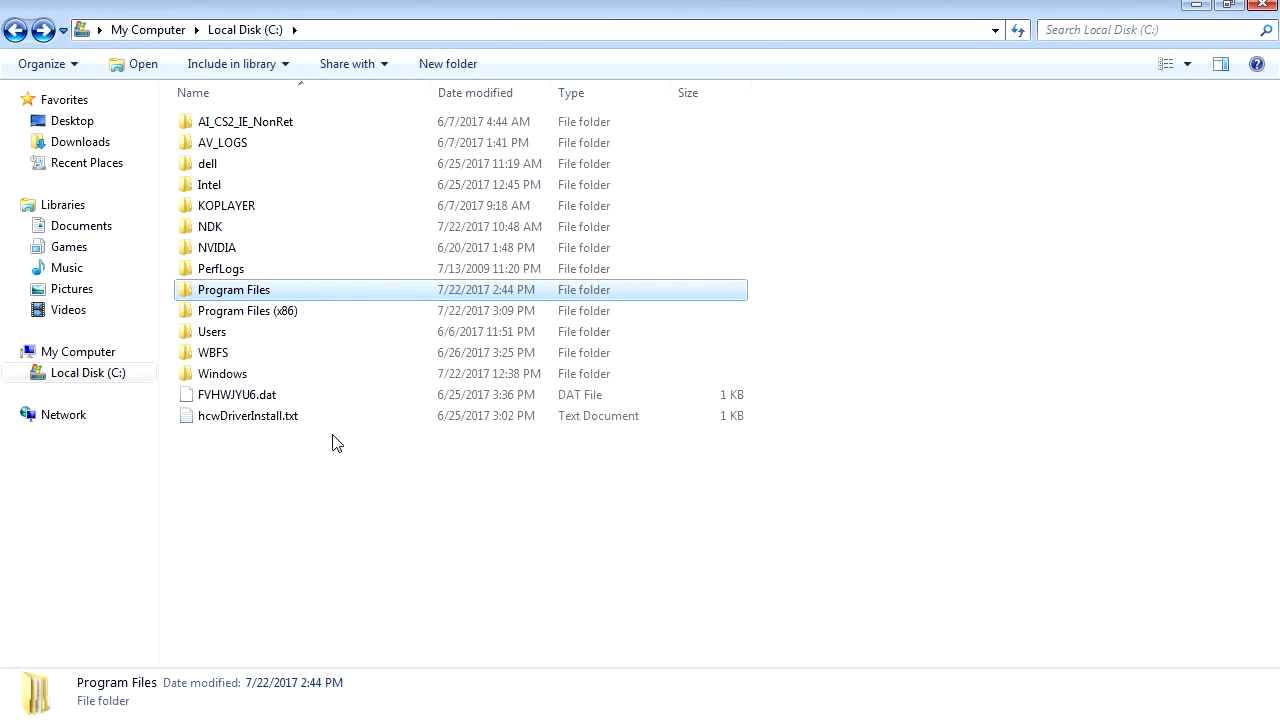
pyautogui.moveTo(230, 302)
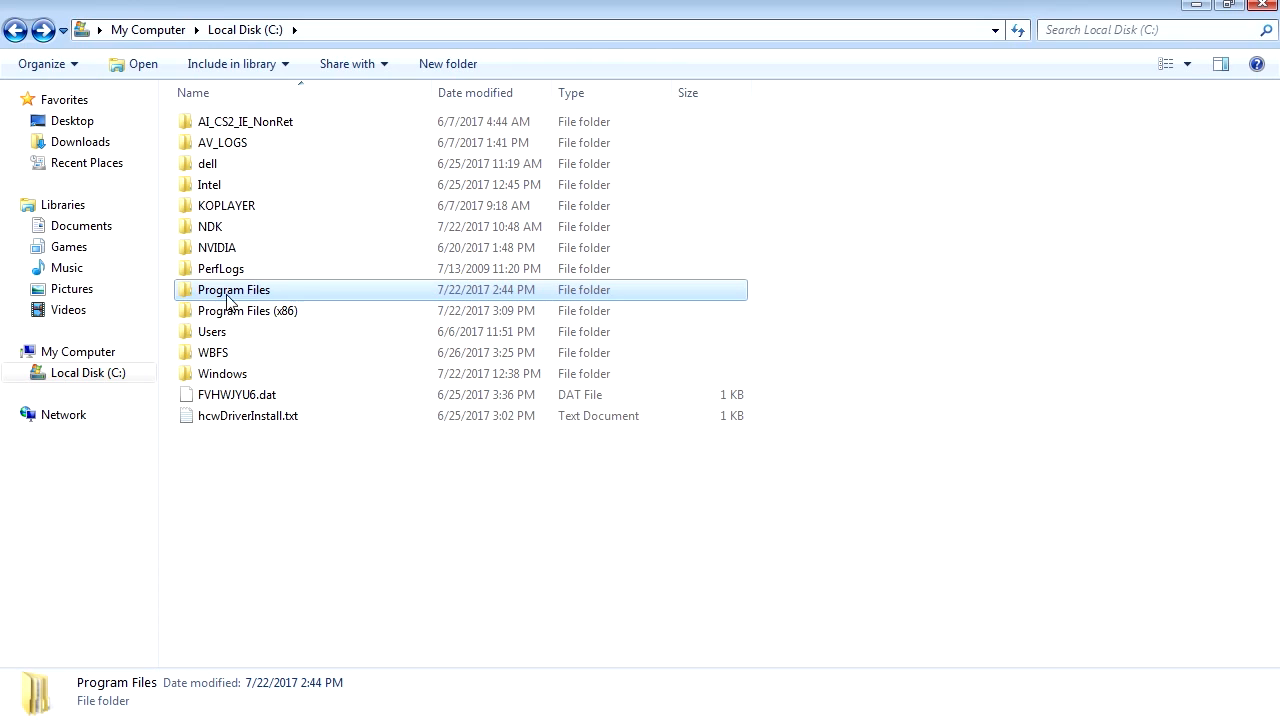
# - Browse C:\Program Files\Java into the jdk1.8.0_141 installation folder
pyautogui.doubleClick(234, 288)
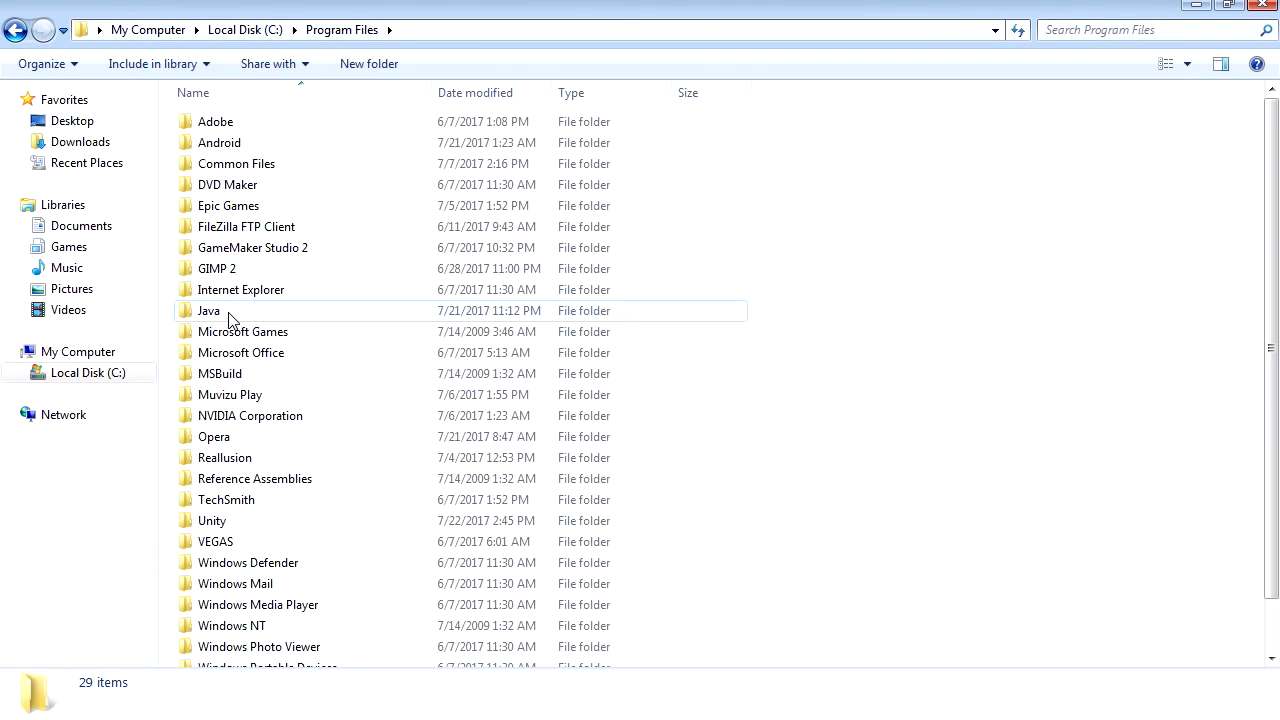
pyautogui.doubleClick(208, 310)
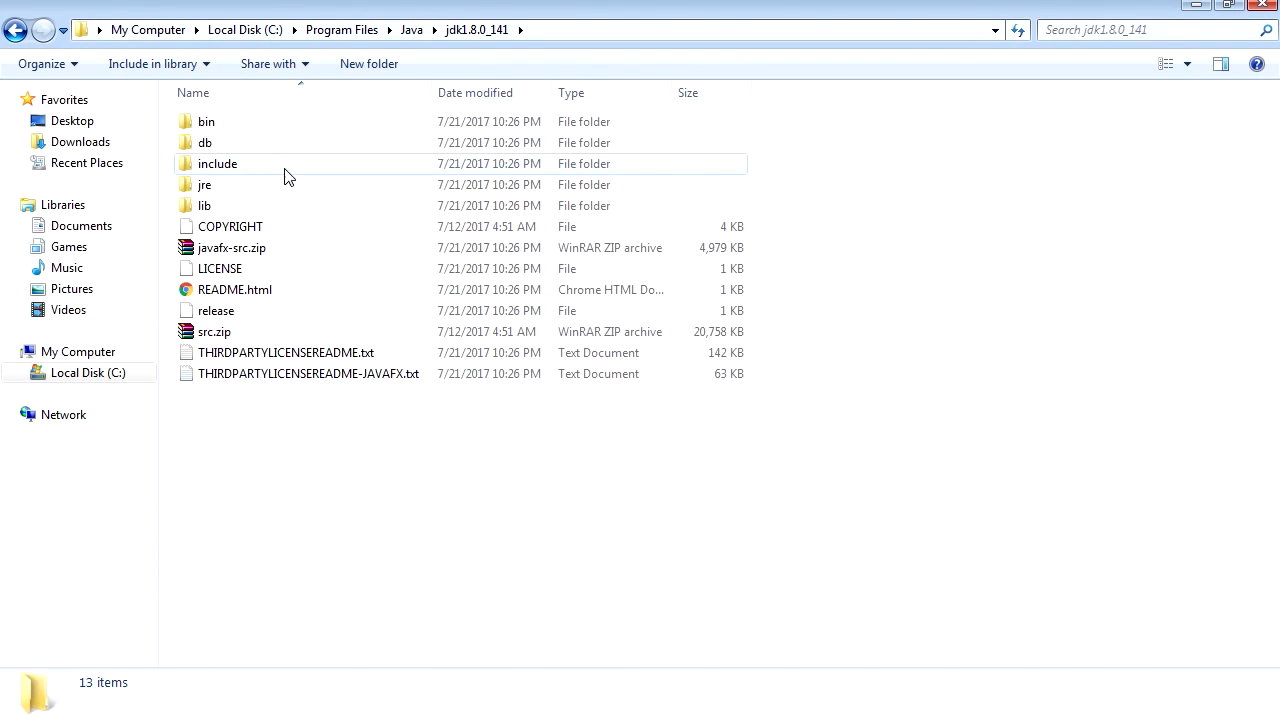
pyautogui.doubleClick(206, 122)
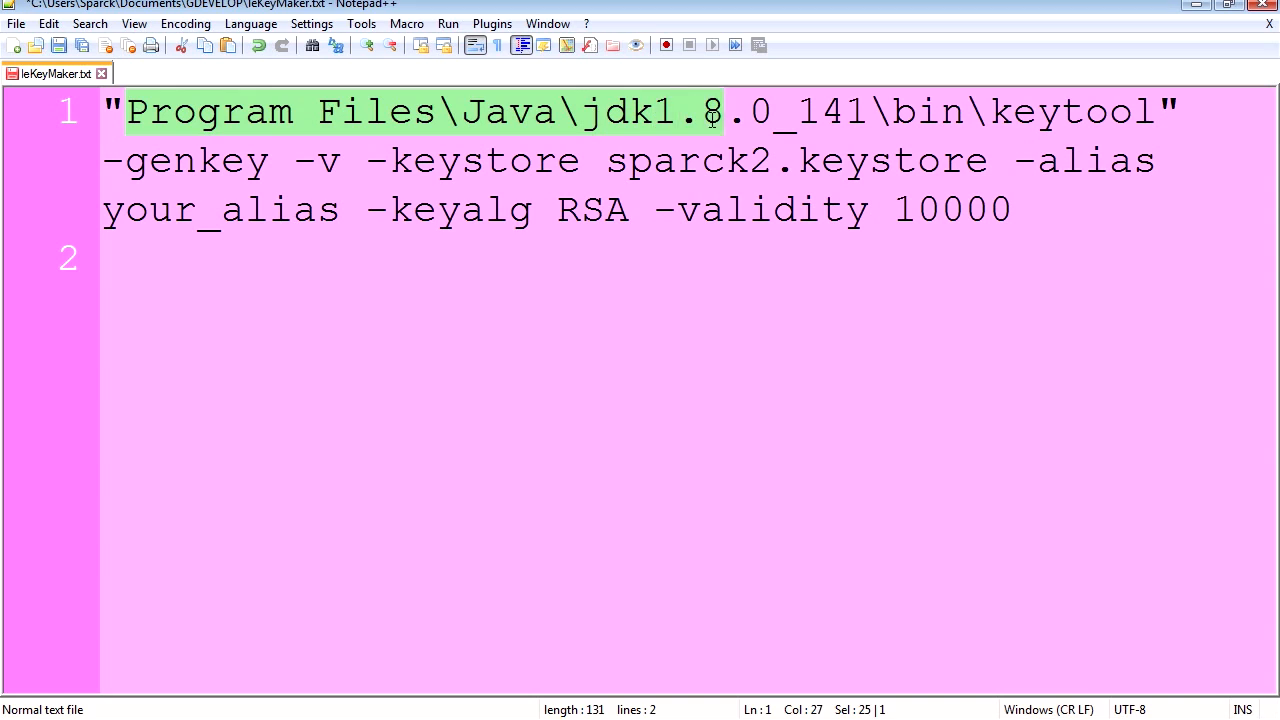
# - Edit the keytool command line and replace the placeholder your_alias with sparck
pyautogui.click(604, 160)
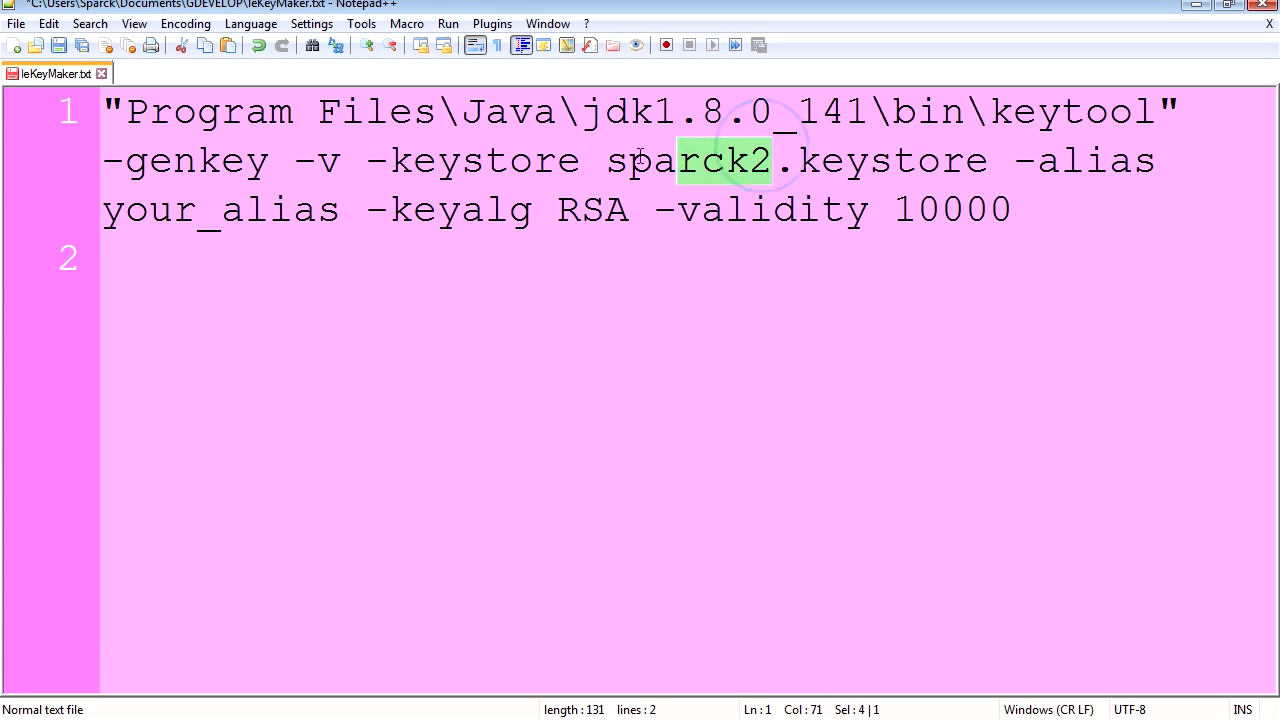
pyautogui.click(776, 160)
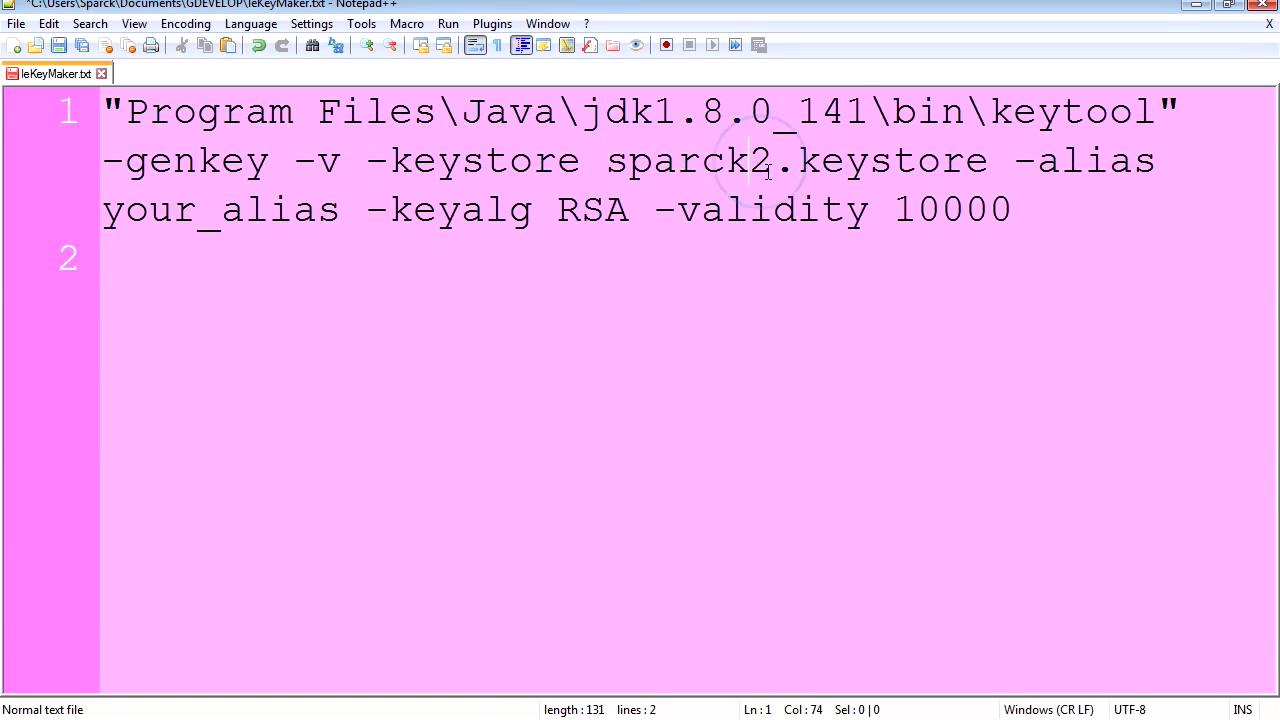
pyautogui.click(1016, 160)
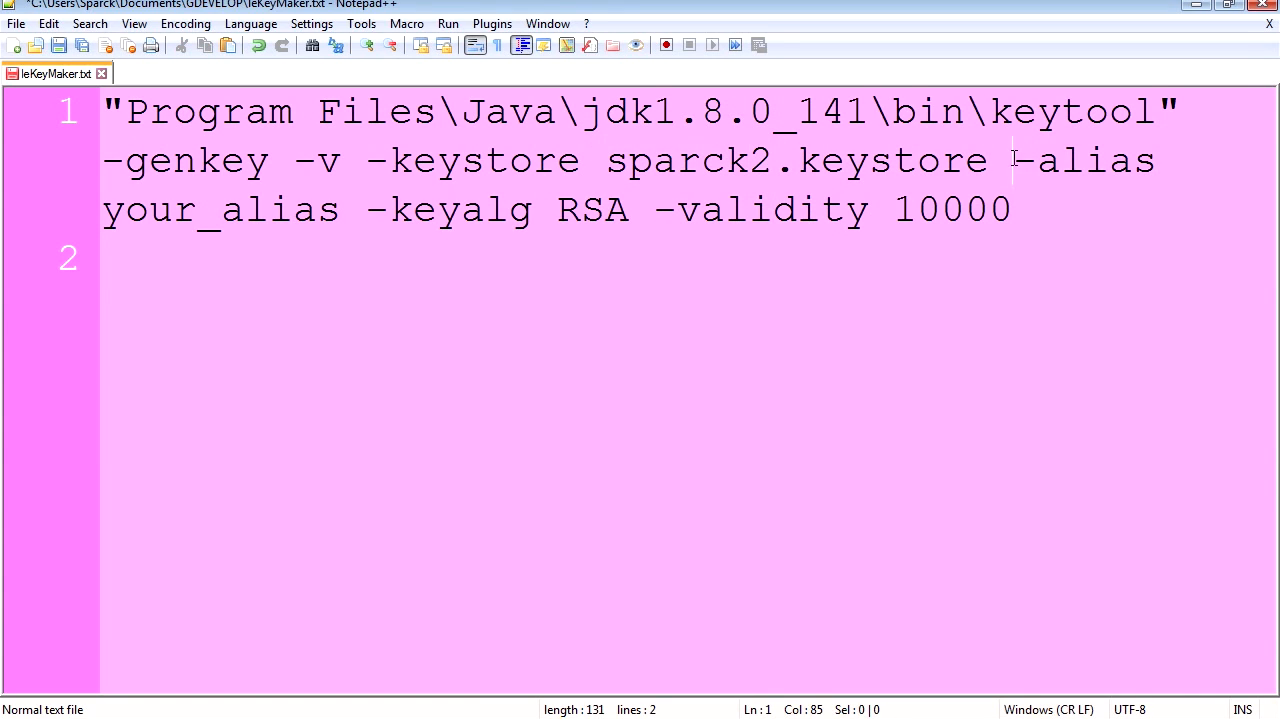
pyautogui.click(340, 208)
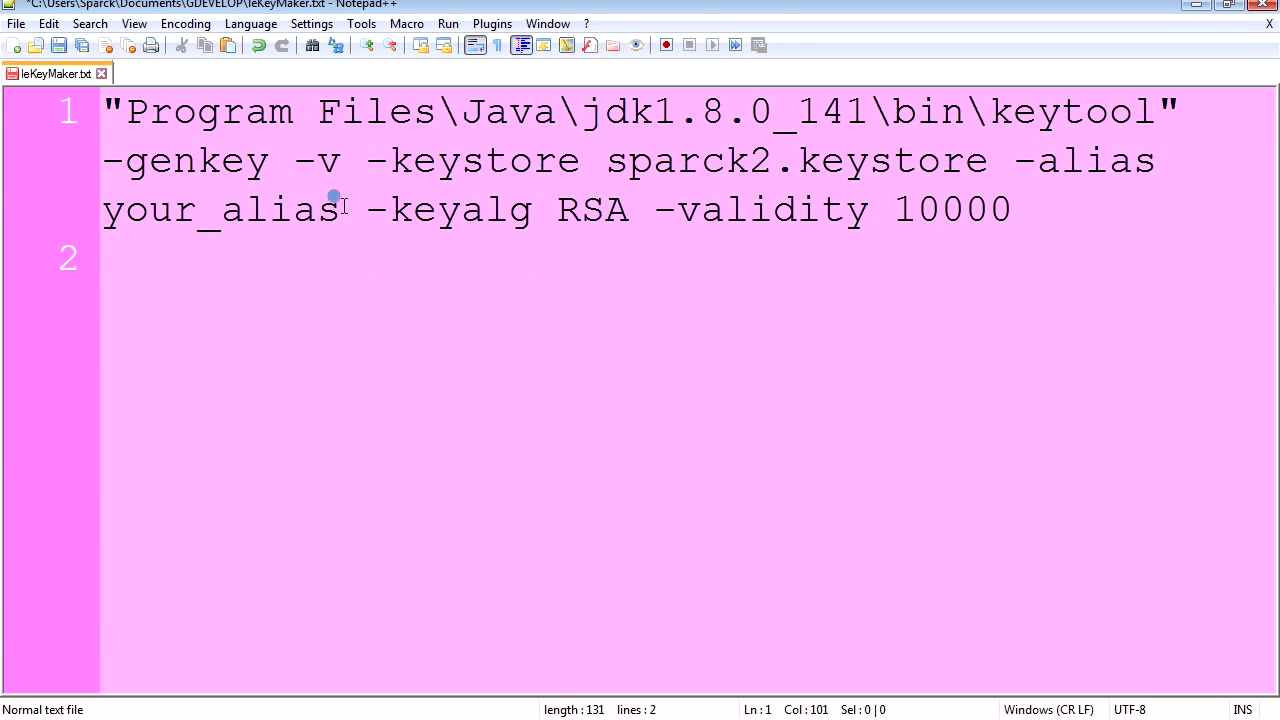
pyautogui.doubleClick(220, 210)
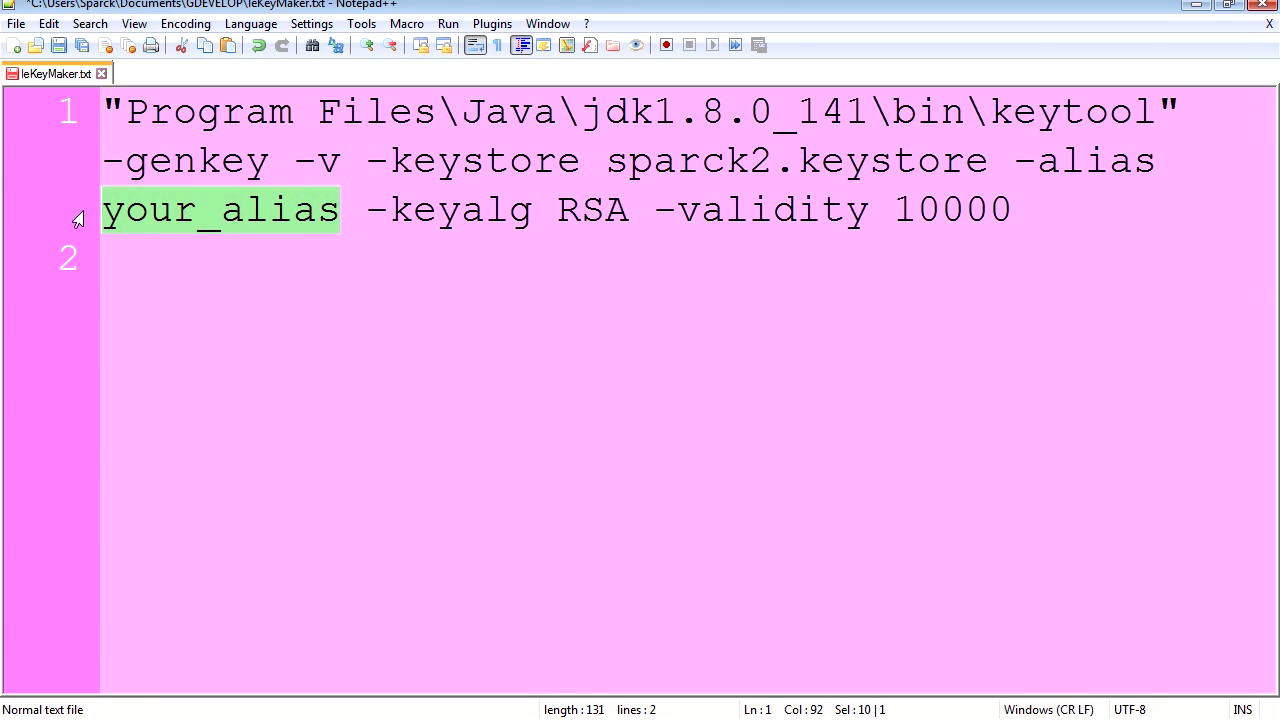
pyautogui.write('sp')
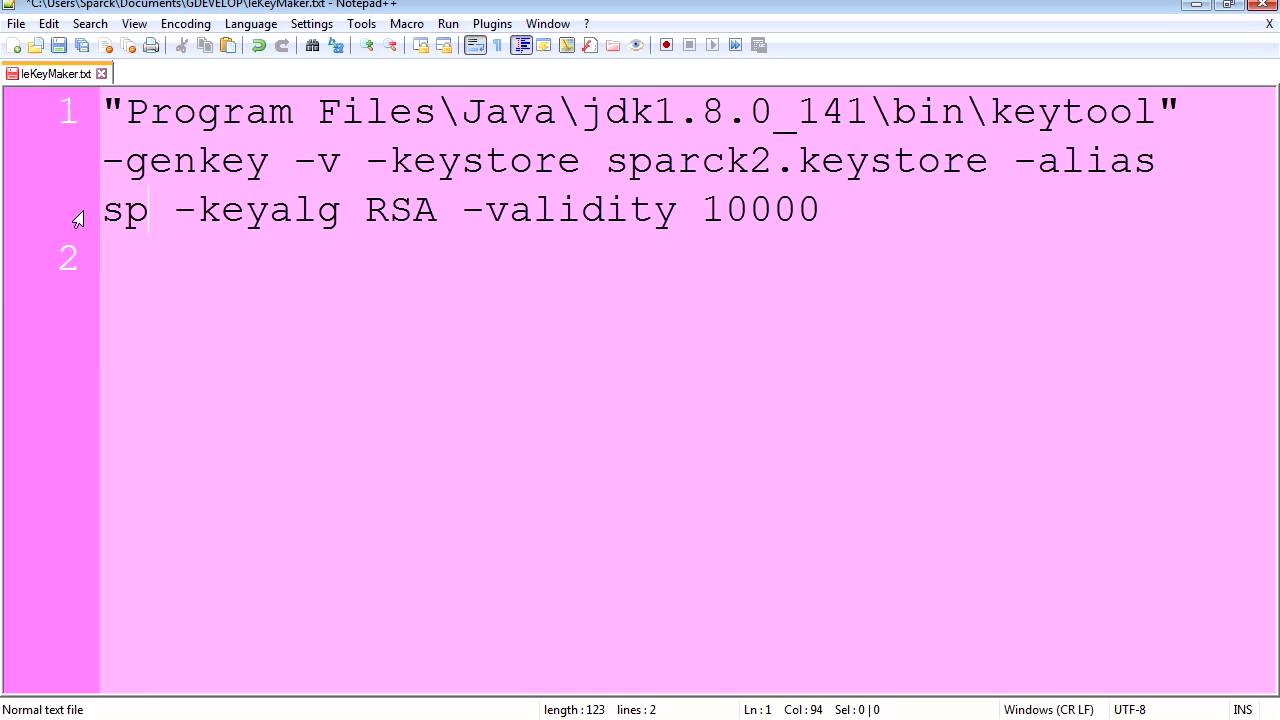
pyautogui.write('arck')
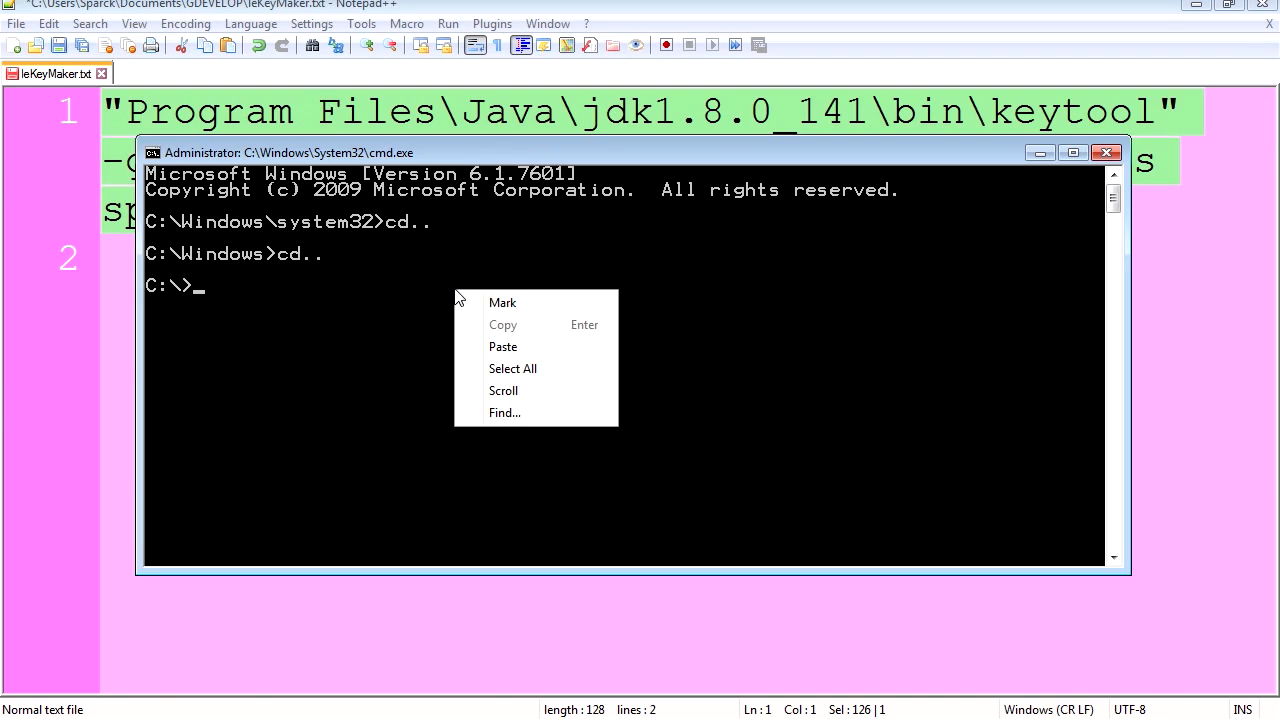
pyautogui.click(504, 346)
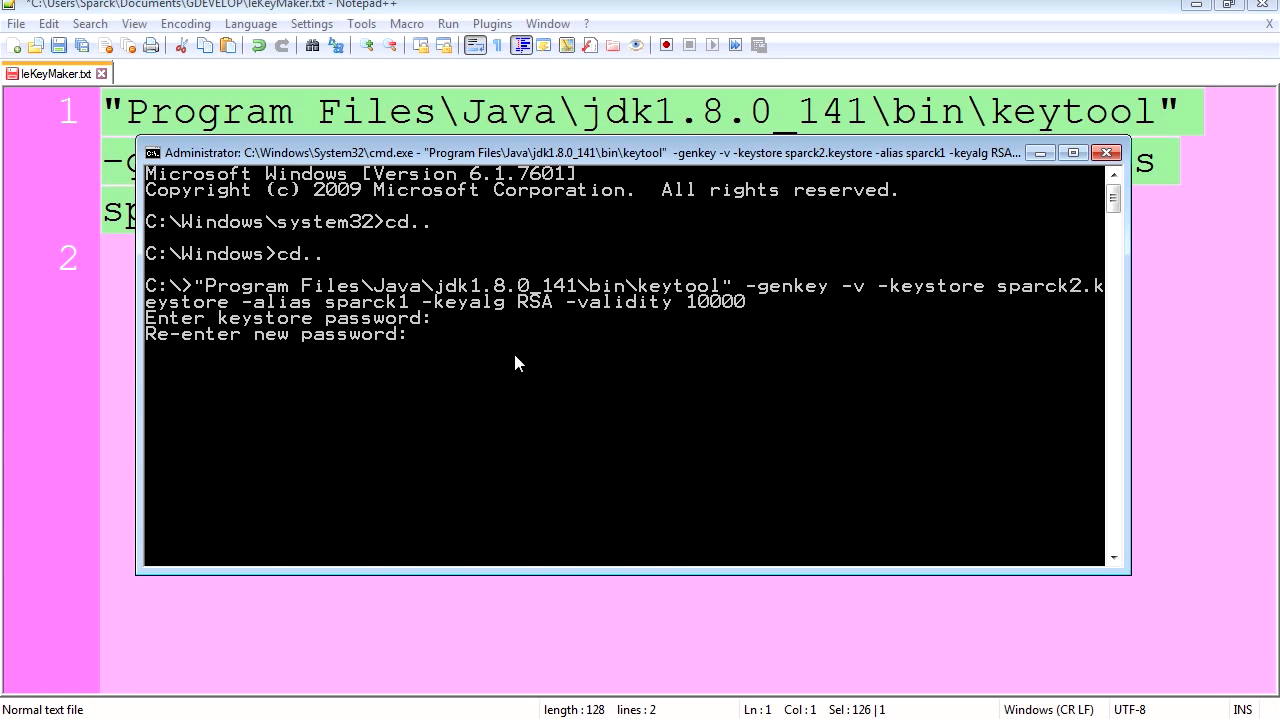
pyautogui.press('Return')
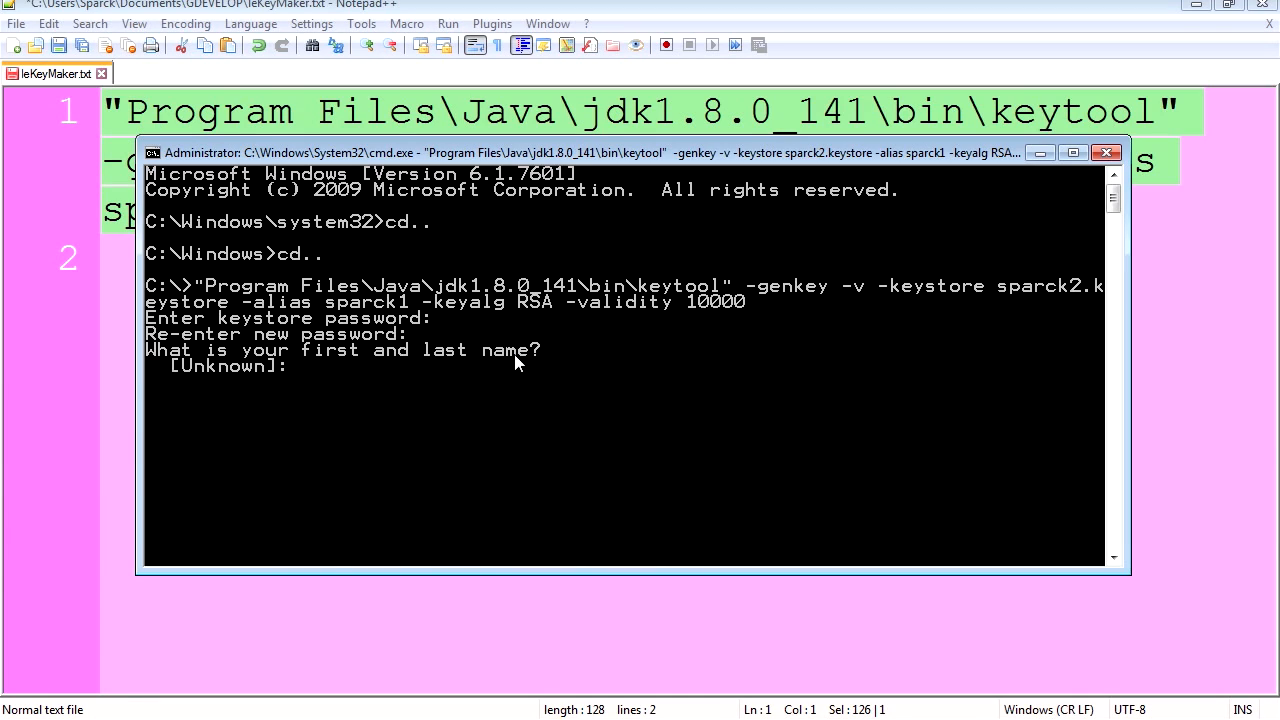
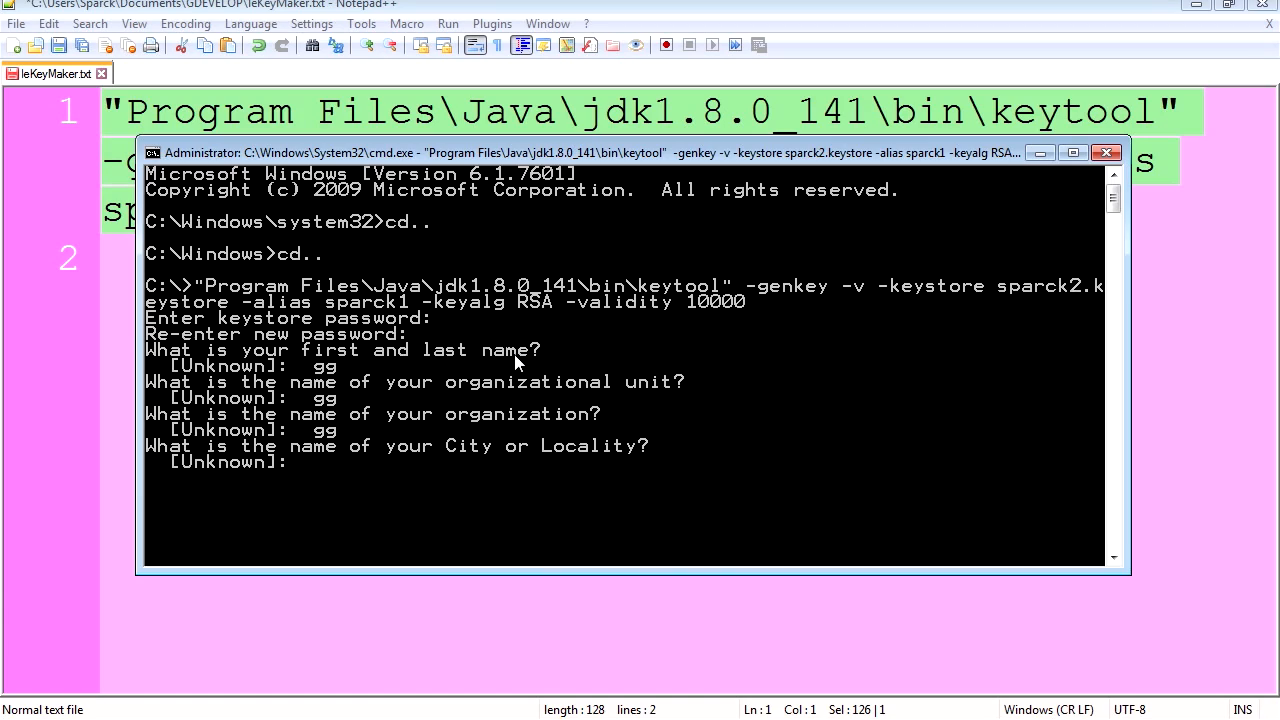
pyautogui.write('toro')
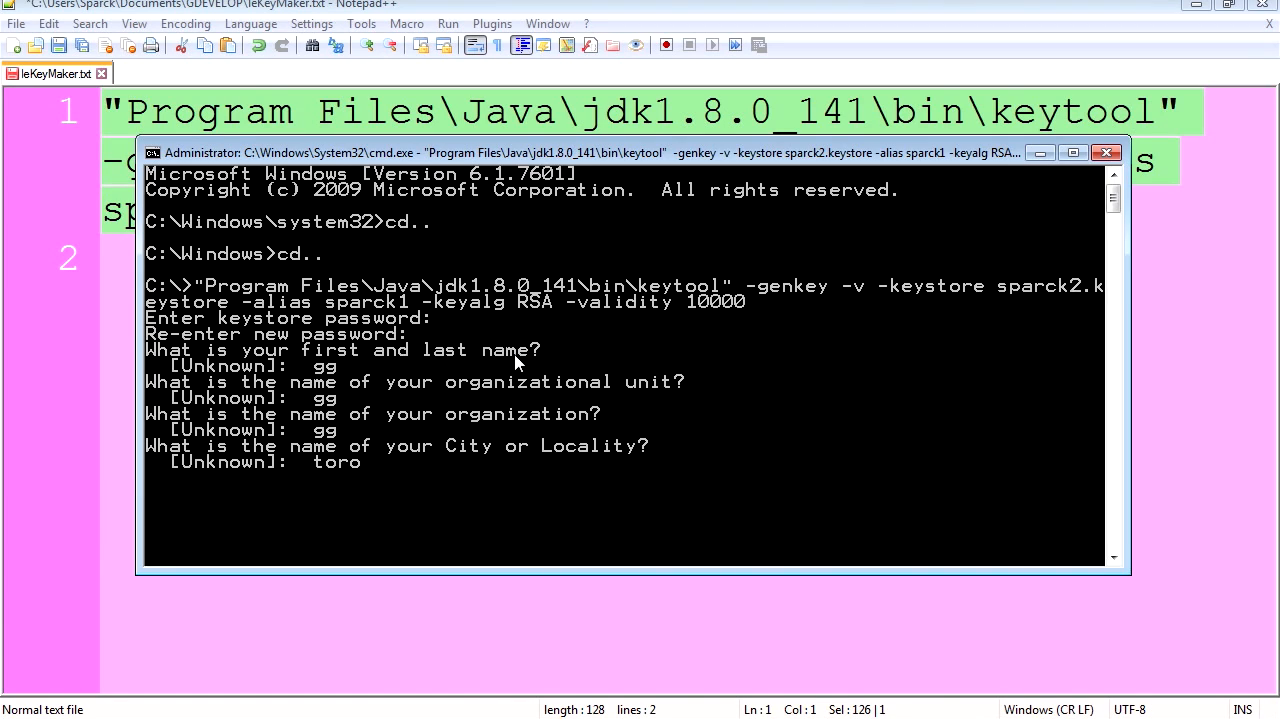
pyautogui.write('toronto')
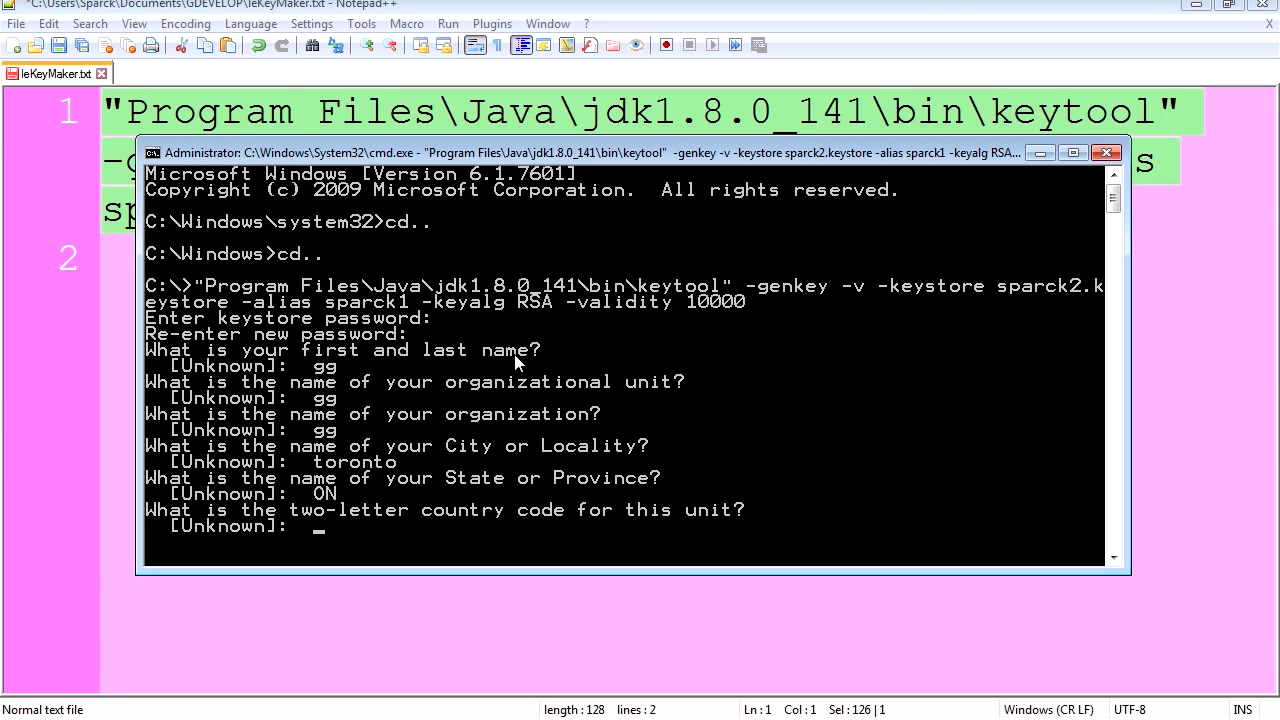
pyautogui.write('CA')
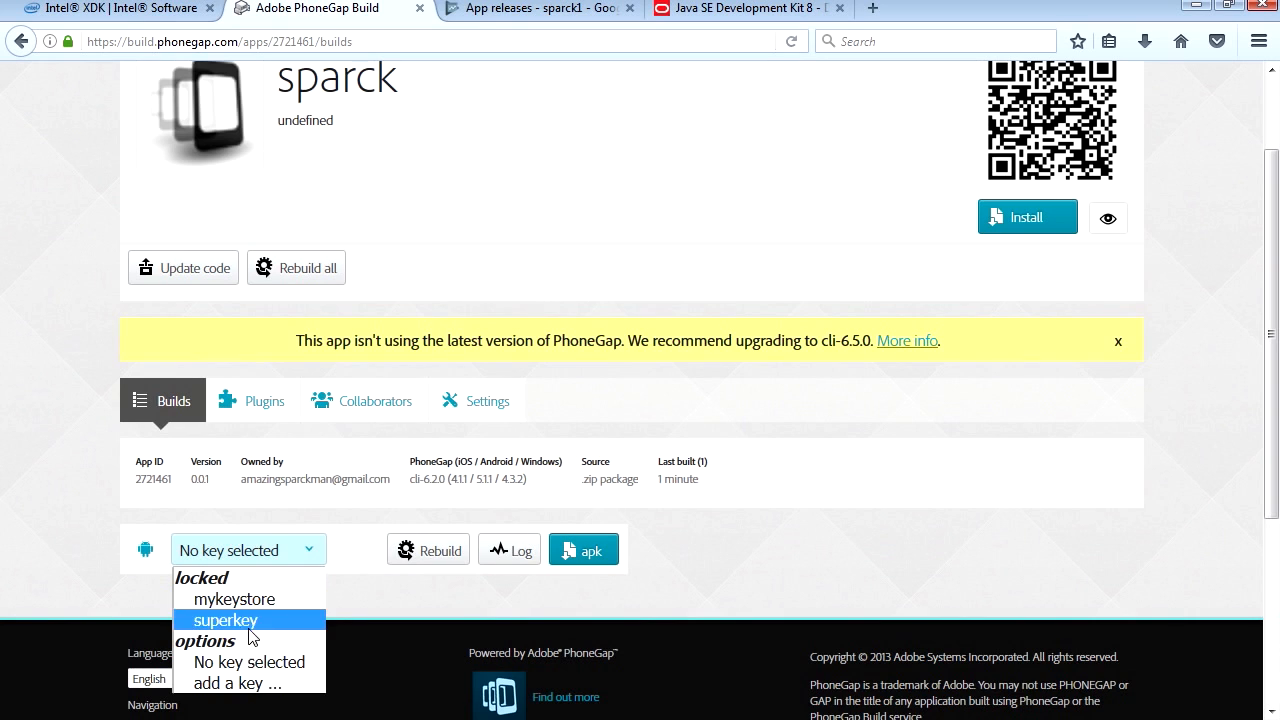
pyautogui.moveTo(260, 684)
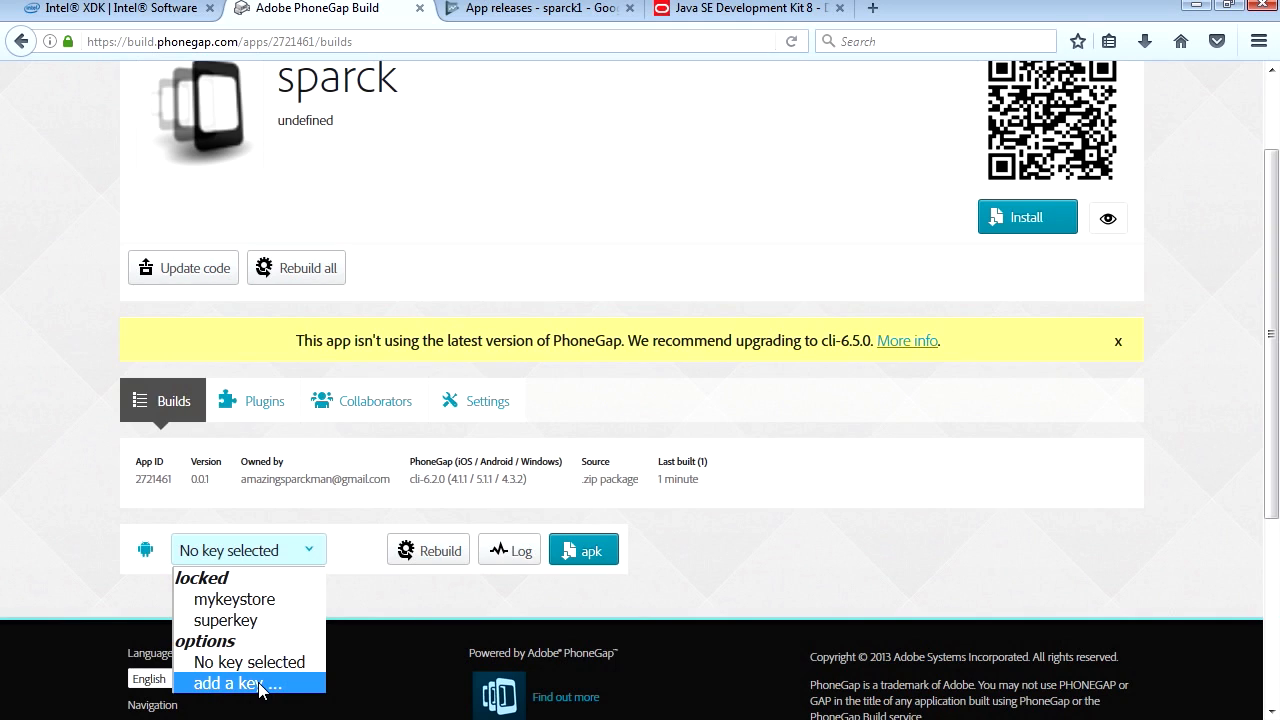
# - Add an Android signing key titled gg, alias sparck1, with sparck2.keystore, and submit it
pyautogui.click(236, 684)
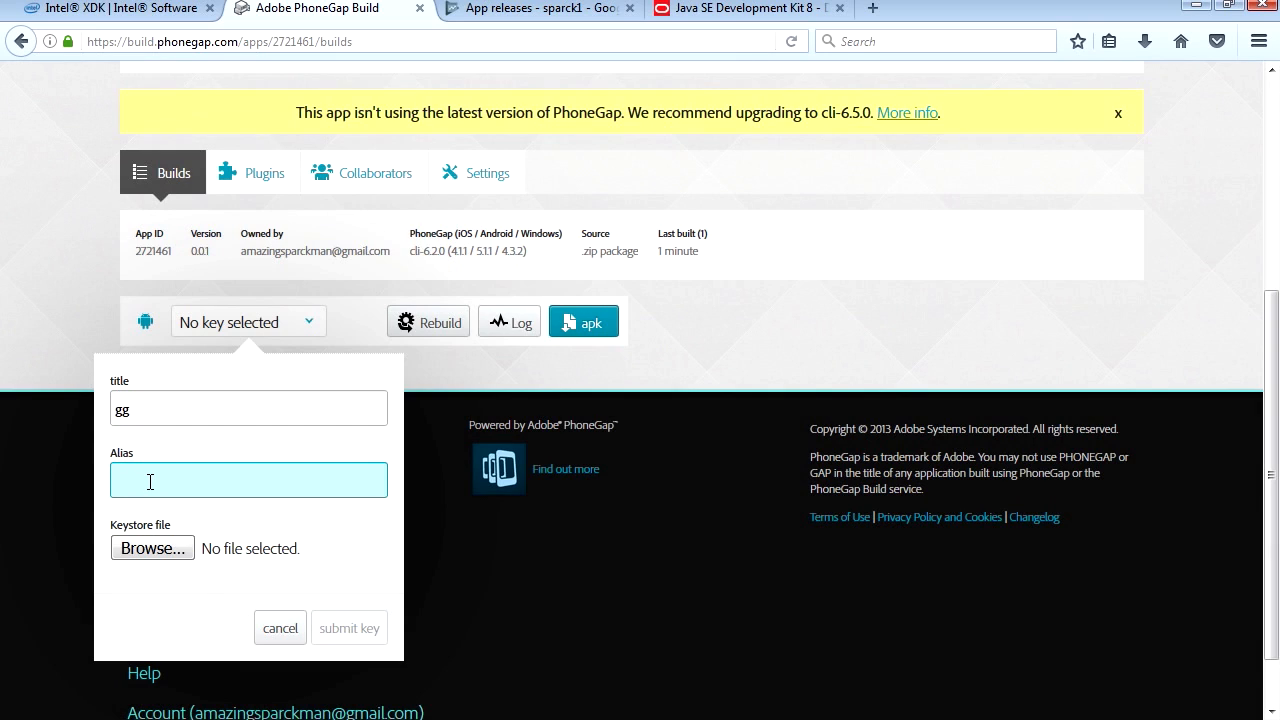
pyautogui.moveTo(696, 604)
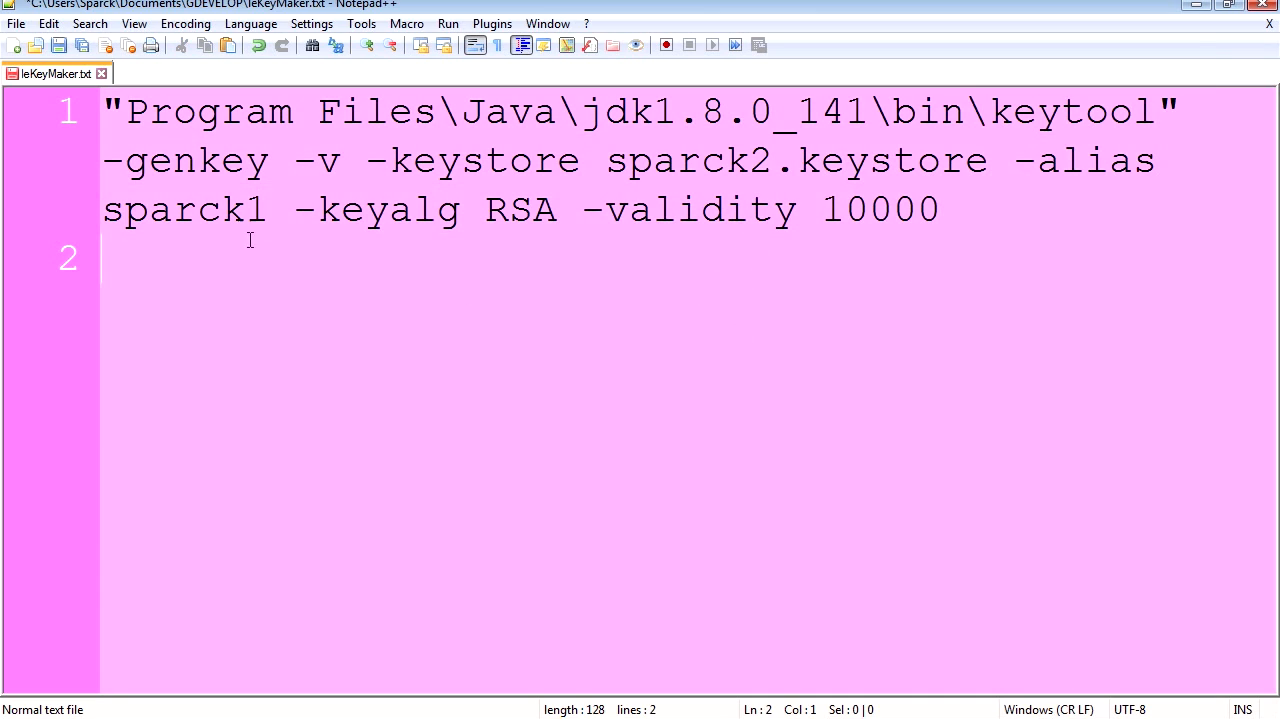
pyautogui.rightClick(160, 210)
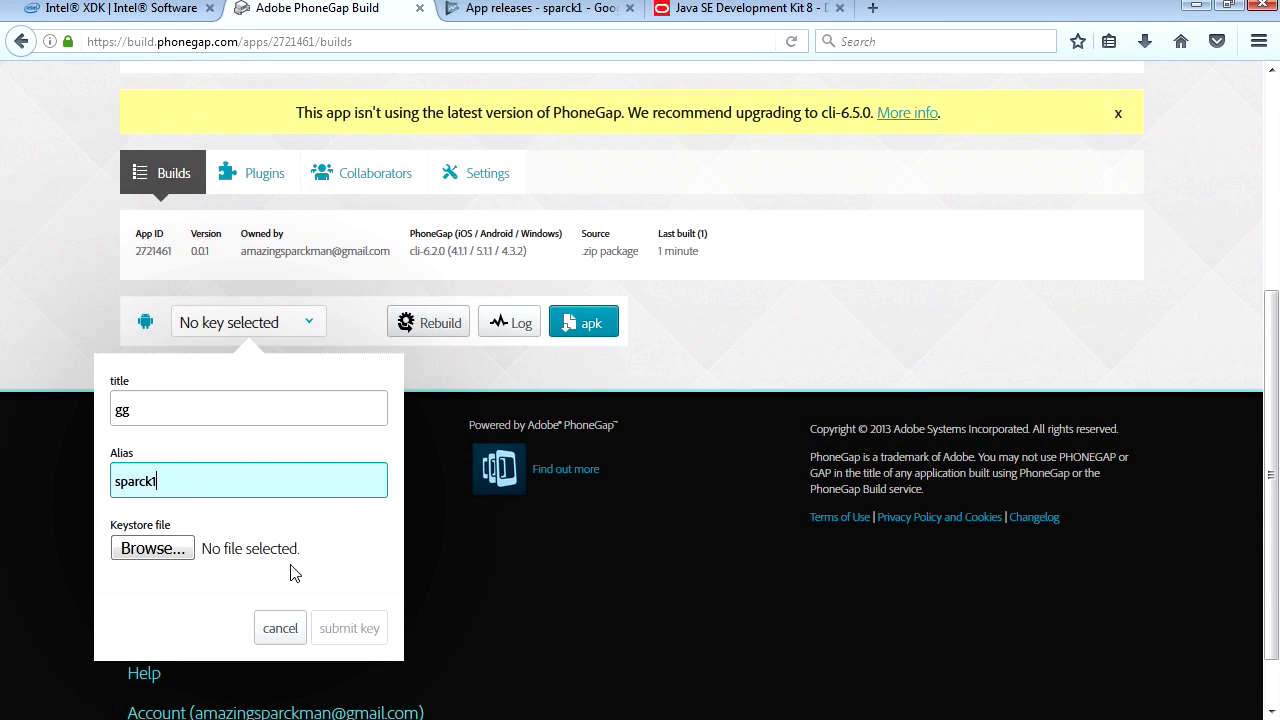
pyautogui.click(152, 548)
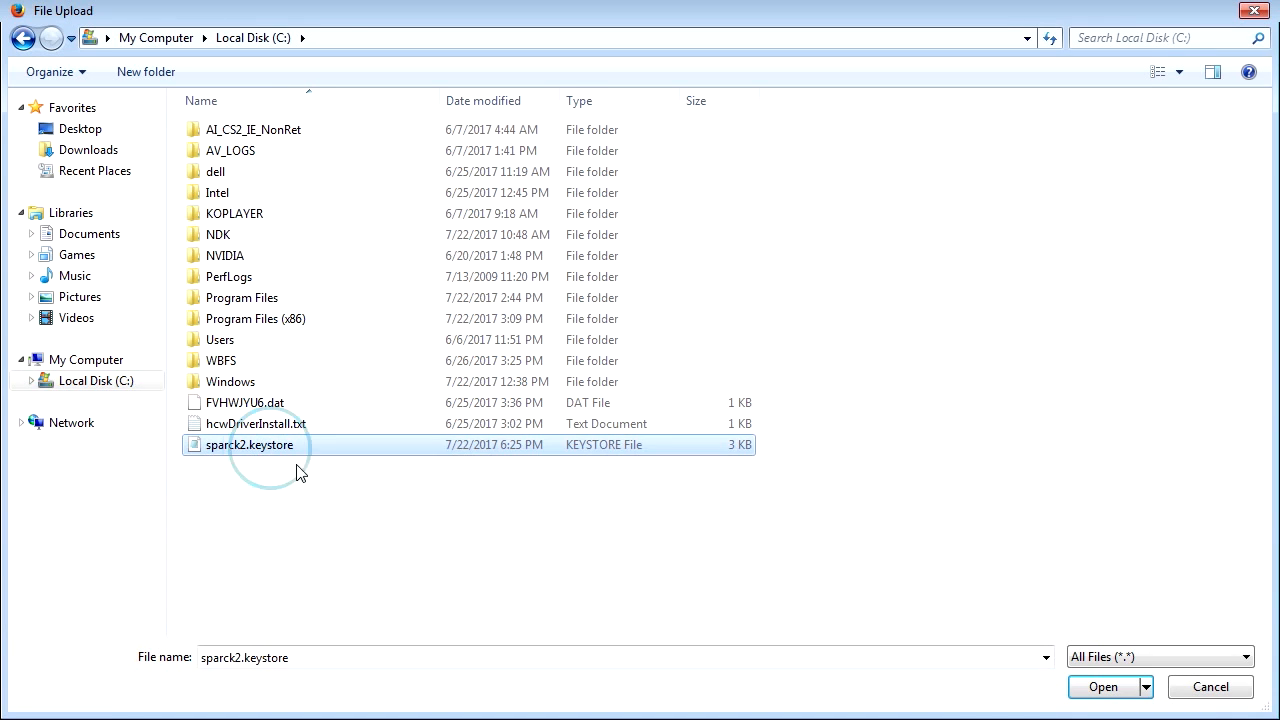
pyautogui.click(1102, 686)
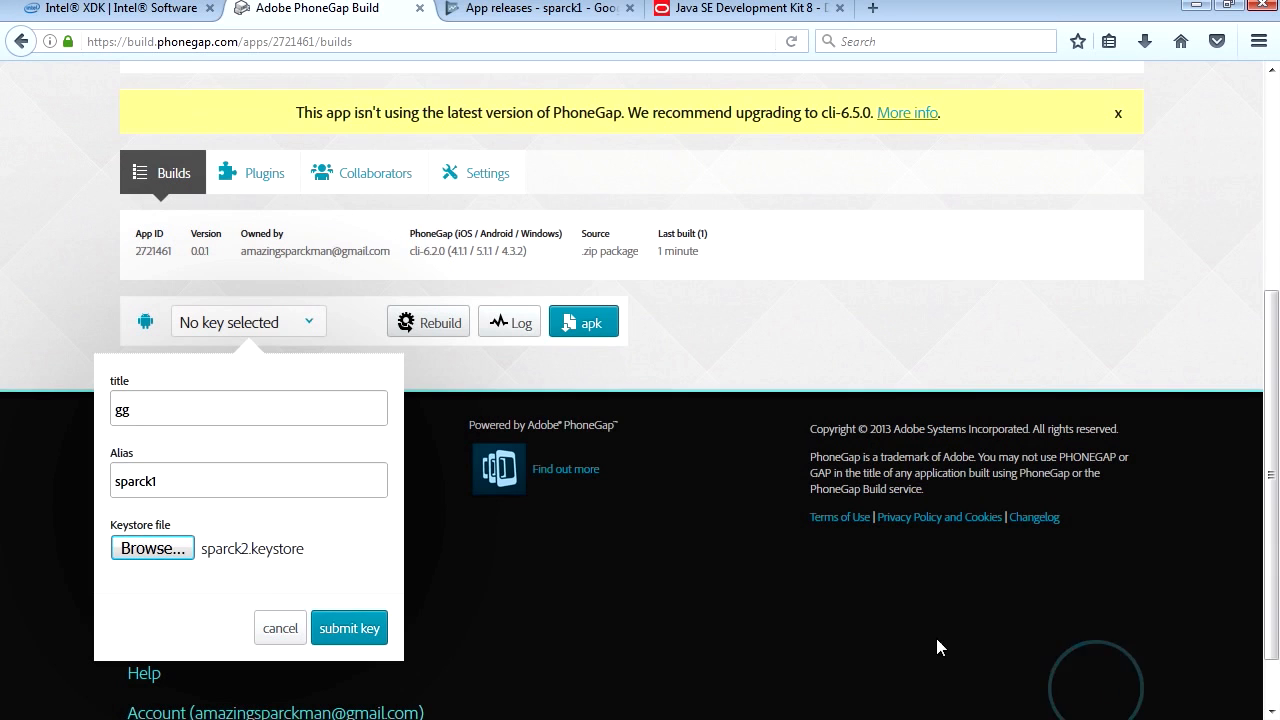
pyautogui.click(348, 628)
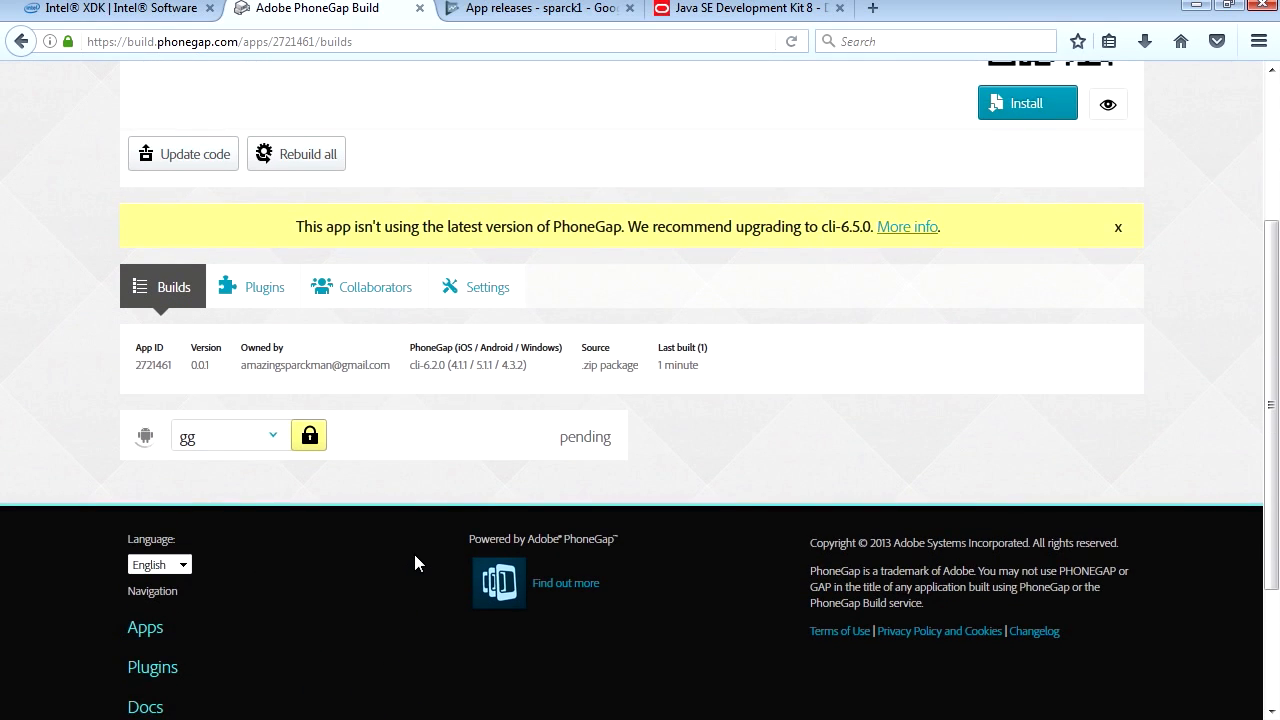
pyautogui.moveTo(360, 462)
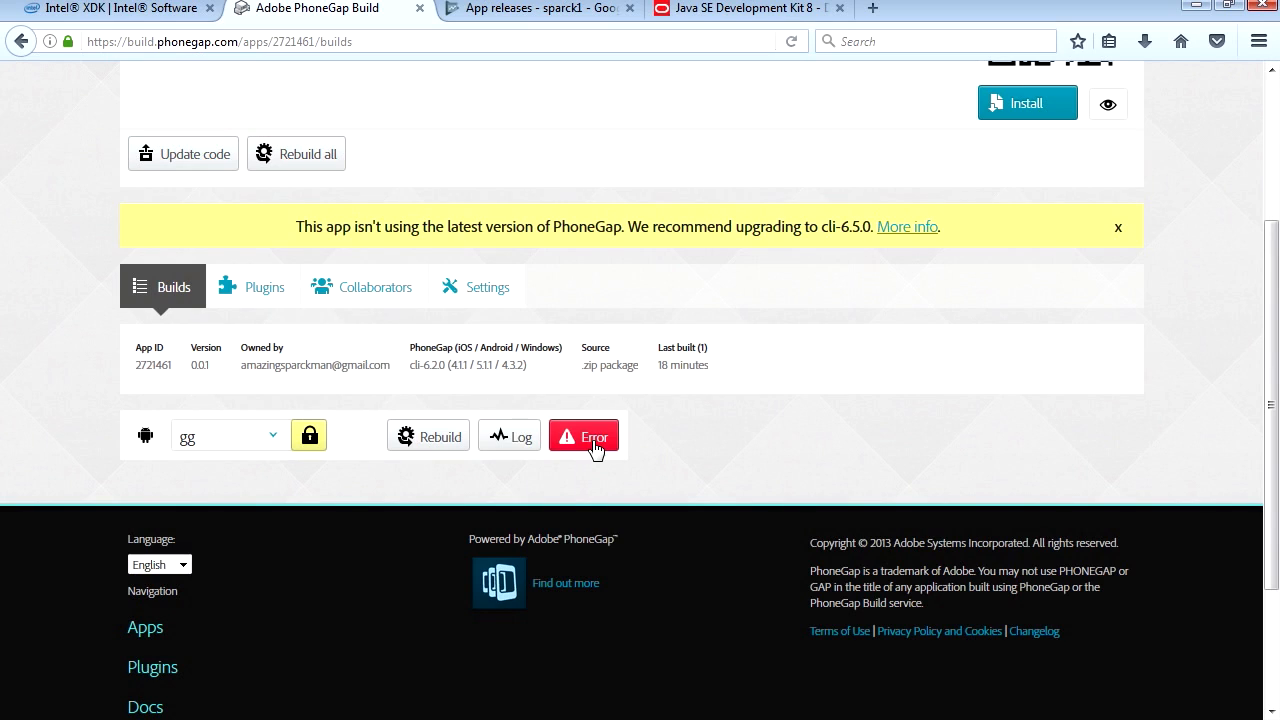
# - Unlock the gg signing key from the Android build error and rebuild the app
pyautogui.click(584, 436)
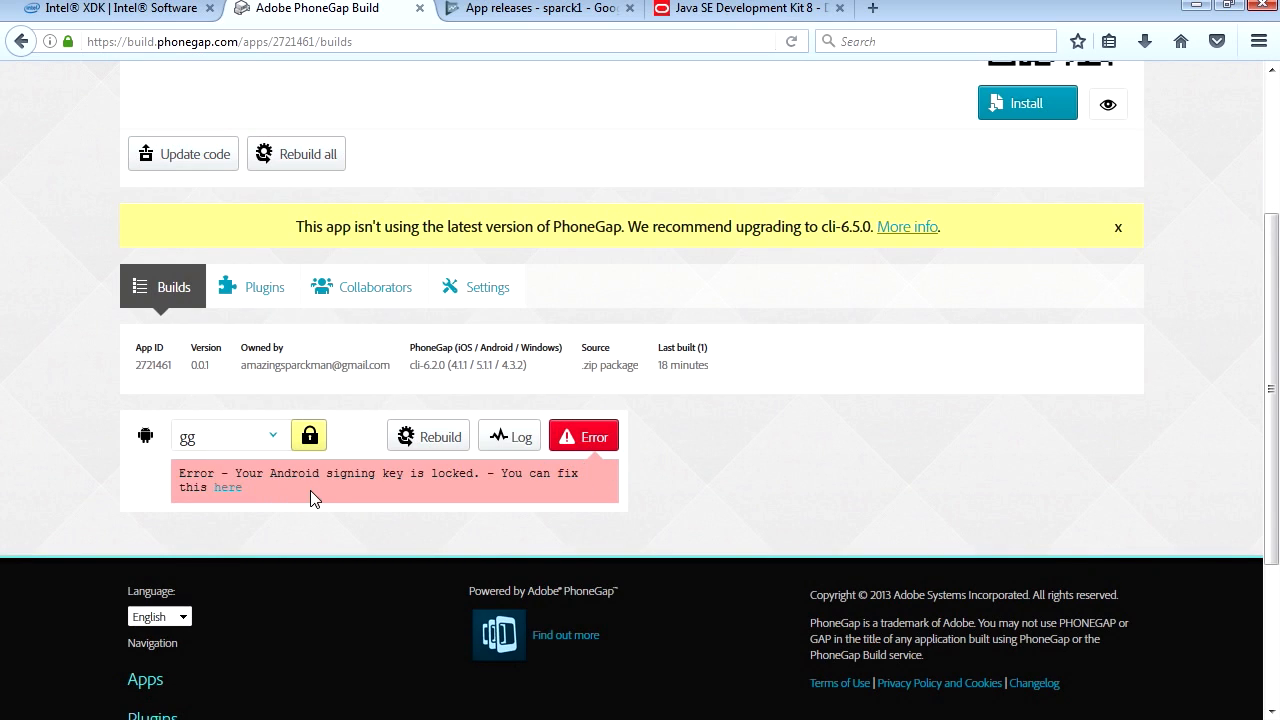
pyautogui.click(308, 434)
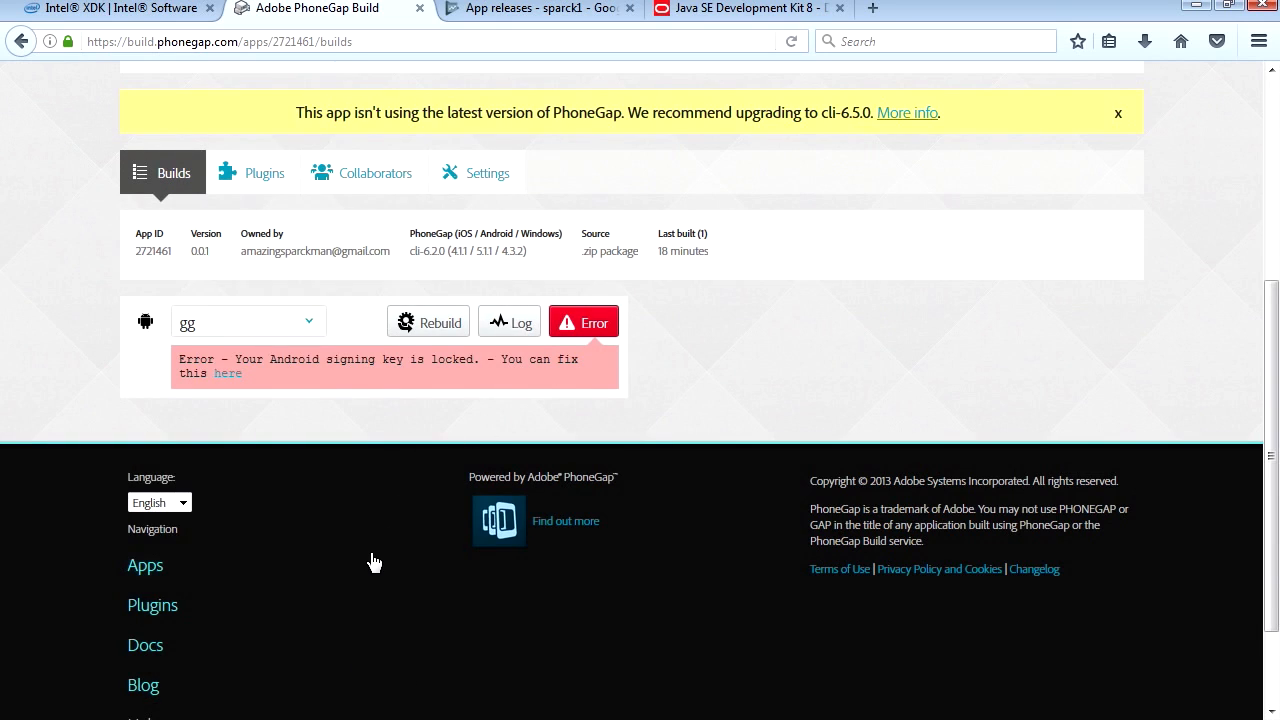
pyautogui.scroll(3)
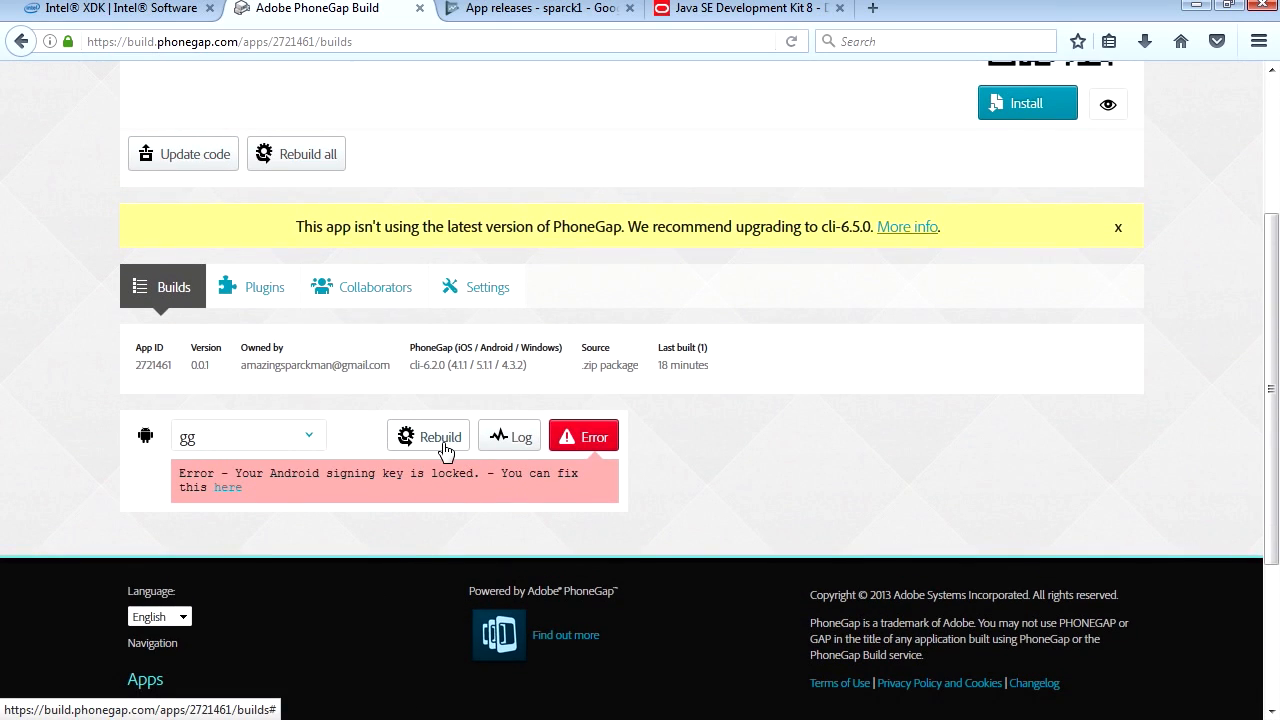
pyautogui.click(436, 436)
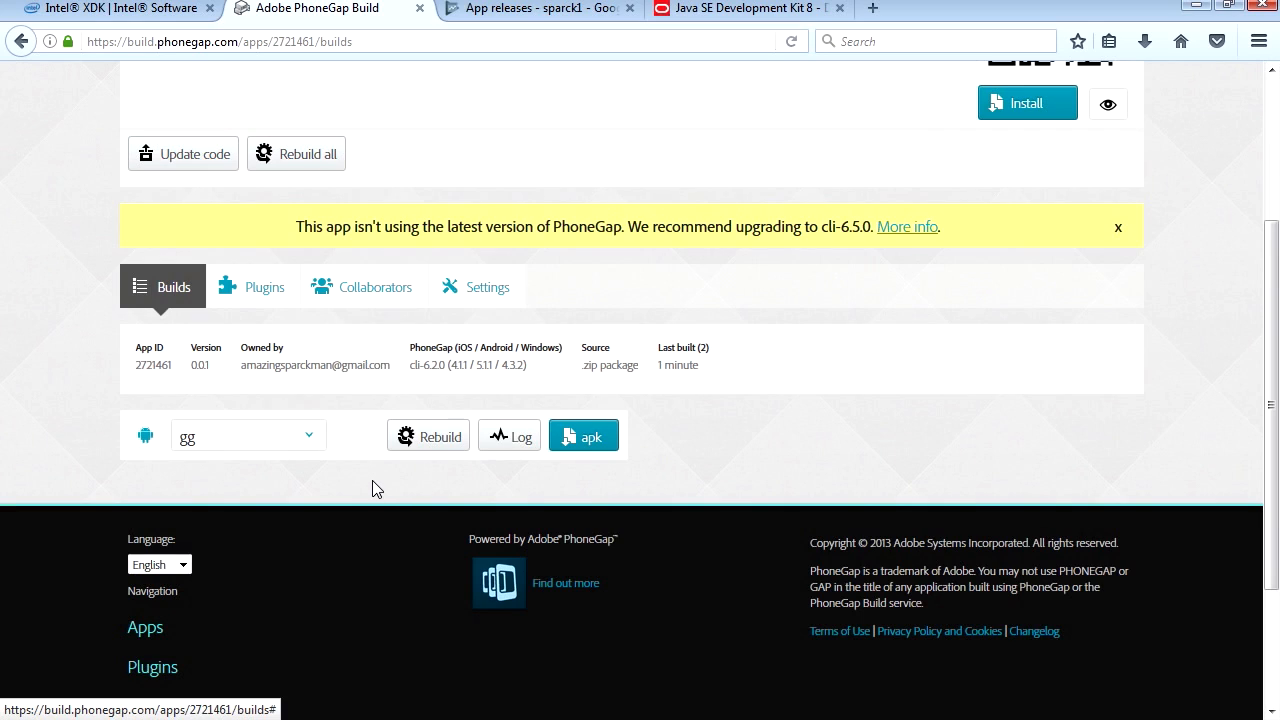
pyautogui.moveTo(594, 464)
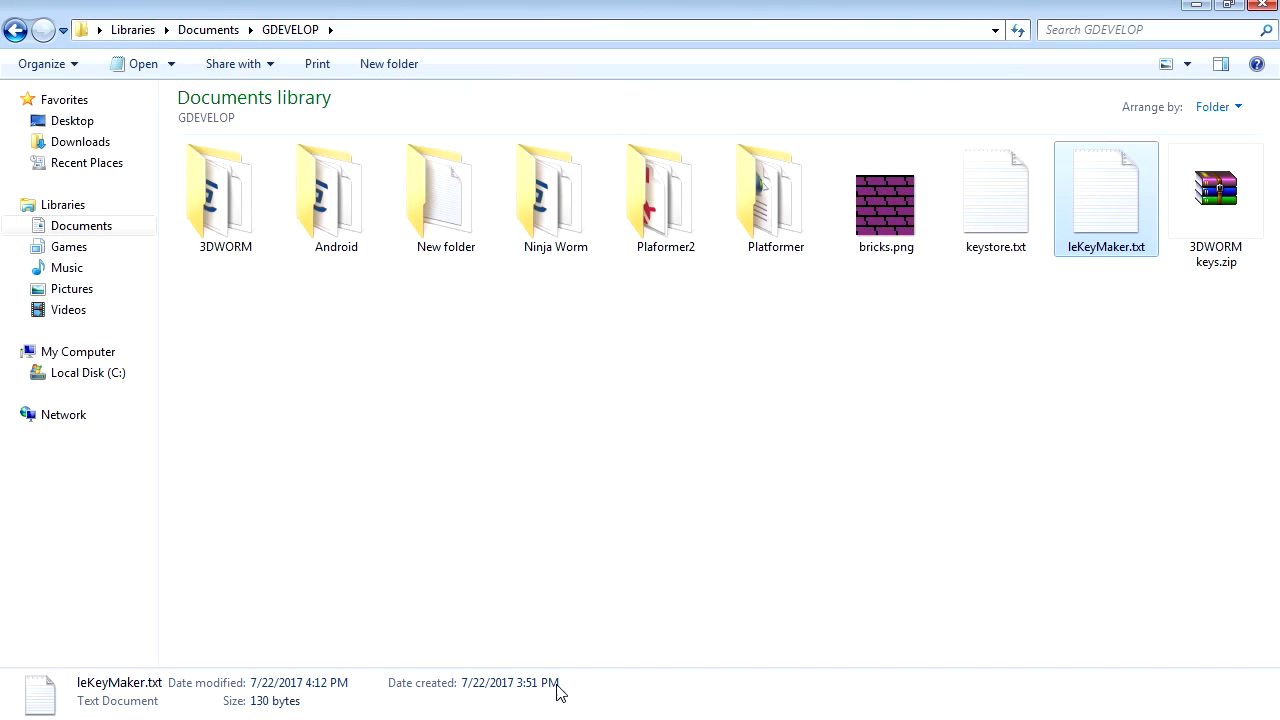
# - Download the rebuilt Android APK from the PhoneGap Build page
pyautogui.click(308, 8)
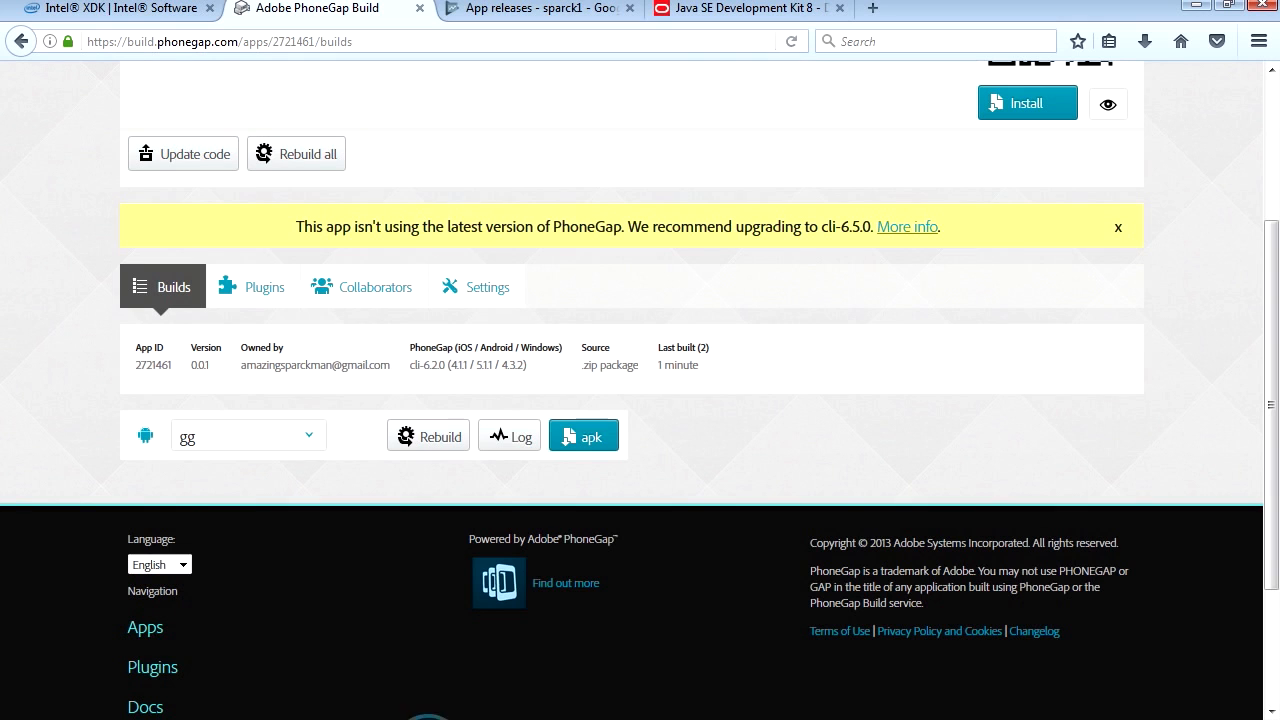
pyautogui.moveTo(584, 436)
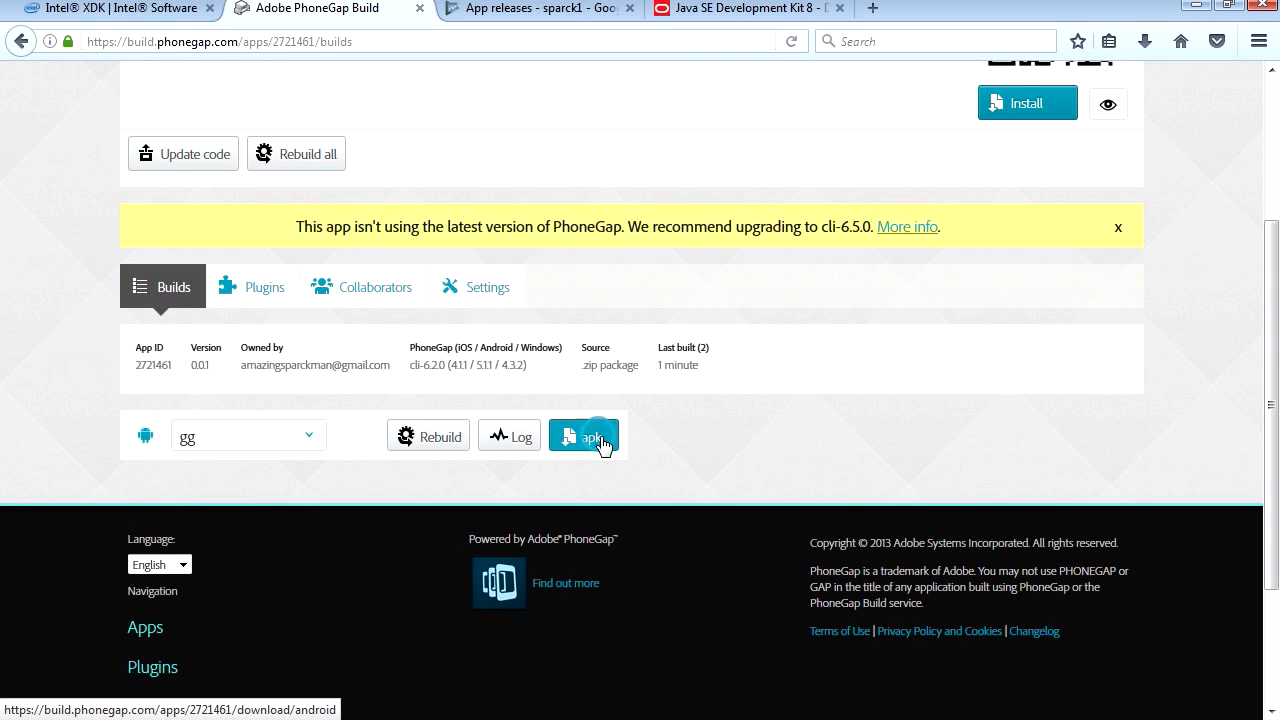
pyautogui.click(584, 436)
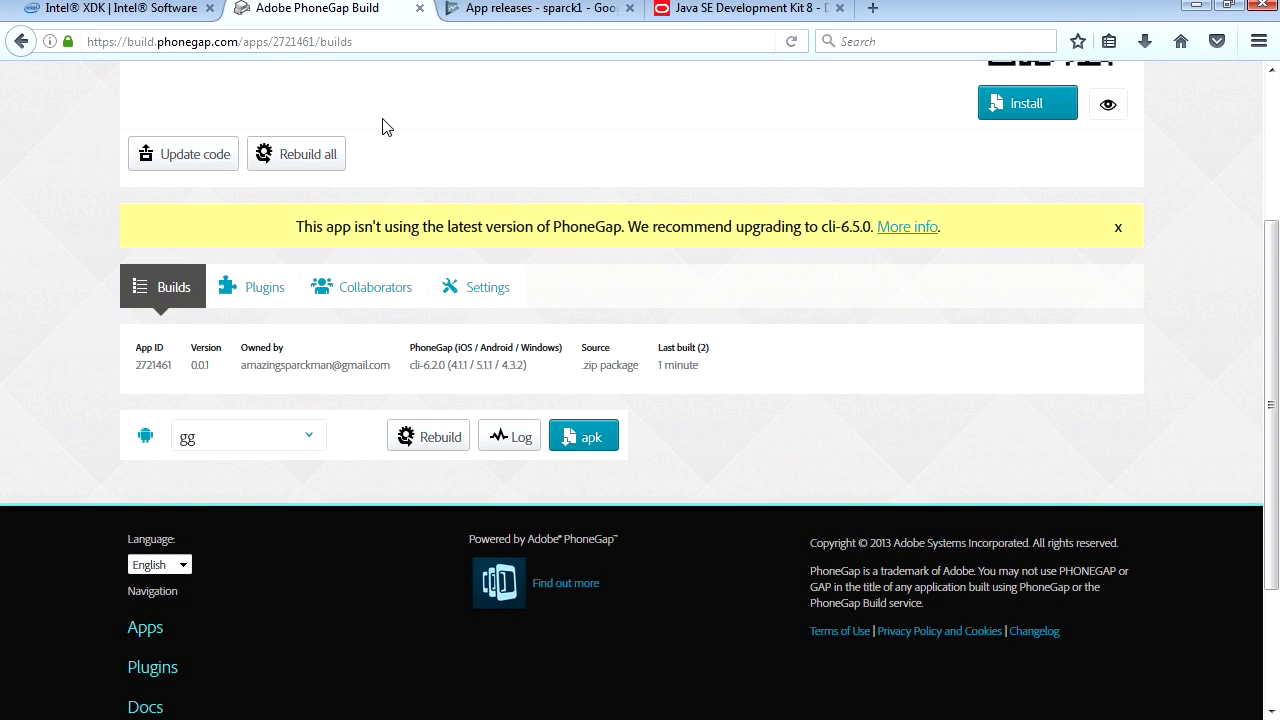
# - Upload the downloaded APK (version code 18) to the sparck1 production release
pyautogui.click(536, 8)
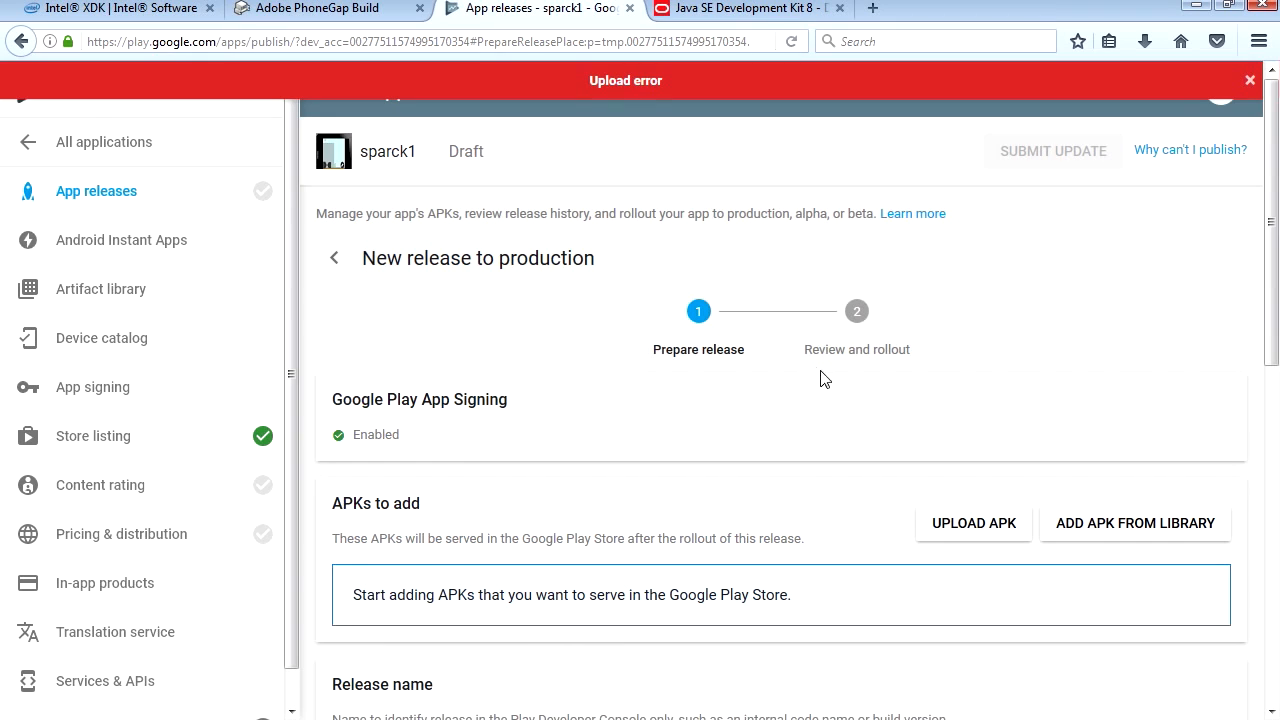
pyautogui.click(972, 524)
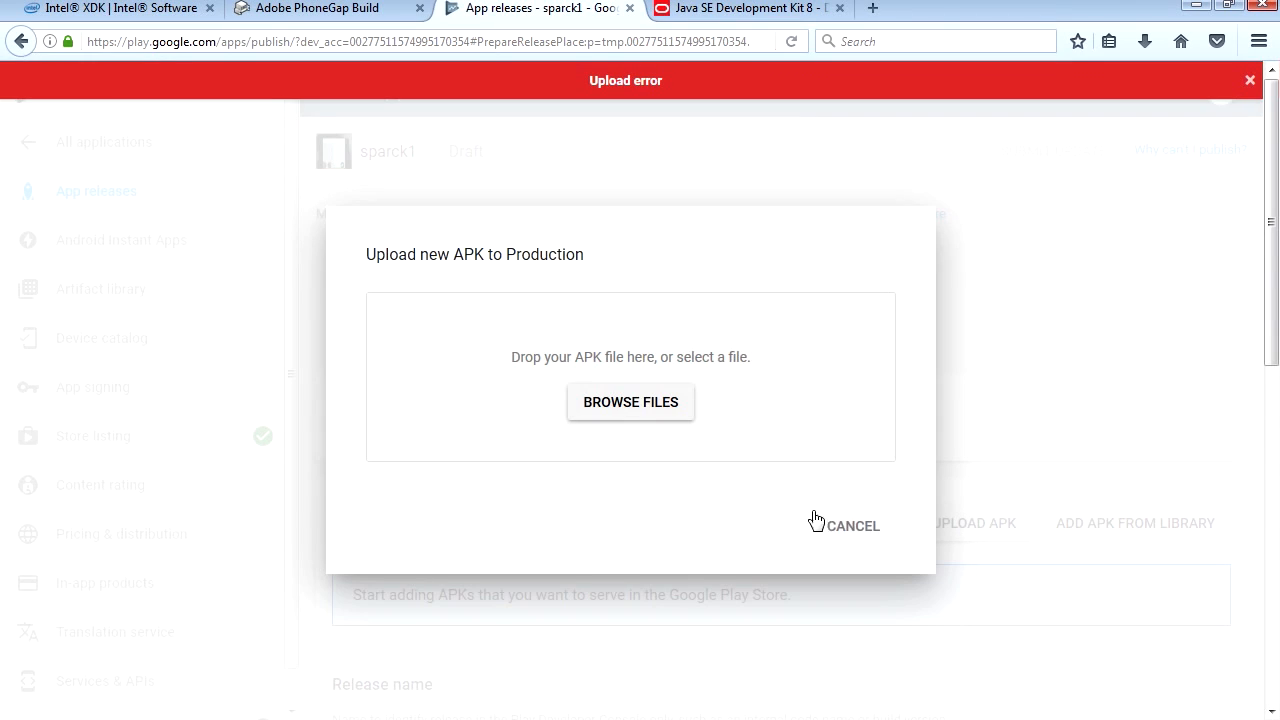
pyautogui.click(630, 400)
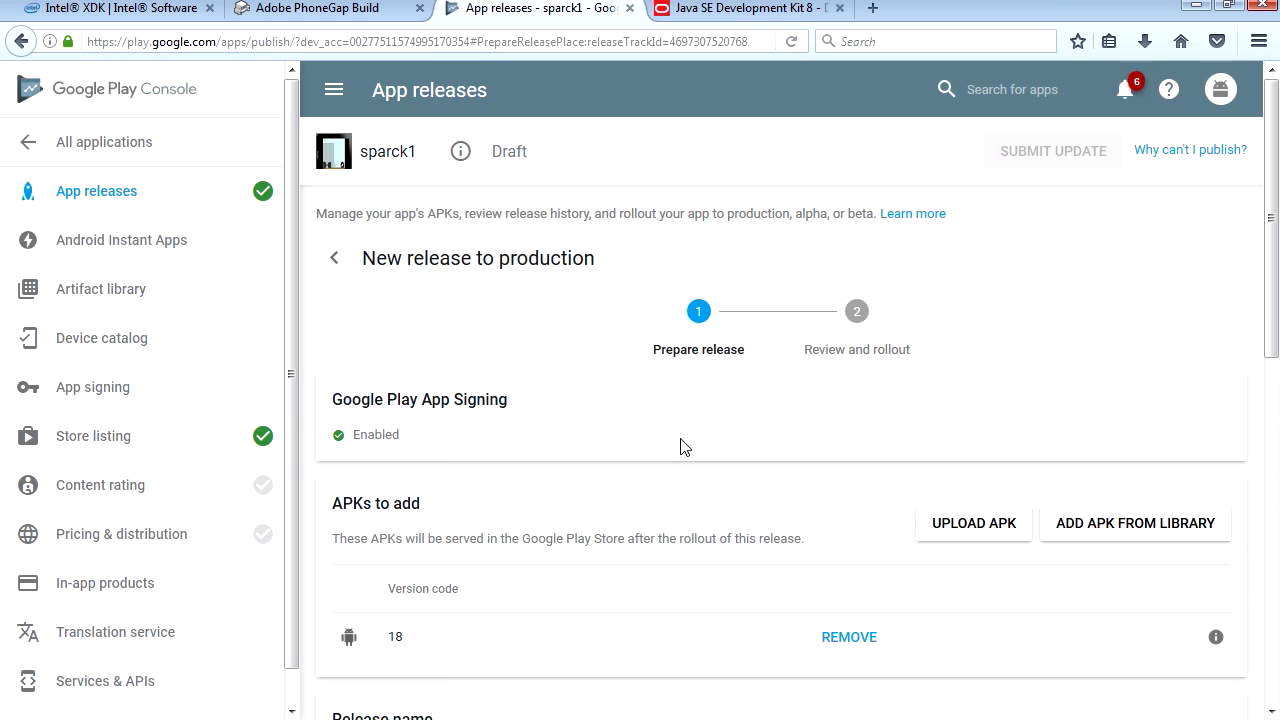
pyautogui.moveTo(186, 502)
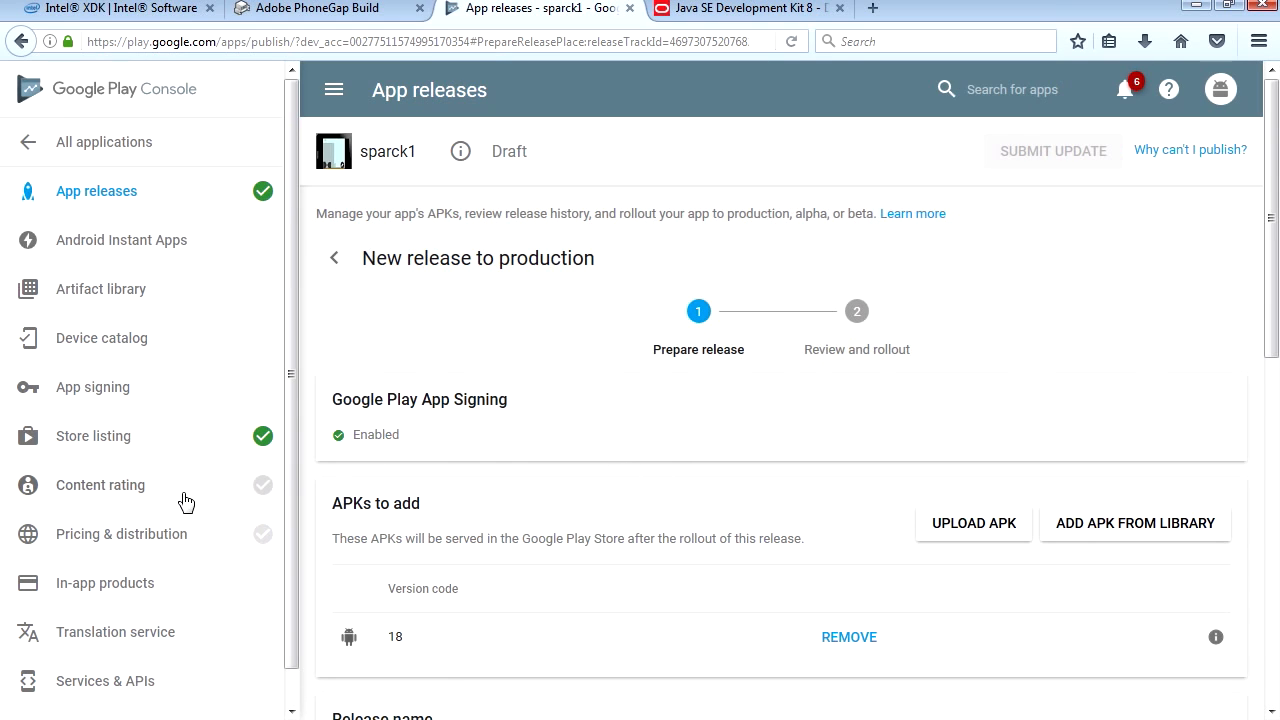
# - Start the content rating questionnaire with the contact email and the Game category
pyautogui.click(100, 486)
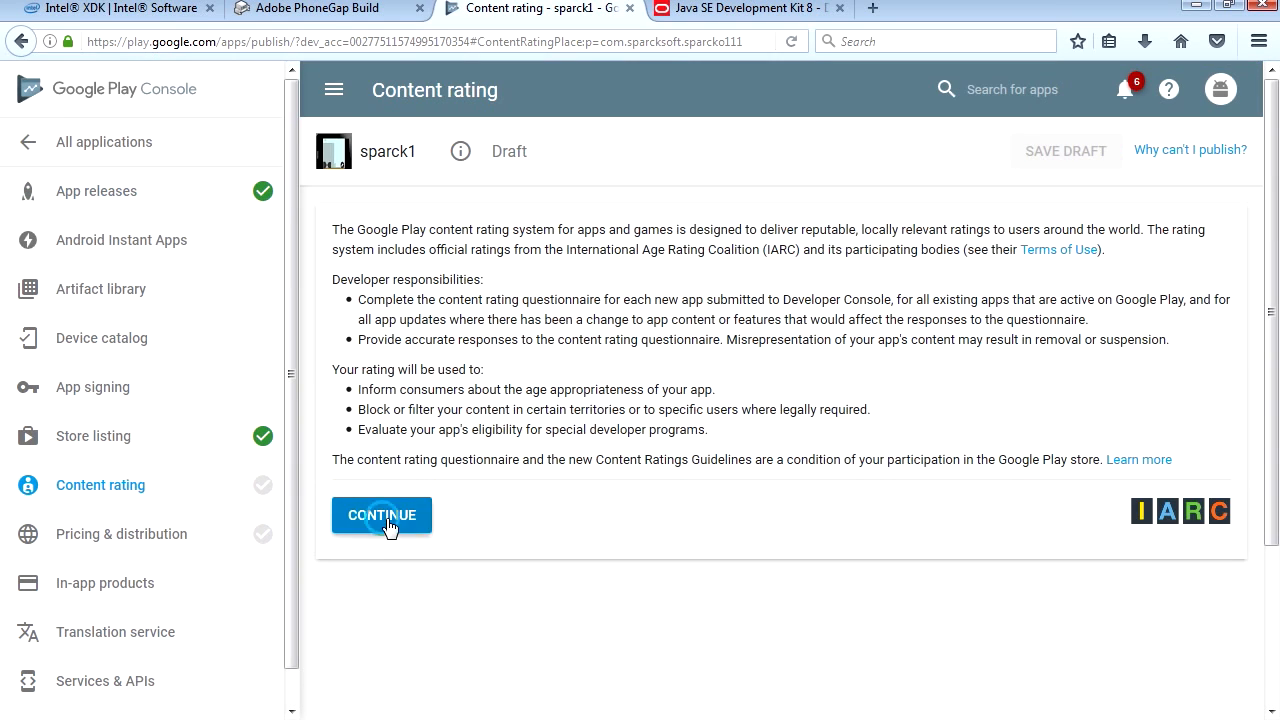
pyautogui.click(382, 516)
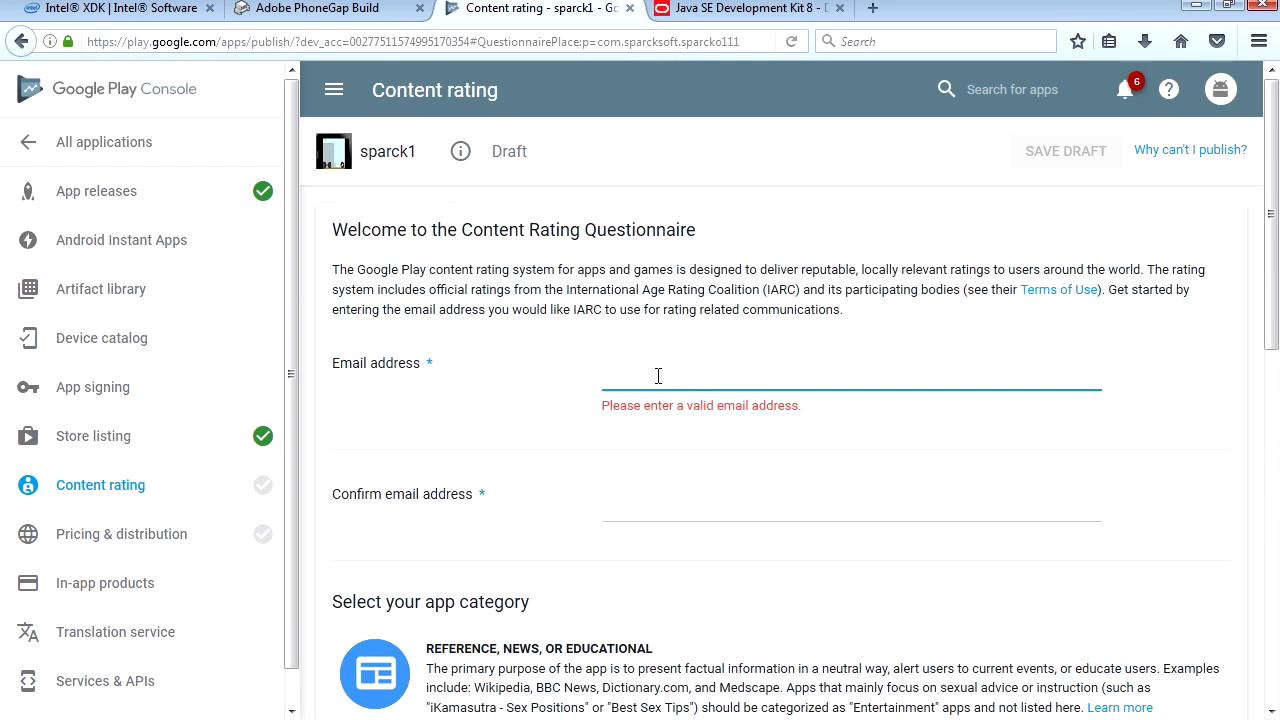
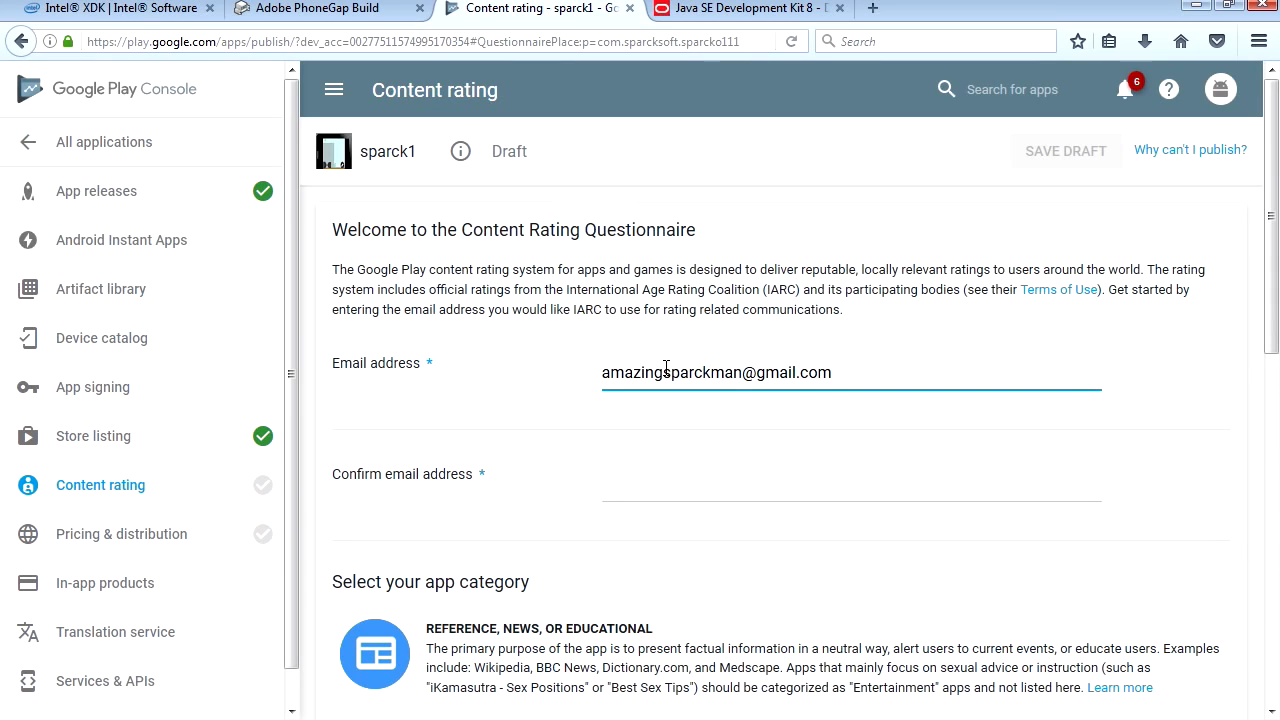
pyautogui.rightClick(716, 372)
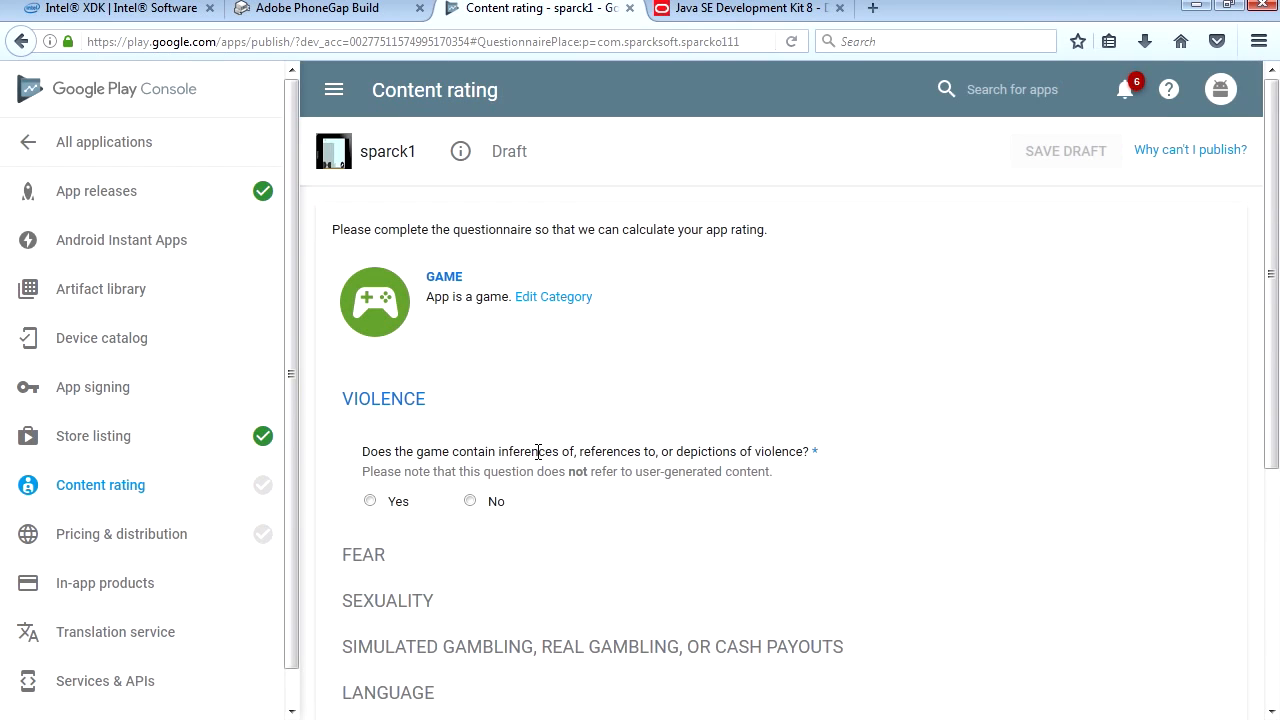
# - Answer No to the violence, fear, sexuality and gambling questions and save the questionnaire
pyautogui.click(470, 500)
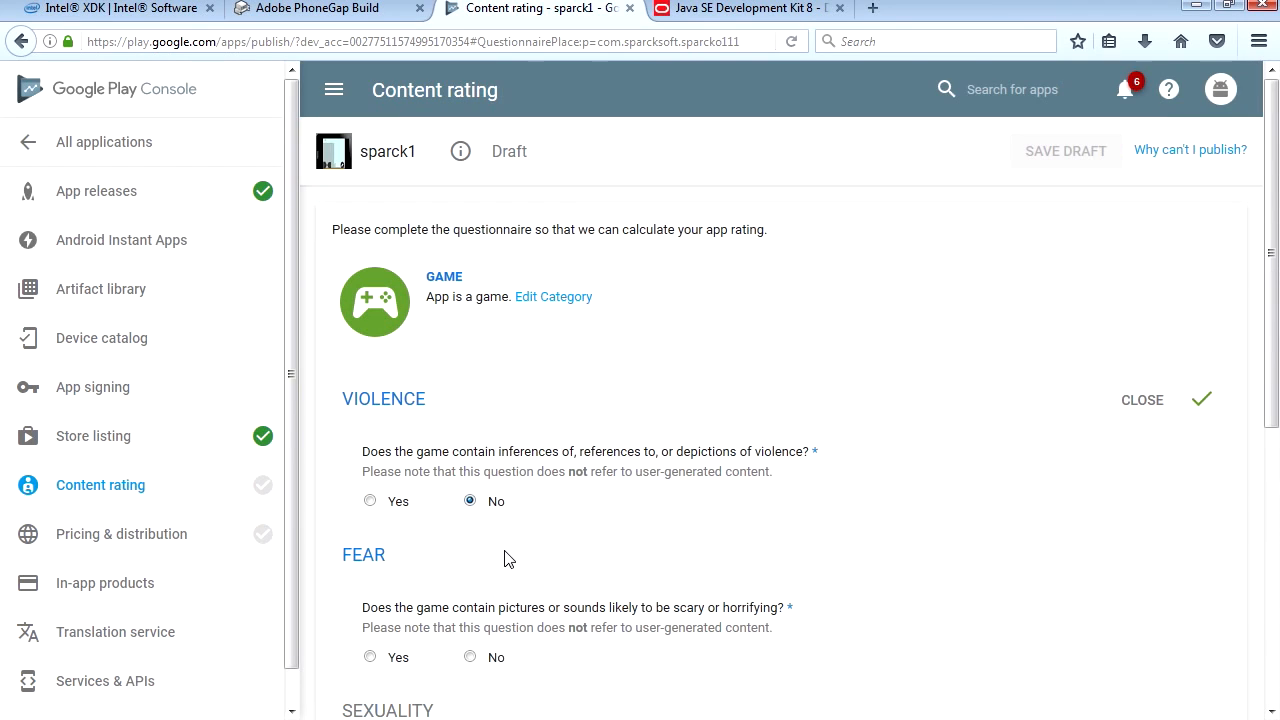
pyautogui.click(470, 656)
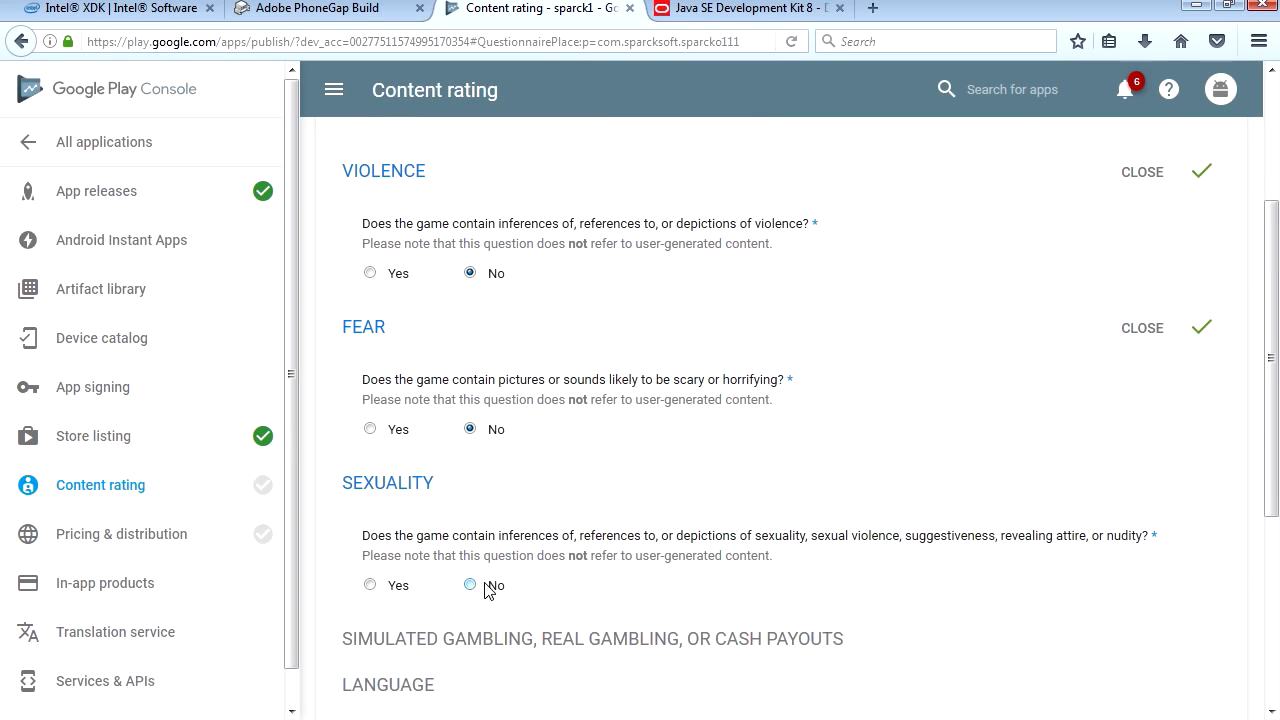
pyautogui.click(470, 584)
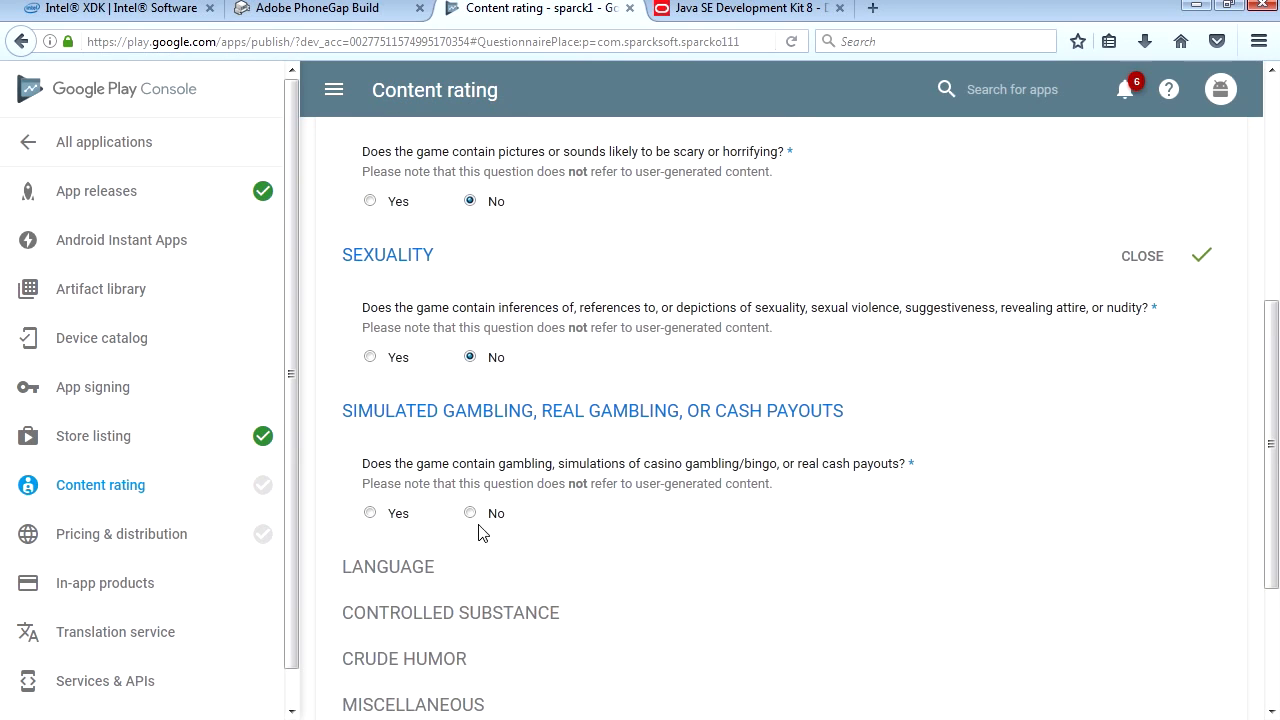
pyautogui.click(470, 512)
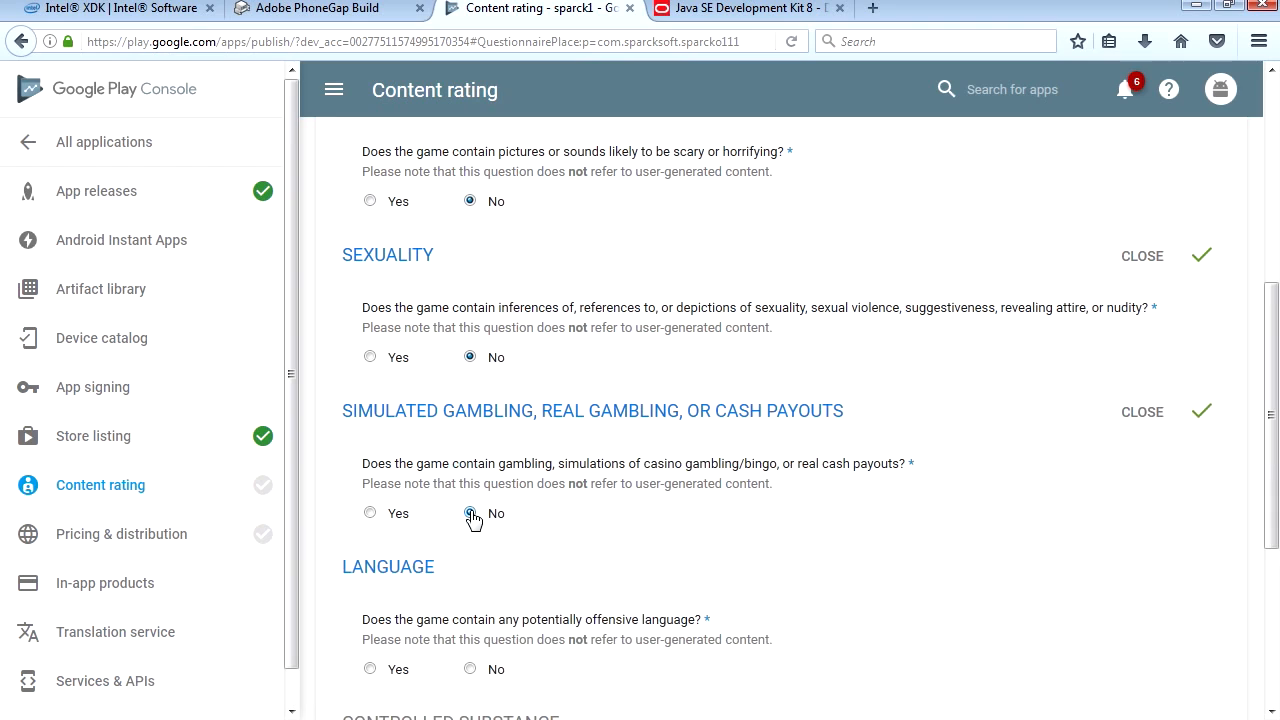
pyautogui.scroll(-3)
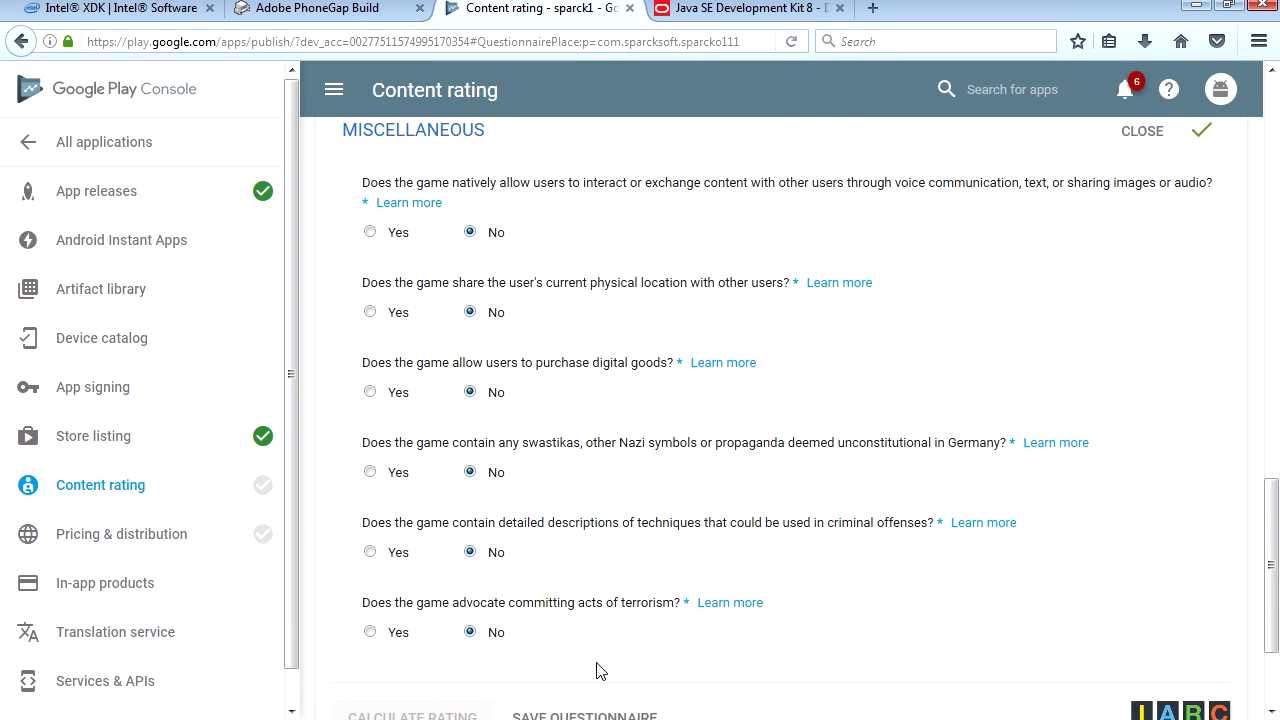
pyautogui.scroll(-3)
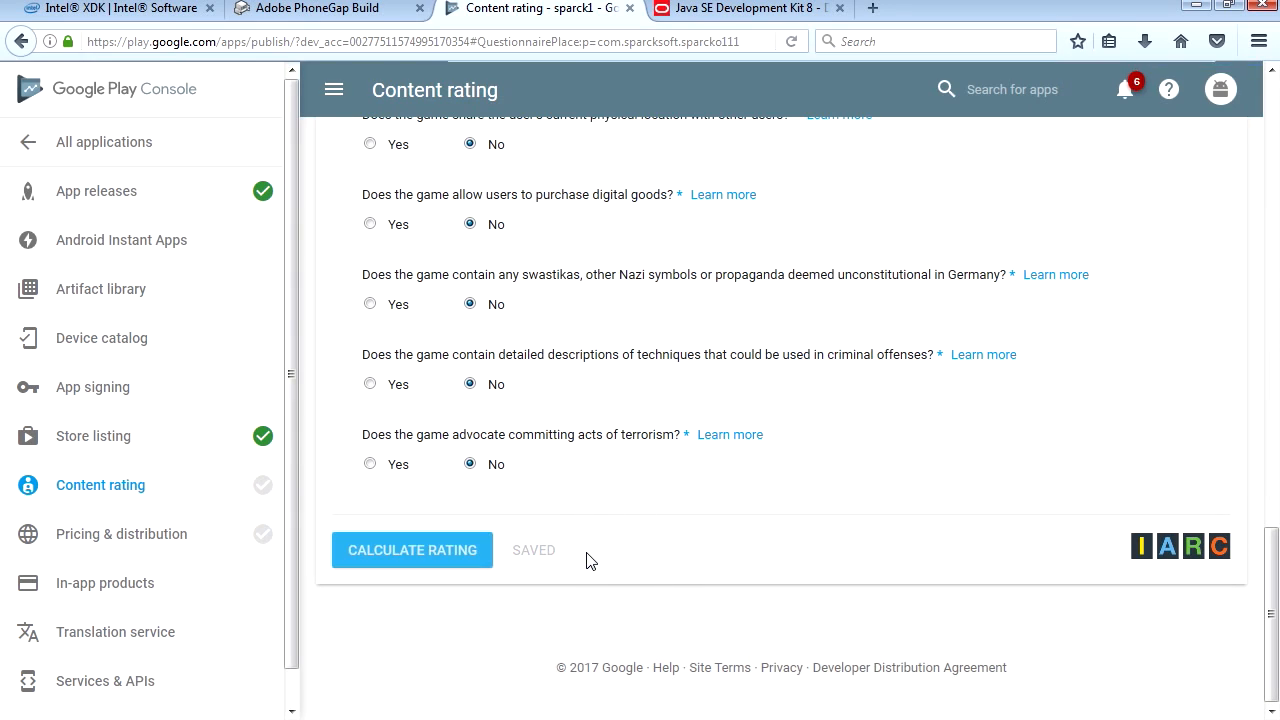
# - Calculate the content rating and apply it to sparck1
pyautogui.click(412, 548)
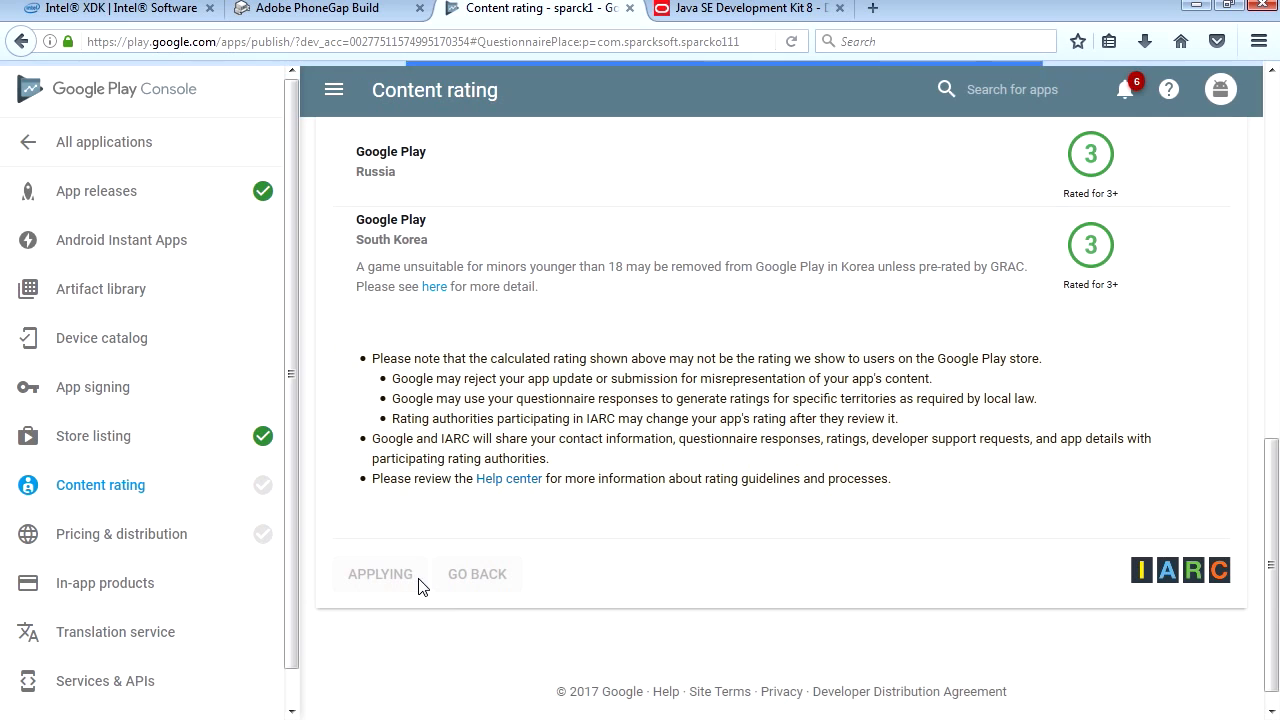
pyautogui.click(380, 572)
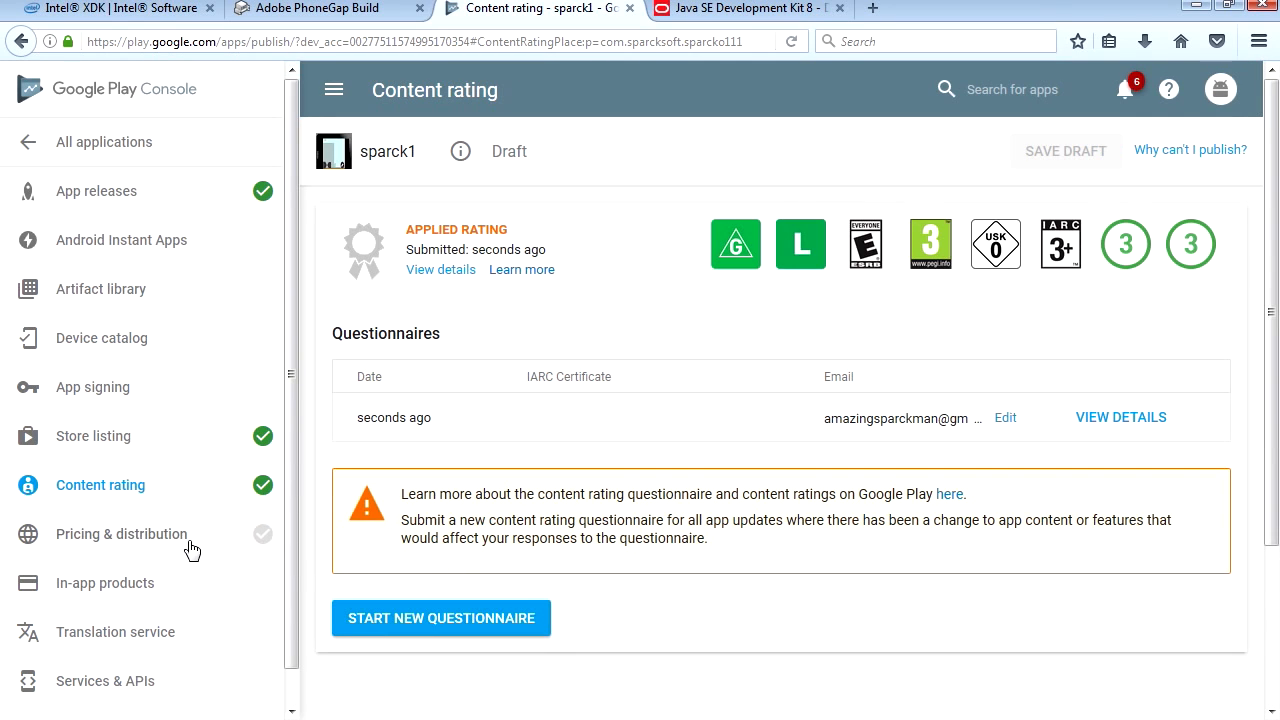
# - Make sparck1 free and mark it as not aimed at children in Pricing & distribution
pyautogui.click(120, 532)
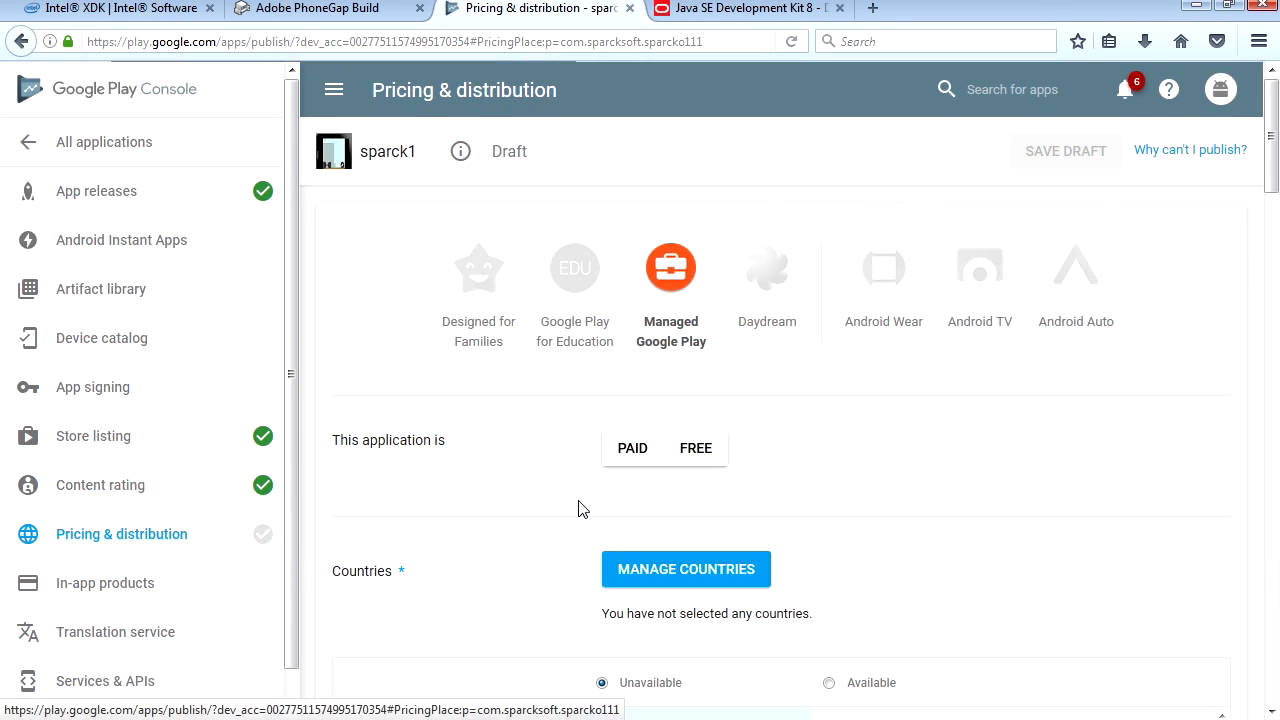
pyautogui.click(696, 448)
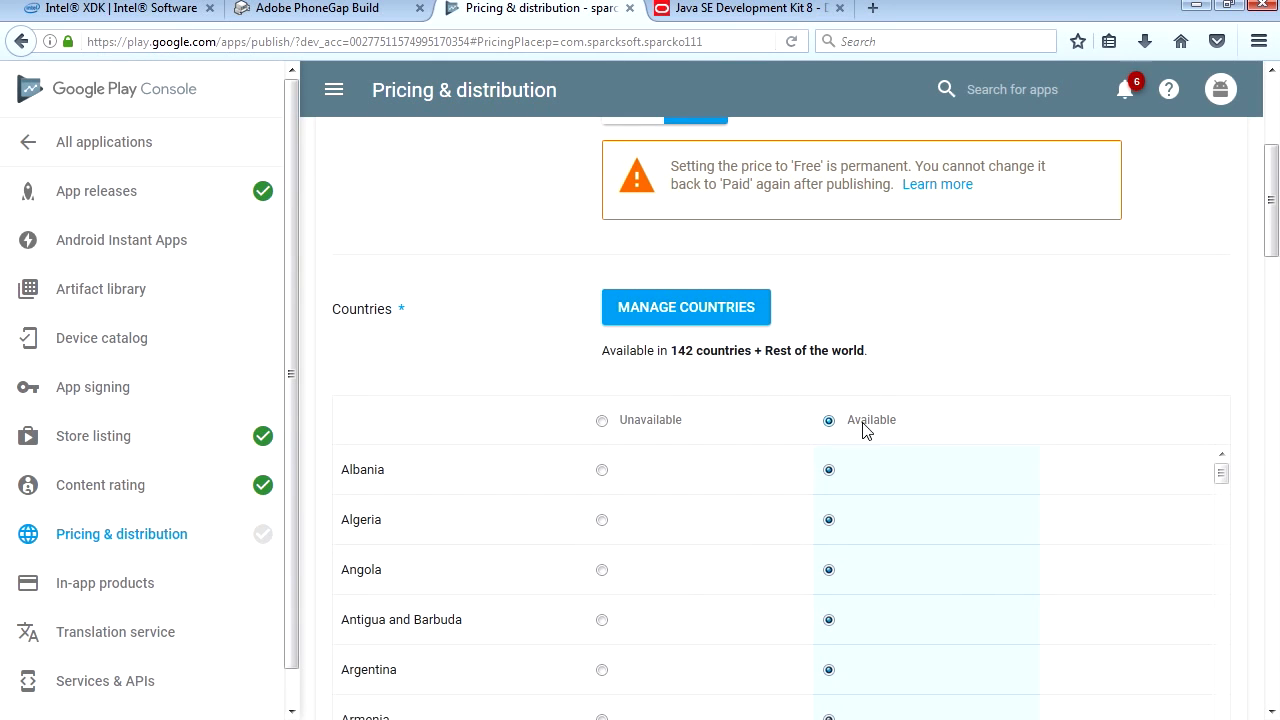
pyautogui.scroll(-3)
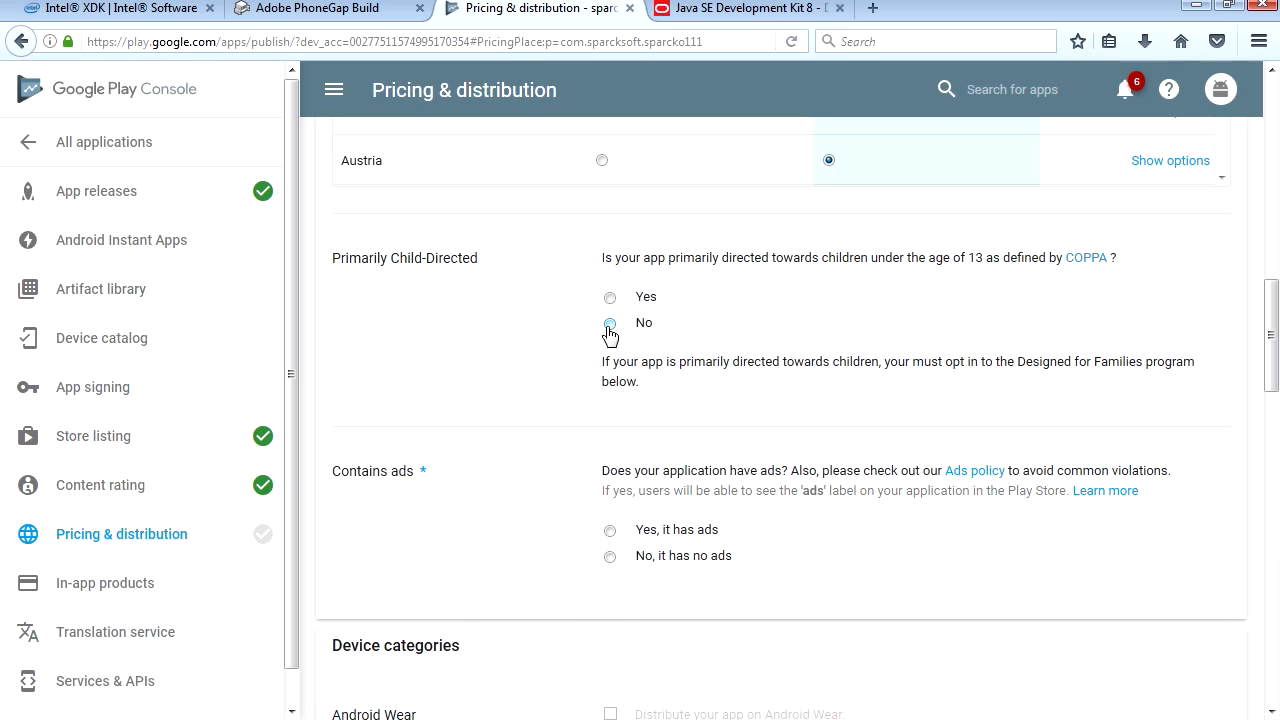
pyautogui.click(608, 322)
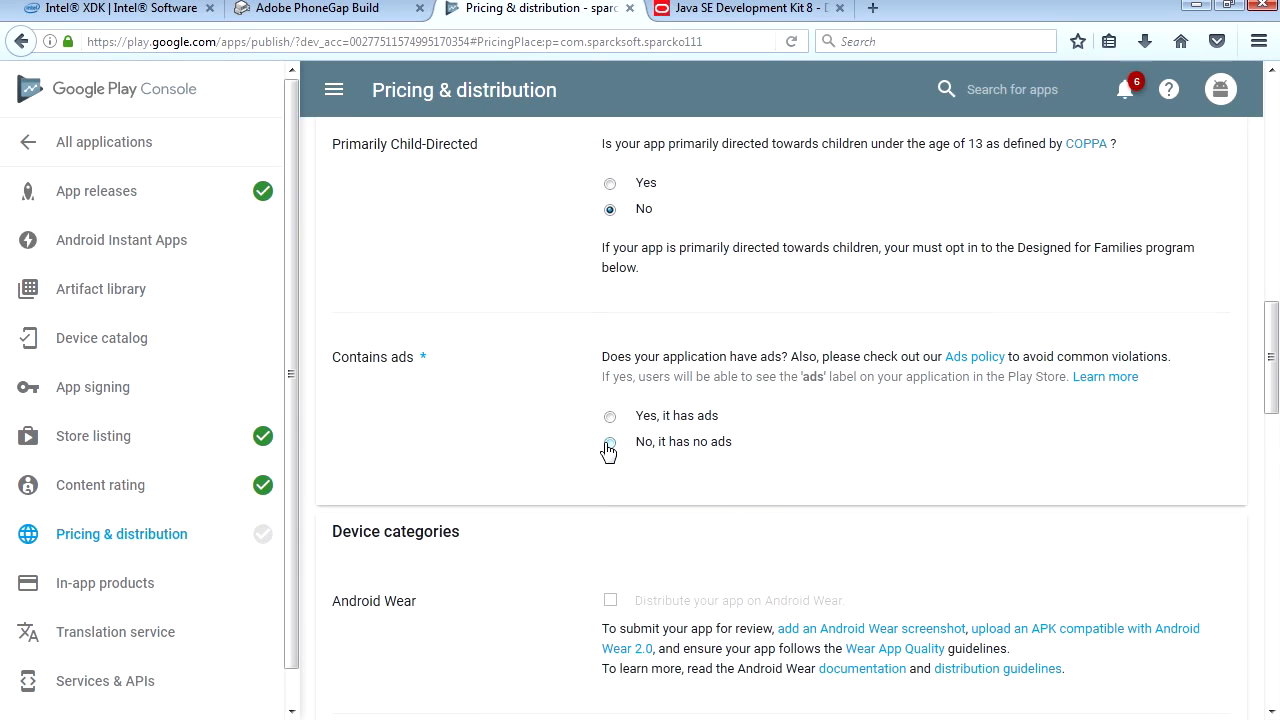
# - Accept the content guidelines and US export laws declarations and save the draft
pyautogui.scroll(-3)
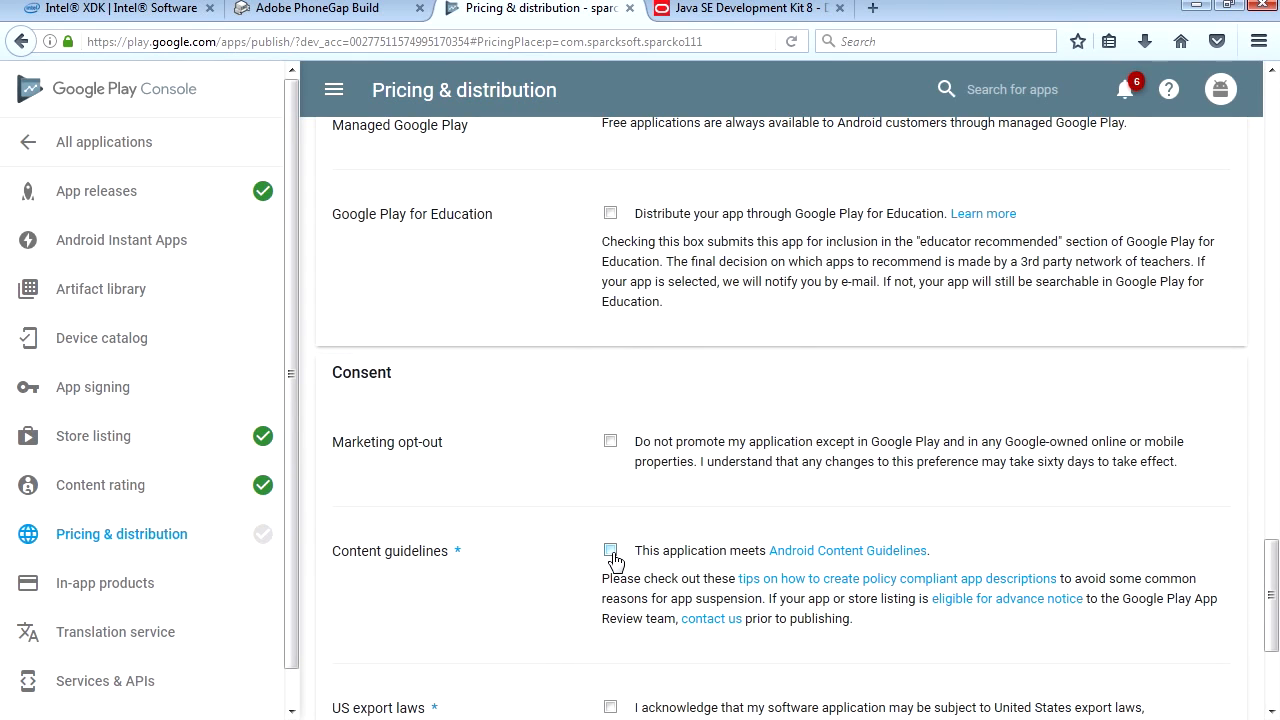
pyautogui.click(610, 550)
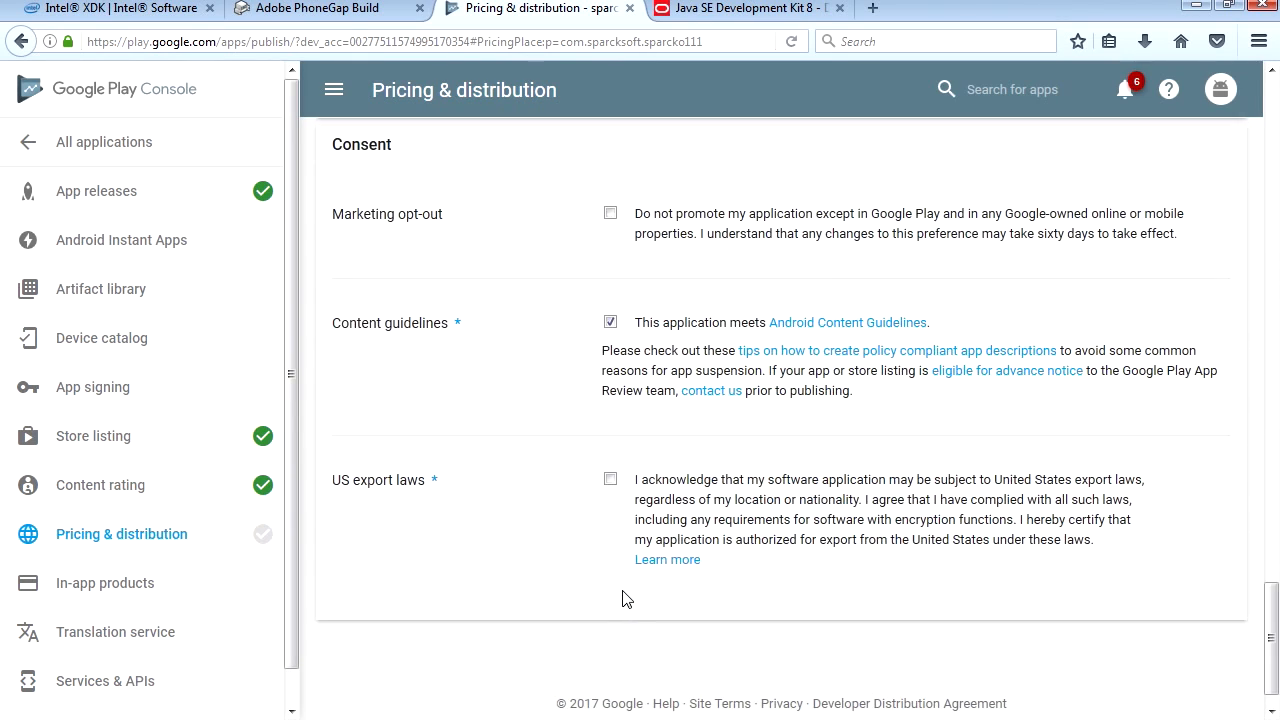
pyautogui.click(610, 478)
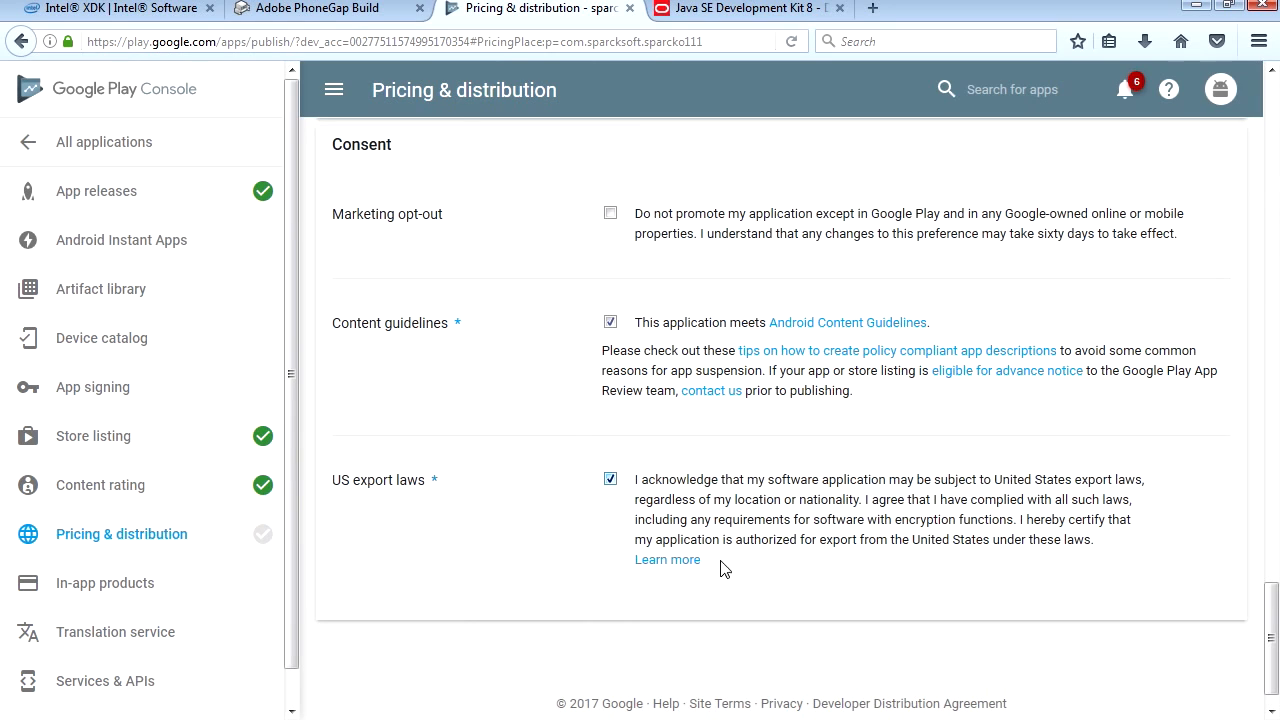
pyautogui.scroll(3)
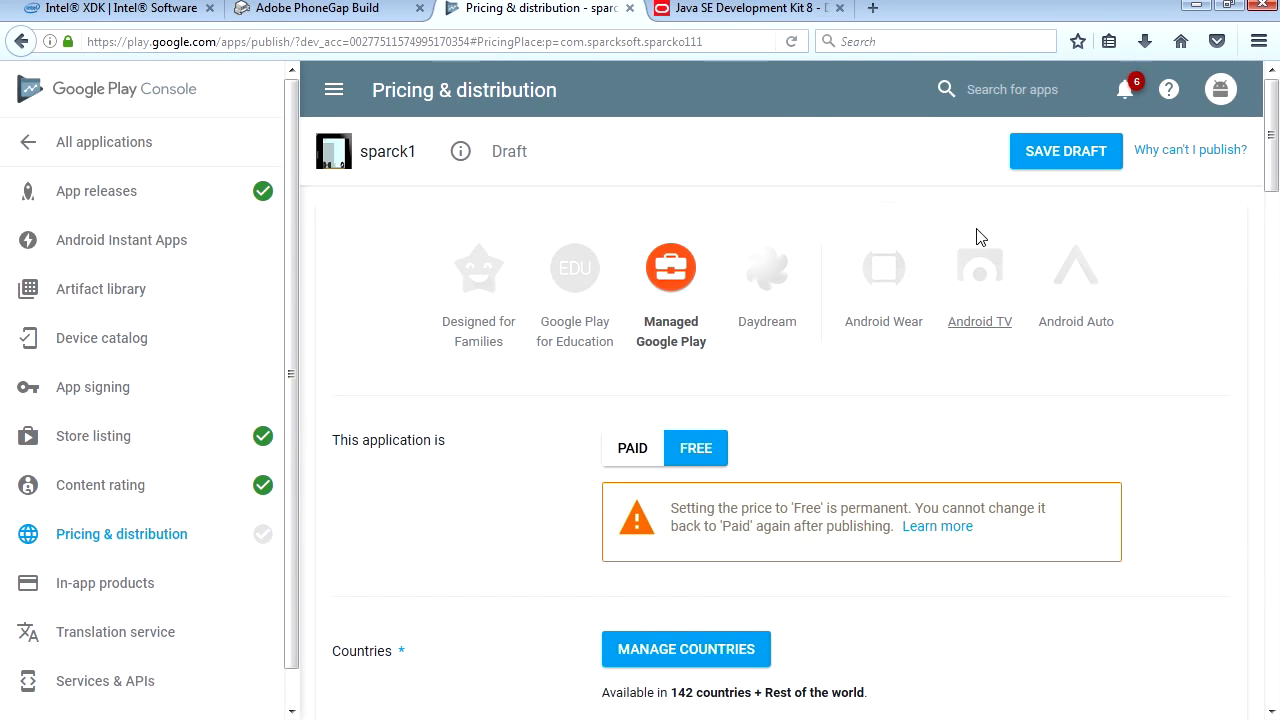
pyautogui.click(1064, 152)
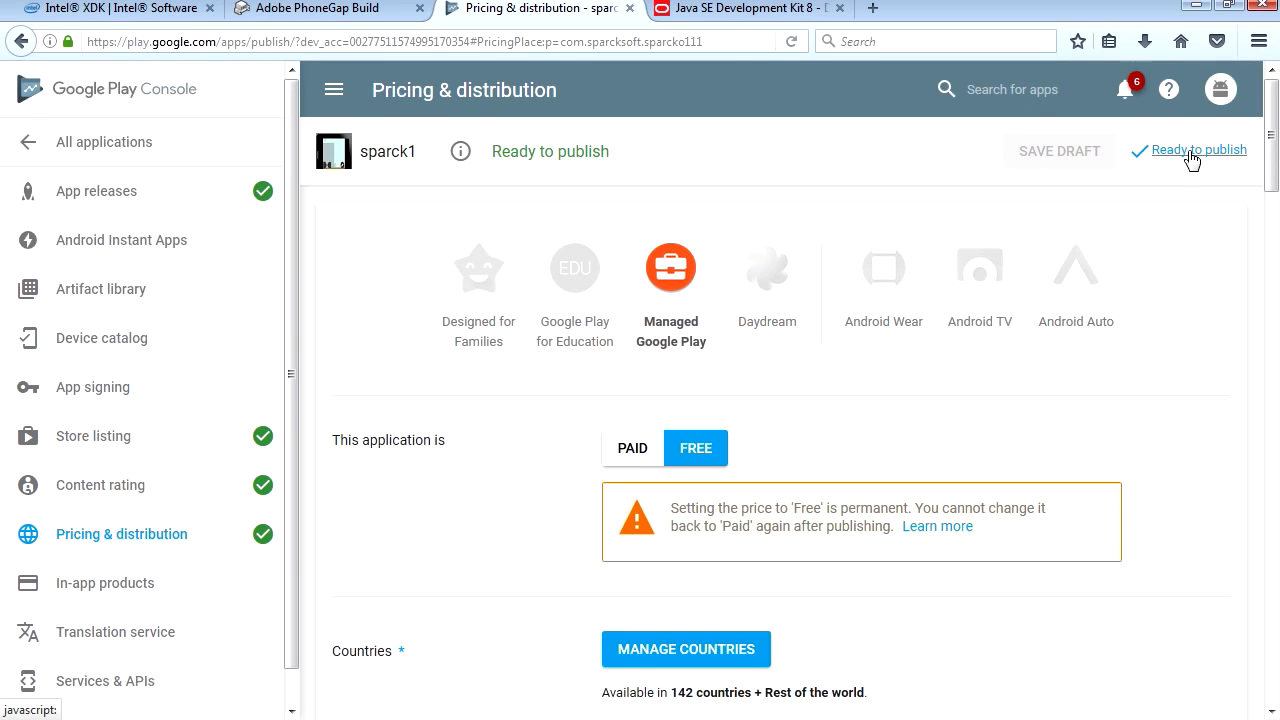
# - Confirm sparck1 is ready to publish and review the production release
pyautogui.click(1200, 150)
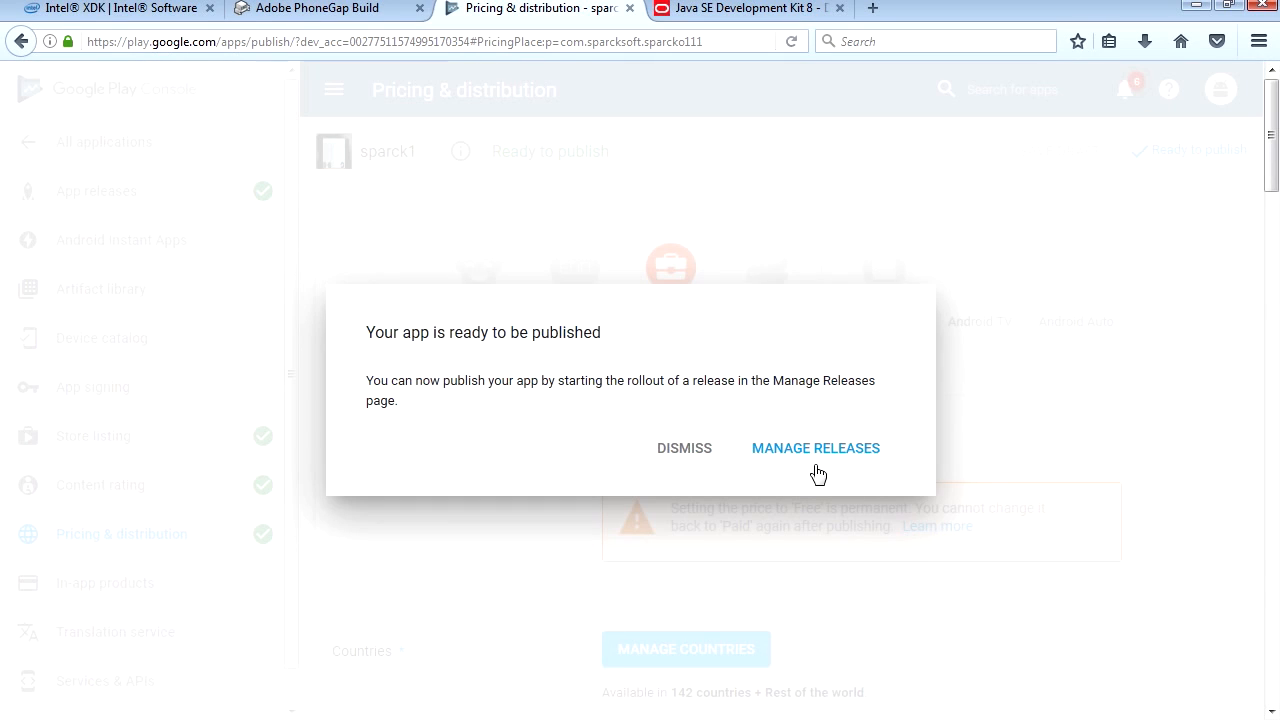
pyautogui.click(816, 448)
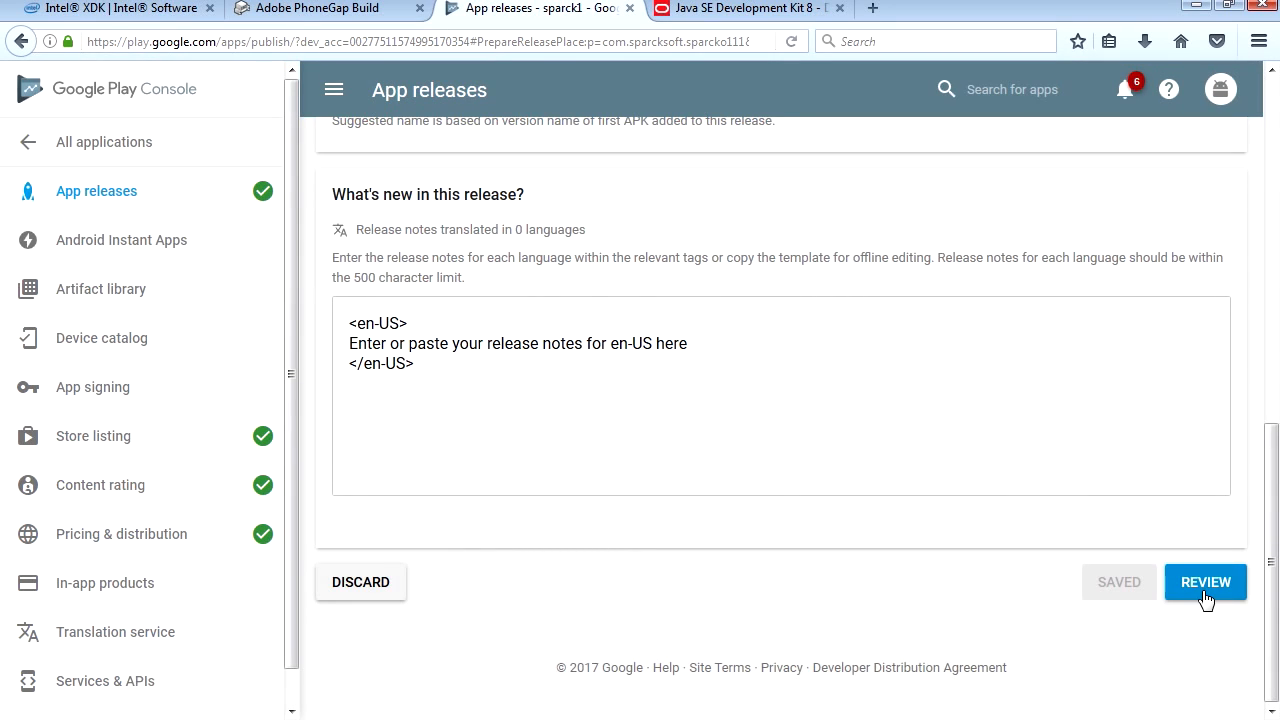
pyautogui.click(1204, 582)
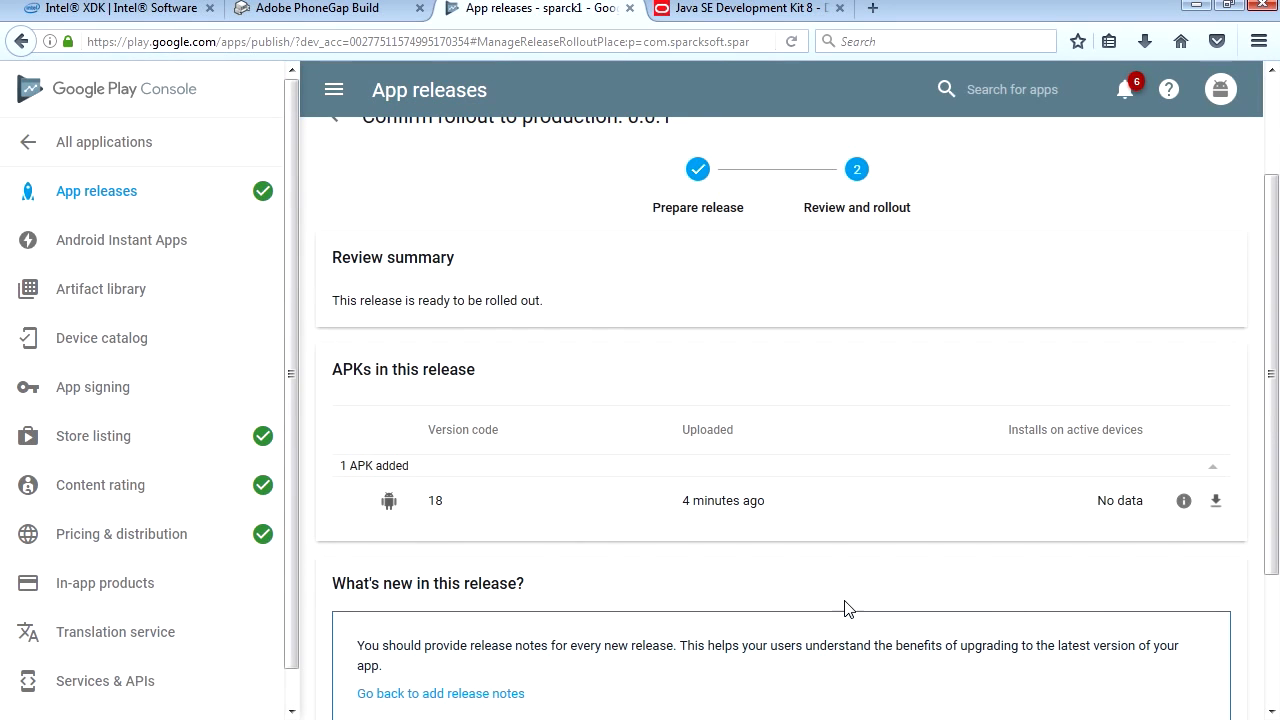
pyautogui.moveTo(762, 614)
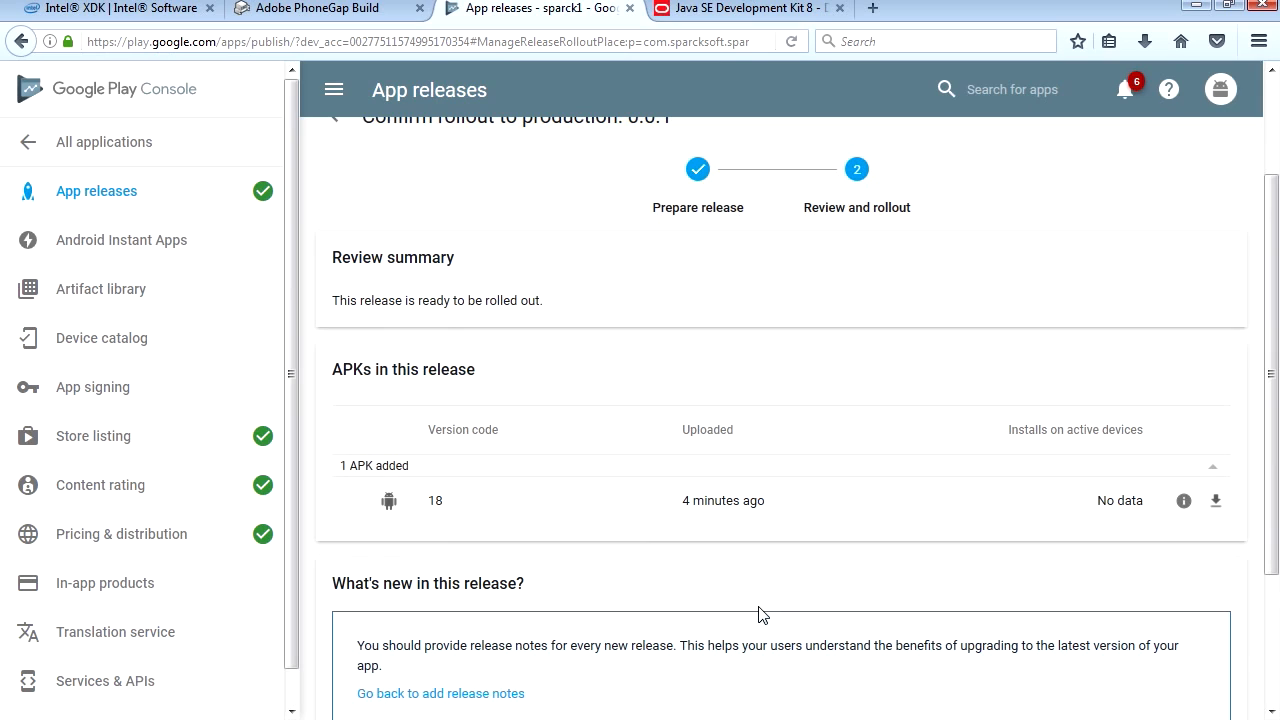
# - Start the rollout of release 0.0.1 to production and confirm availability to all users
pyautogui.scroll(-3)
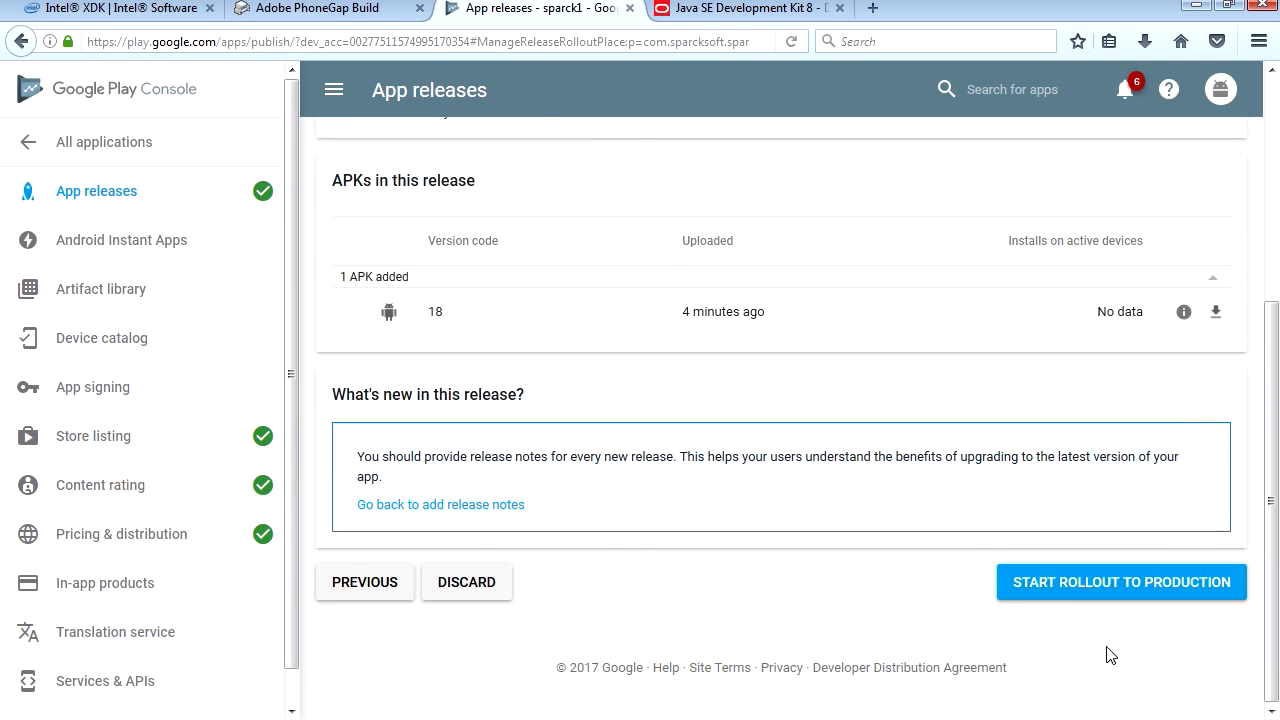
pyautogui.moveTo(1124, 596)
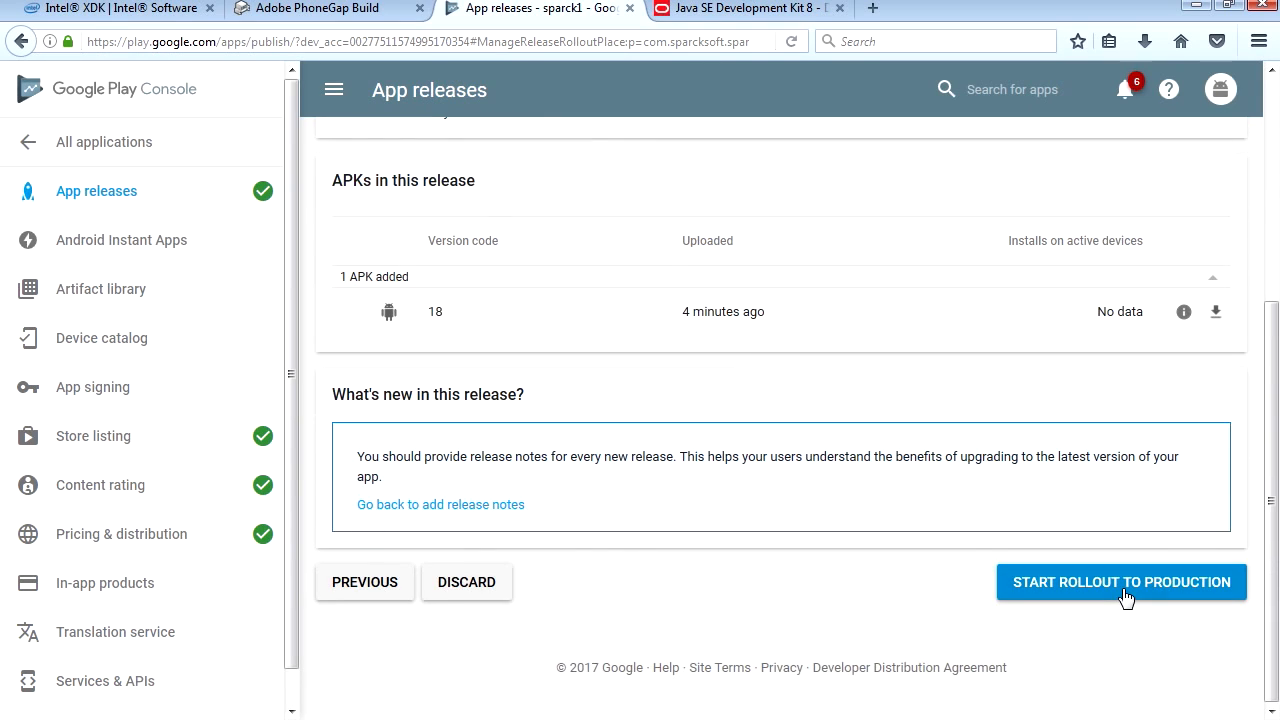
pyautogui.click(1120, 582)
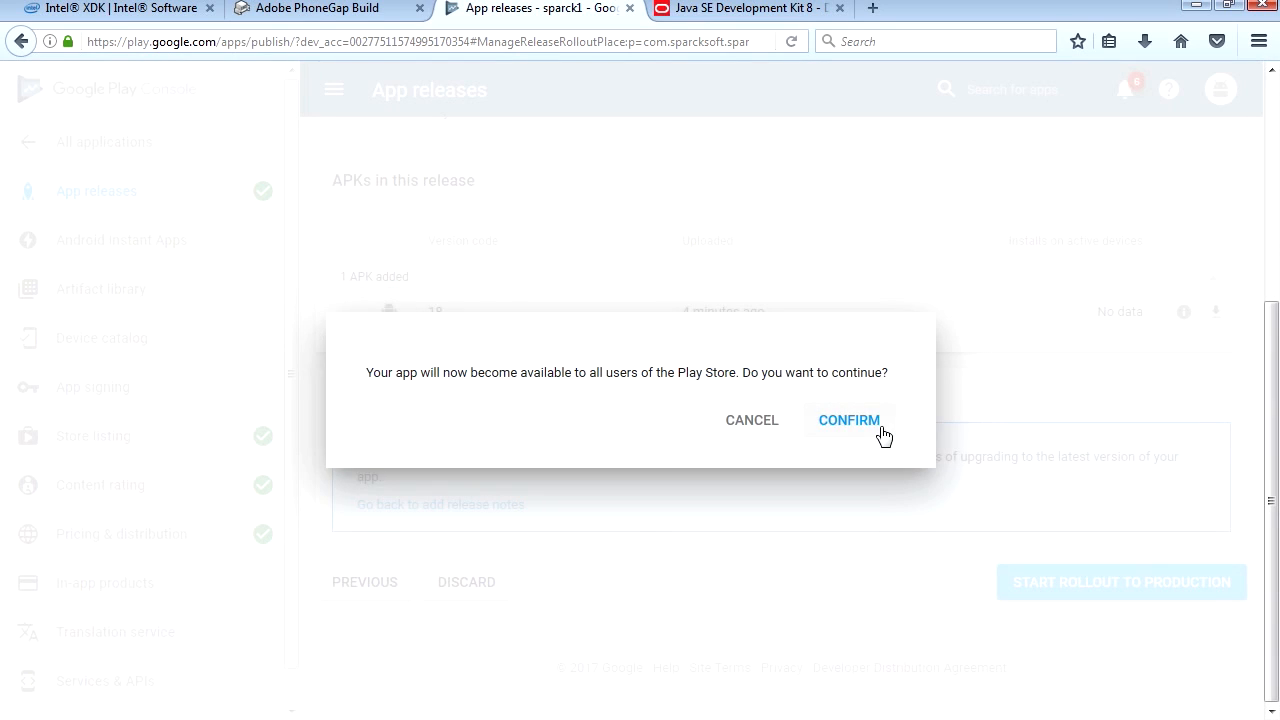
pyautogui.click(848, 420)
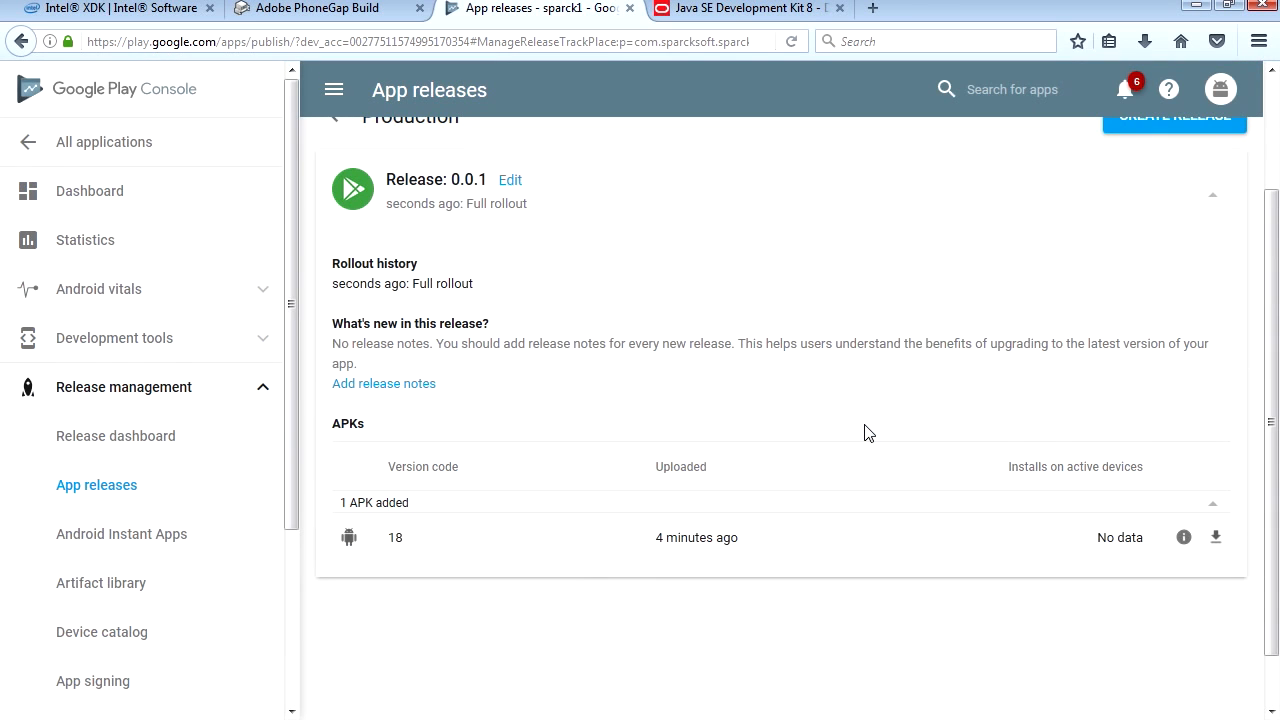
pyautogui.scroll(3)
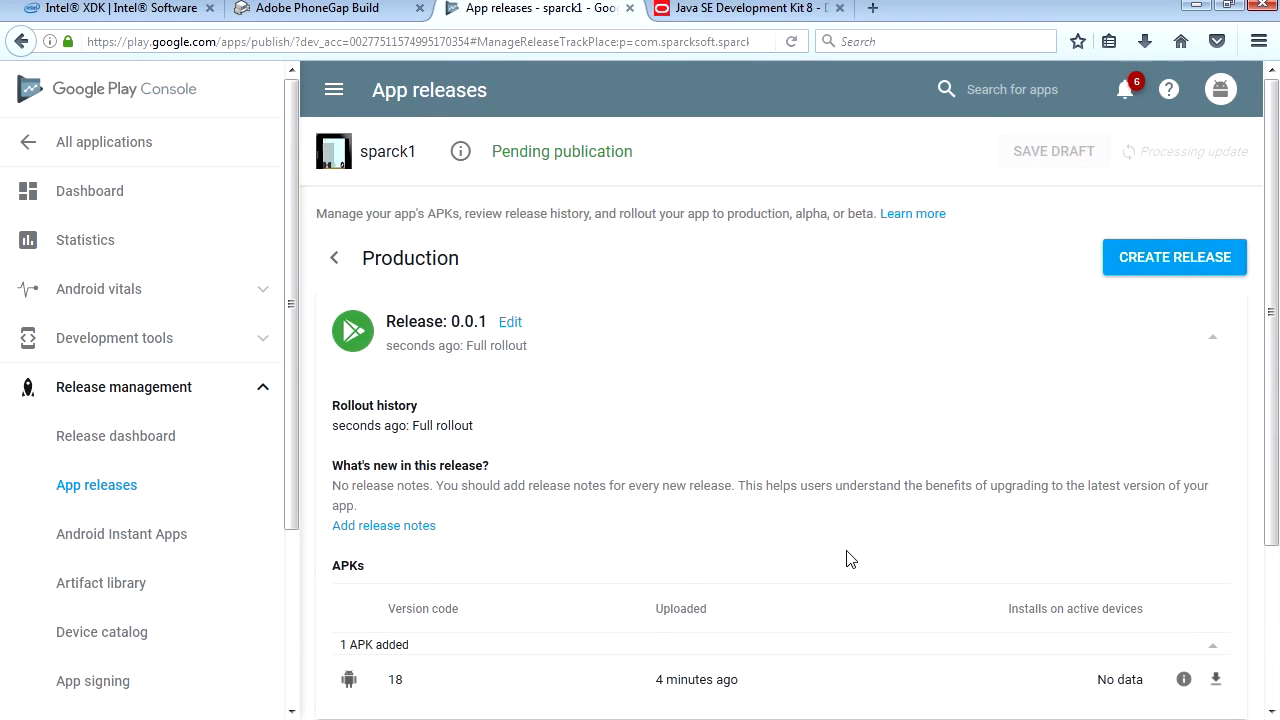
pyautogui.moveTo(844, 476)
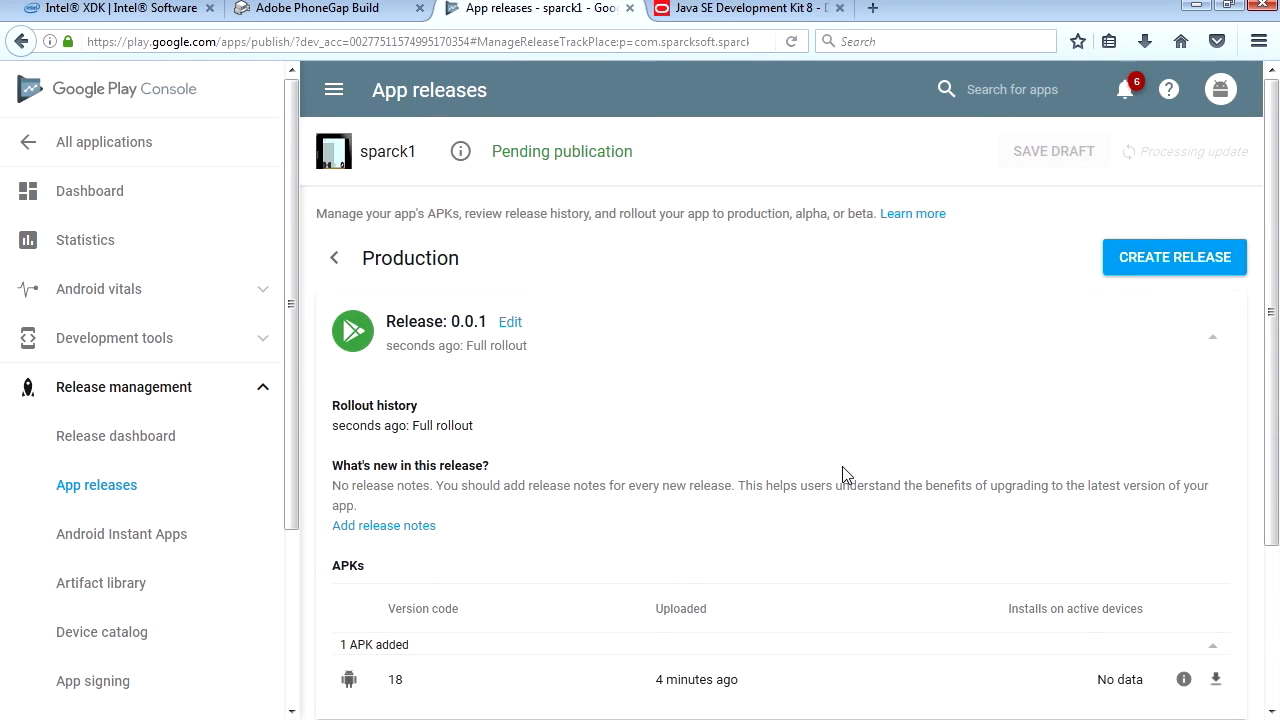
pyautogui.doubleClick(560, 152)
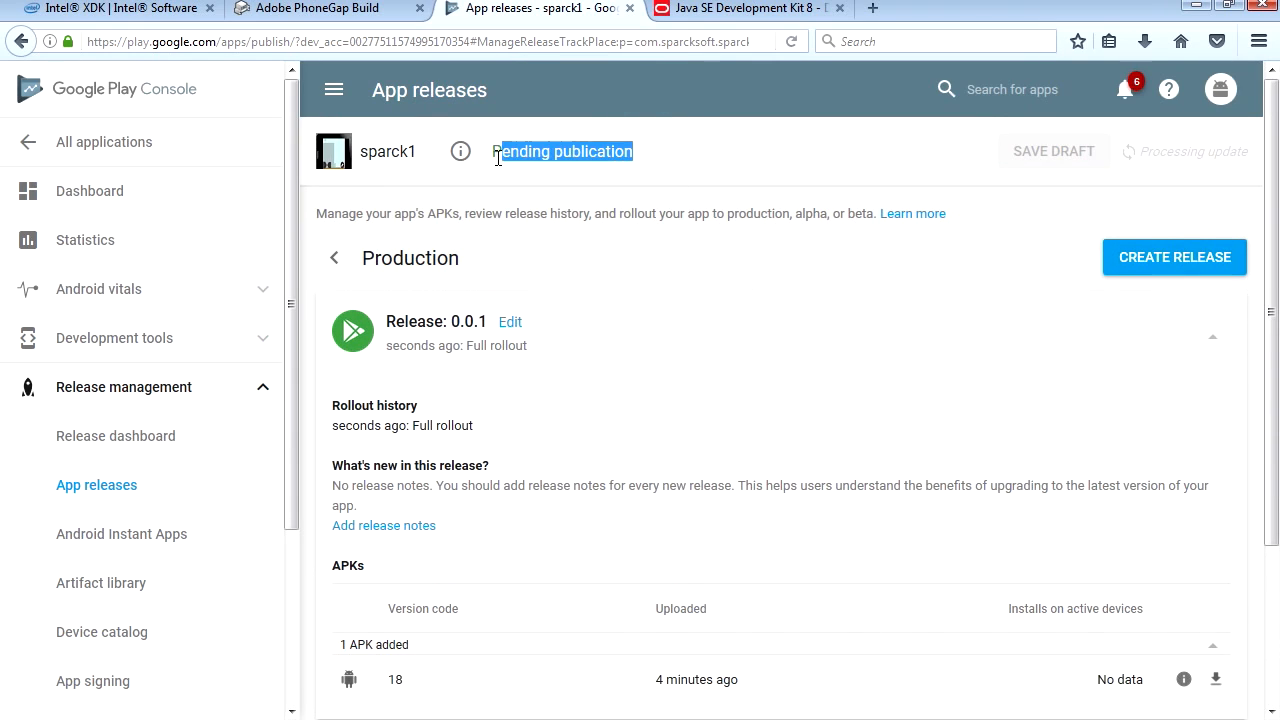
pyautogui.moveTo(590, 276)
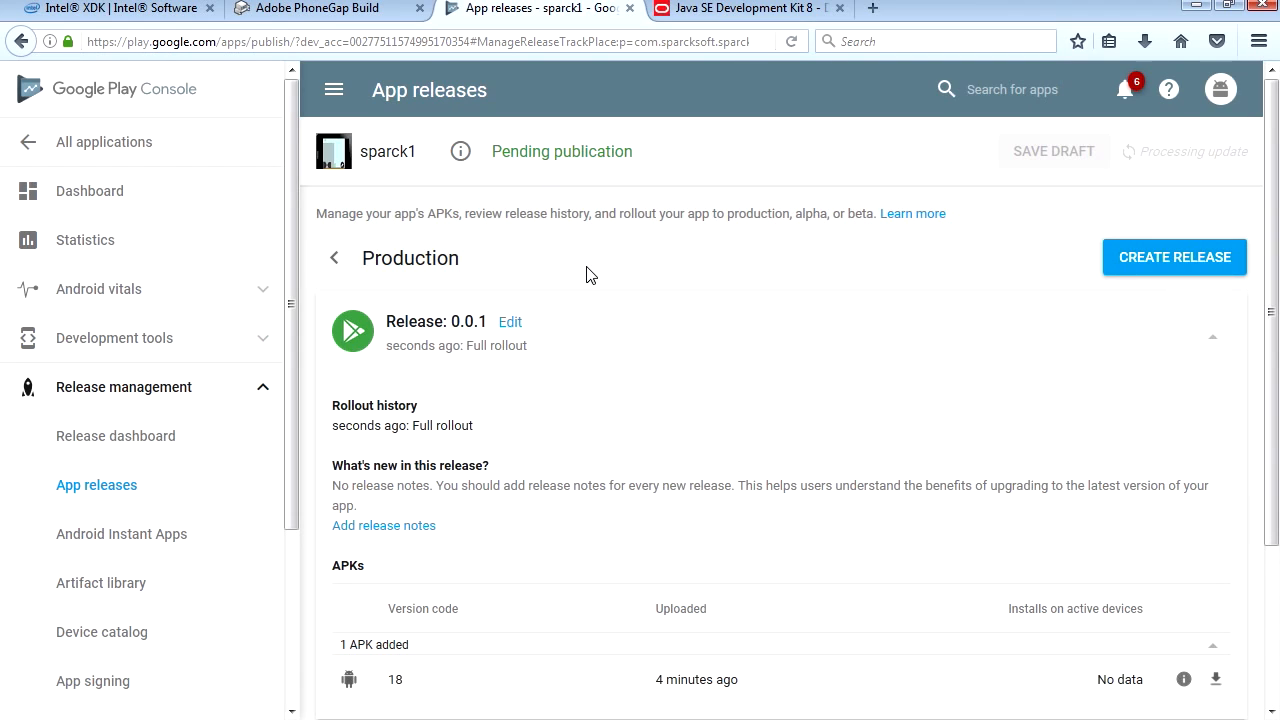
pyautogui.moveTo(672, 348)
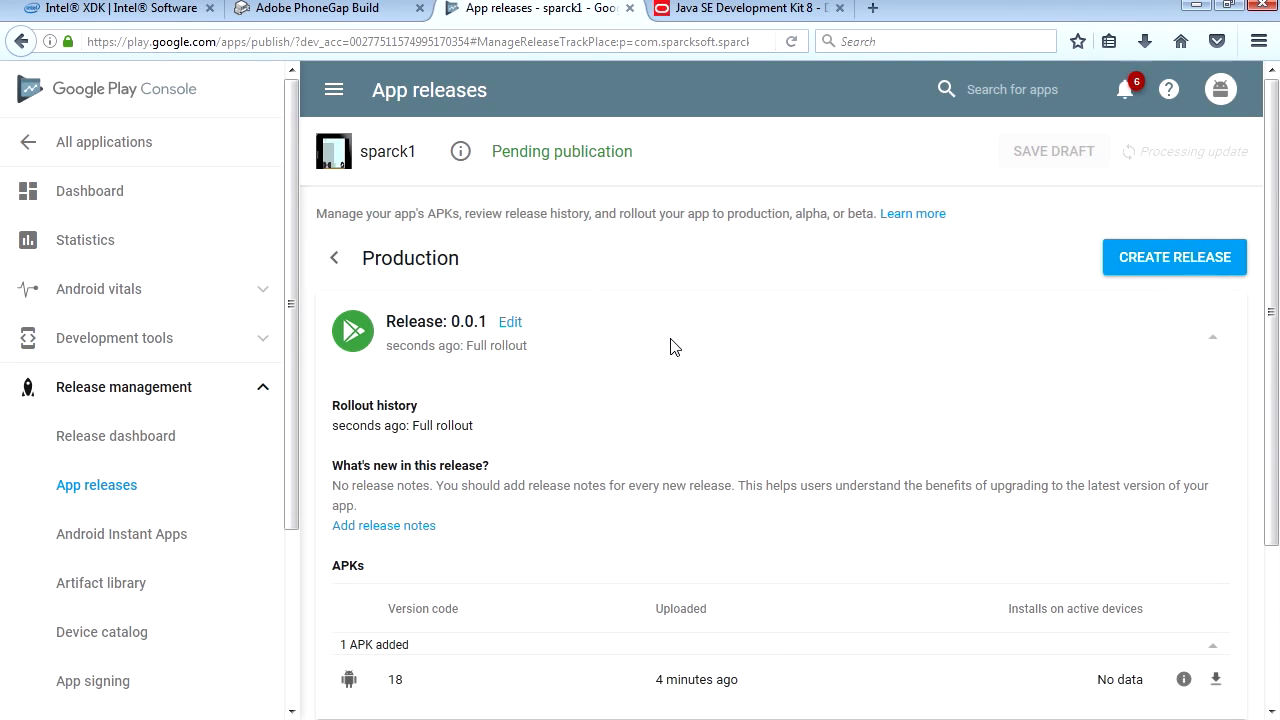
pyautogui.doubleClick(560, 152)
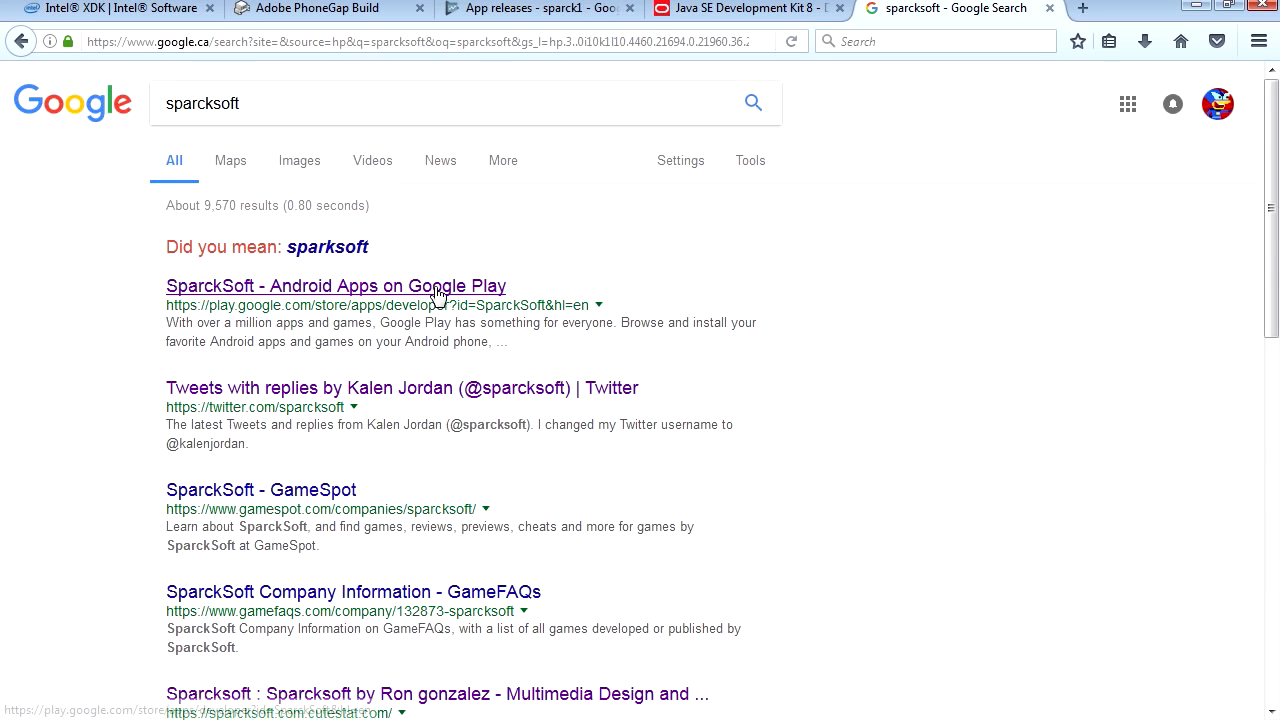
# - View the Gdevelop test app listing from SparckSoft's developer page, including its screenshots
pyautogui.click(336, 286)
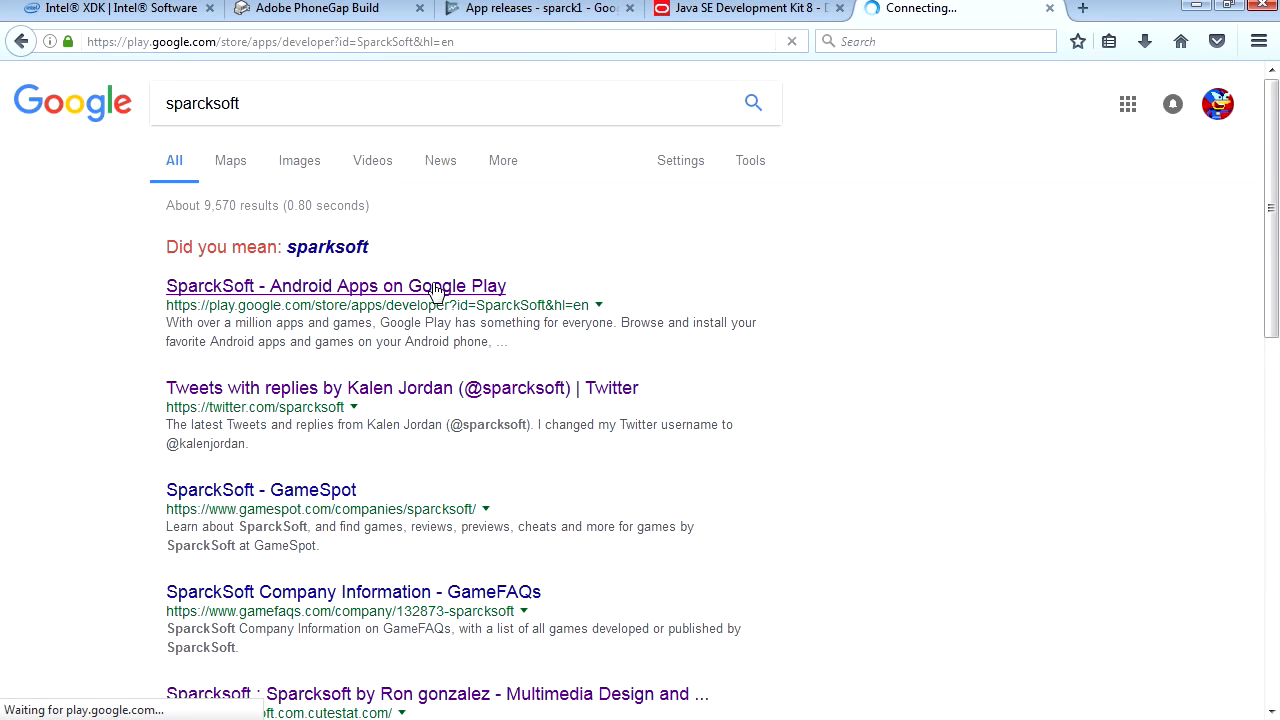
pyautogui.click(336, 286)
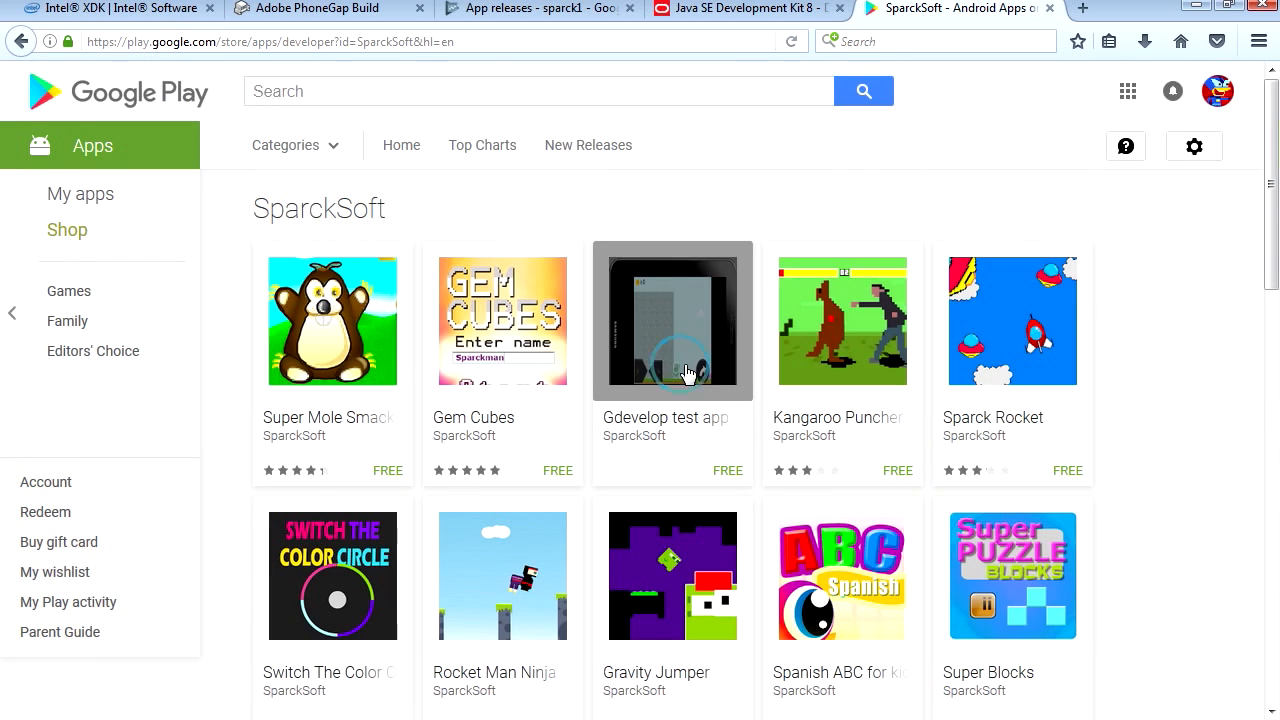
pyautogui.click(672, 320)
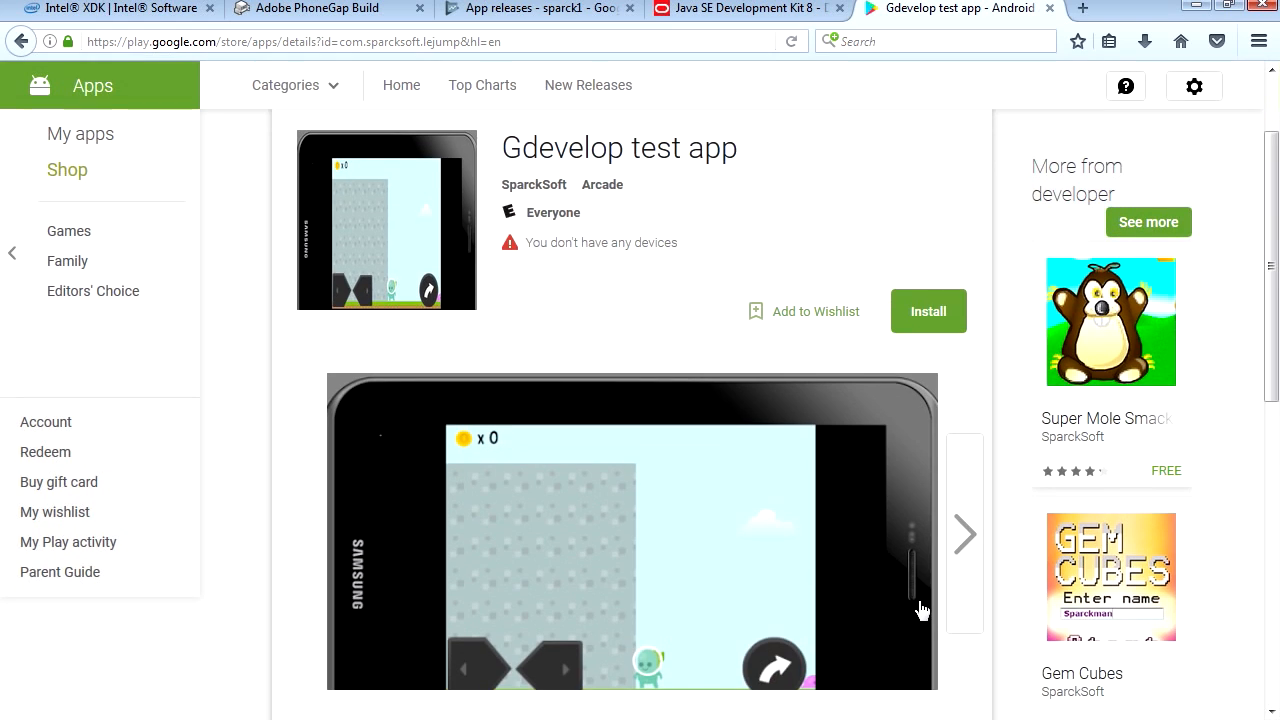
pyautogui.scroll(-3)
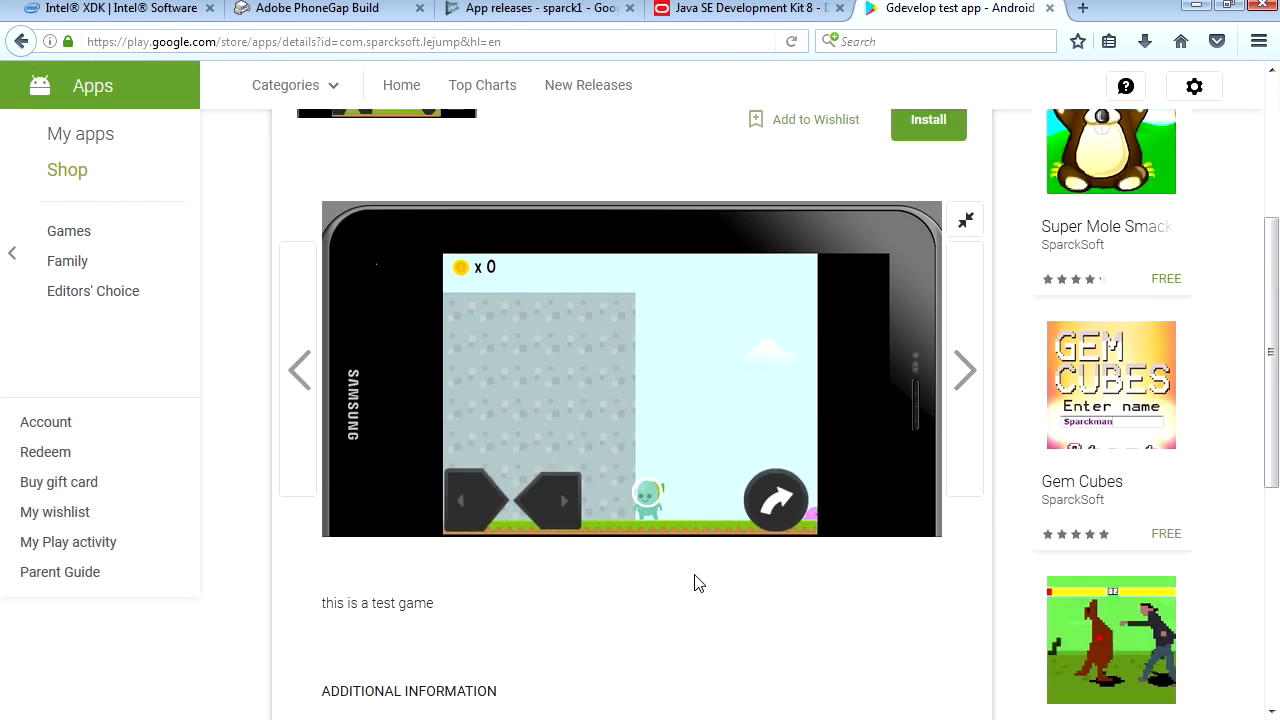
pyautogui.scroll(-3)
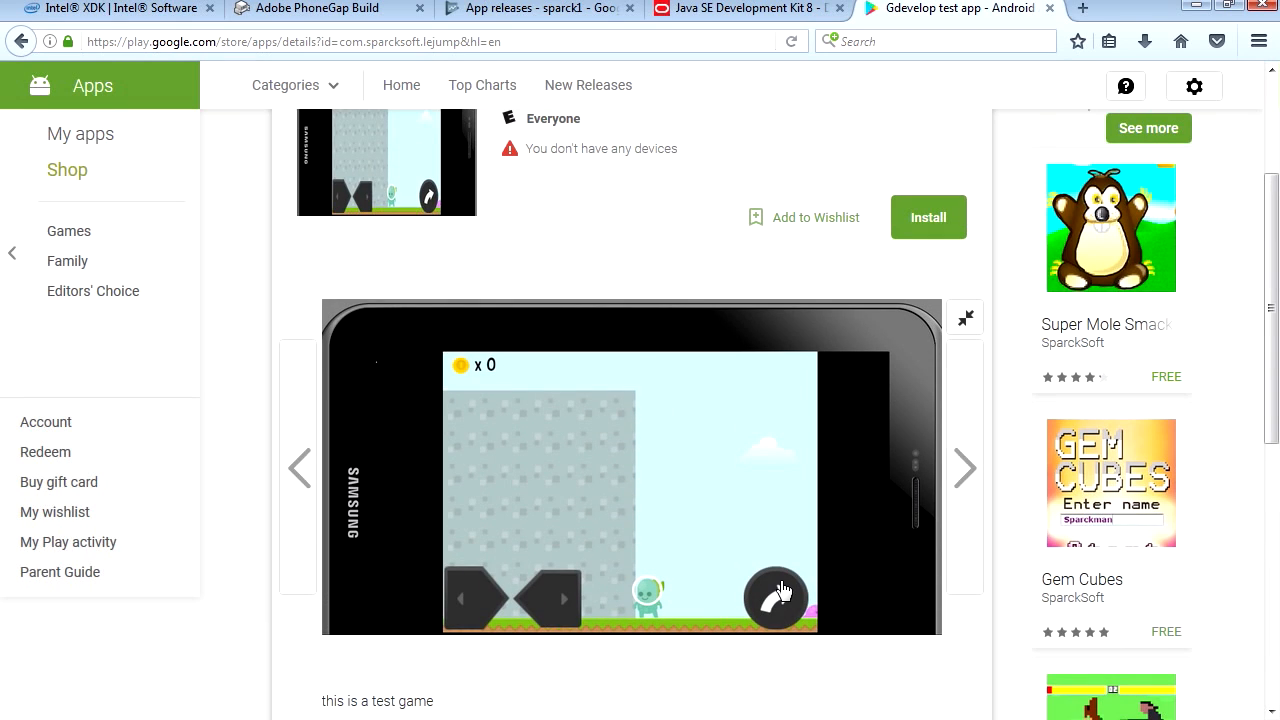
pyautogui.scroll(3)
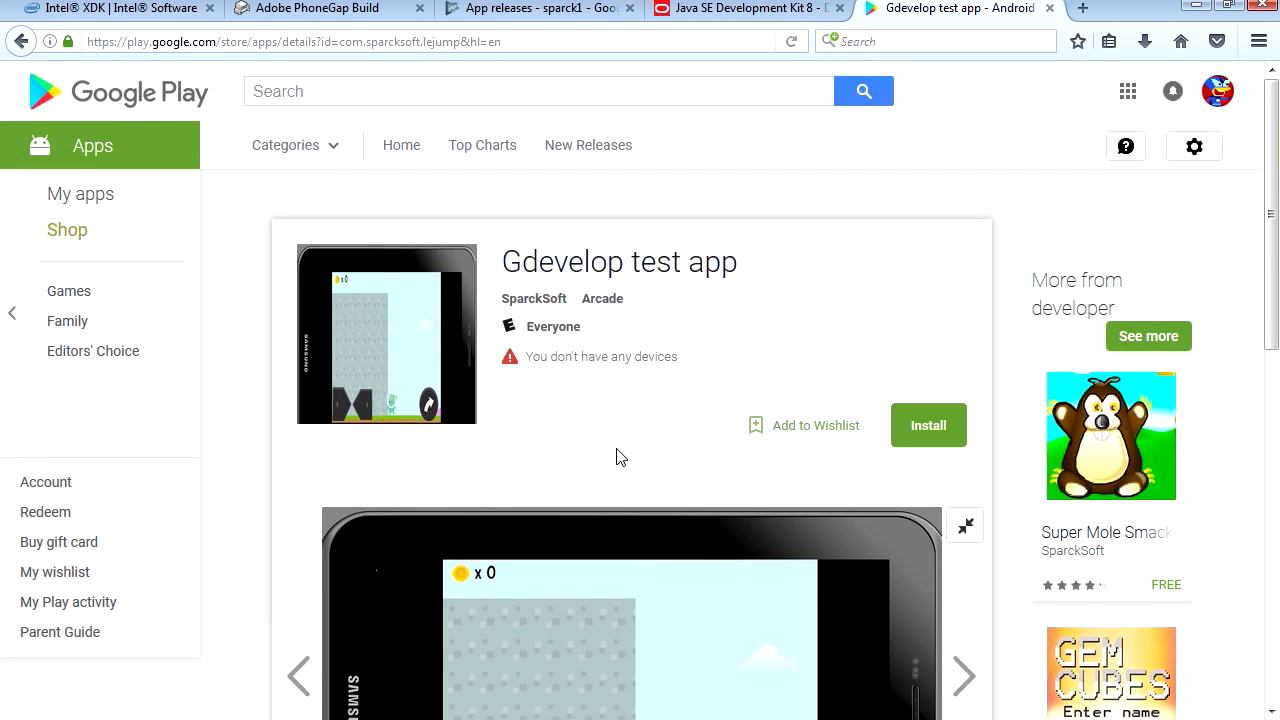
pyautogui.moveTo(672, 470)
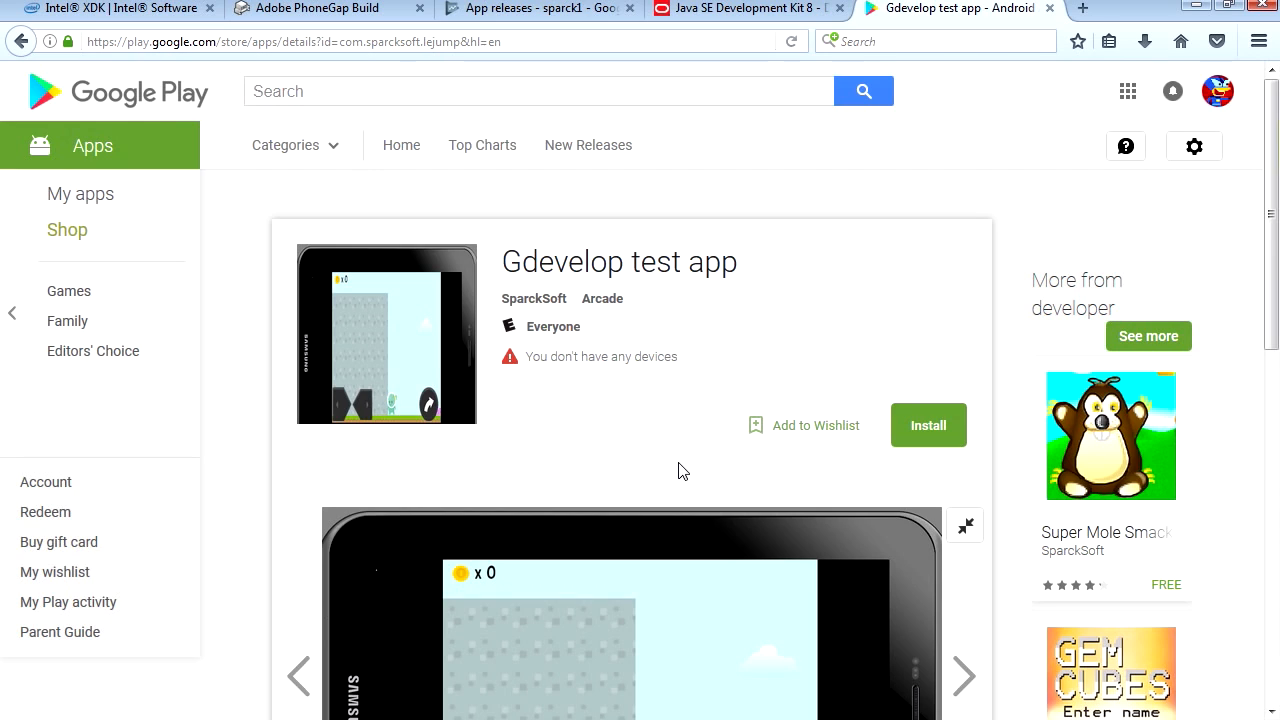
pyautogui.scroll(-3)
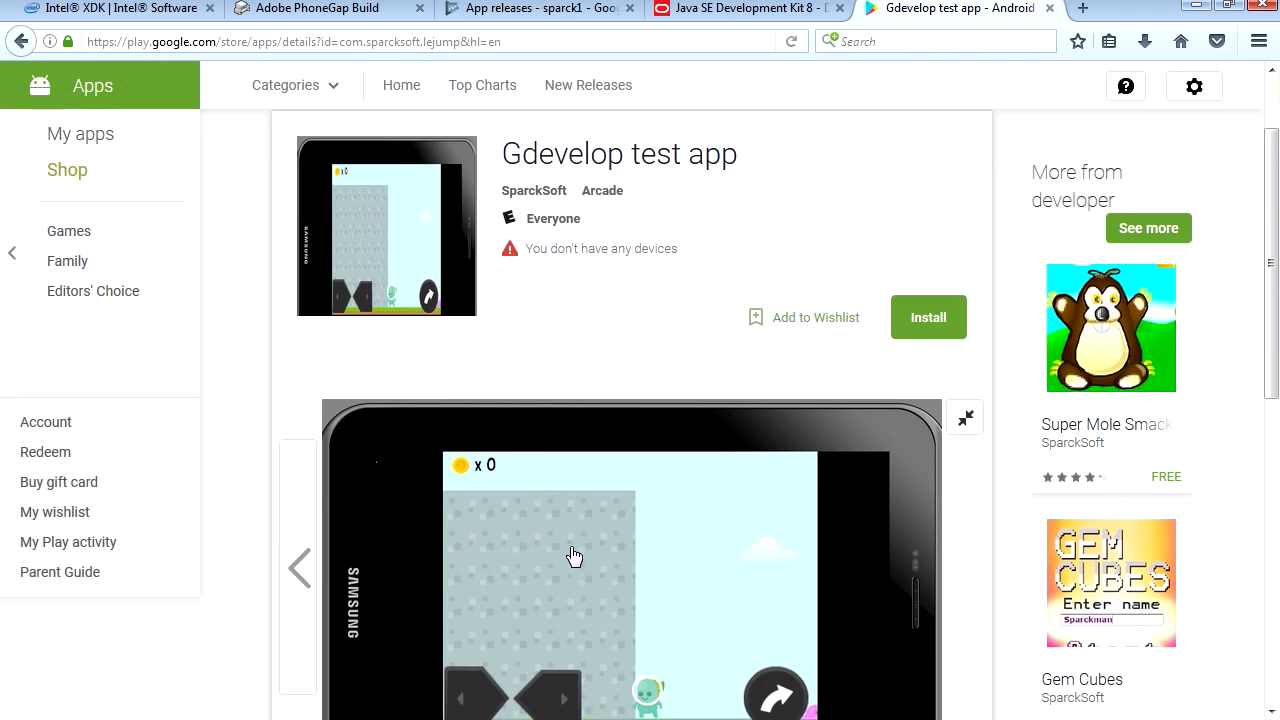